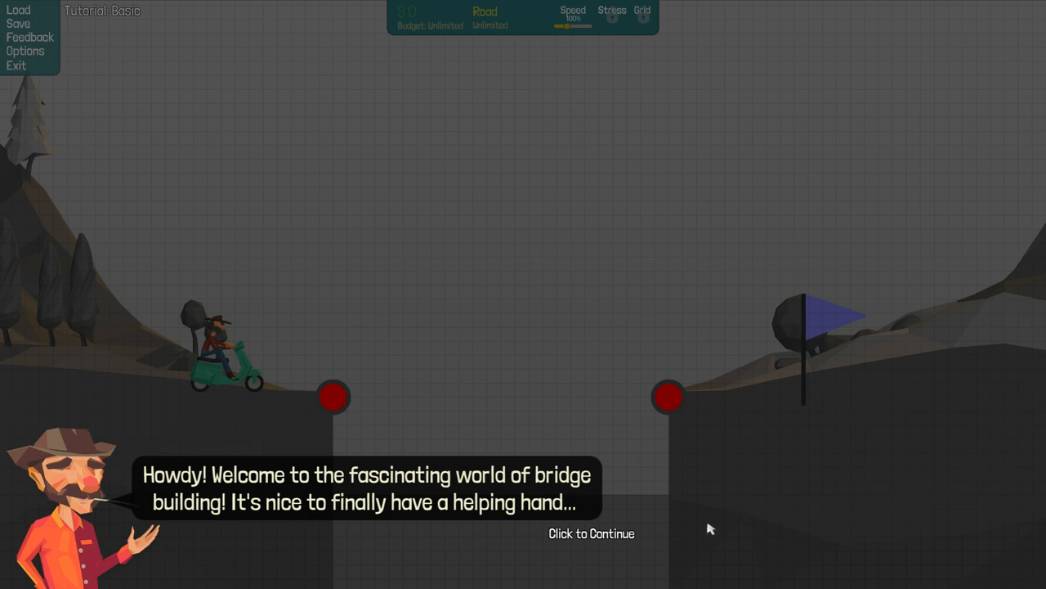
pyautogui.moveTo(716, 533)
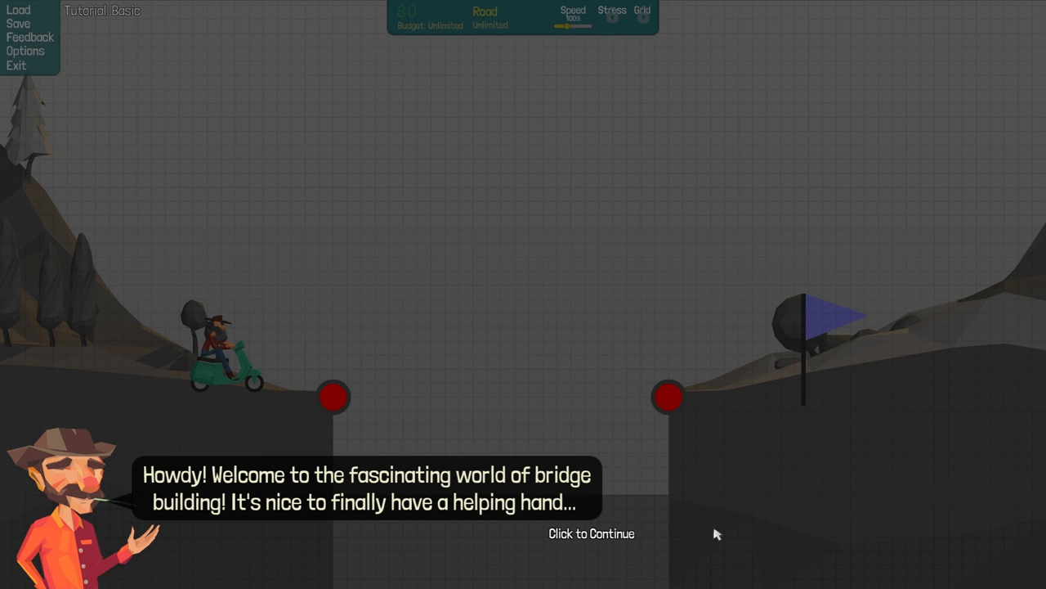
pyautogui.moveTo(710, 535)
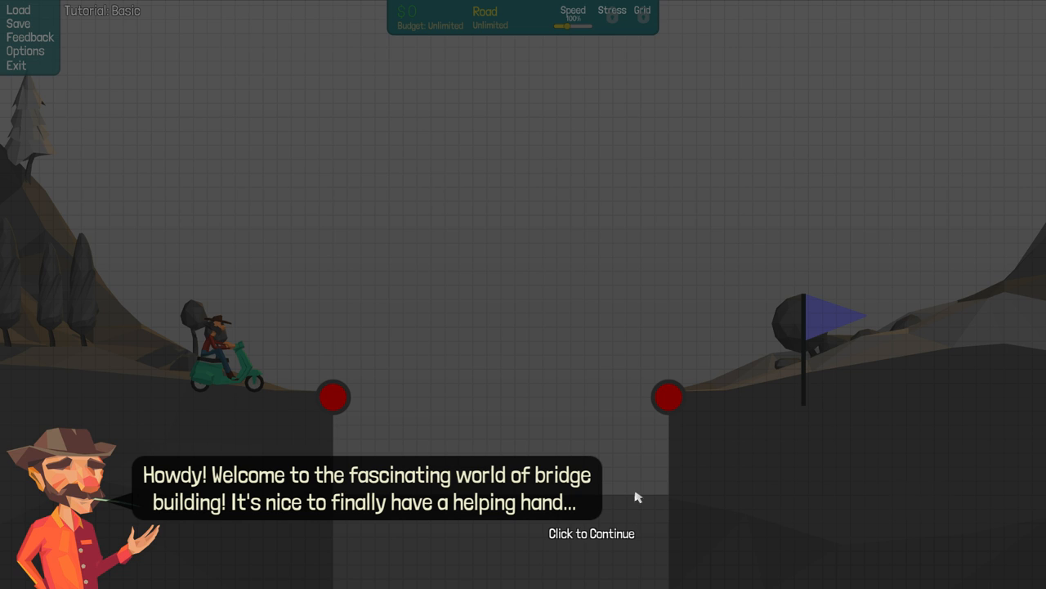
pyautogui.moveTo(595, 492)
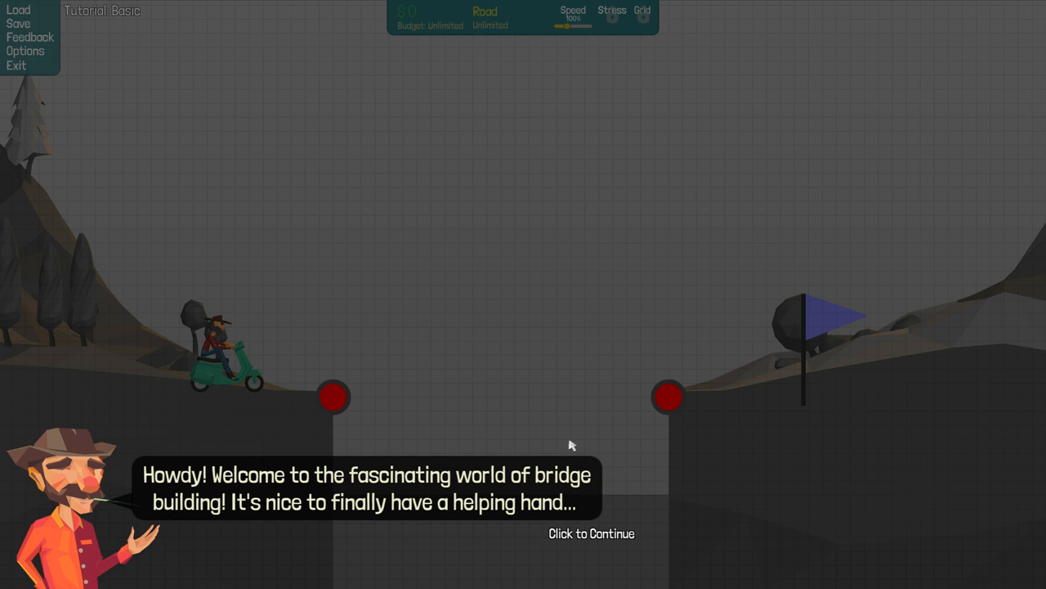
pyautogui.moveTo(573, 452)
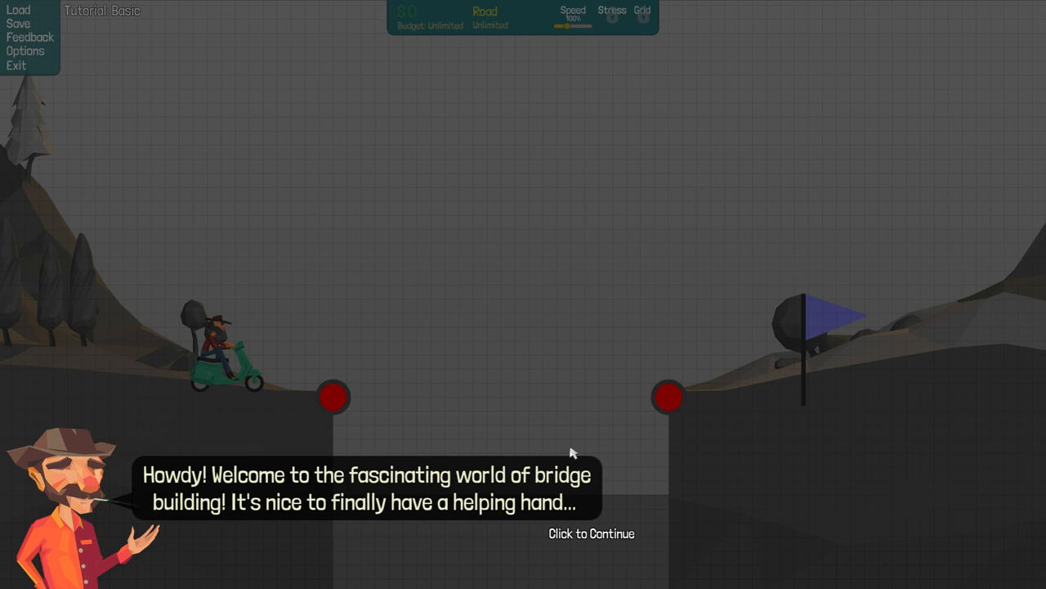
pyautogui.moveTo(572, 432)
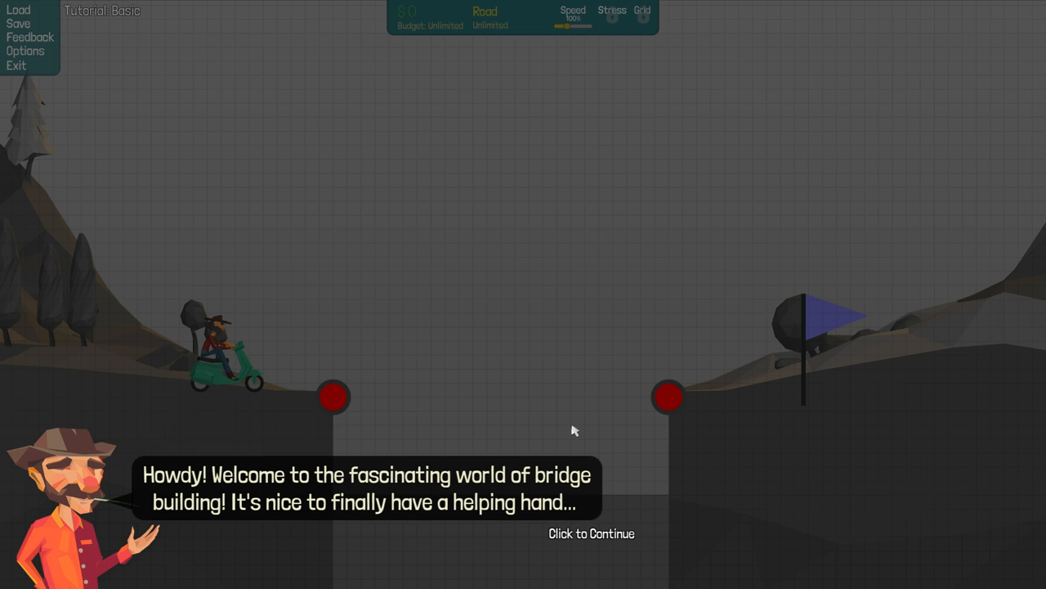
pyautogui.moveTo(574, 435)
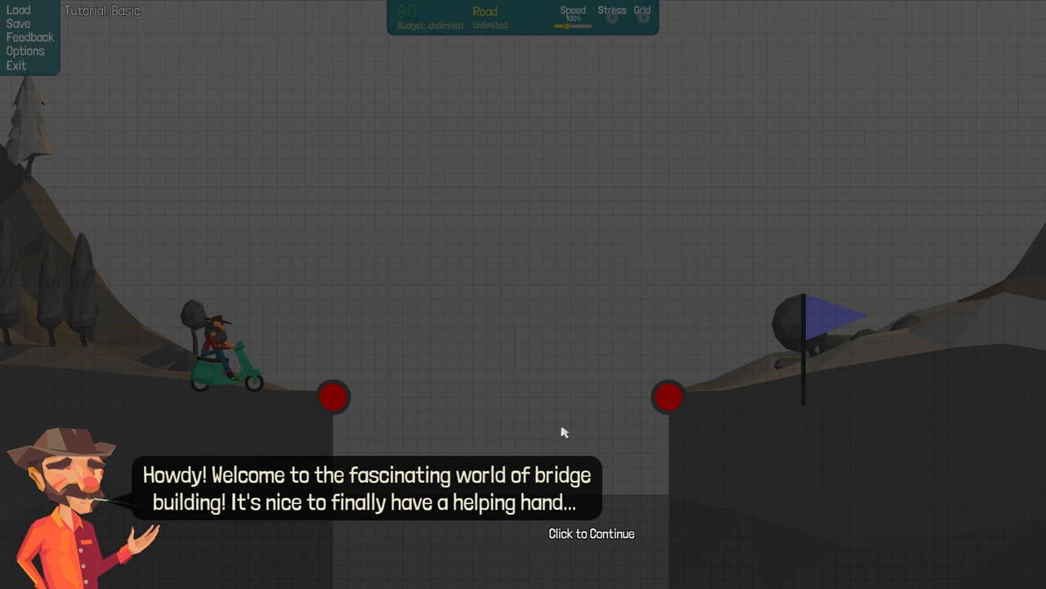
pyautogui.moveTo(637, 373)
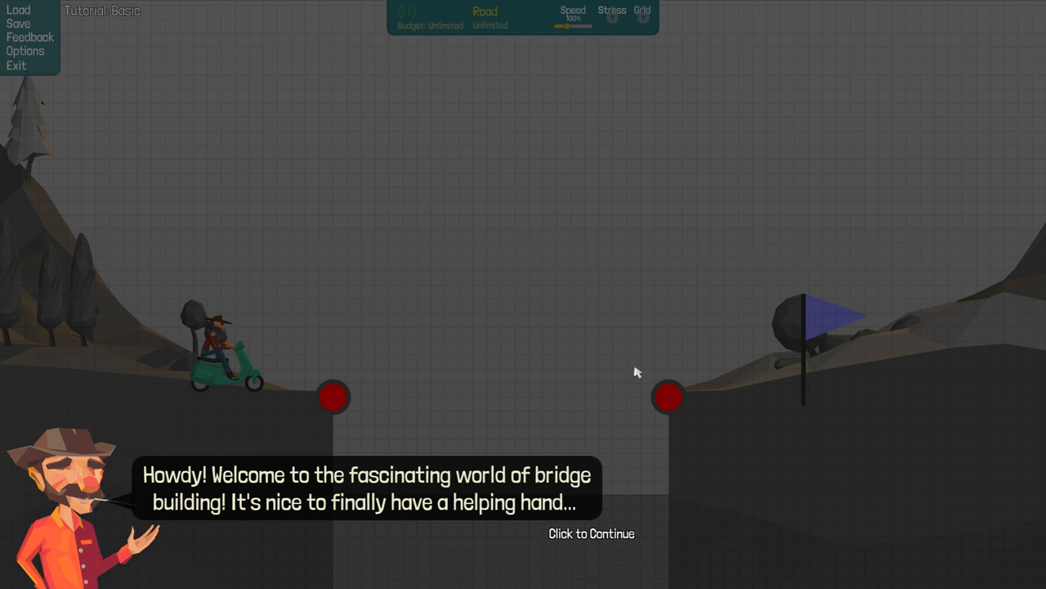
pyautogui.moveTo(611, 425)
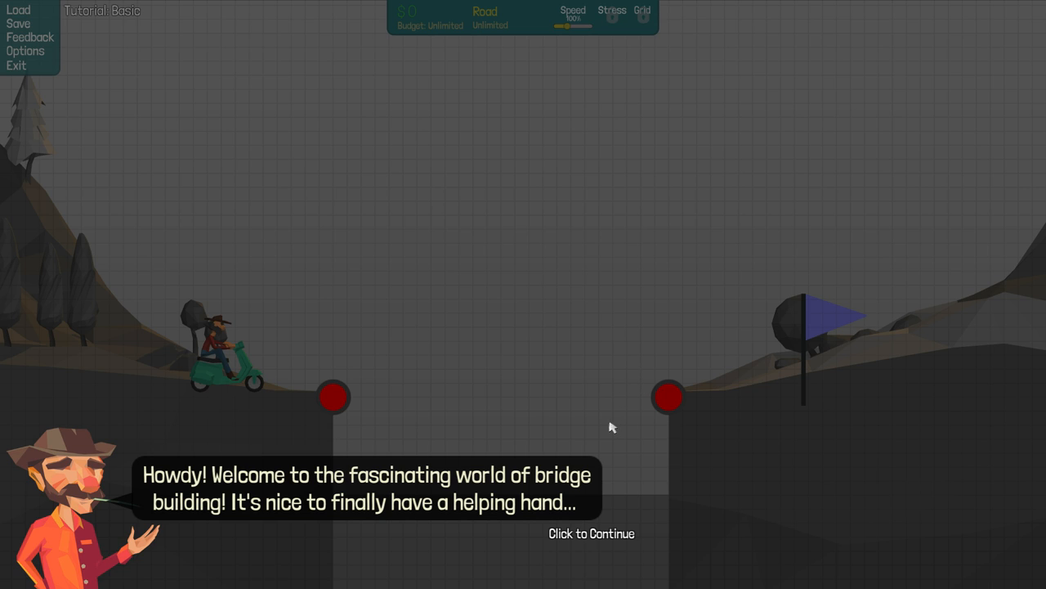
pyautogui.moveTo(613, 468)
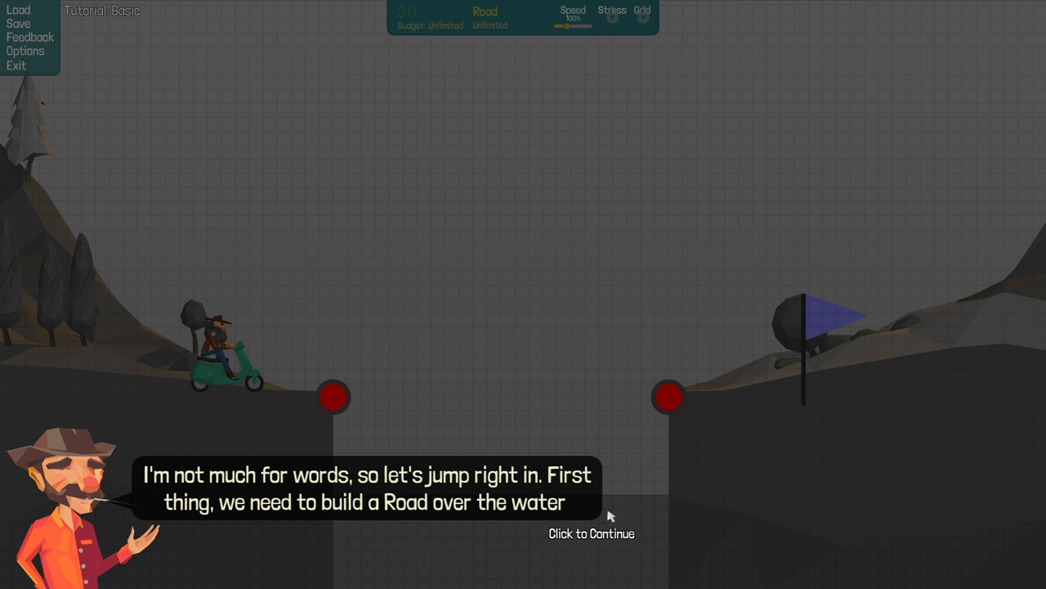
# Span the gap with a road and run the scooter rider across for $720.
pyautogui.click(591, 524)
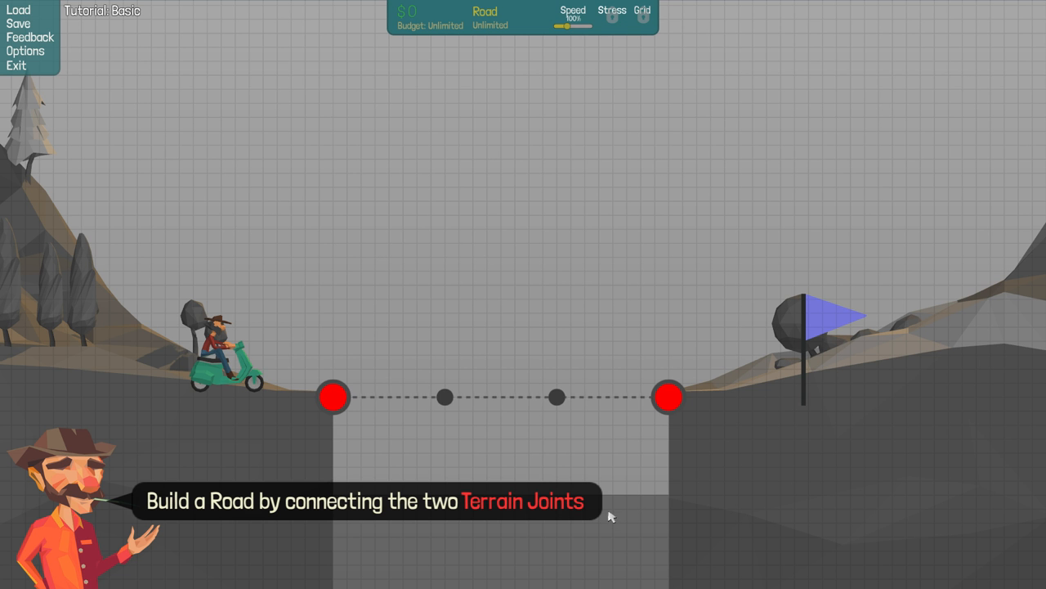
pyautogui.click(333, 397)
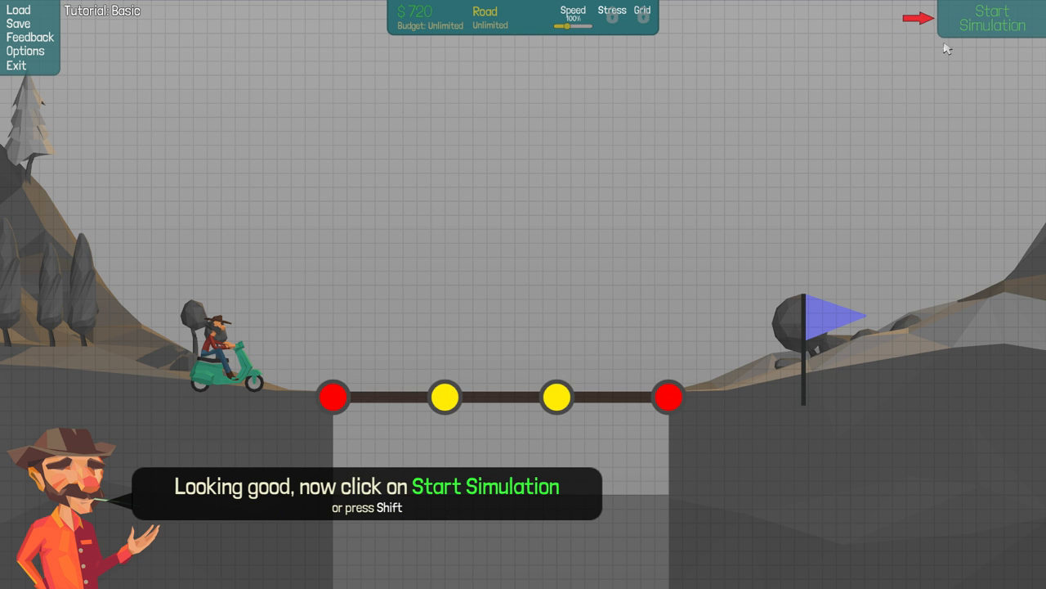
pyautogui.click(991, 18)
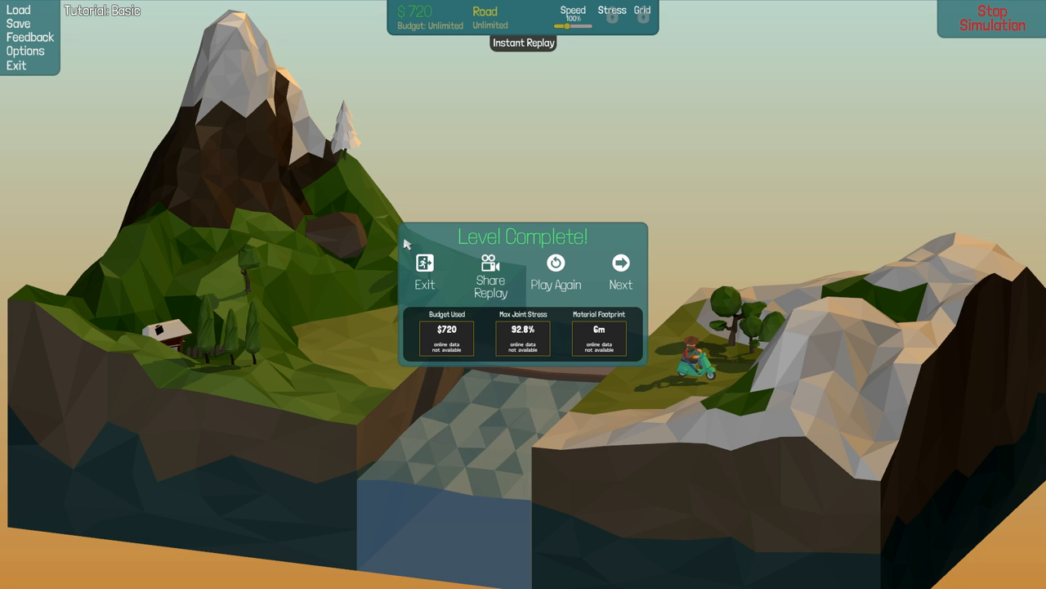
pyautogui.moveTo(621, 270)
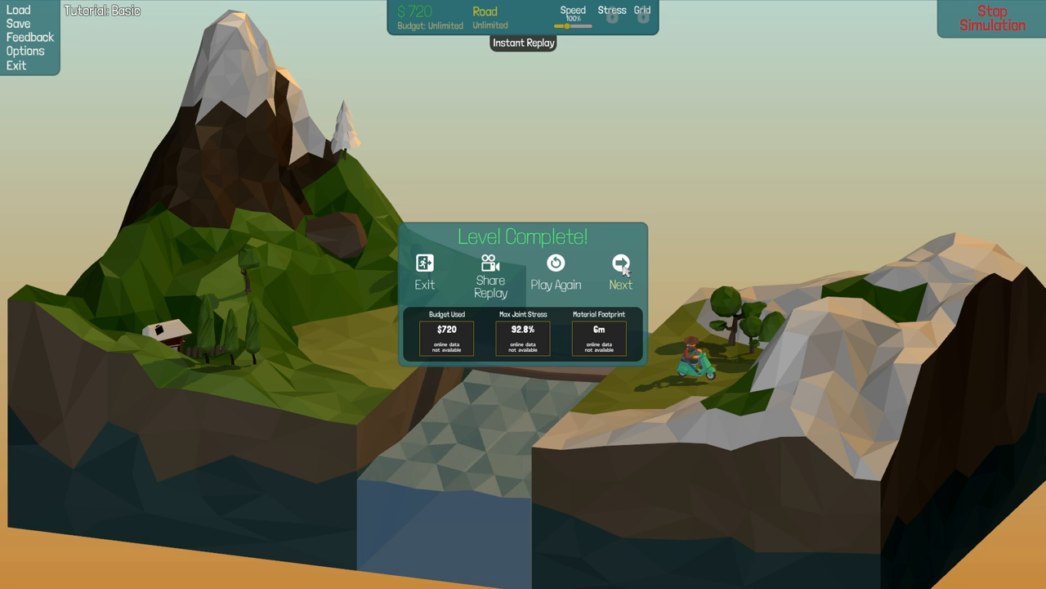
# Start the next level and test a plain road with the station wagon, which fails.
pyautogui.click(621, 270)
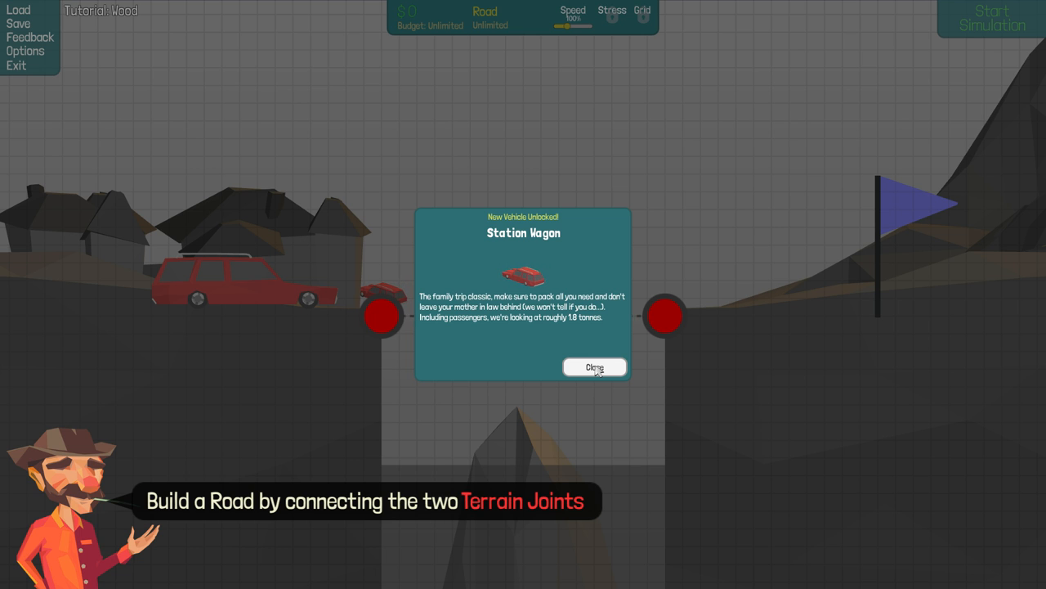
pyautogui.click(595, 366)
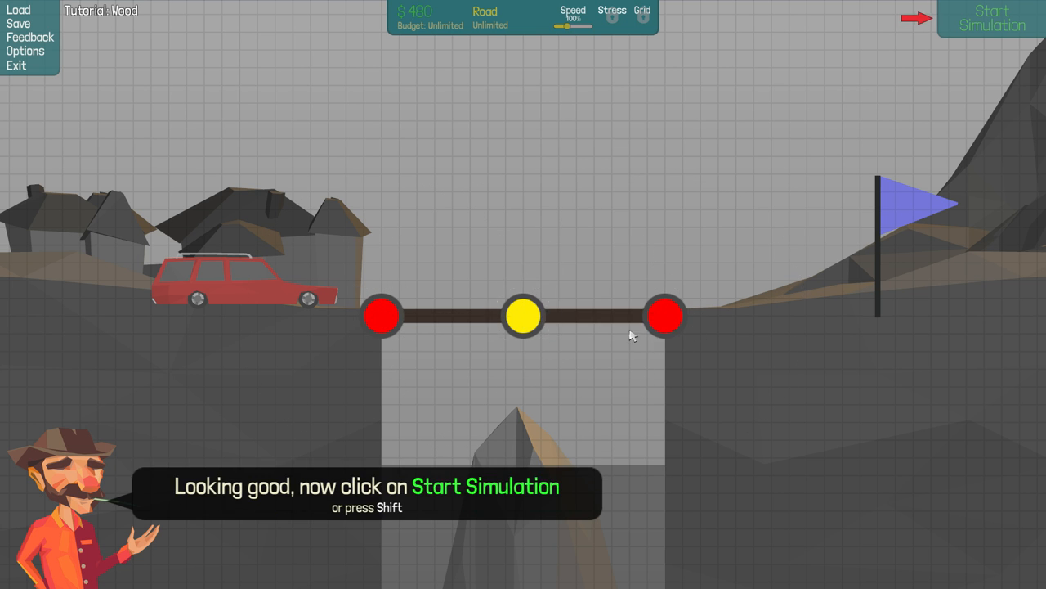
pyautogui.click(991, 19)
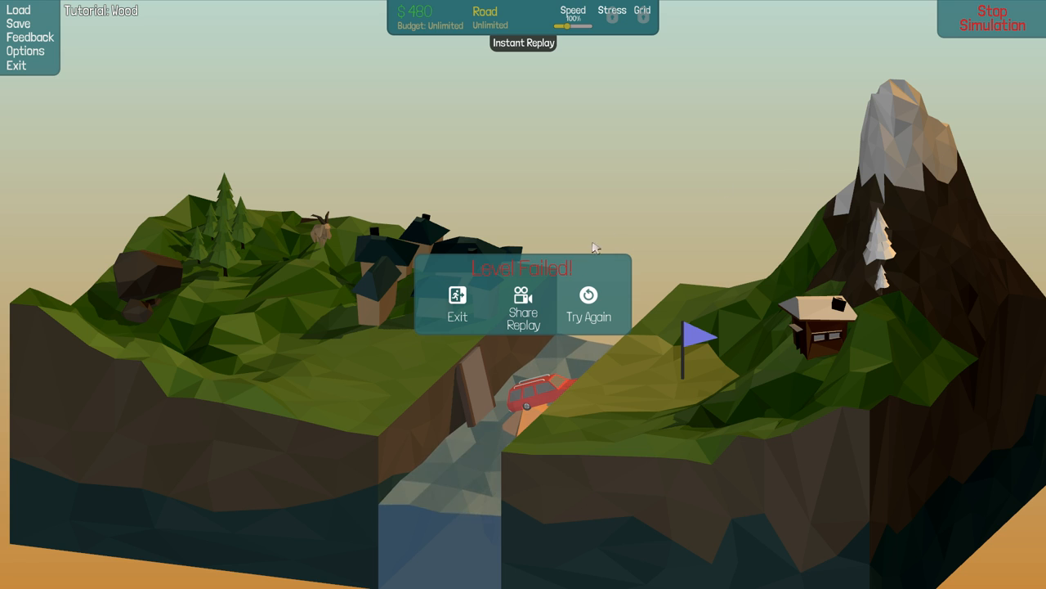
pyautogui.click(588, 307)
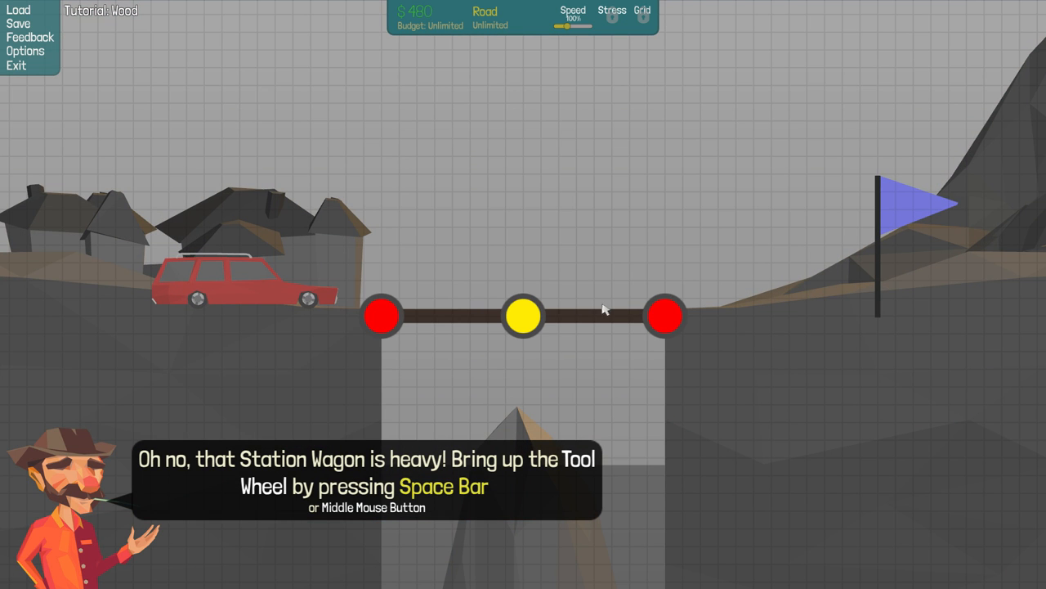
pyautogui.moveTo(497, 303)
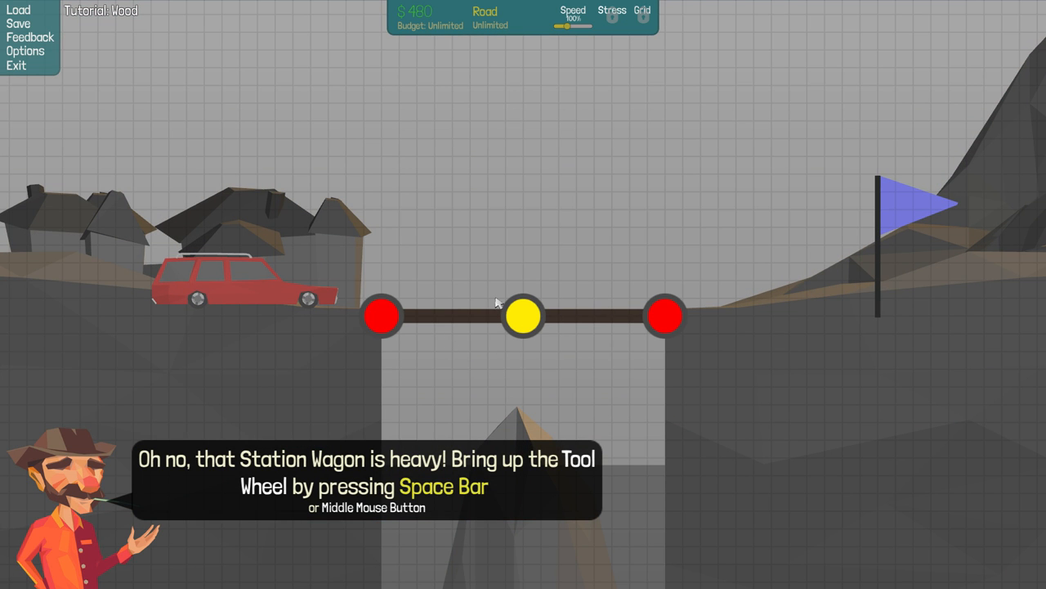
# Choose Wood from the tool wheel and brace the road's middle joint to the rock.
pyautogui.press('space')
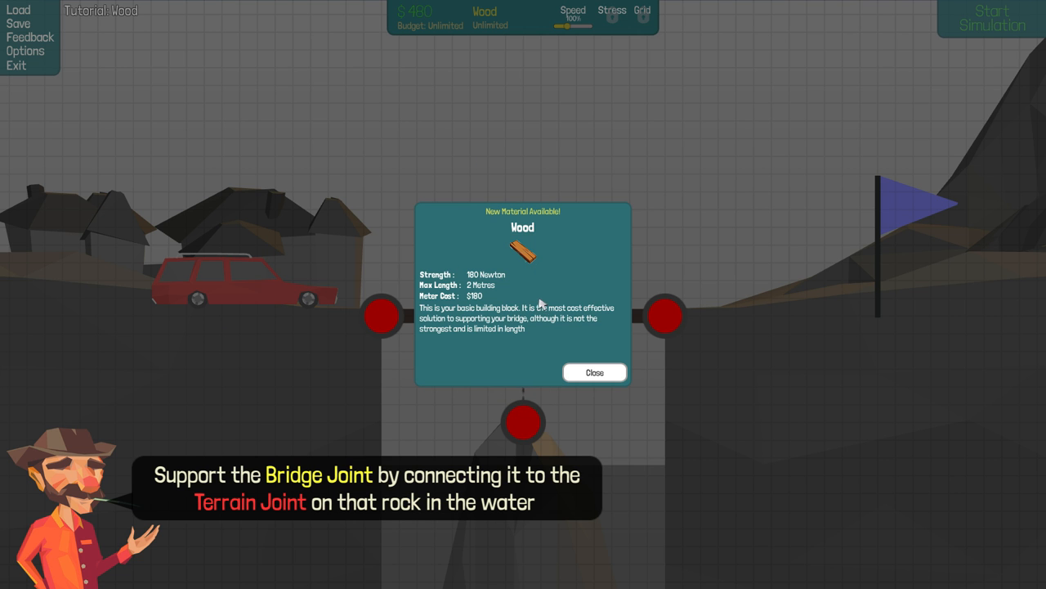
pyautogui.moveTo(595, 363)
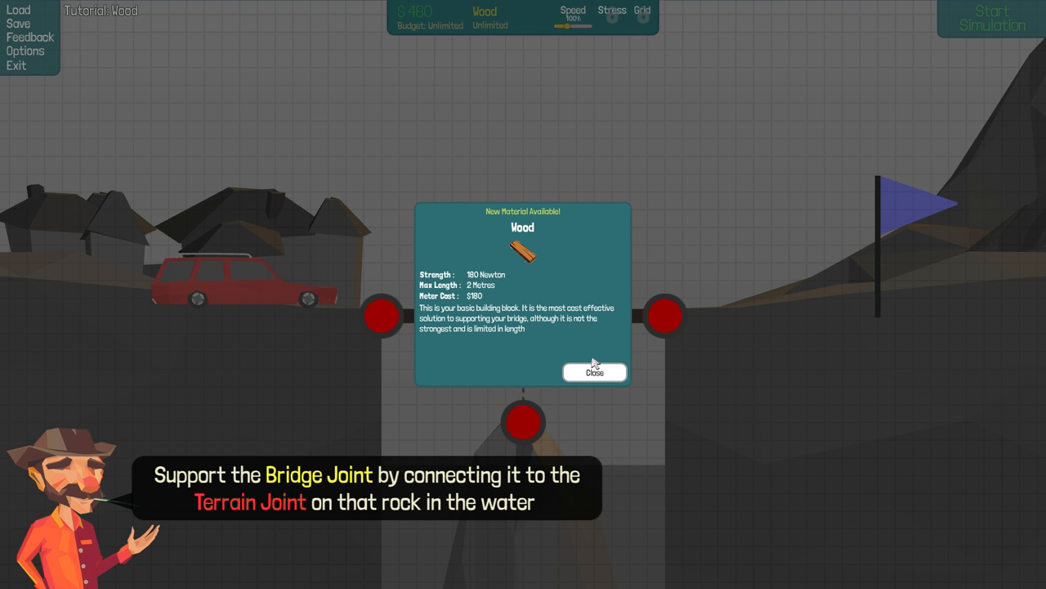
pyautogui.click(596, 373)
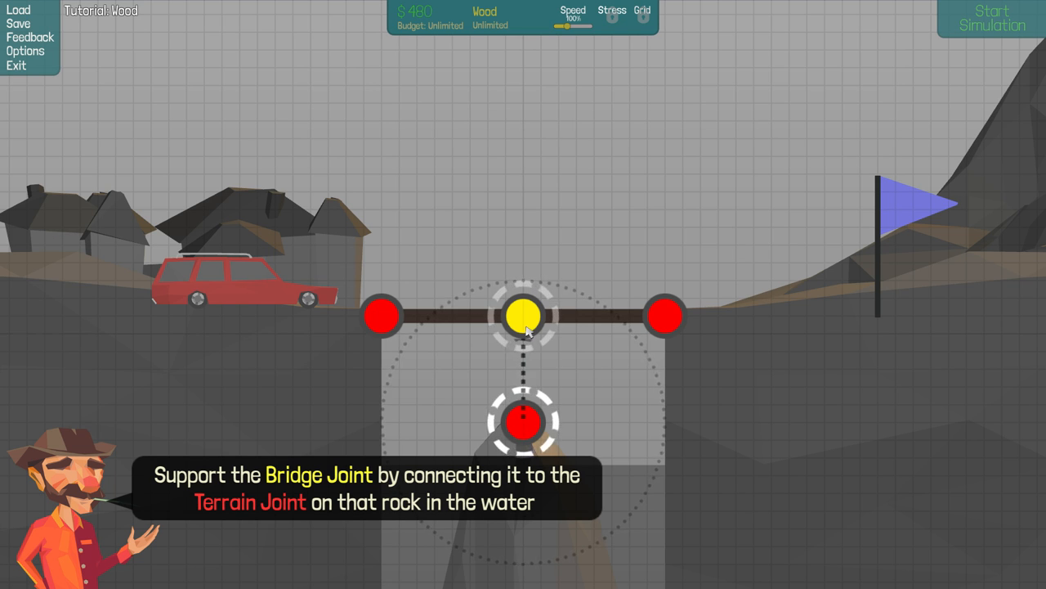
pyautogui.click(991, 18)
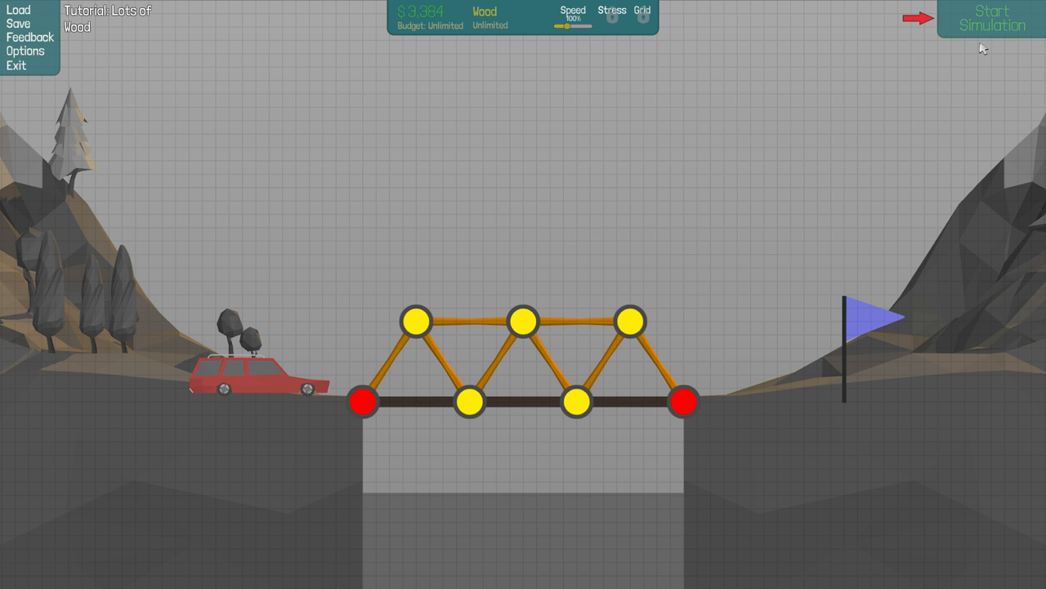
# Run the station wagon across the wooden truss and advance to the Suspension tutorial.
pyautogui.click(991, 20)
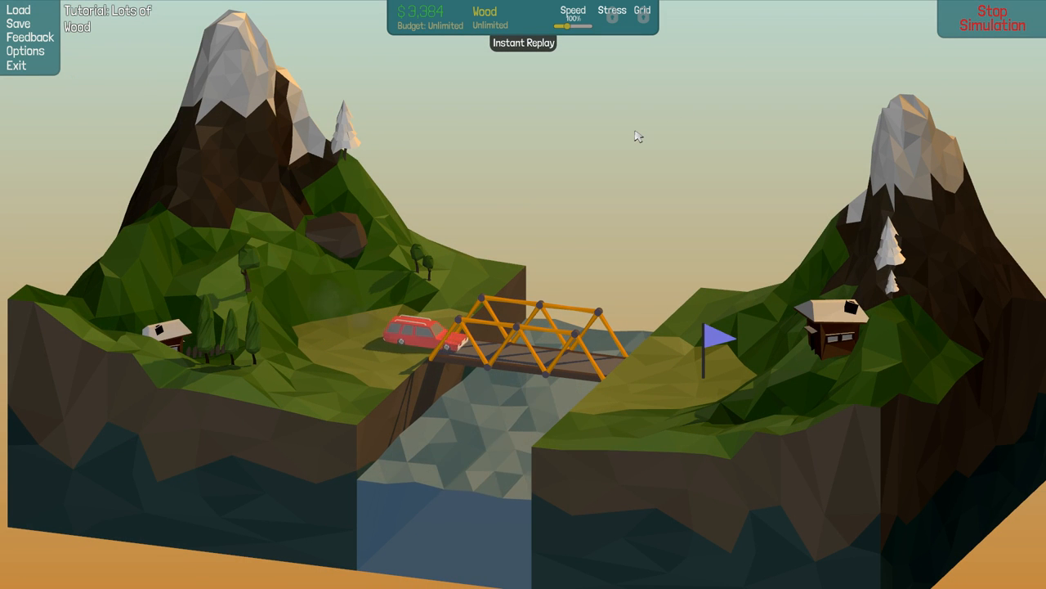
pyautogui.moveTo(625, 148)
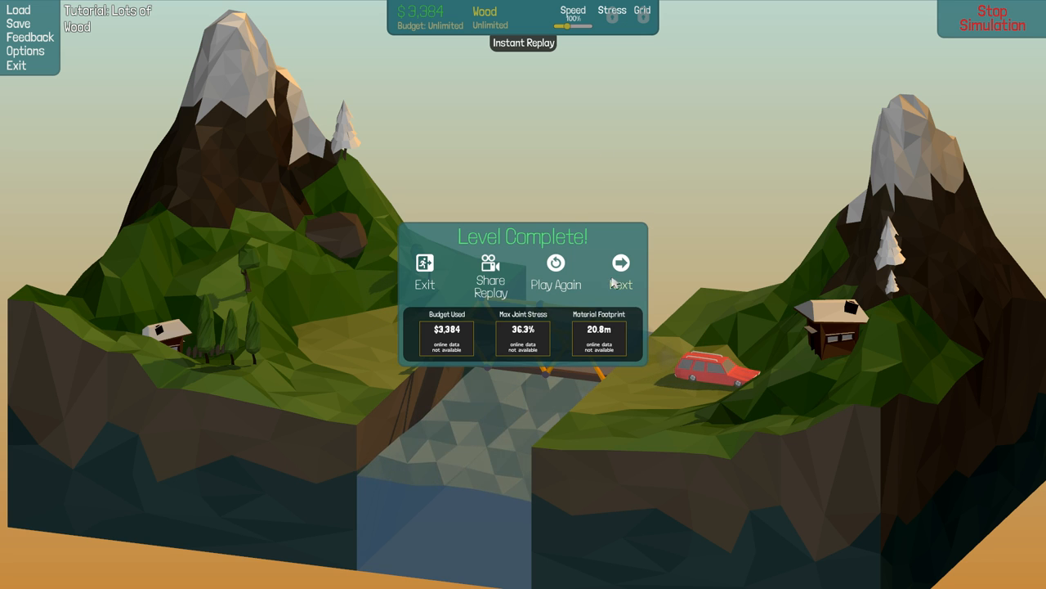
pyautogui.click(621, 270)
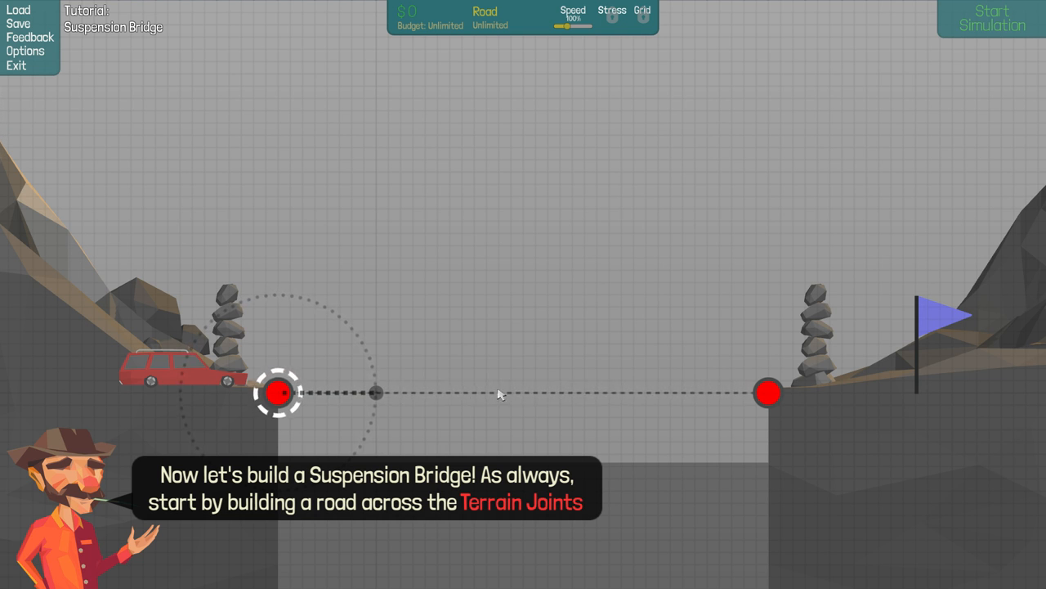
pyautogui.moveTo(484, 399)
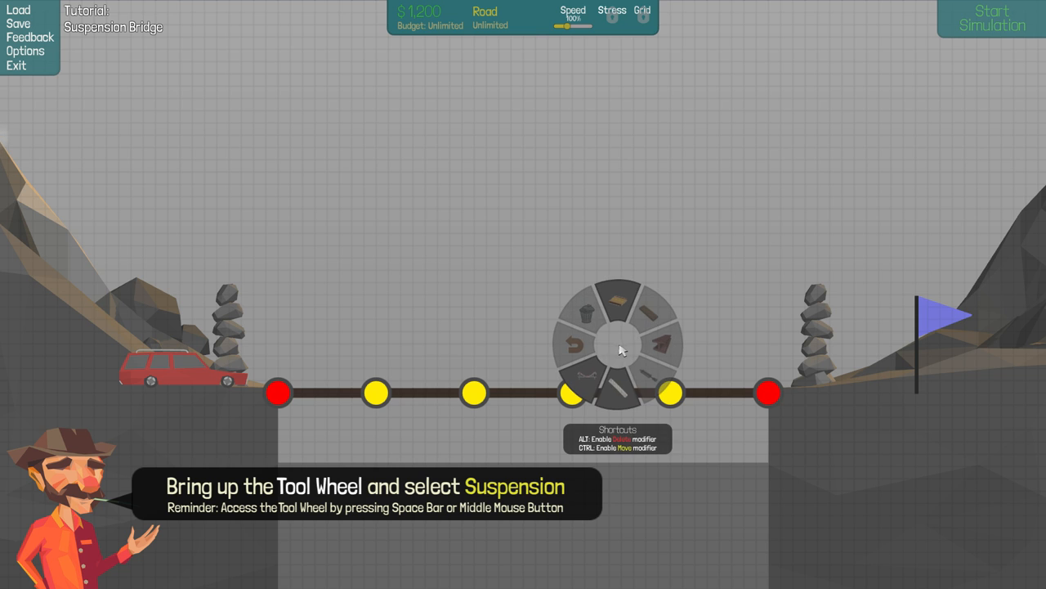
pyautogui.moveTo(664, 347)
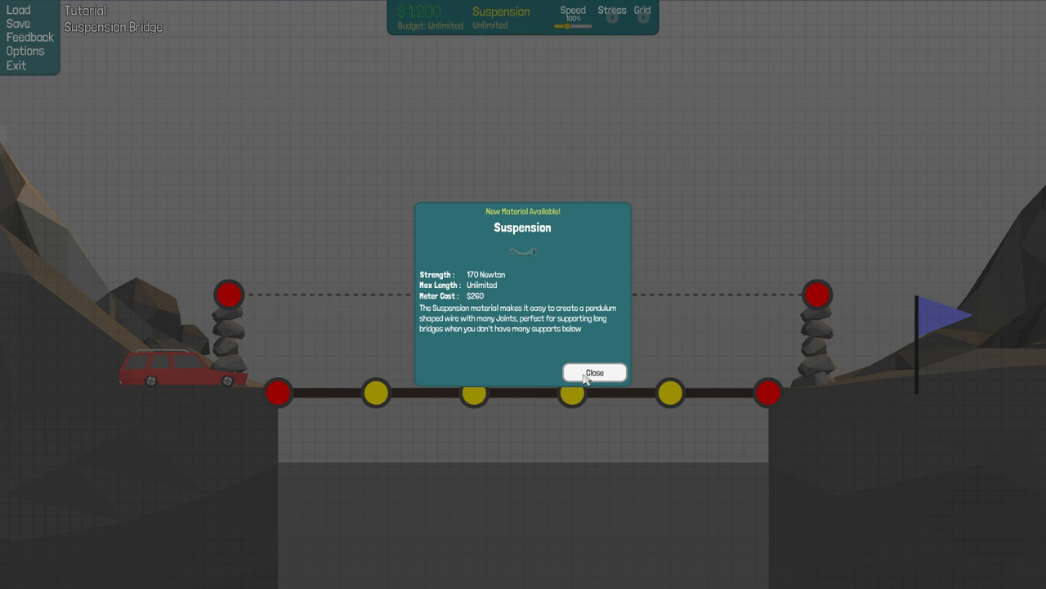
# Hang the road on suspension cables, pass the station wagon test at $6,022, and continue.
pyautogui.click(596, 373)
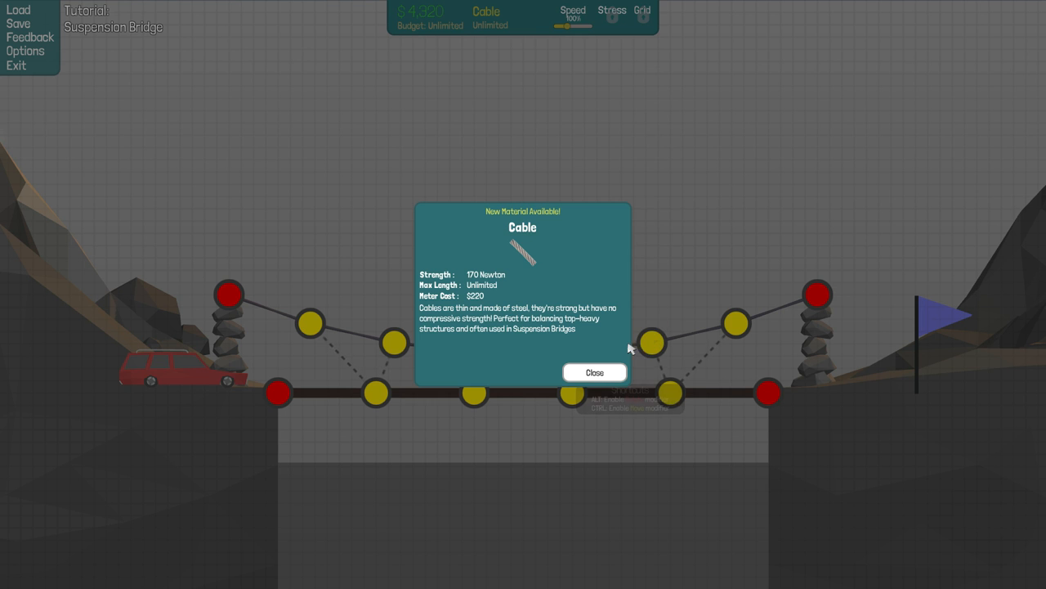
pyautogui.click(595, 373)
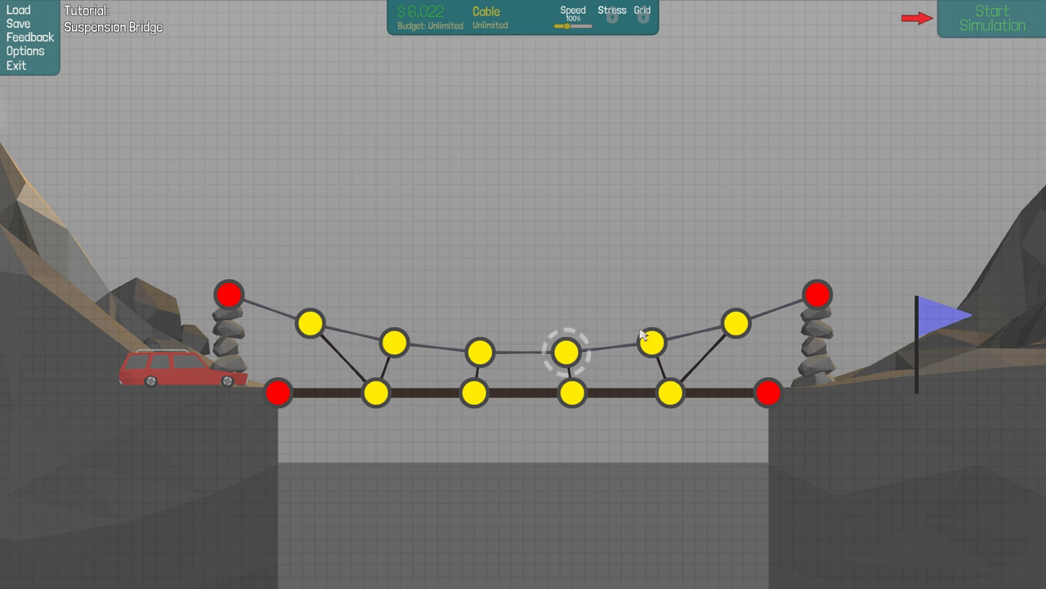
pyautogui.click(991, 20)
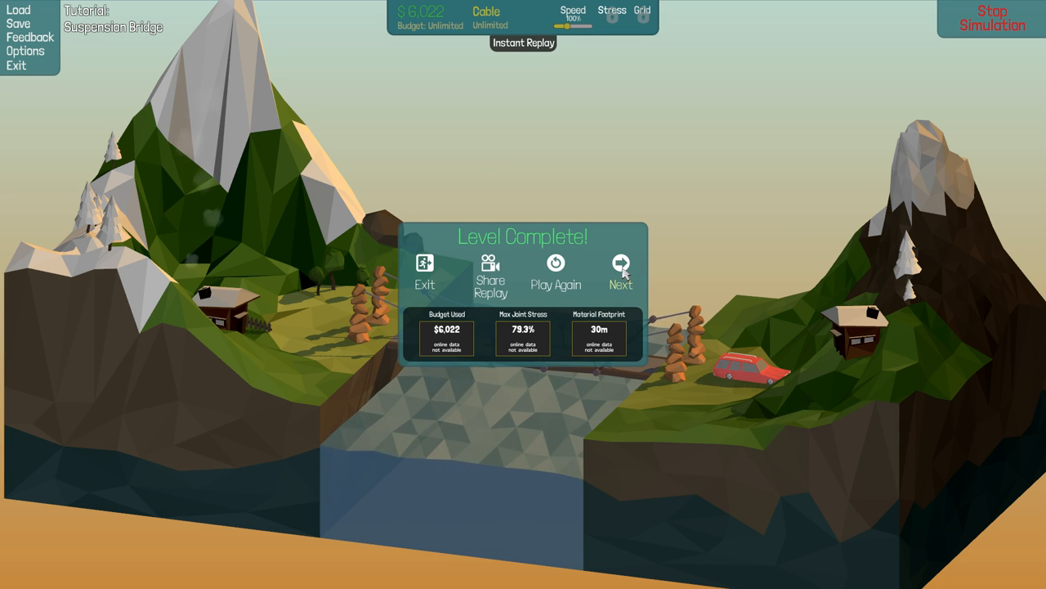
pyautogui.click(621, 270)
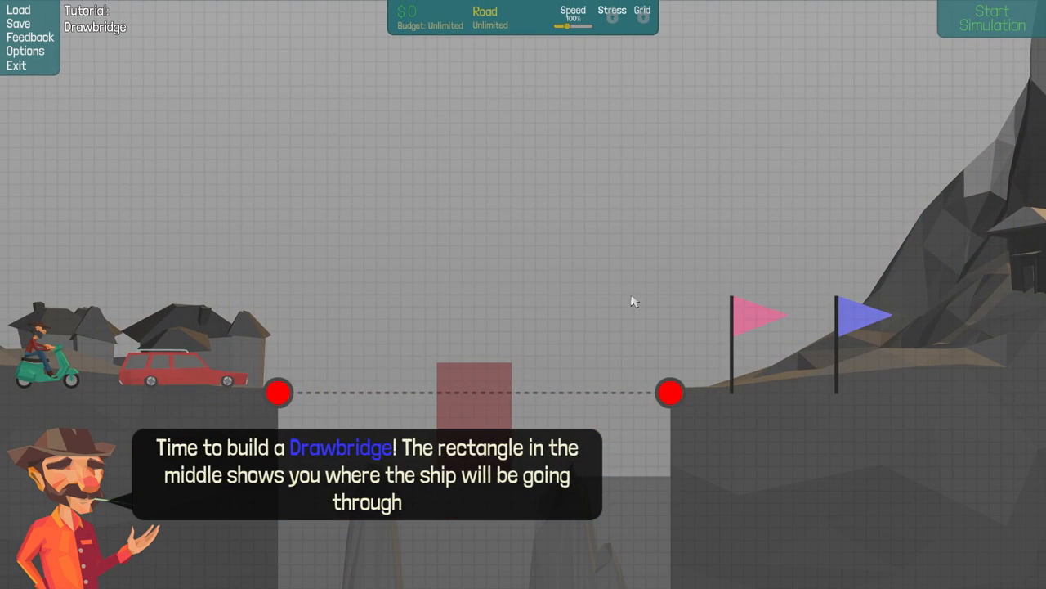
pyautogui.moveTo(586, 363)
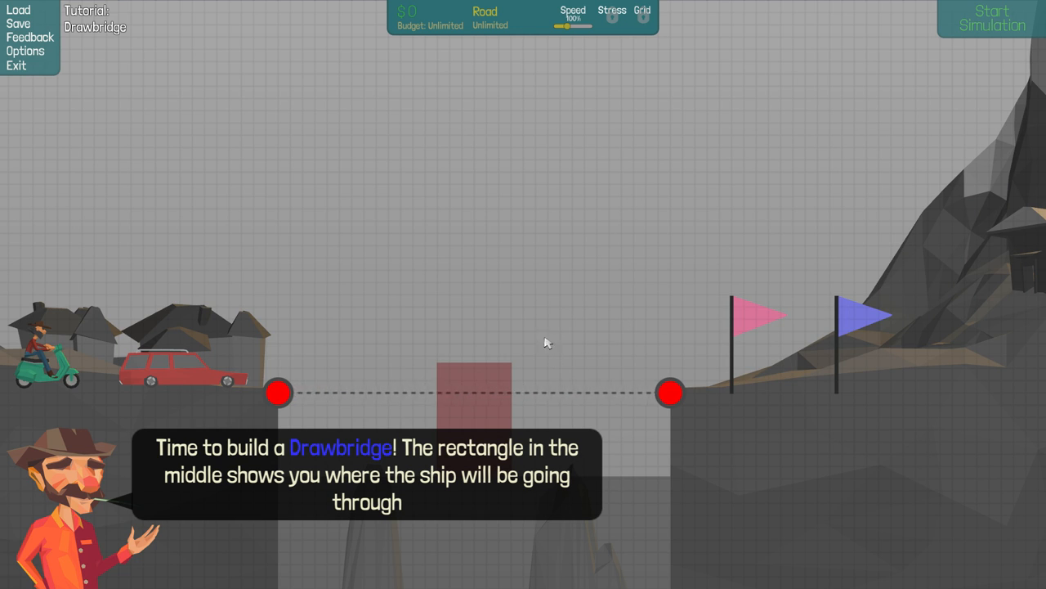
pyautogui.moveTo(347, 393)
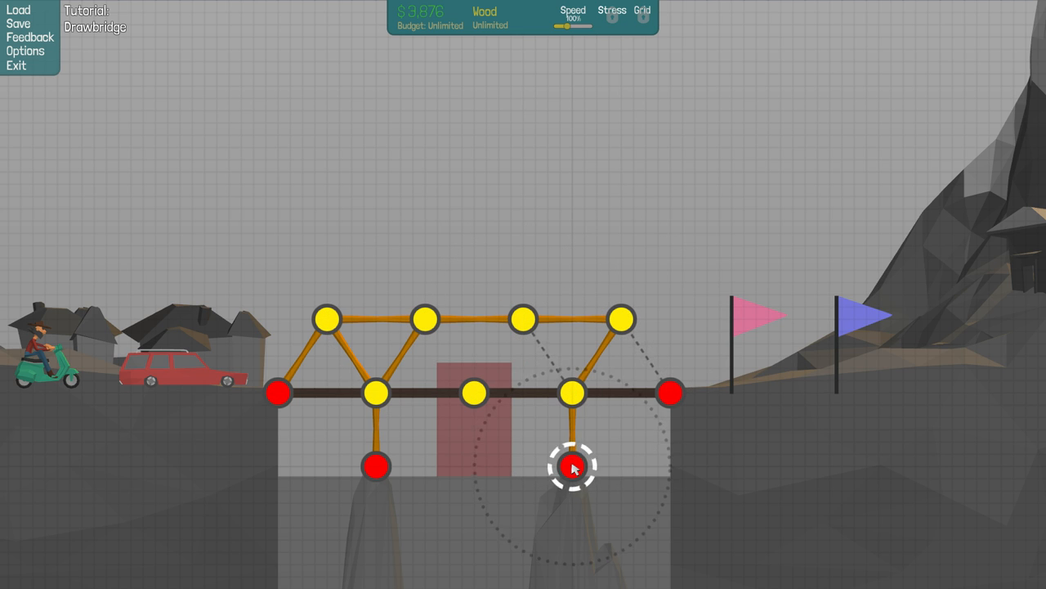
# Add a wooden leg, a hydraulic piston to the centre, and split the centre road joint.
pyautogui.moveTo(573, 467); pyautogui.dragTo(523, 318)
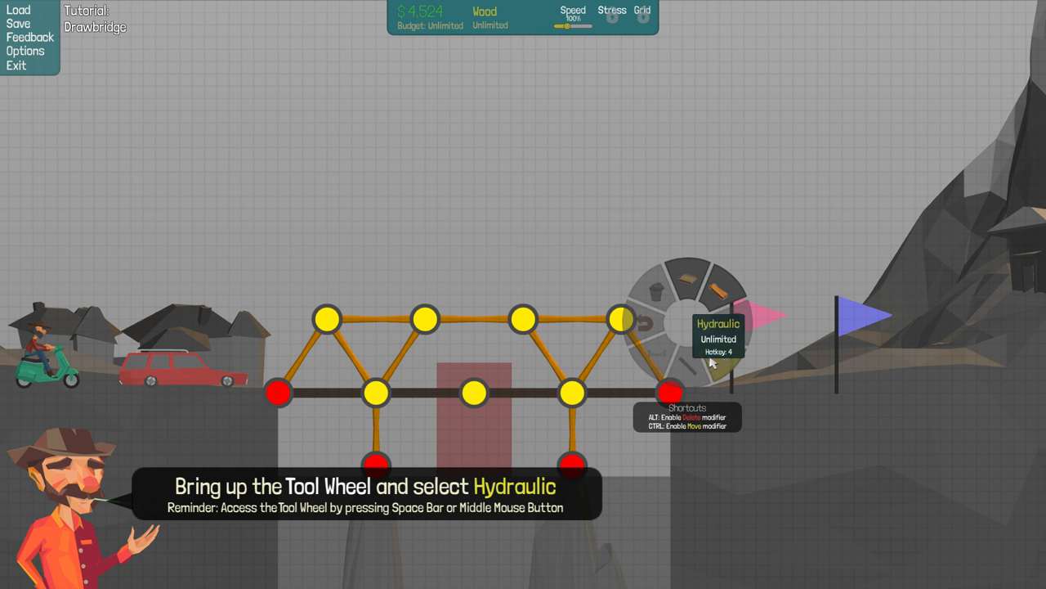
pyautogui.click(712, 337)
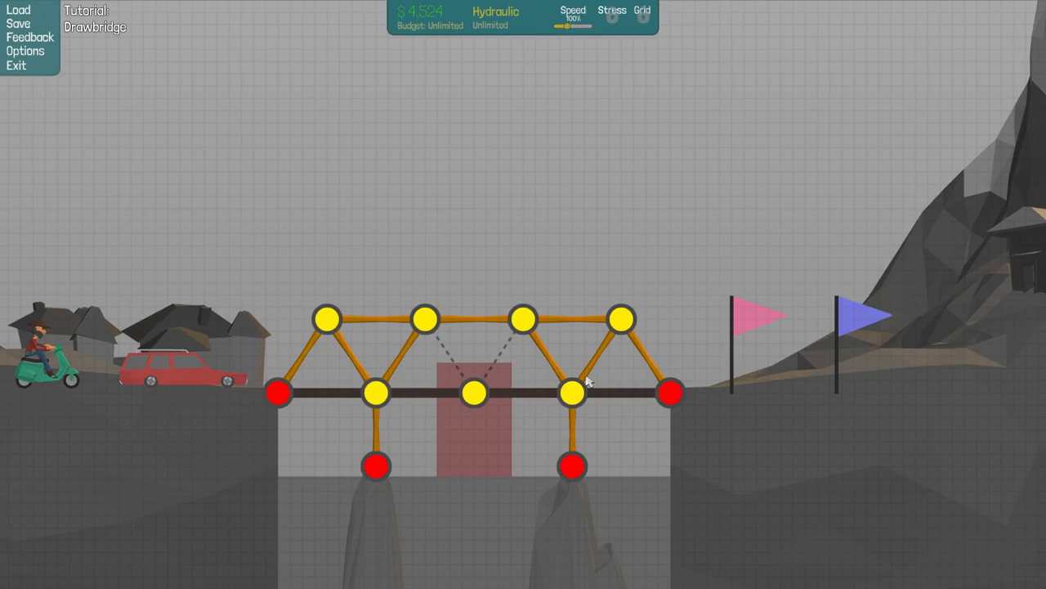
pyautogui.click(425, 319)
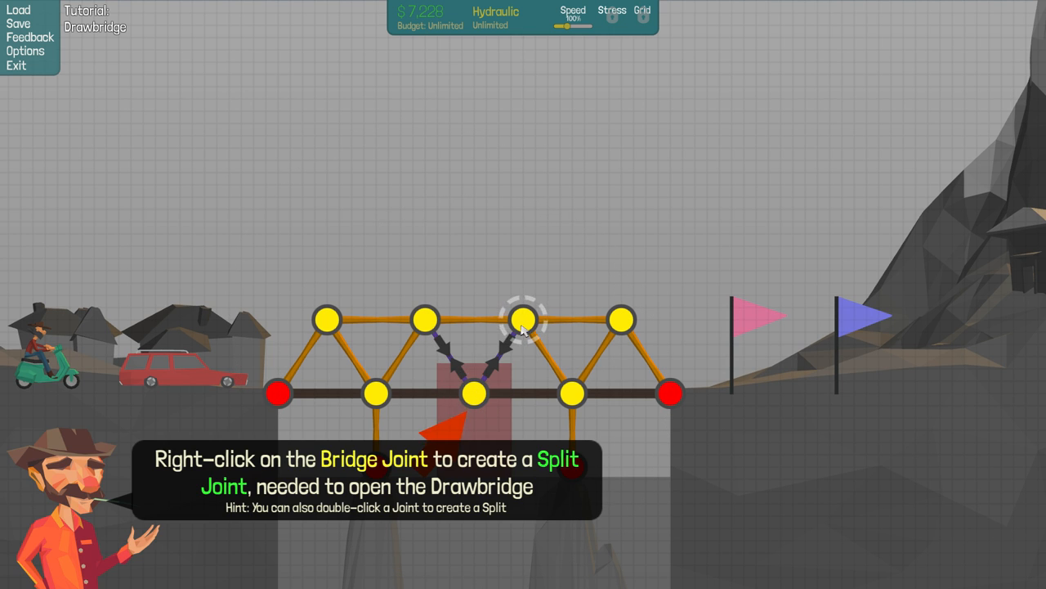
pyautogui.moveTo(482, 428)
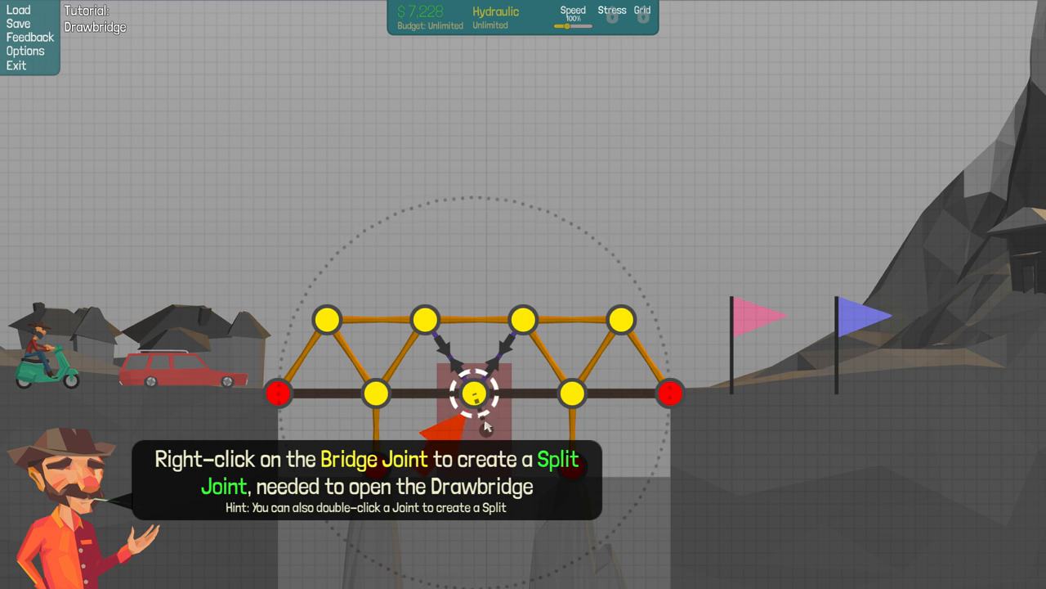
pyautogui.rightClick(474, 393)
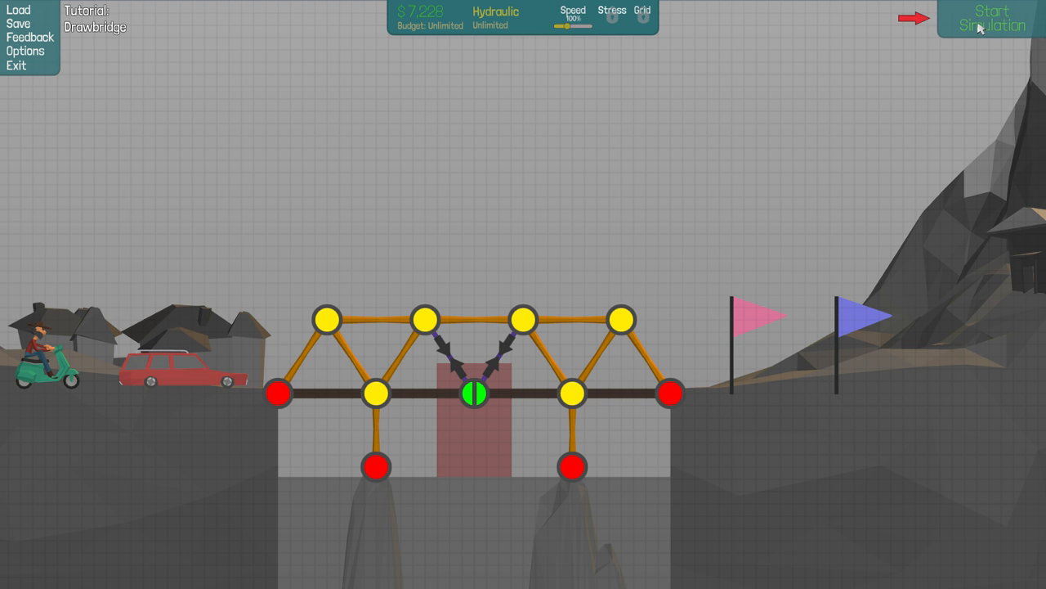
# Run the simulation so the drawbridge opens and the ship sails through.
pyautogui.click(991, 19)
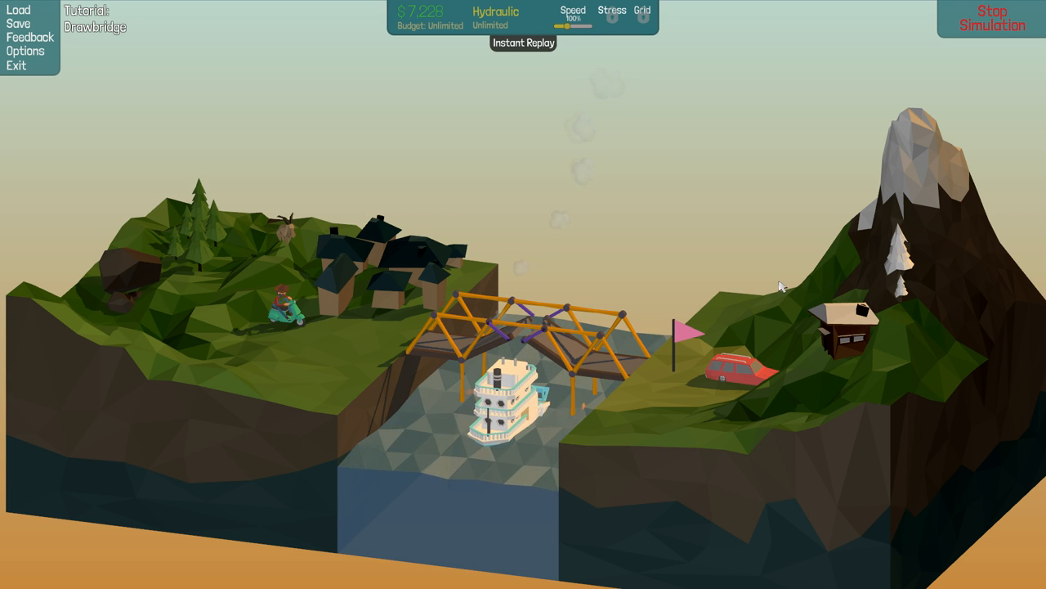
pyautogui.moveTo(746, 314)
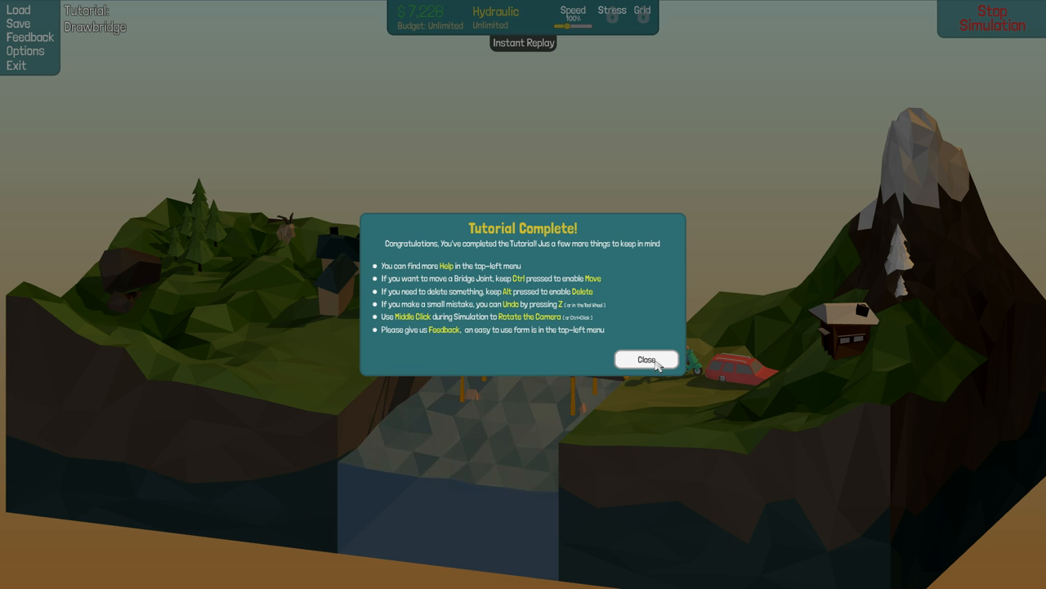
# Dismiss the tutorial and joint-stress notices and start the 8m Simple Bridge level.
pyautogui.click(646, 360)
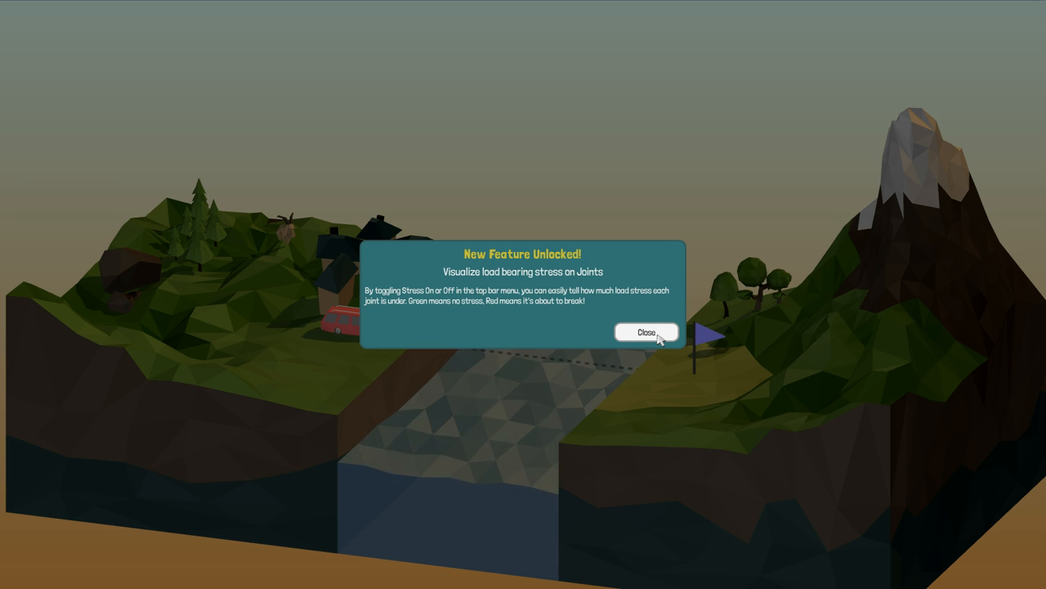
pyautogui.click(646, 332)
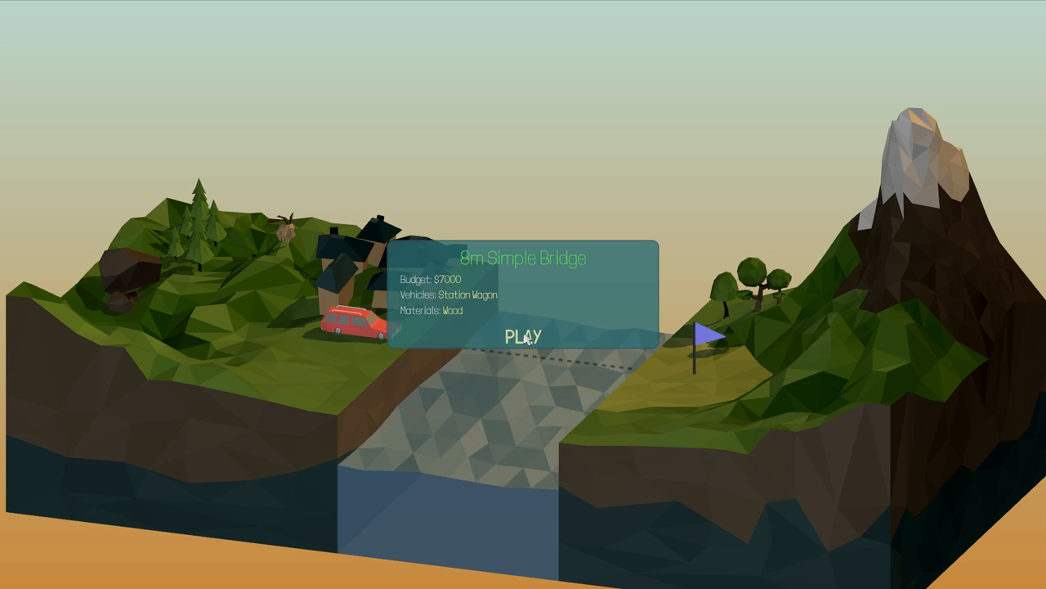
pyautogui.click(523, 337)
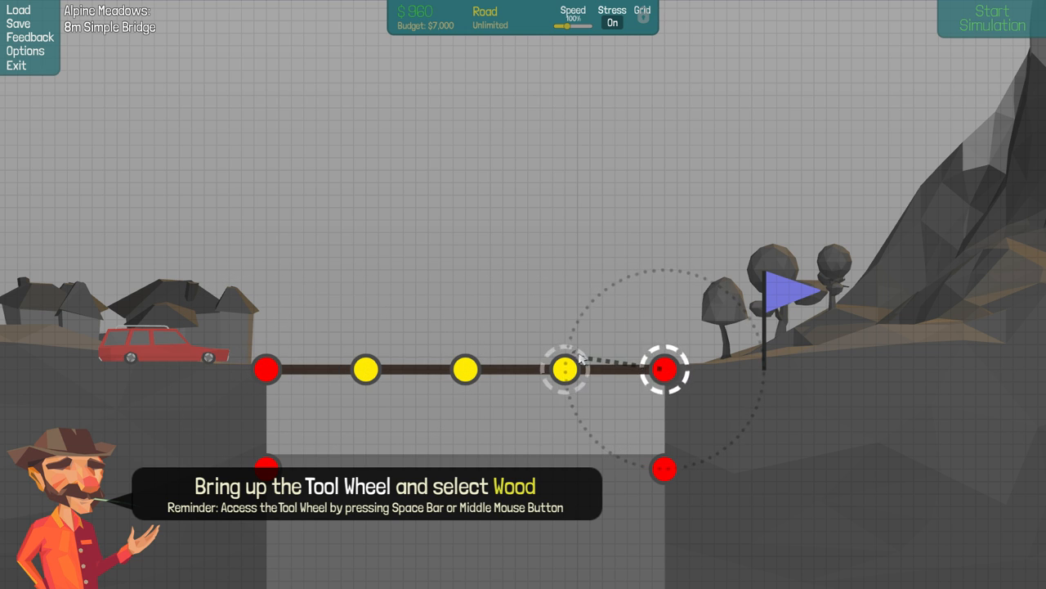
# Select Wood and brace the road ends diagonally from the lower anchors for $2,500.
pyautogui.press('space')
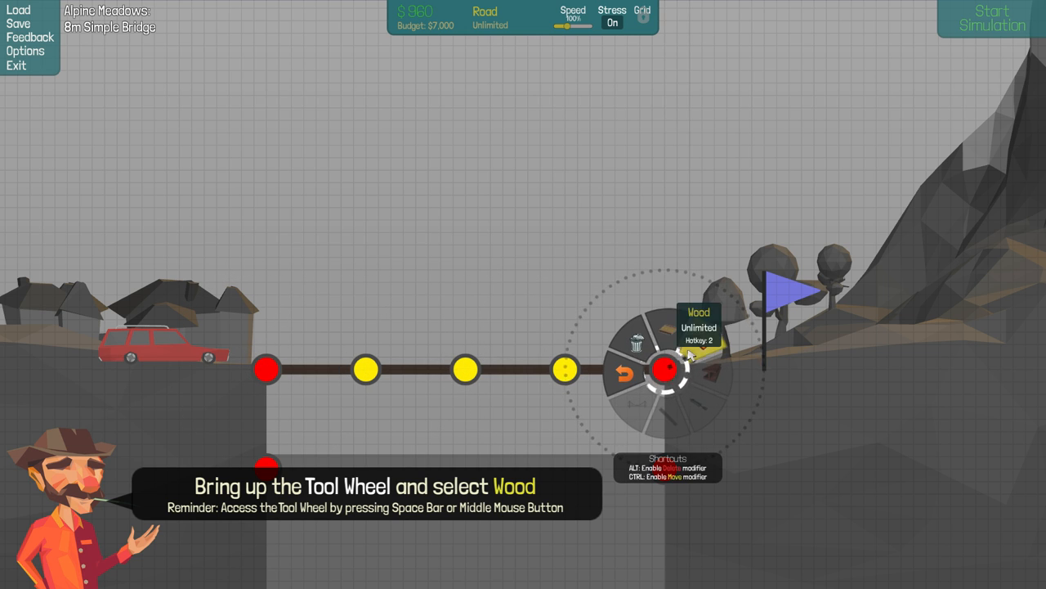
pyautogui.click(700, 327)
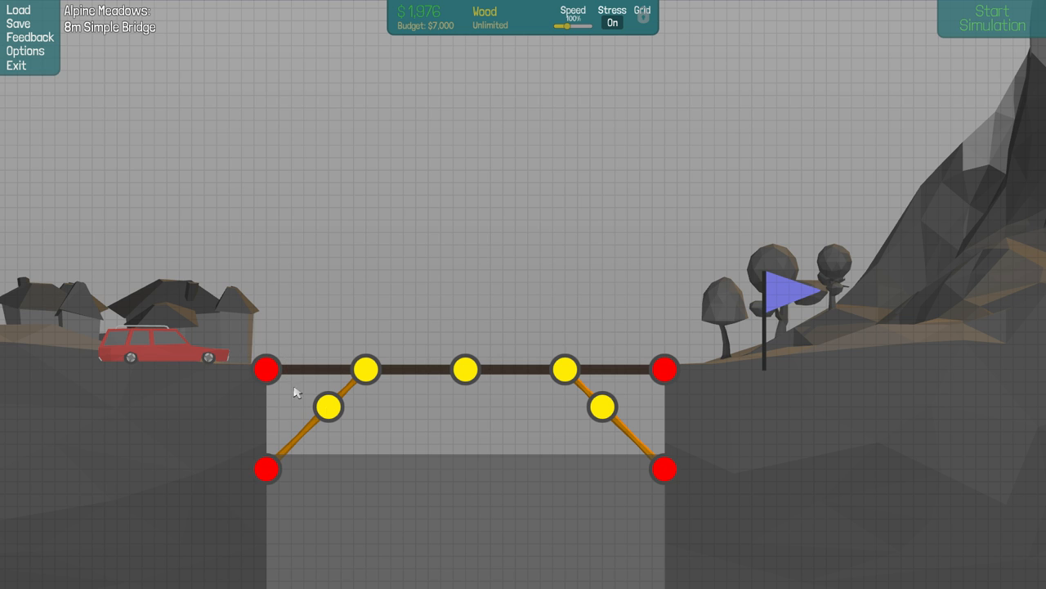
pyautogui.click(328, 405)
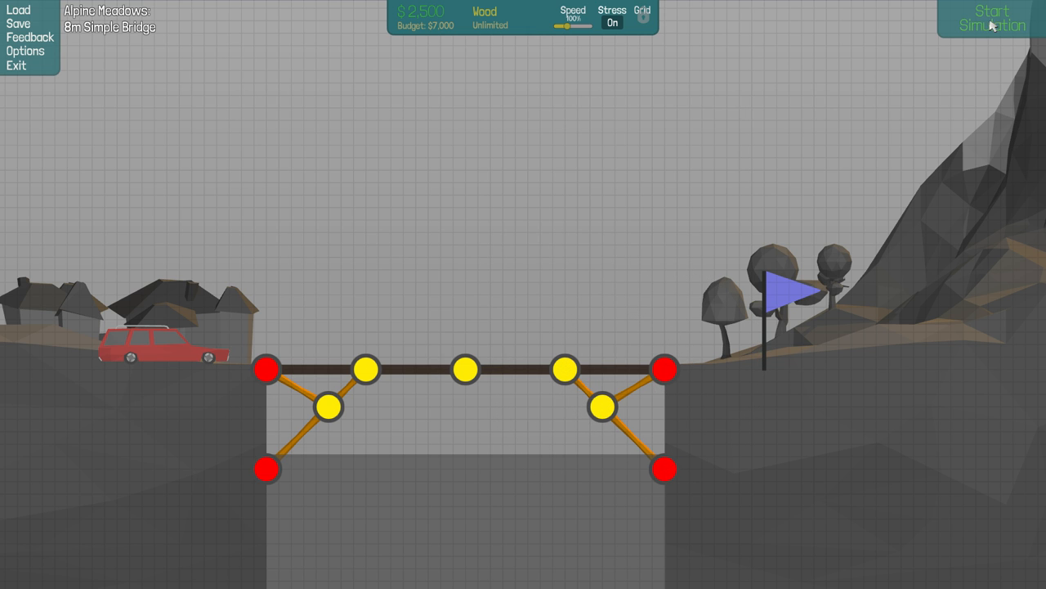
pyautogui.click(991, 19)
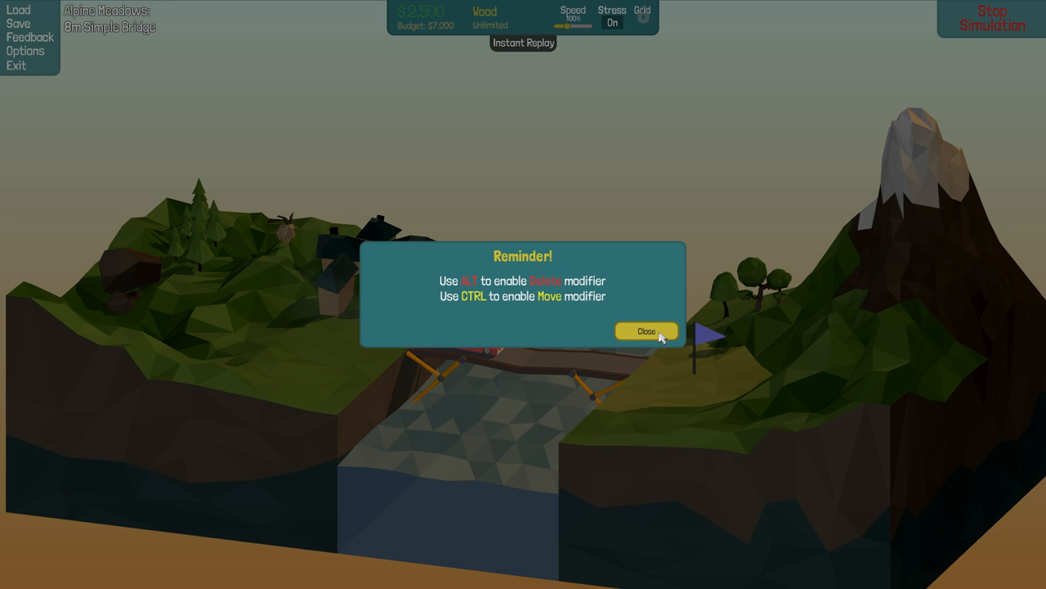
pyautogui.click(646, 331)
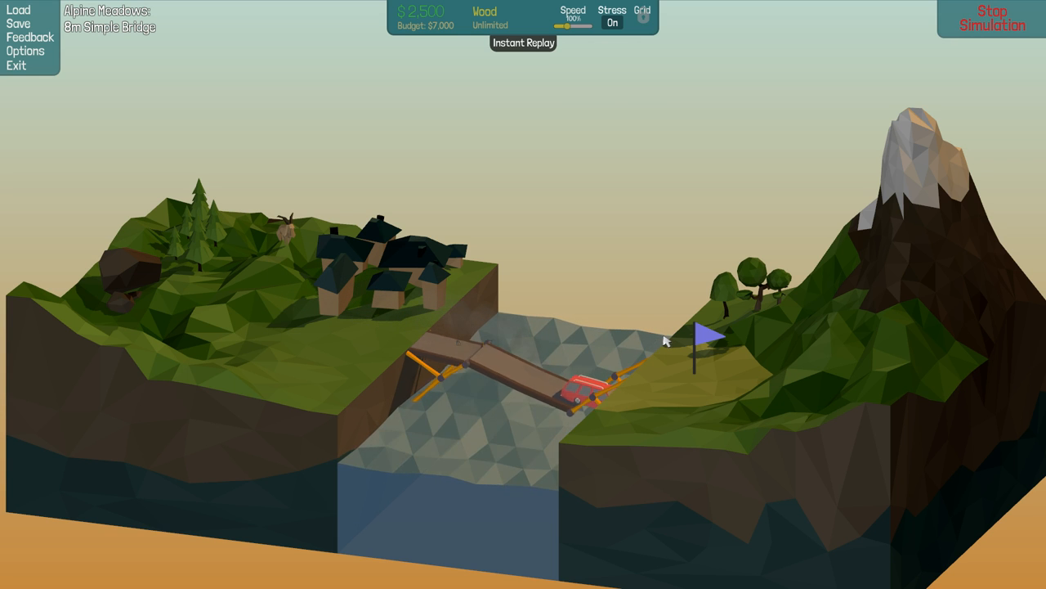
pyautogui.click(991, 18)
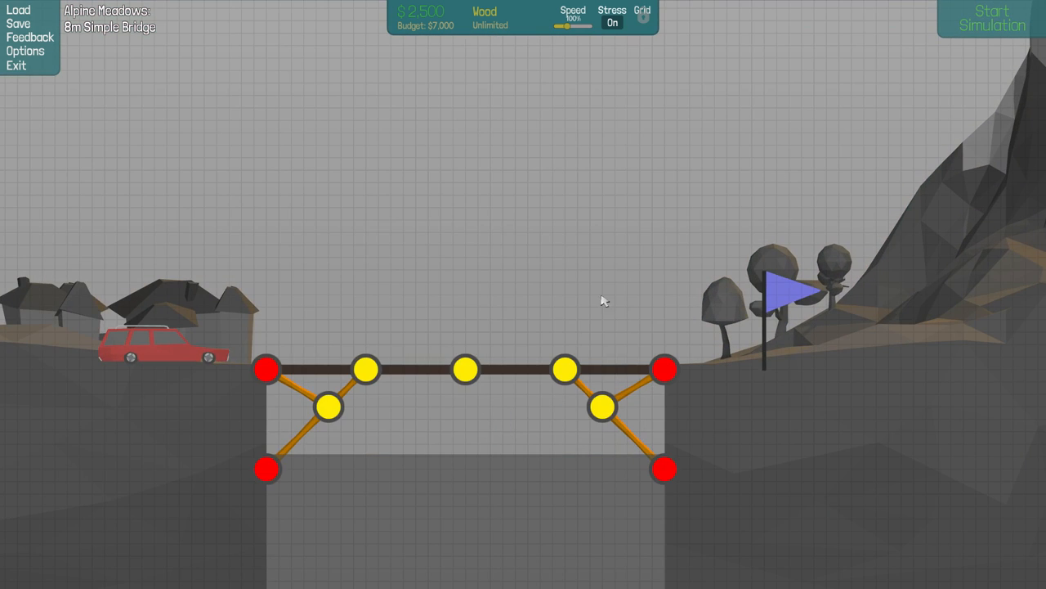
# Delete the two short road-end braces, dropping the cost to $1,978.
pyautogui.click(601, 406)
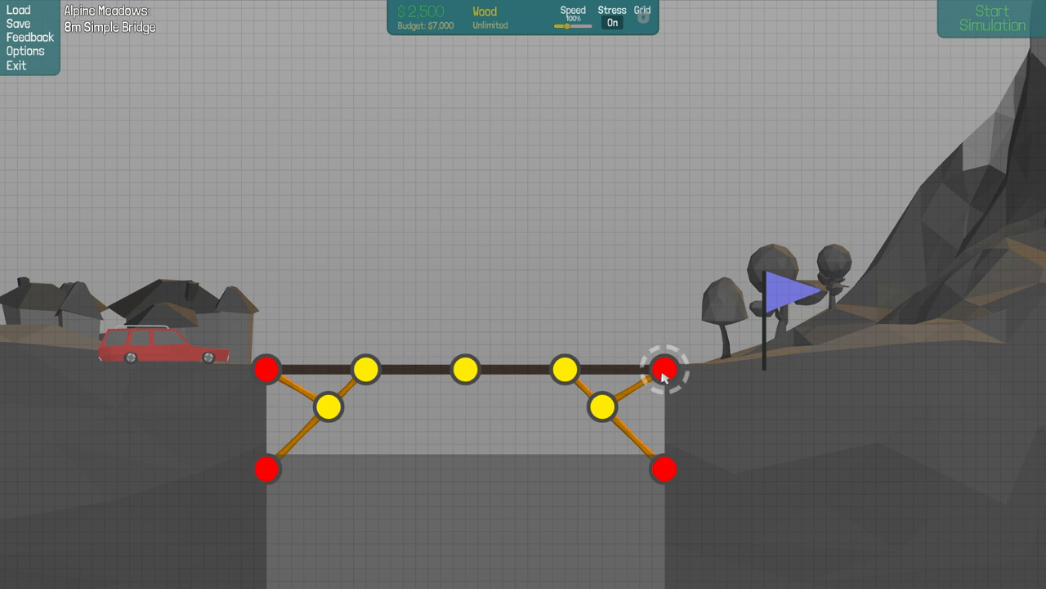
pyautogui.moveTo(654, 379)
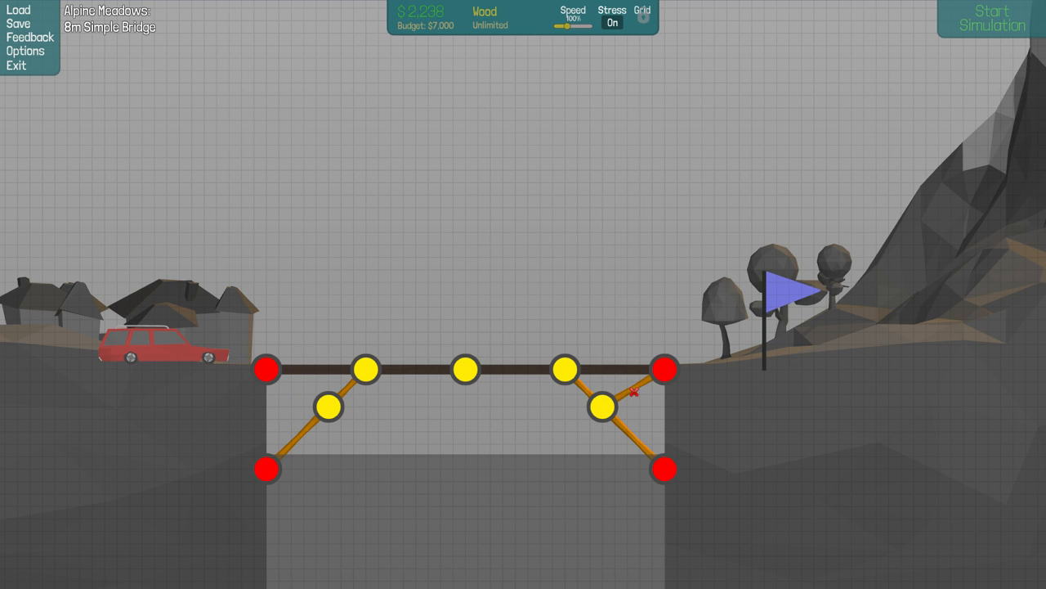
pyautogui.click(634, 392)
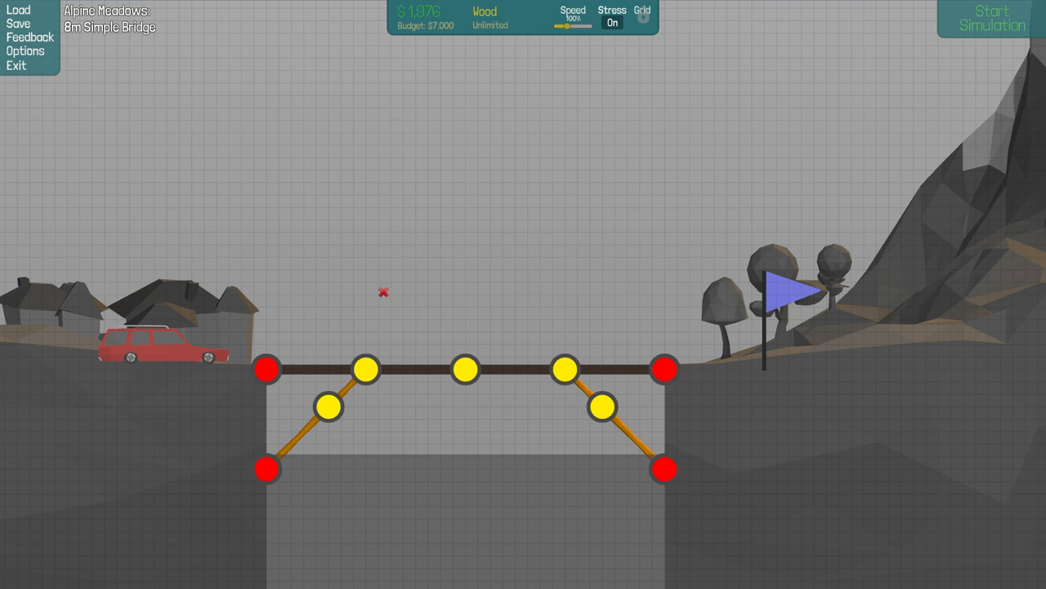
pyautogui.rightClick(367, 370)
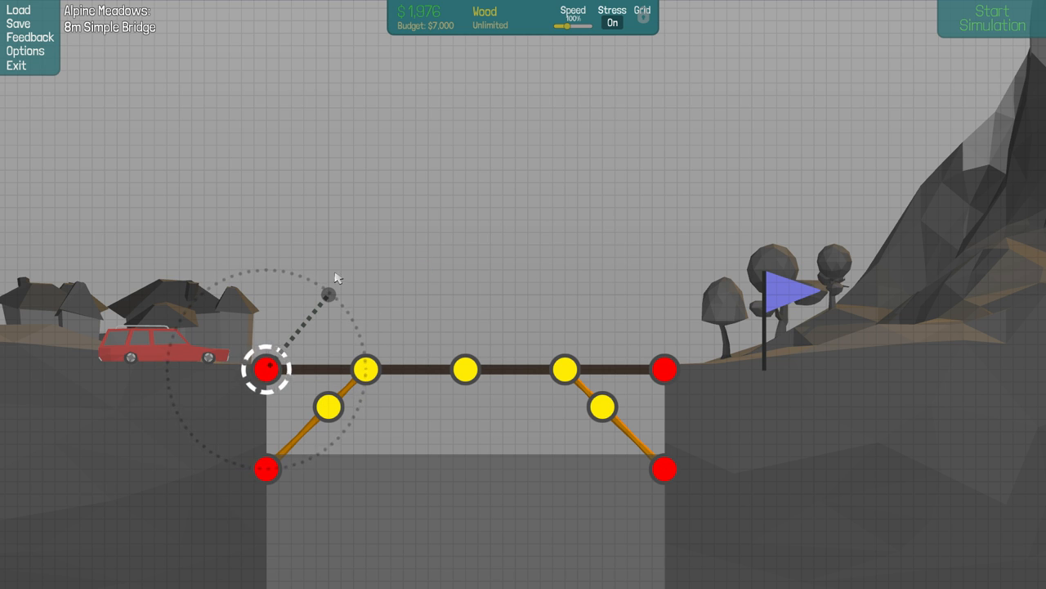
# Raise wooden members from the left anchor, join top joints, and remove the middle top joint.
pyautogui.moveTo(265, 369); pyautogui.dragTo(327, 294)
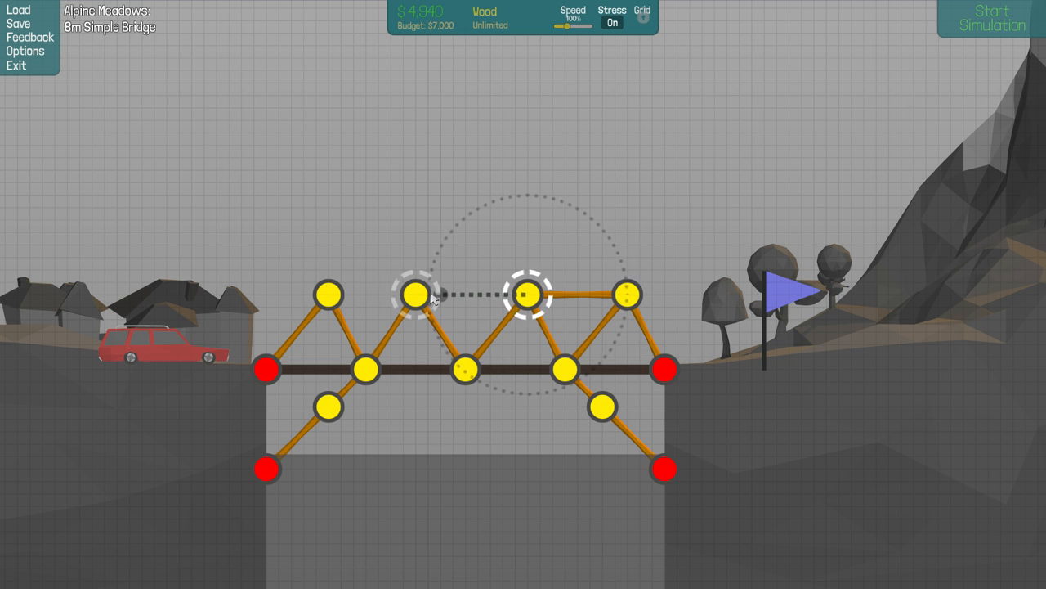
pyautogui.click(415, 295)
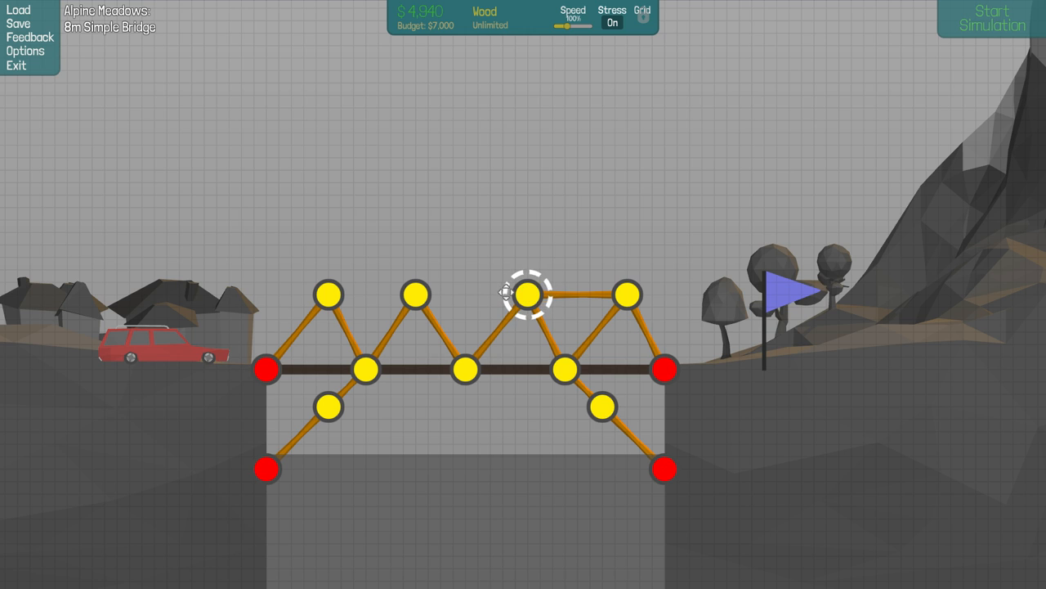
pyautogui.click(530, 294)
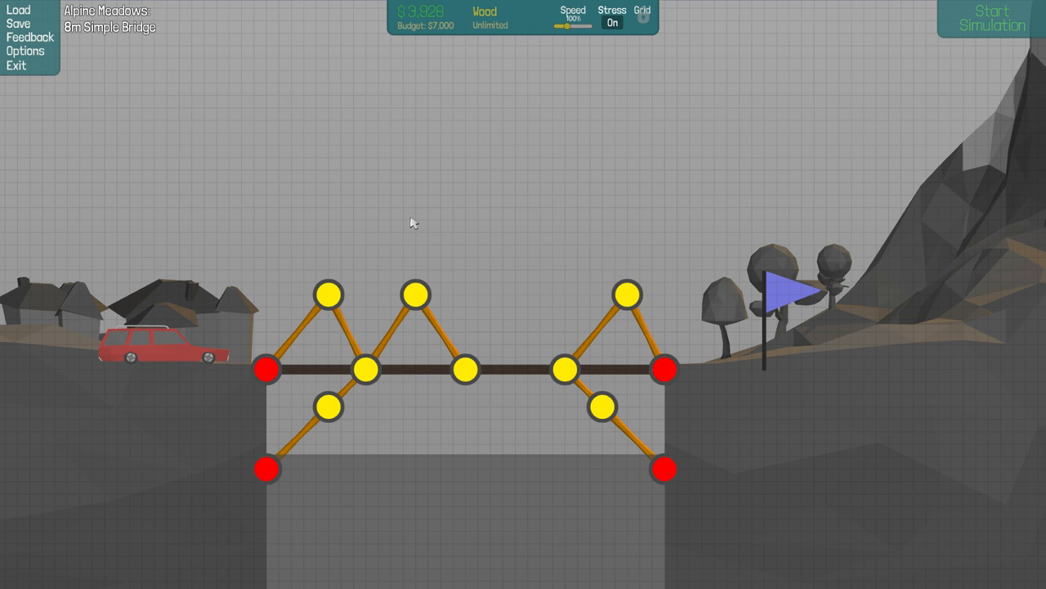
pyautogui.moveTo(492, 293)
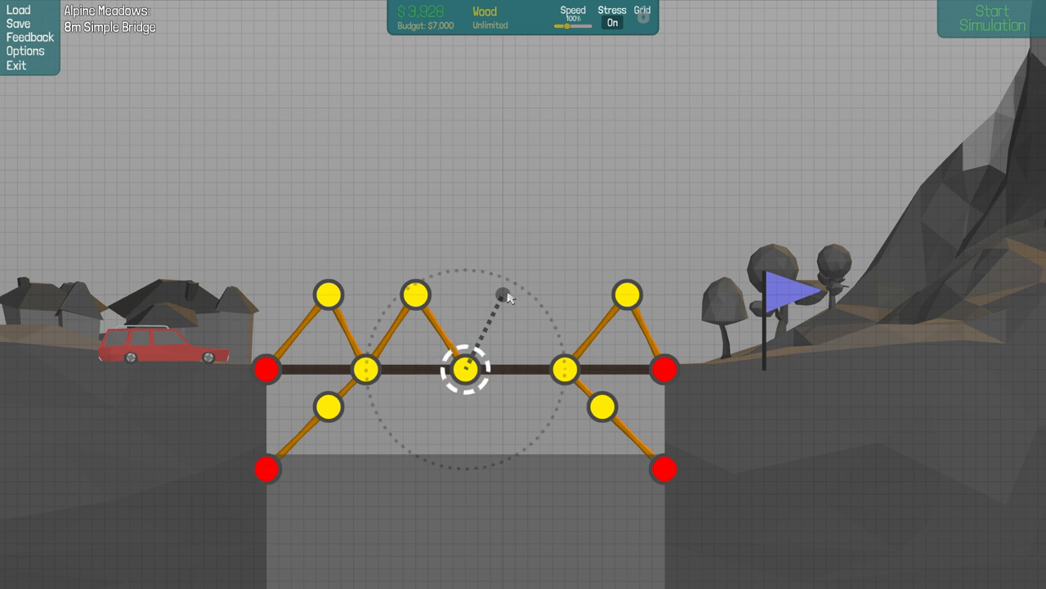
# Redraw the middle diagonal and link the top joints into a continuous chord at $5,566.
pyautogui.moveTo(467, 370); pyautogui.dragTo(515, 294)
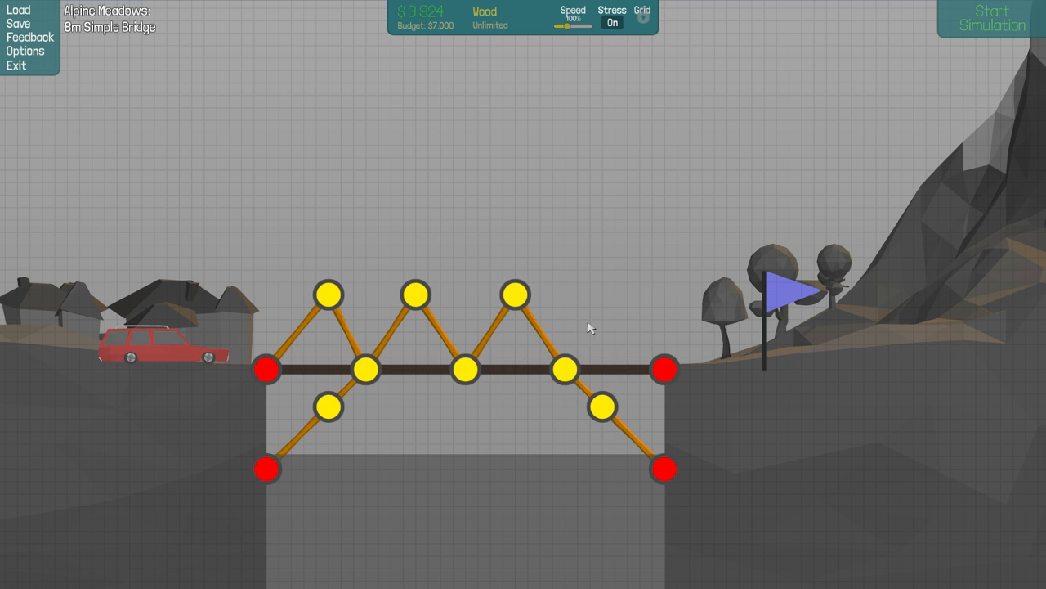
pyautogui.click(566, 370)
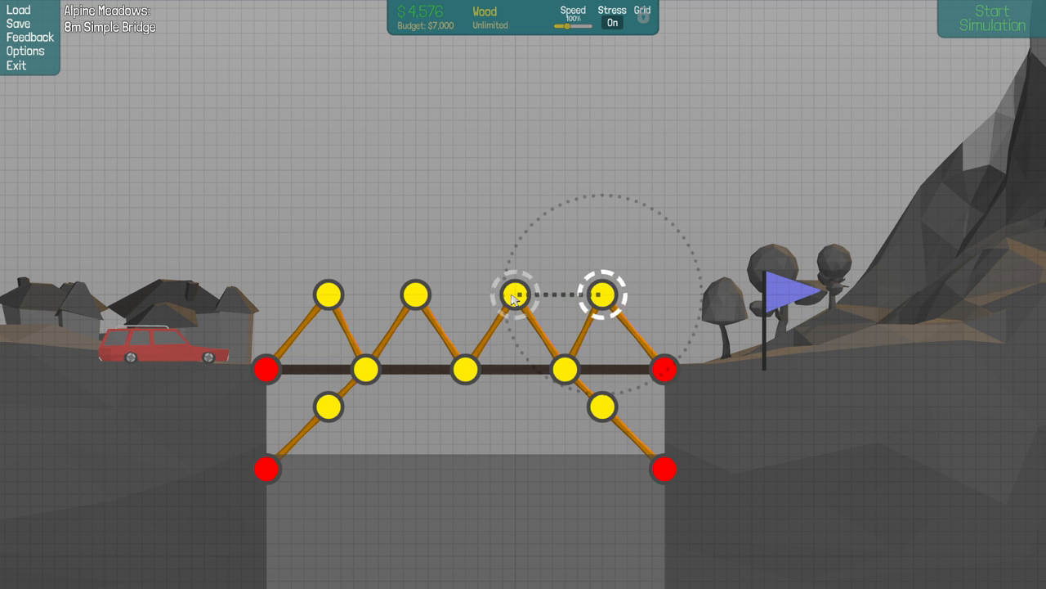
pyautogui.moveTo(515, 294); pyautogui.dragTo(330, 294)
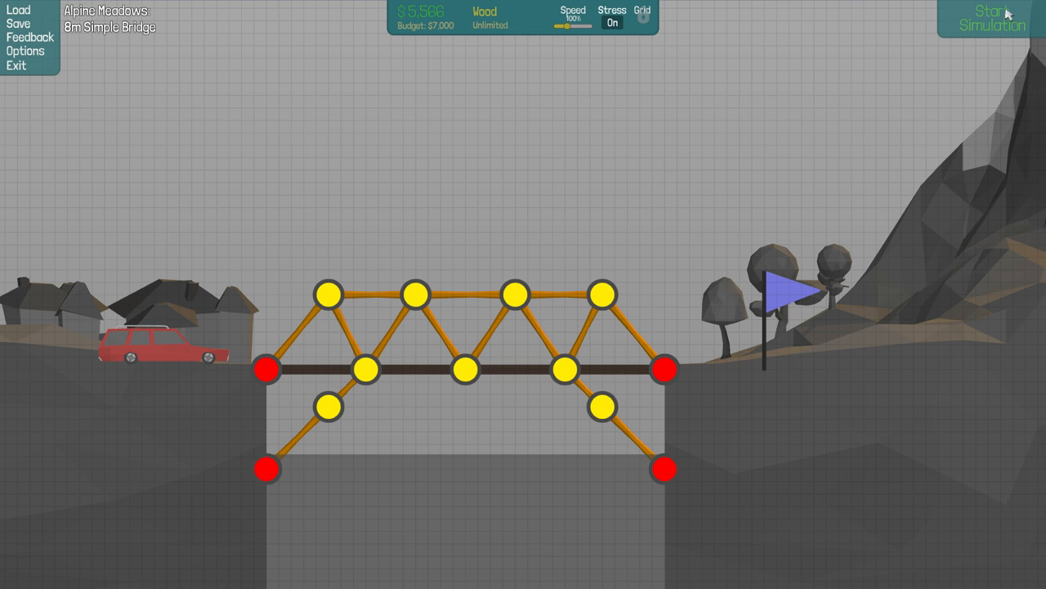
# Run the 8m Simple Bridge test, continue past Level Complete and dismiss the City Car unlock notice.
pyautogui.click(991, 18)
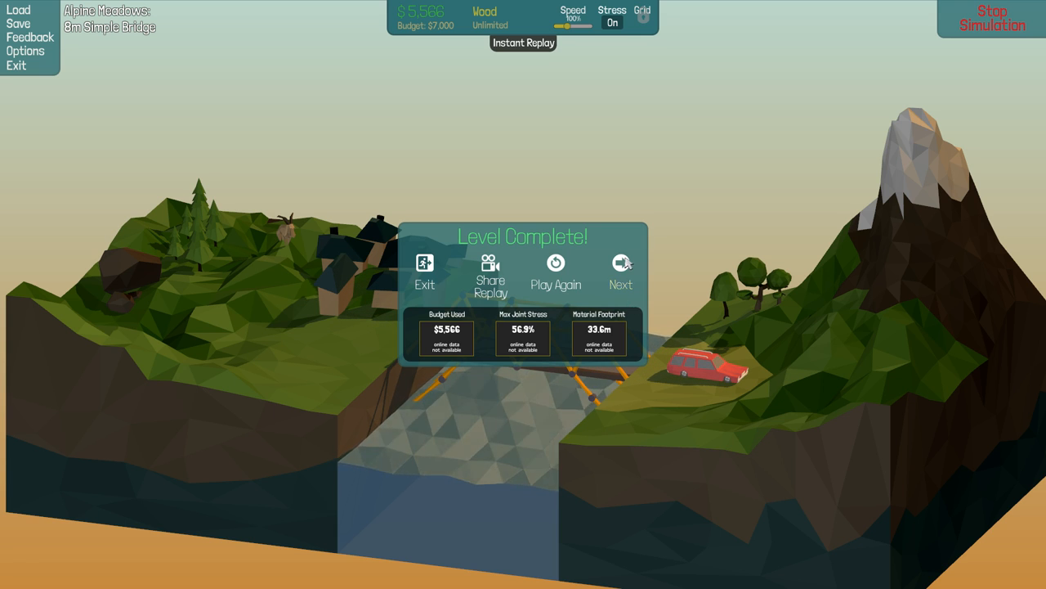
pyautogui.click(621, 271)
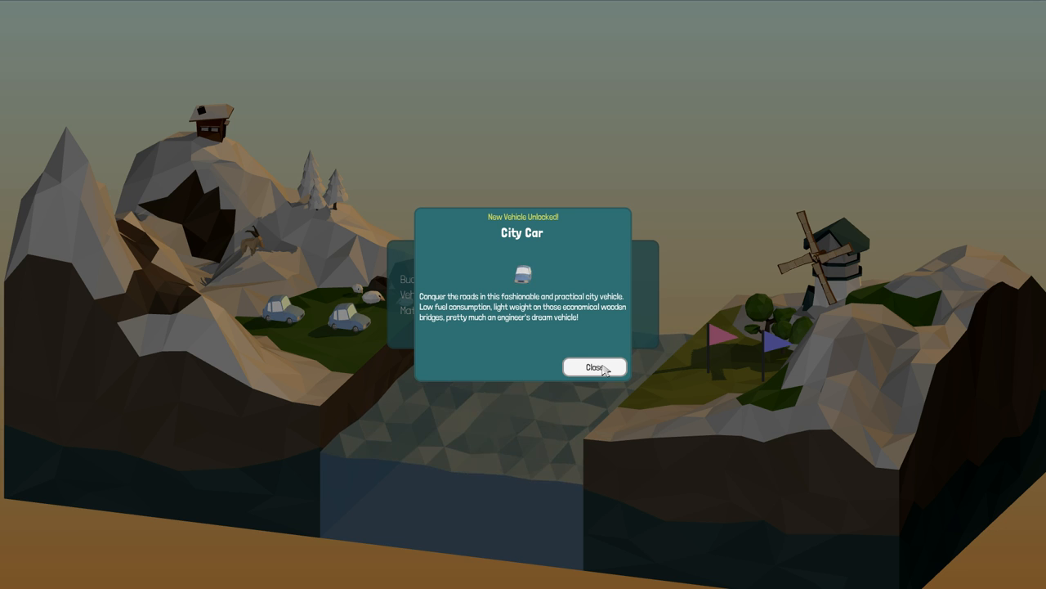
pyautogui.click(595, 366)
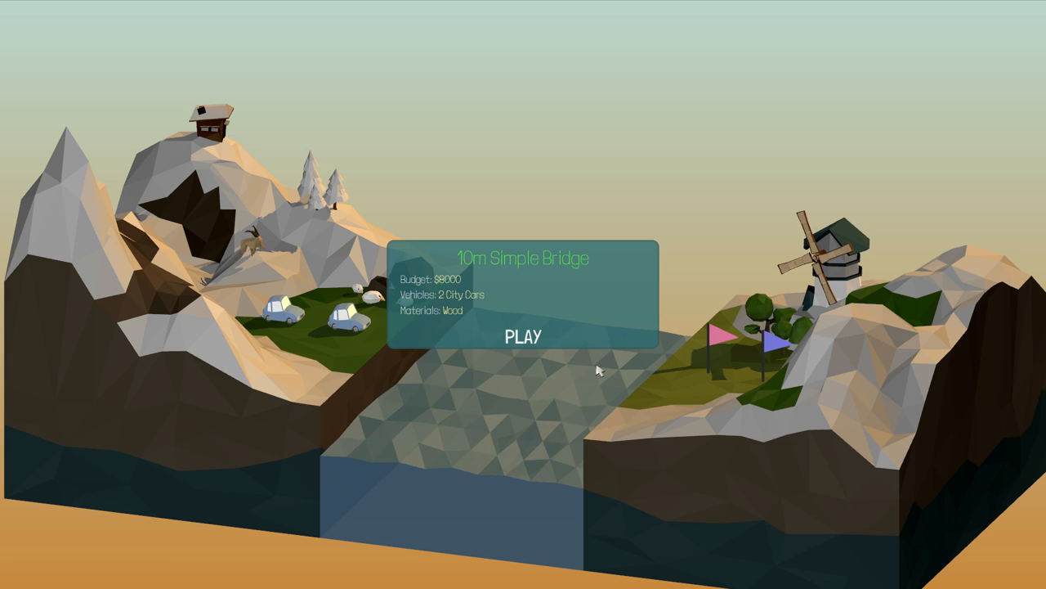
# Lay a road deck across the 10m gap, prop it with a wooden Y-brace from the middle rock, and run the test.
pyautogui.click(524, 335)
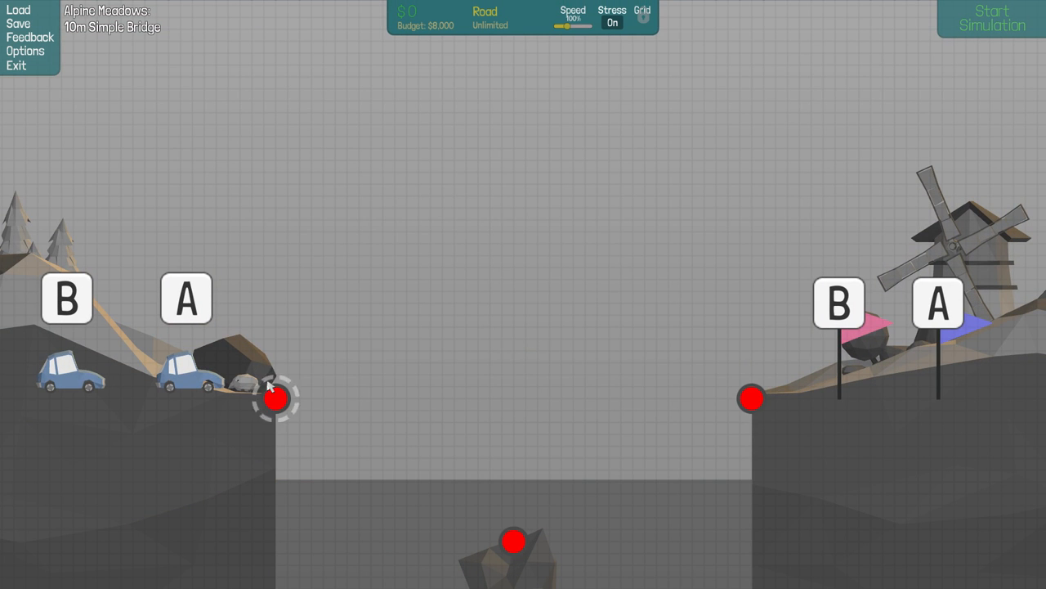
pyautogui.moveTo(344, 139)
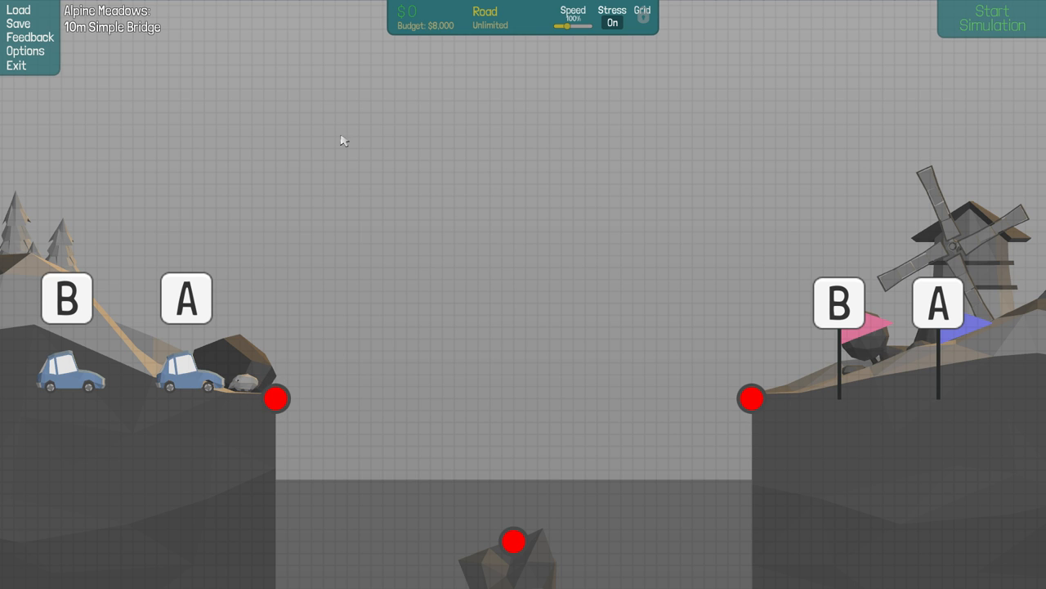
pyautogui.moveTo(277, 399); pyautogui.dragTo(374, 399)
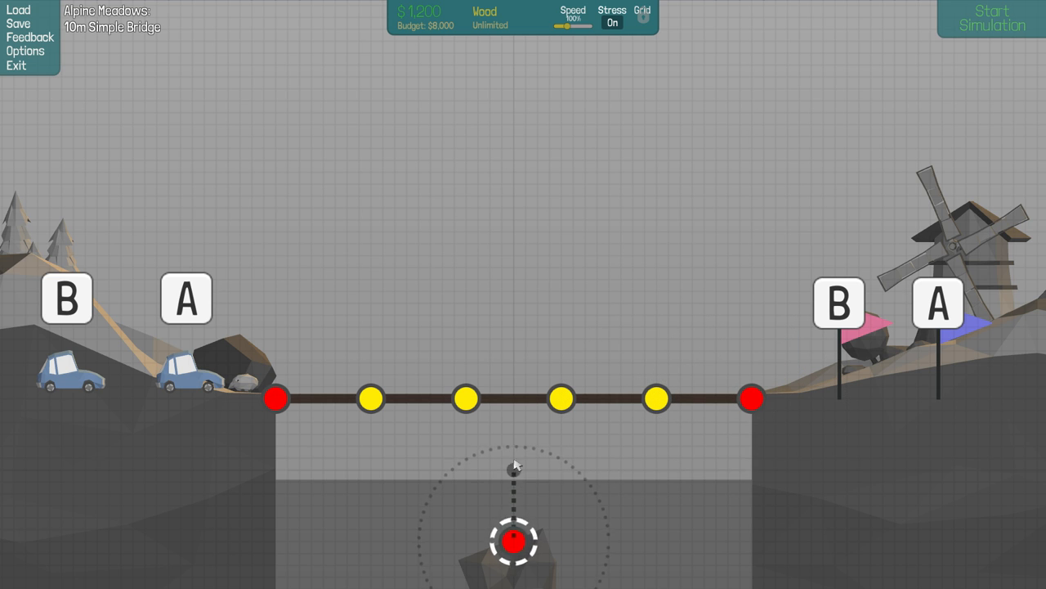
pyautogui.moveTo(514, 541); pyautogui.dragTo(513, 444)
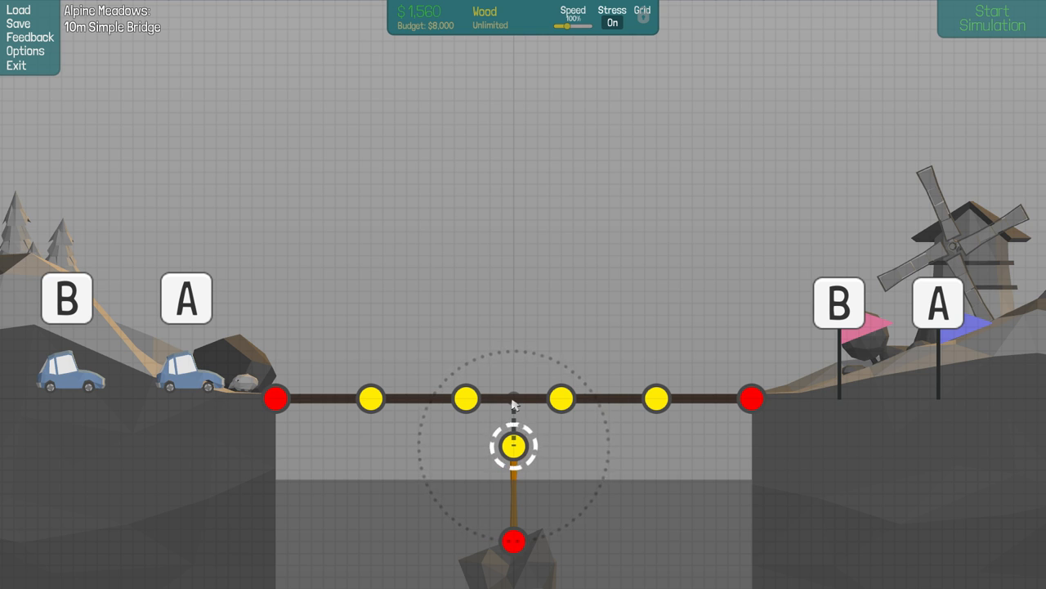
pyautogui.moveTo(513, 445); pyautogui.dragTo(562, 399)
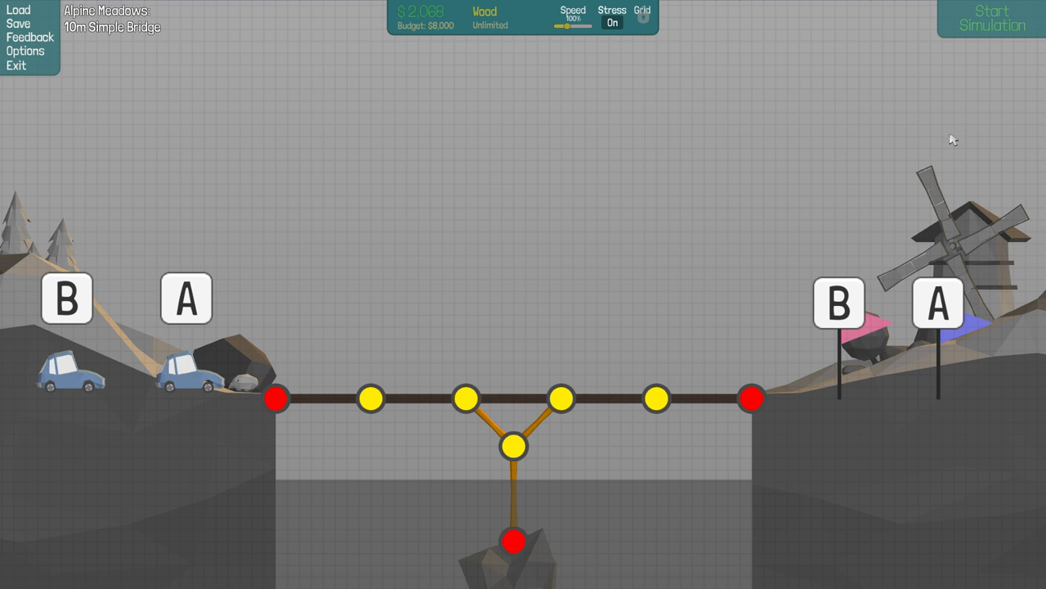
pyautogui.click(990, 20)
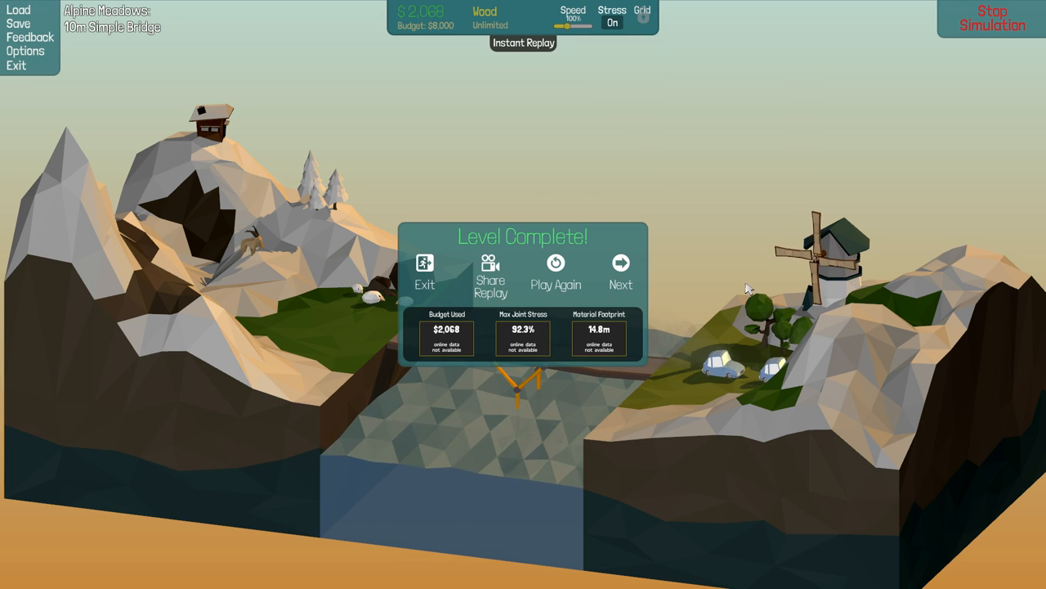
# Start the next Simple Bridge level and lay the road deck from the left bank to the right bank.
pyautogui.click(622, 270)
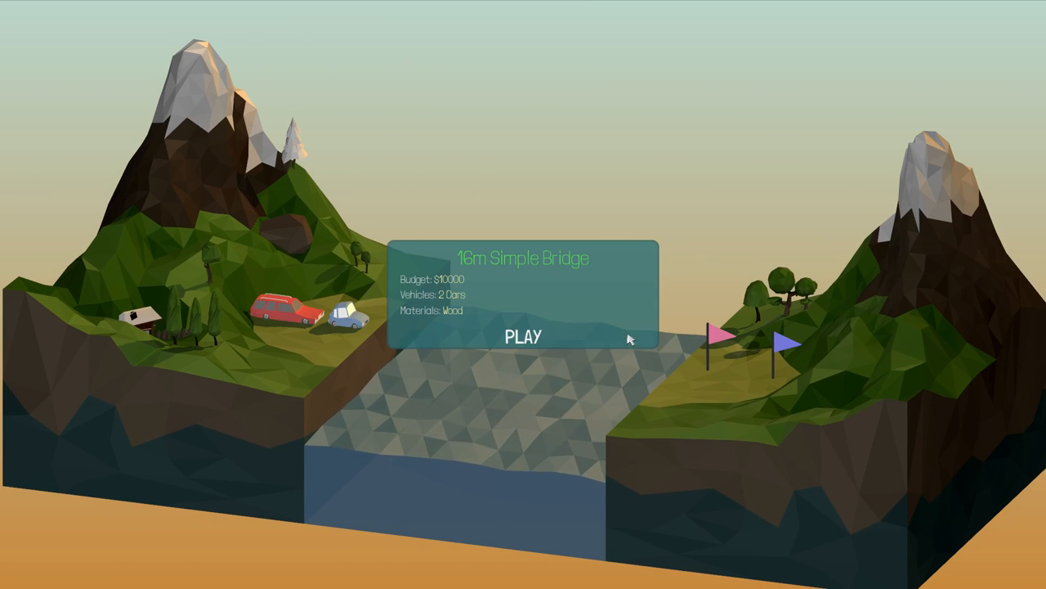
pyautogui.click(523, 337)
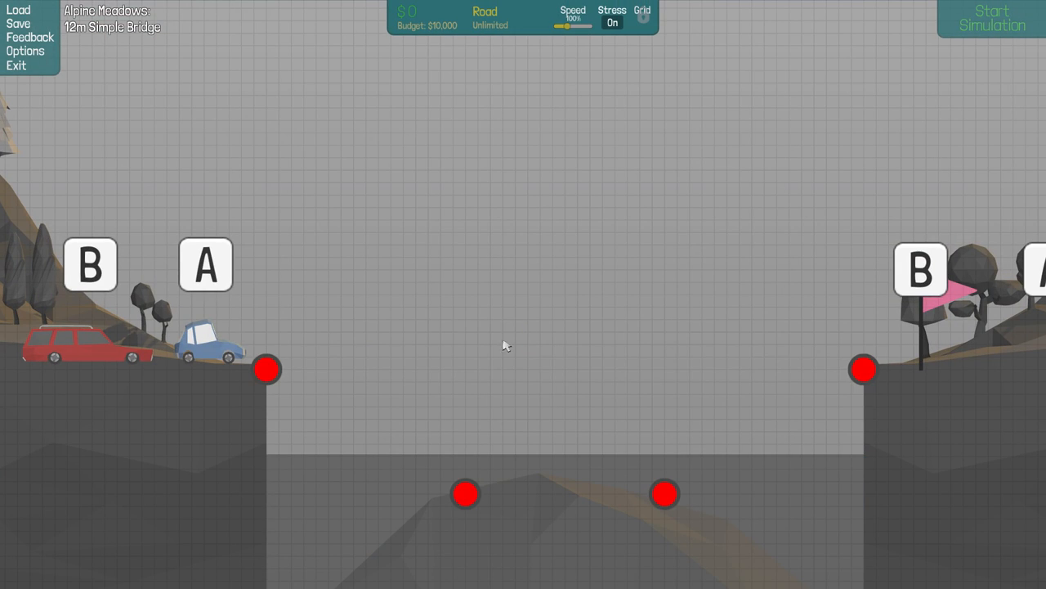
pyautogui.moveTo(266, 370); pyautogui.dragTo(368, 369)
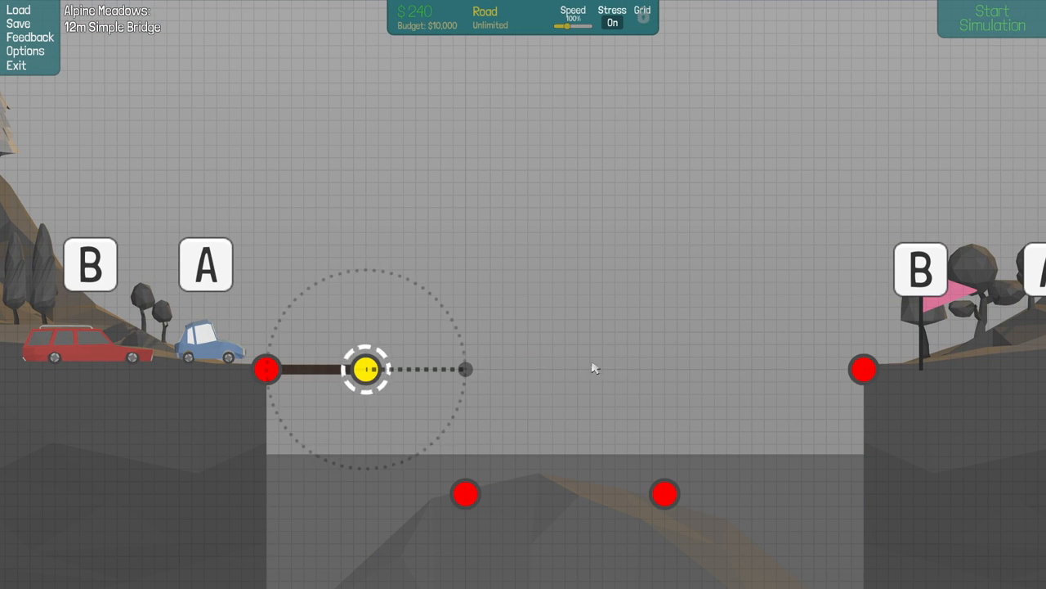
pyautogui.moveTo(368, 369); pyautogui.dragTo(664, 369)
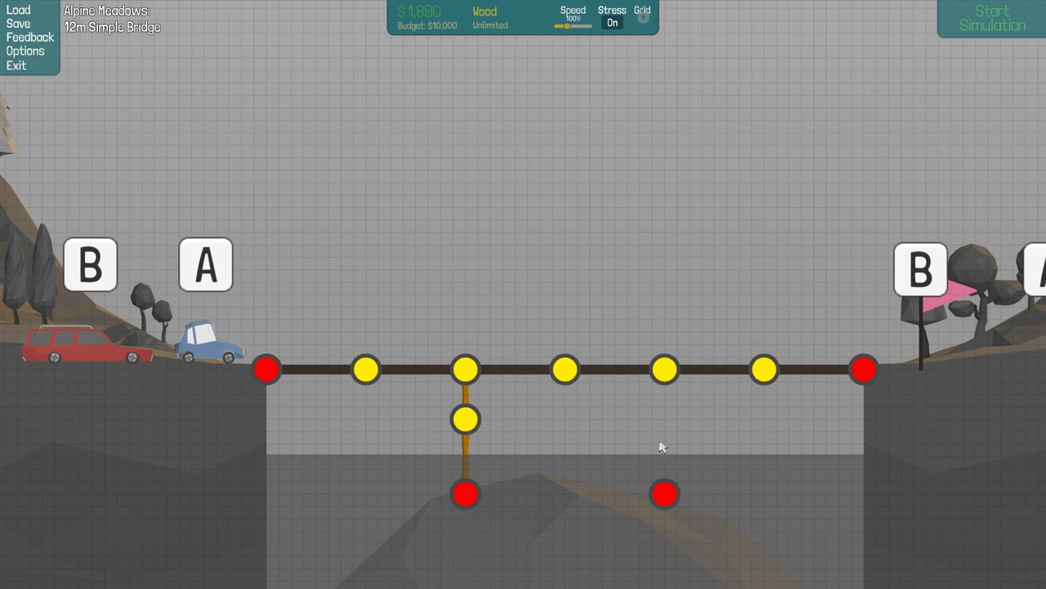
pyautogui.click(664, 494)
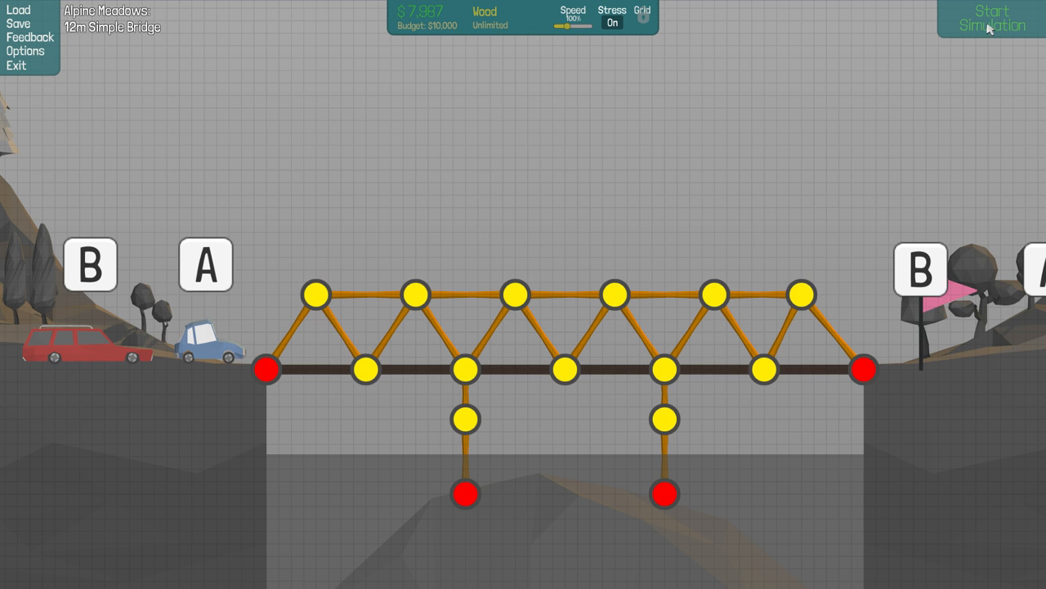
# Run the truss bridge test, continue past Level Complete and dismiss the Van unlock notice.
pyautogui.click(991, 19)
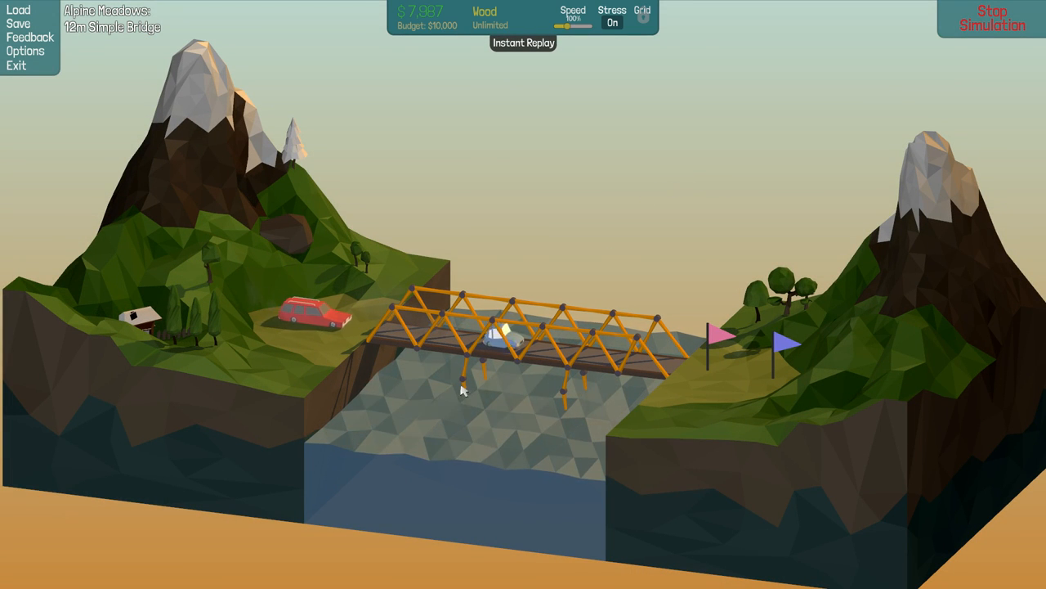
pyautogui.moveTo(597, 458)
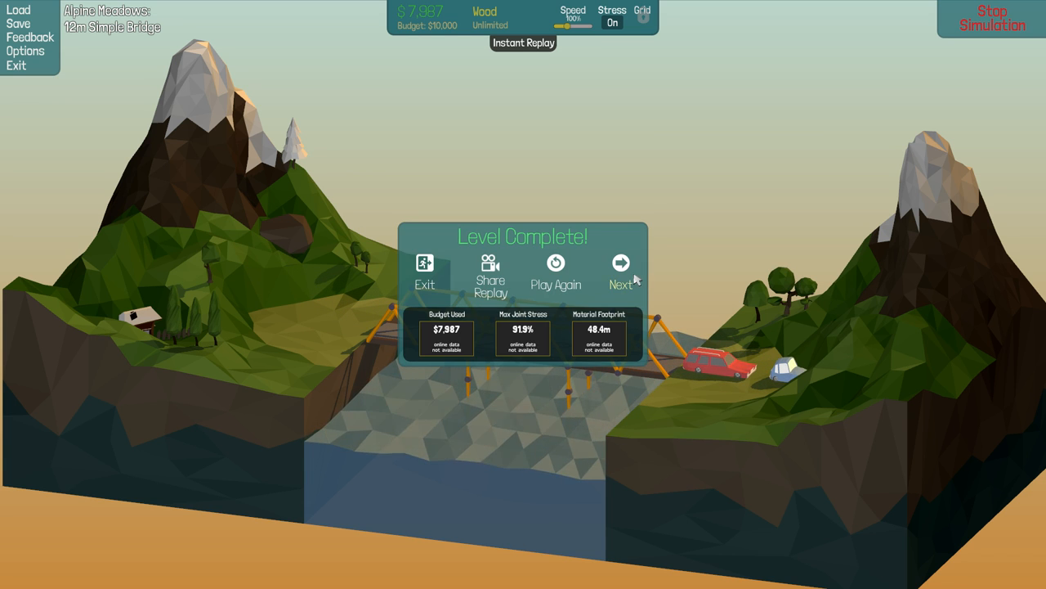
pyautogui.click(622, 261)
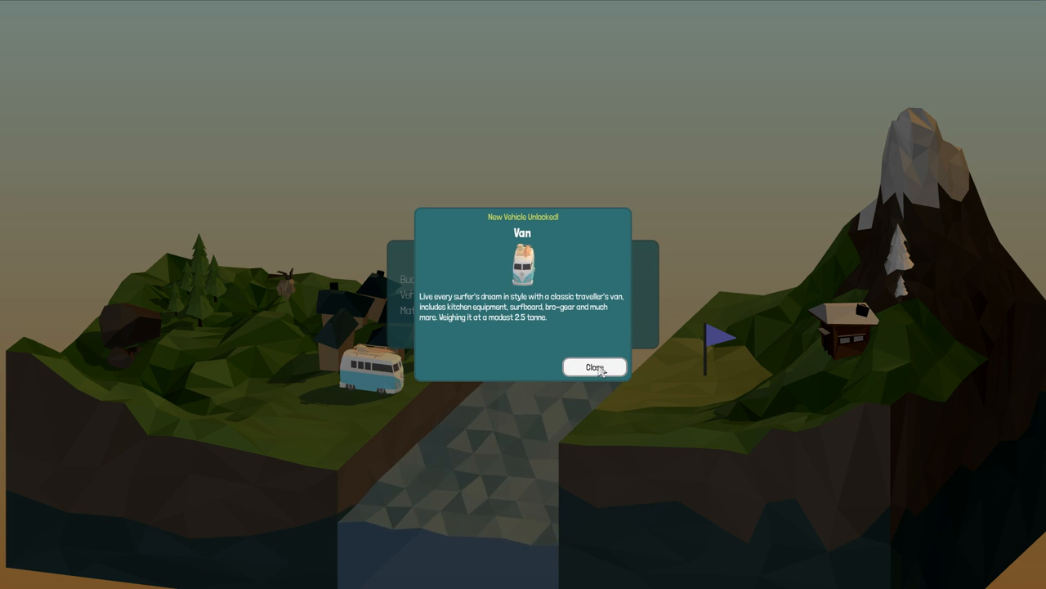
pyautogui.click(595, 367)
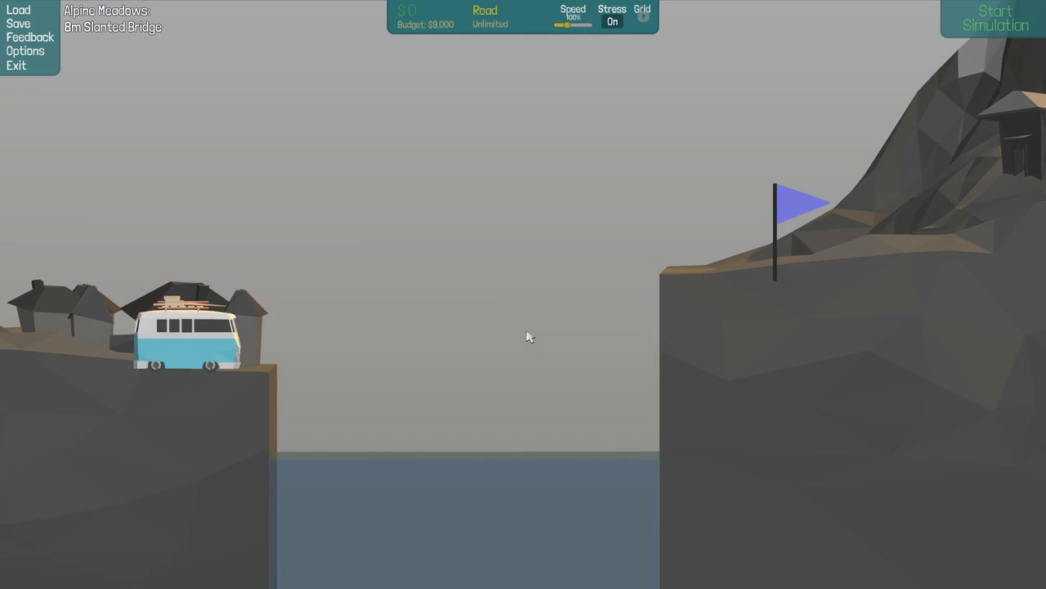
# Lay the sloped road and add wooden zigzag diagonals above it toward the right bank.
pyautogui.click(642, 15)
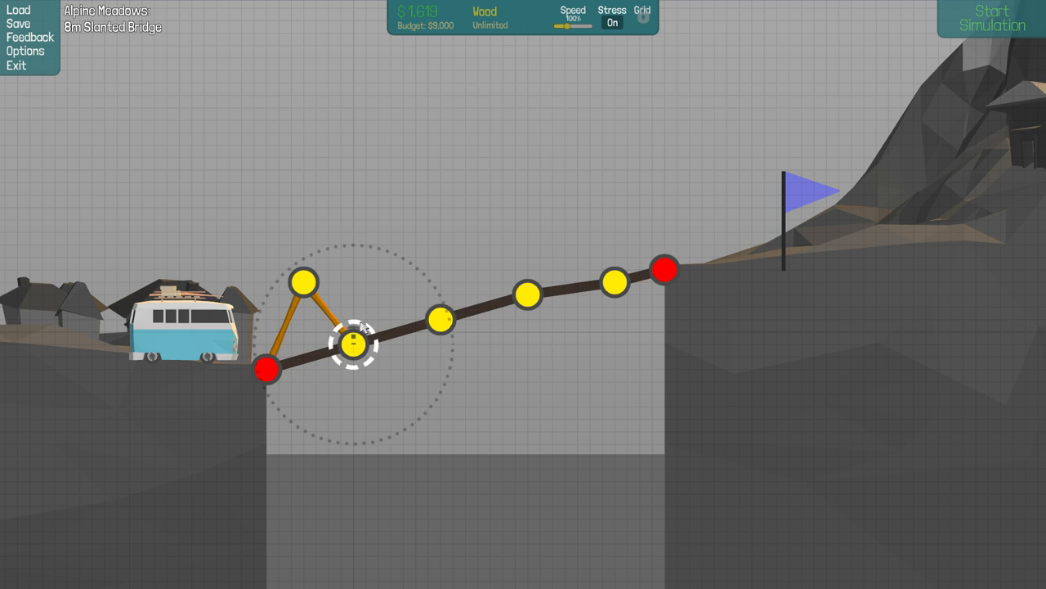
pyautogui.moveTo(354, 344); pyautogui.dragTo(376, 270)
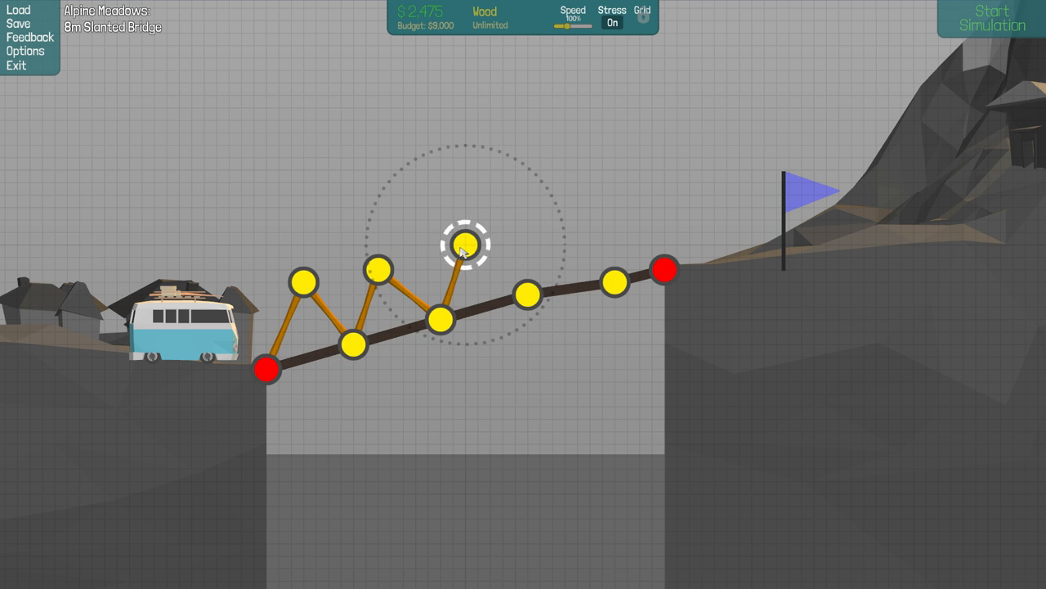
pyautogui.moveTo(461, 242); pyautogui.dragTo(532, 294)
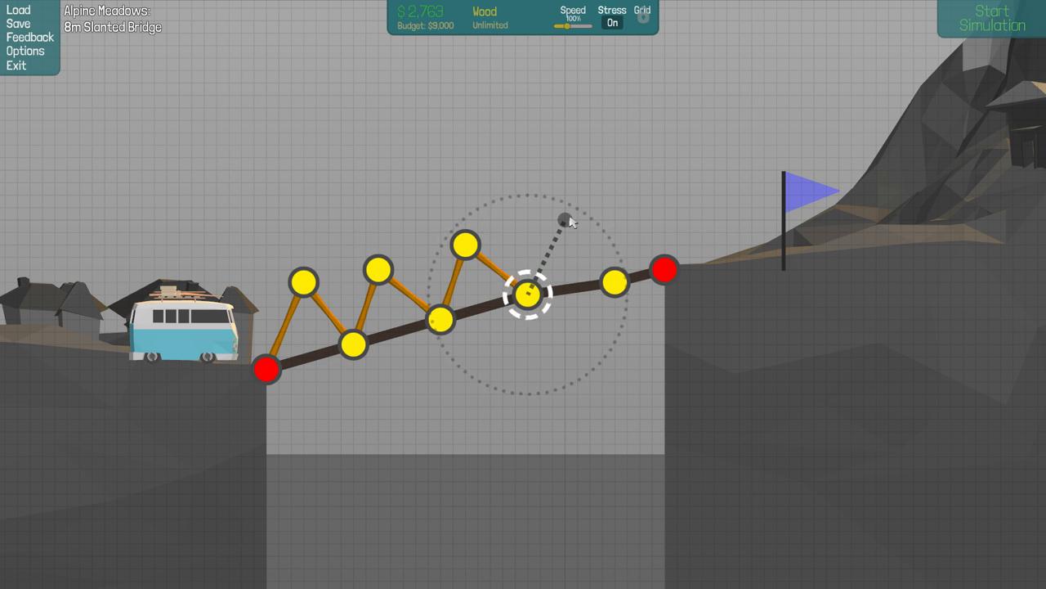
pyautogui.moveTo(531, 294); pyautogui.dragTo(641, 205)
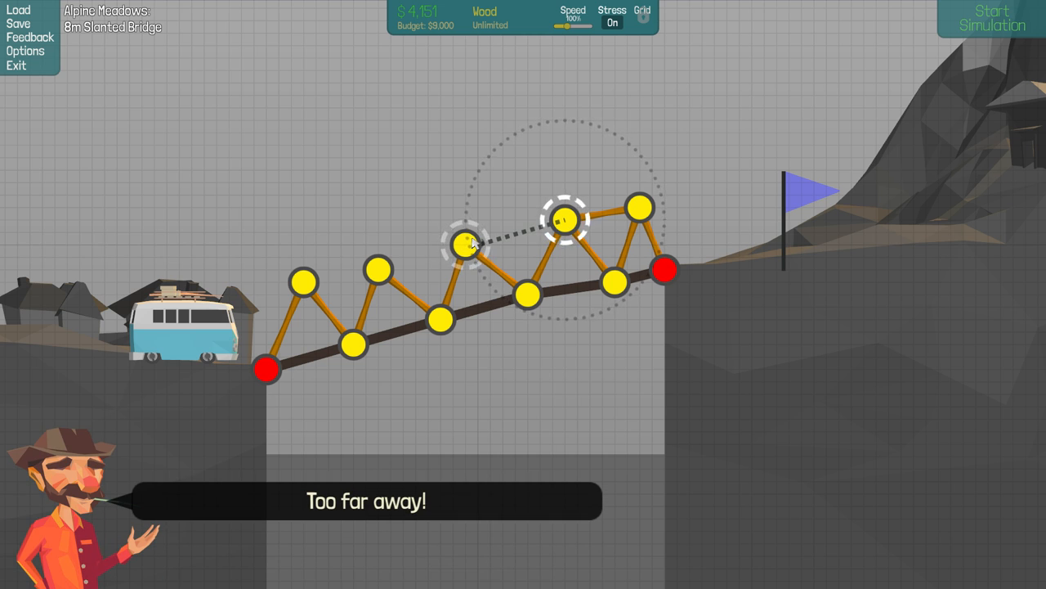
# Connect the upper truss joints with a wooden top chord back to the left bank.
pyautogui.rightClick(467, 248)
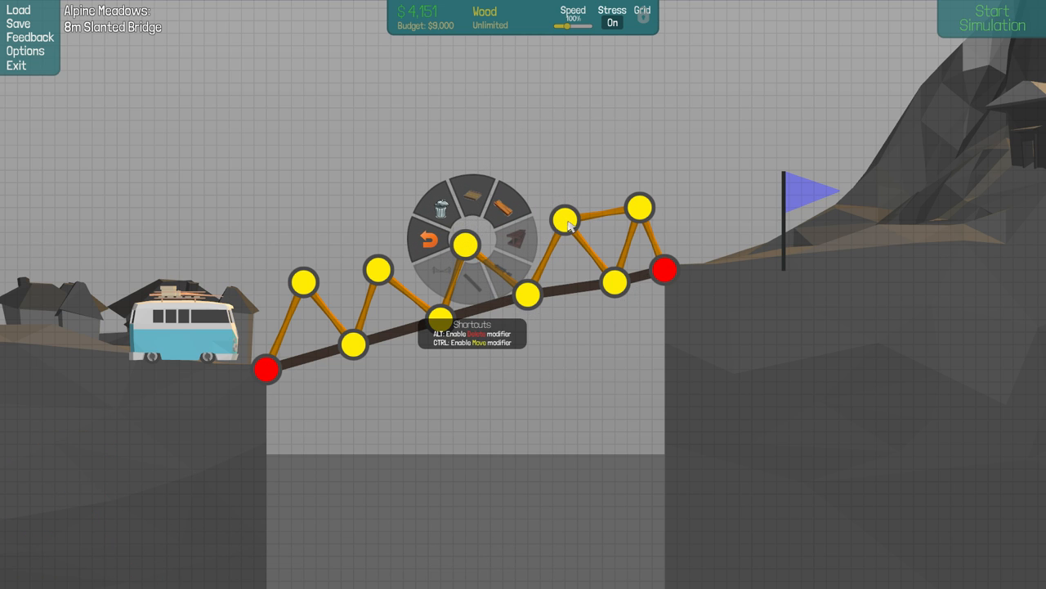
pyautogui.moveTo(438, 246)
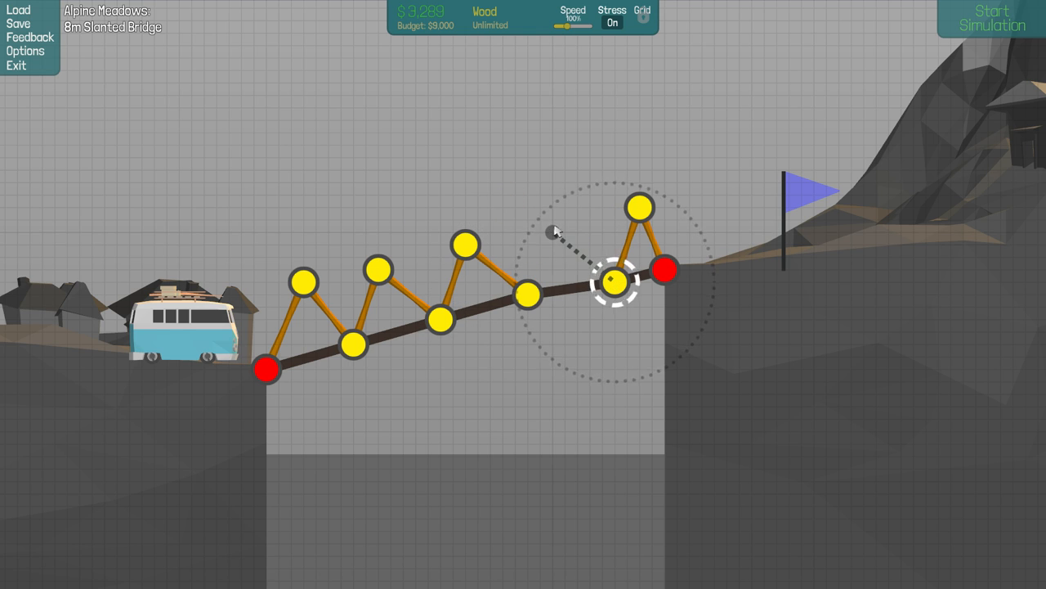
pyautogui.moveTo(613, 281); pyautogui.dragTo(526, 295)
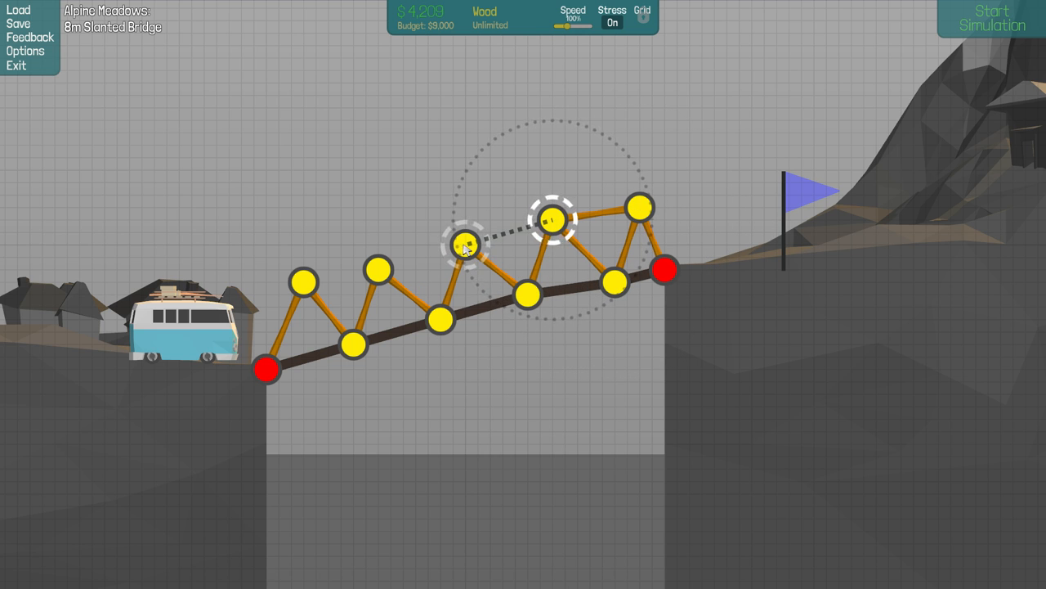
pyautogui.moveTo(465, 245); pyautogui.dragTo(307, 276)
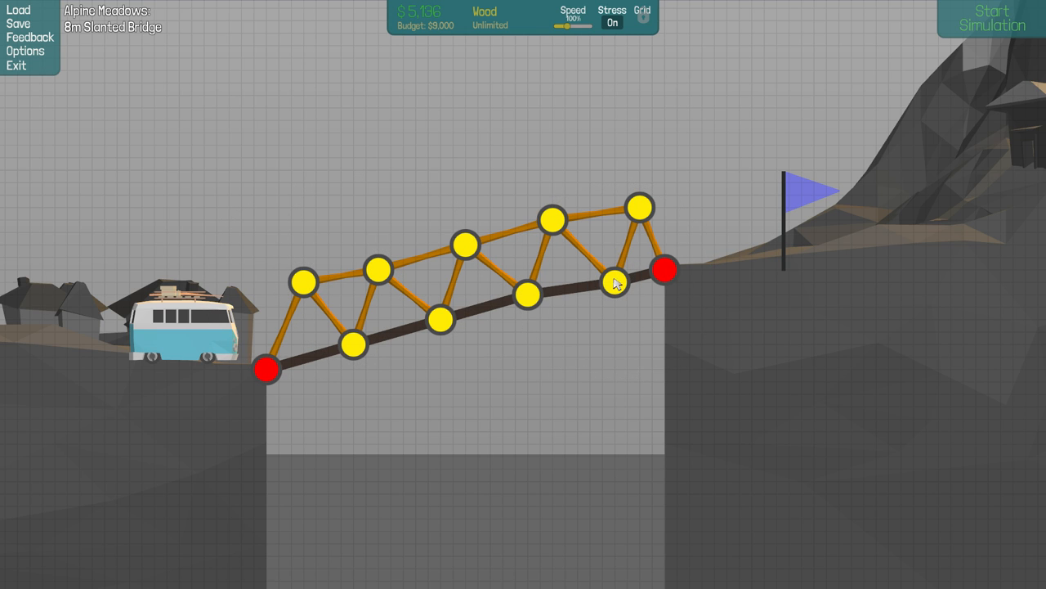
# Run the slanted bridge test with the van, continue, and start the 10m Jump level.
pyautogui.click(990, 20)
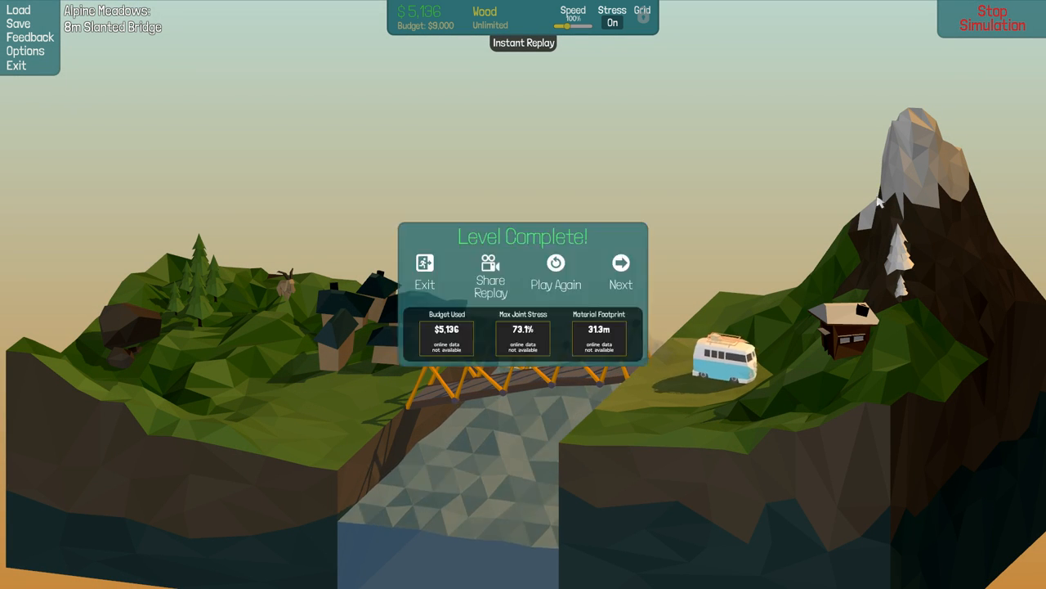
pyautogui.click(622, 275)
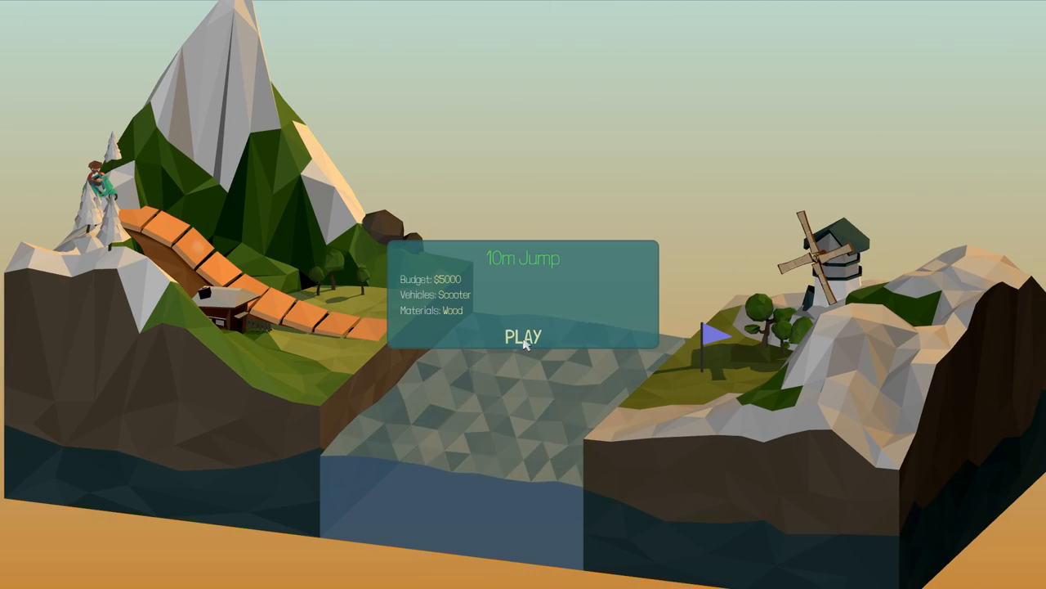
pyautogui.click(523, 336)
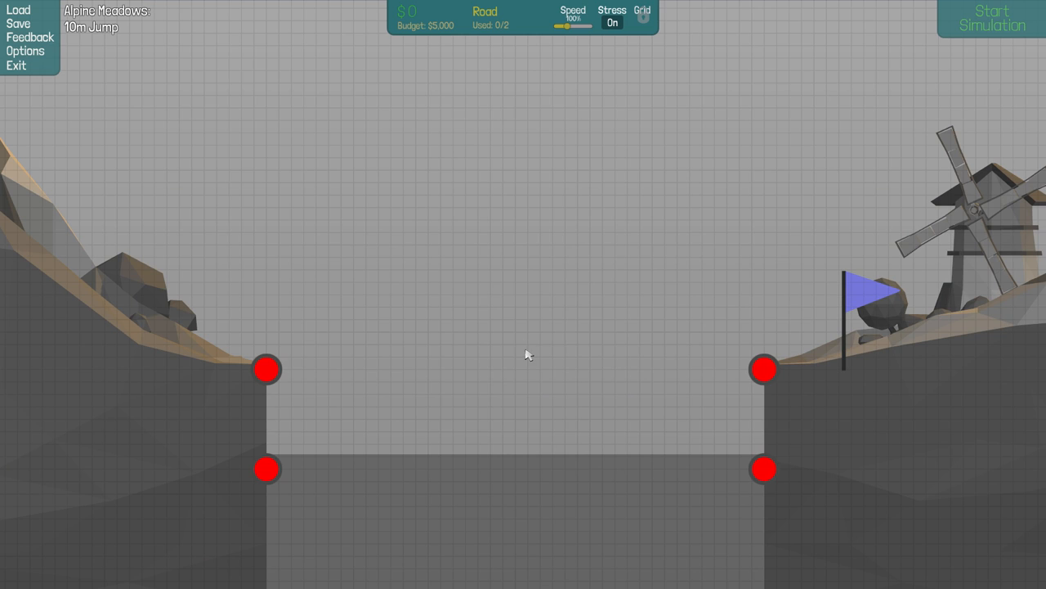
# Lay a road ramp angling upward from the left anchor and brace it underneath with wood.
pyautogui.click(268, 369)
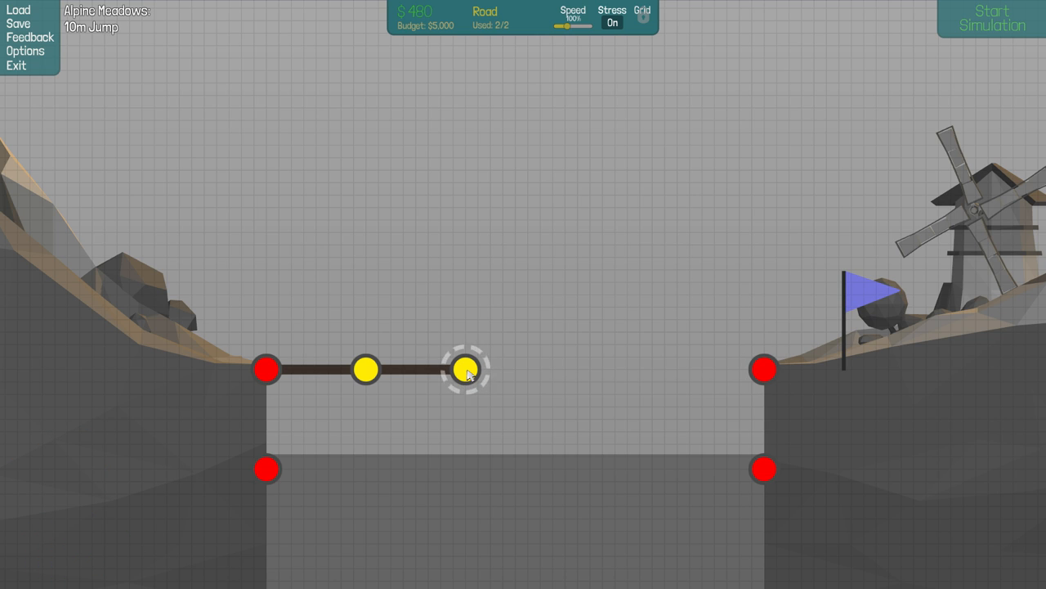
pyautogui.click(466, 367)
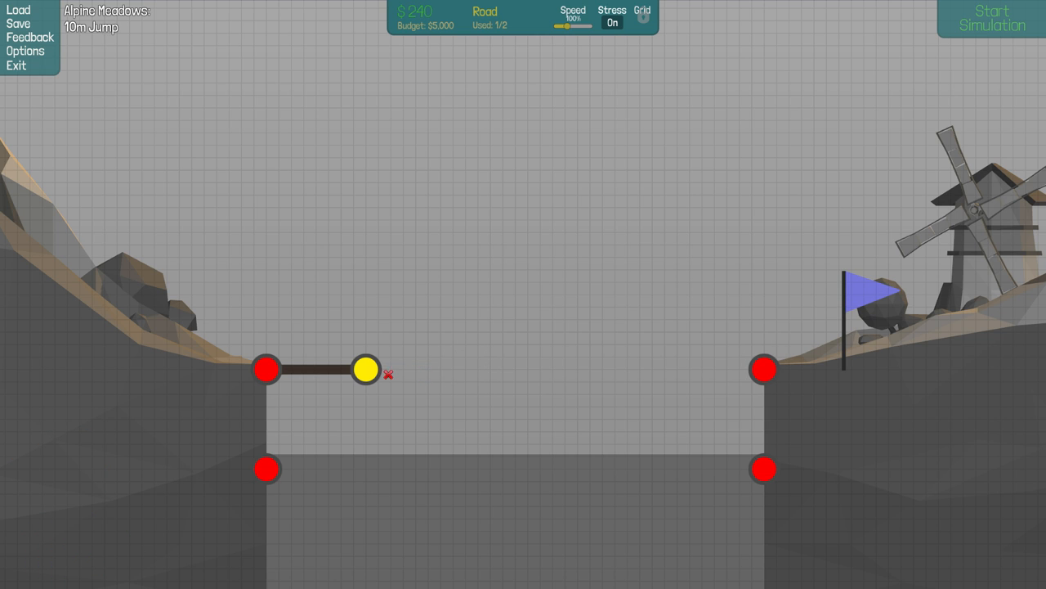
pyautogui.click(389, 373)
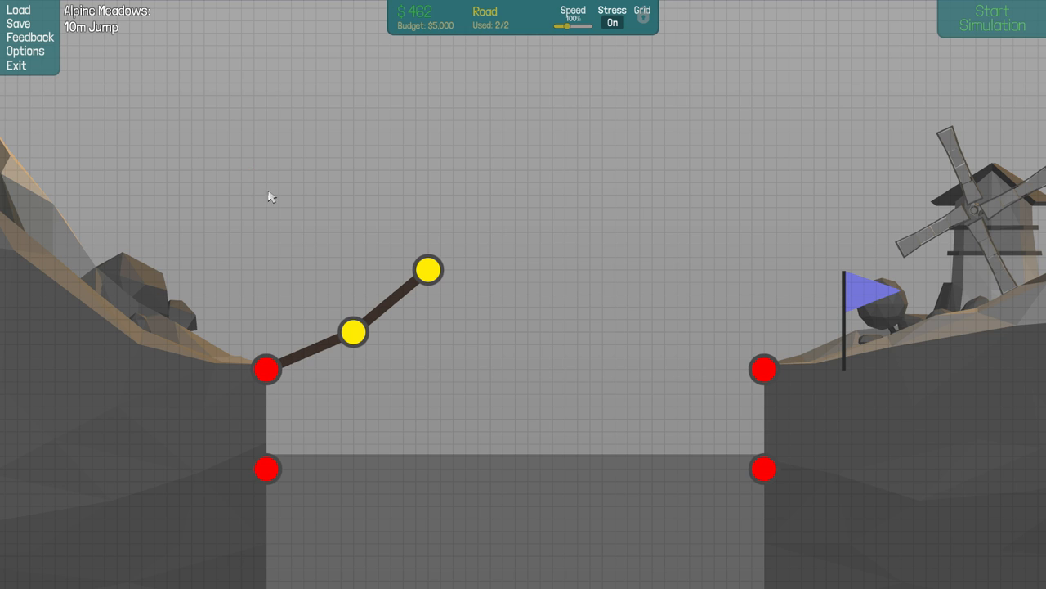
pyautogui.click(268, 468)
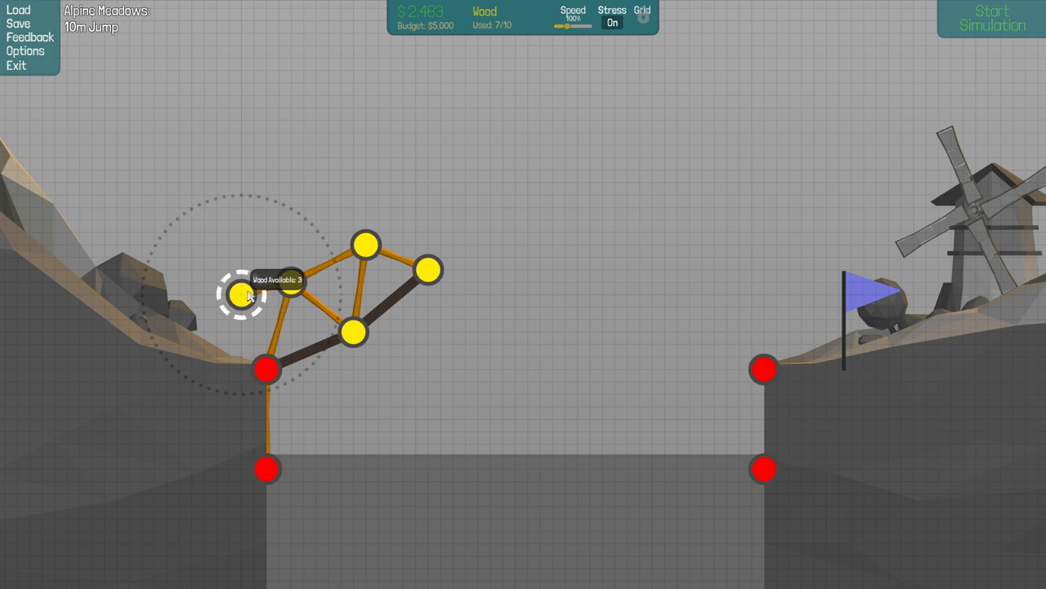
pyautogui.click(249, 296)
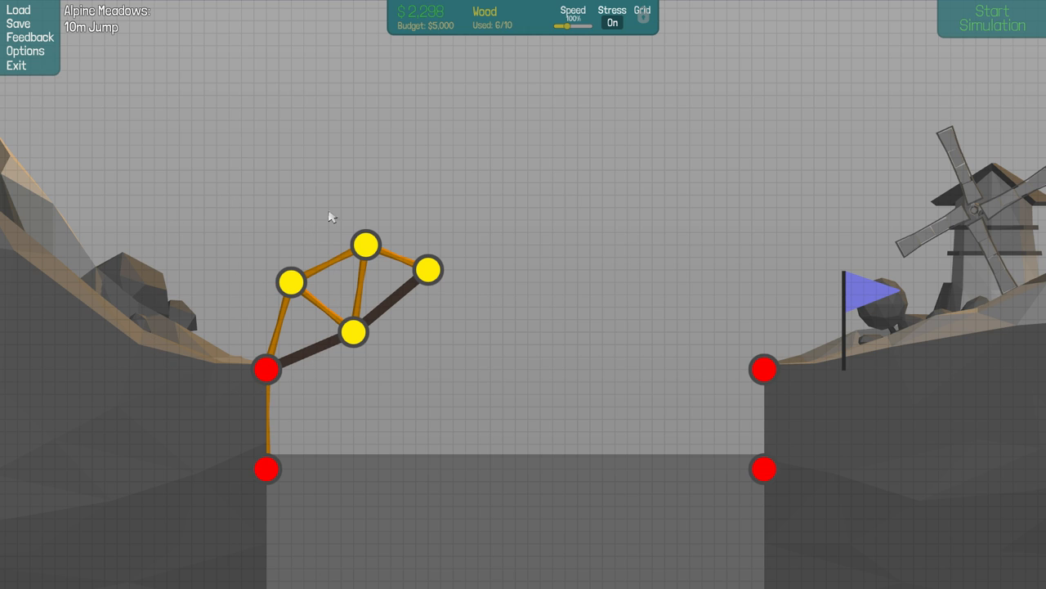
# Run a brief test of the ramp with the scooter and stop it.
pyautogui.click(991, 20)
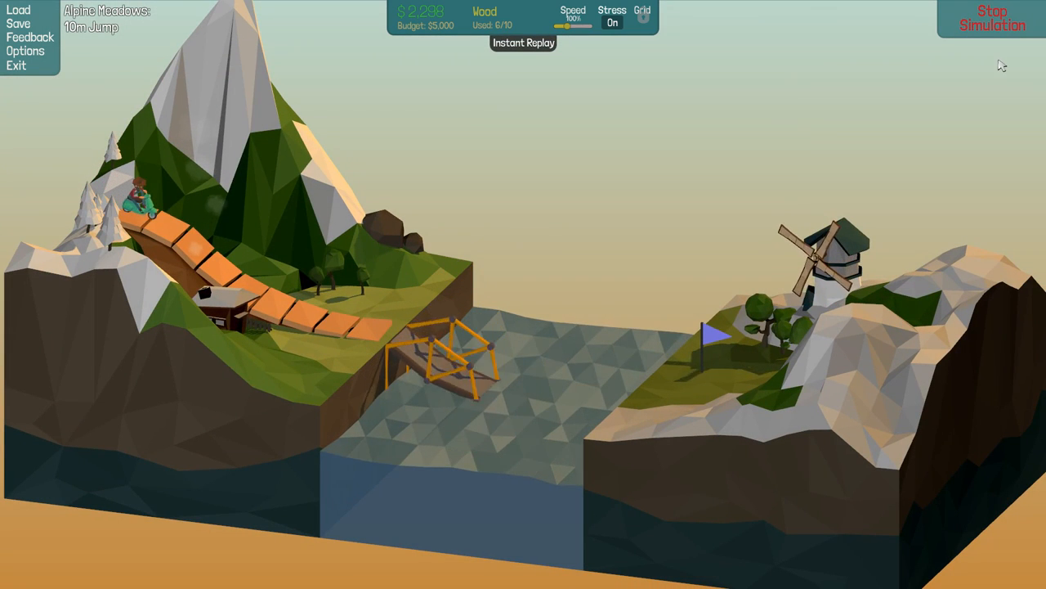
pyautogui.click(990, 20)
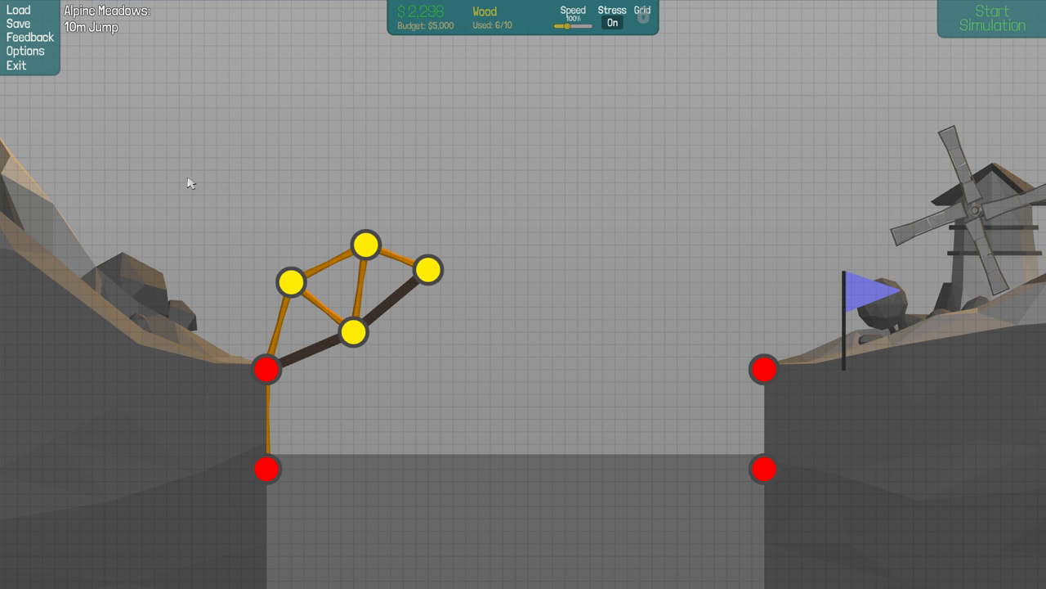
# Add wooden braces below the ramp down to the lower anchor, run the test and continue to the 18m Jump briefing.
pyautogui.click(327, 407)
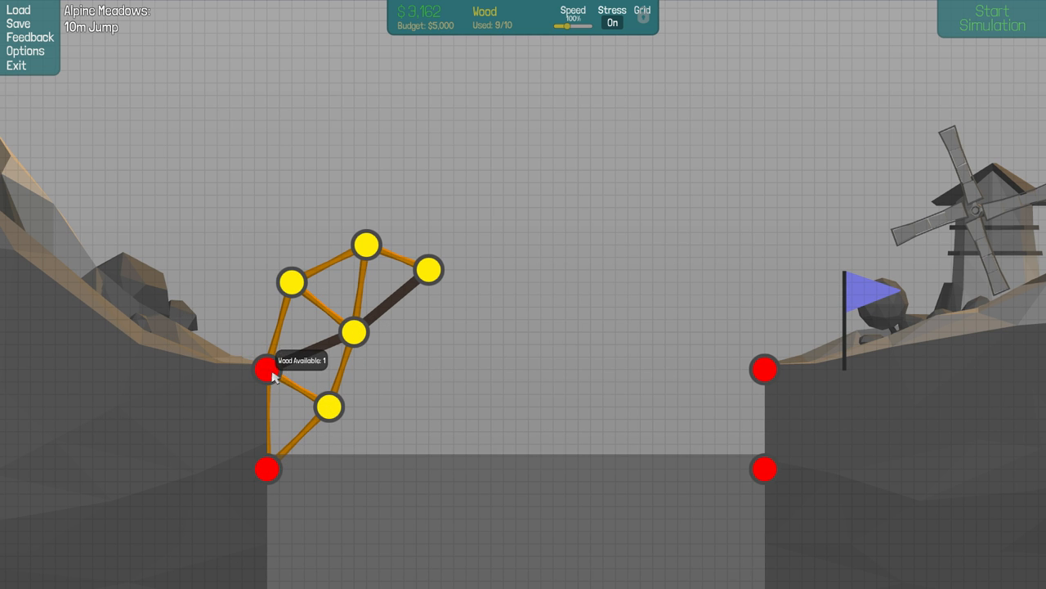
pyautogui.click(991, 20)
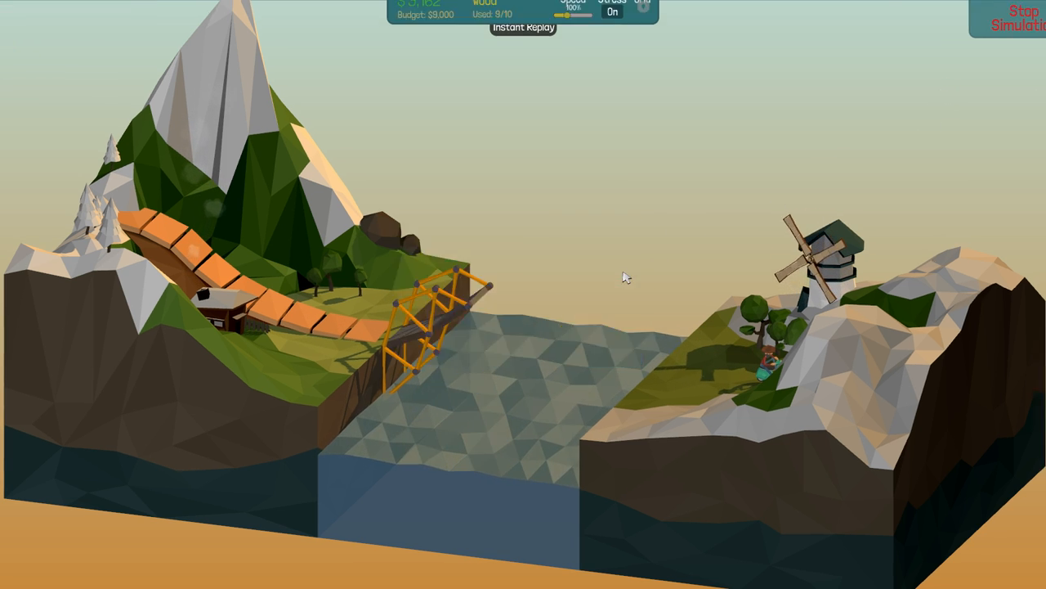
pyautogui.click(1011, 18)
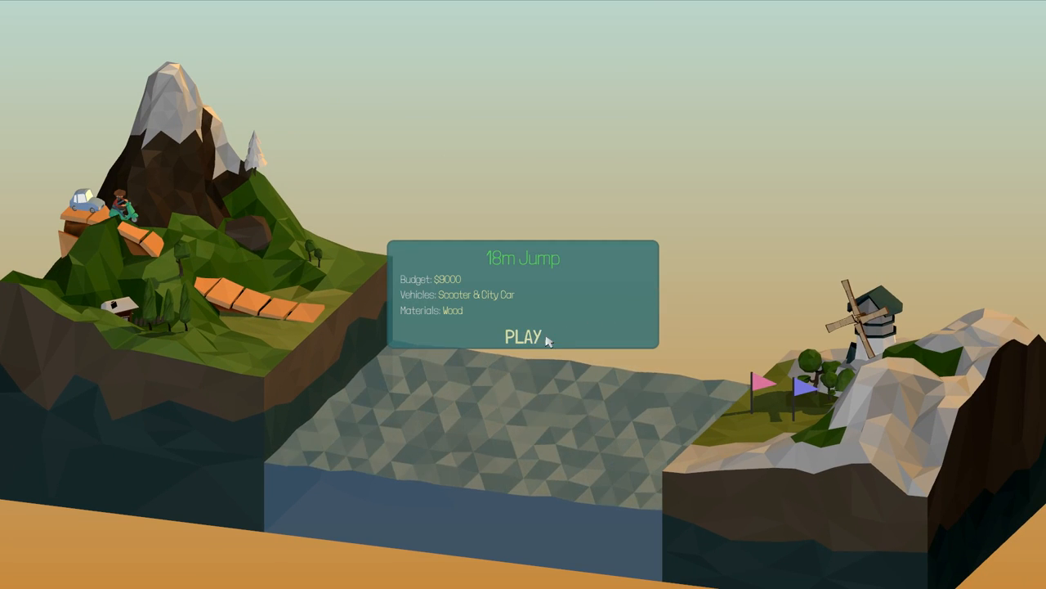
# Start the 18m Jump level and draw a road ramp curving steeply upward from the left cliff anchor.
pyautogui.click(524, 336)
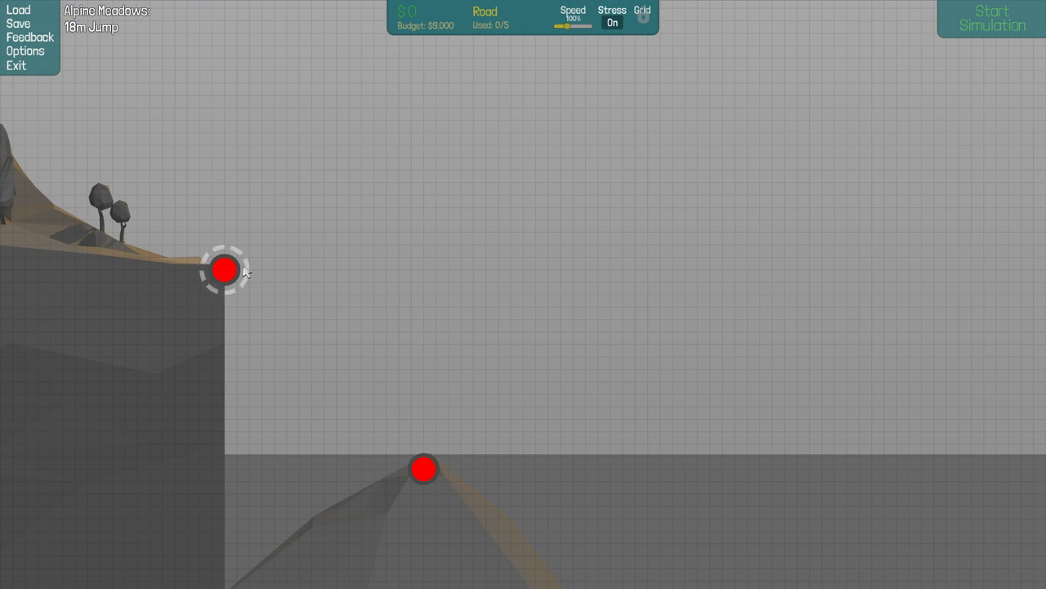
pyautogui.click(226, 270)
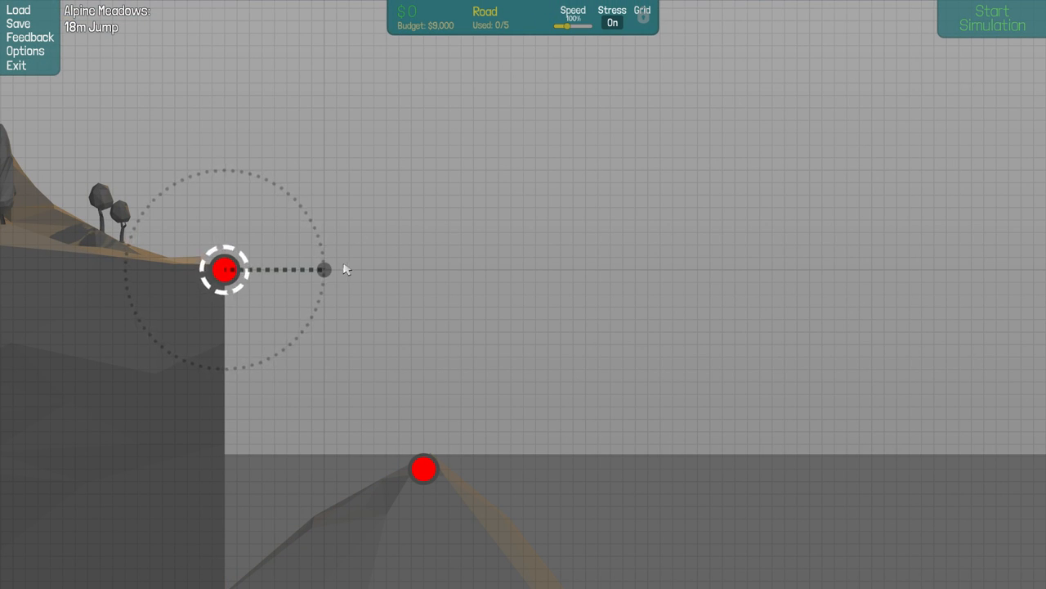
pyautogui.click(321, 270)
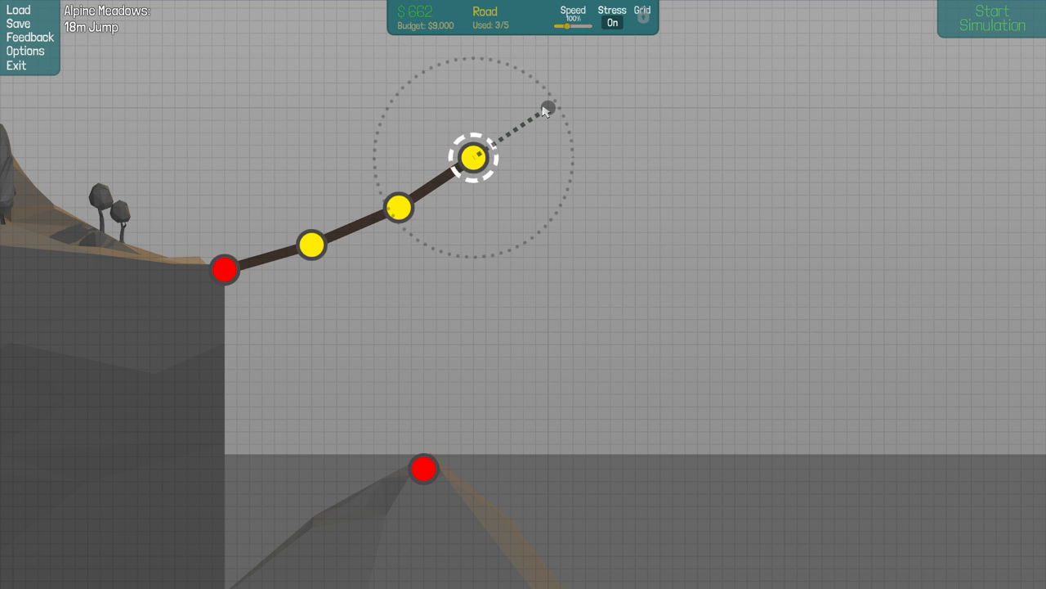
pyautogui.click(548, 106)
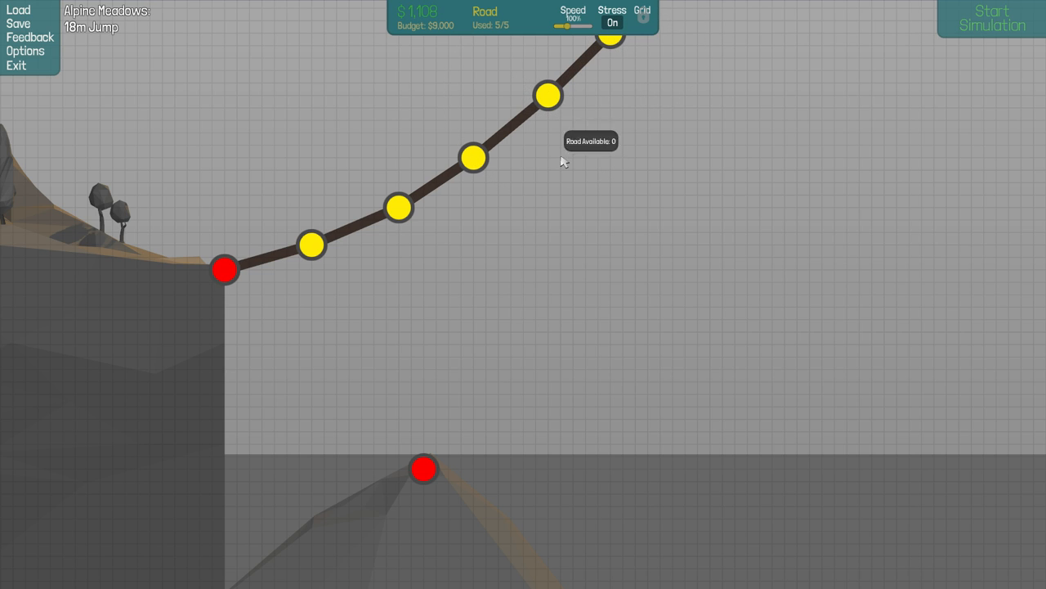
pyautogui.moveTo(516, 264)
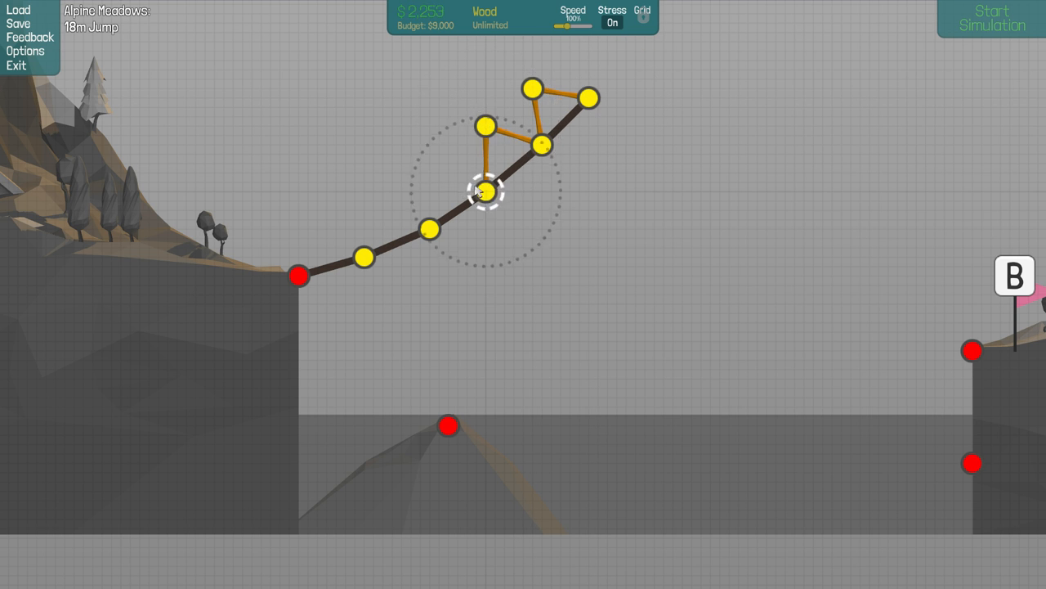
# Add wooden triangles along the ramp and raise a wooden column from the middle rock up to it.
pyautogui.moveTo(487, 193); pyautogui.dragTo(433, 229)
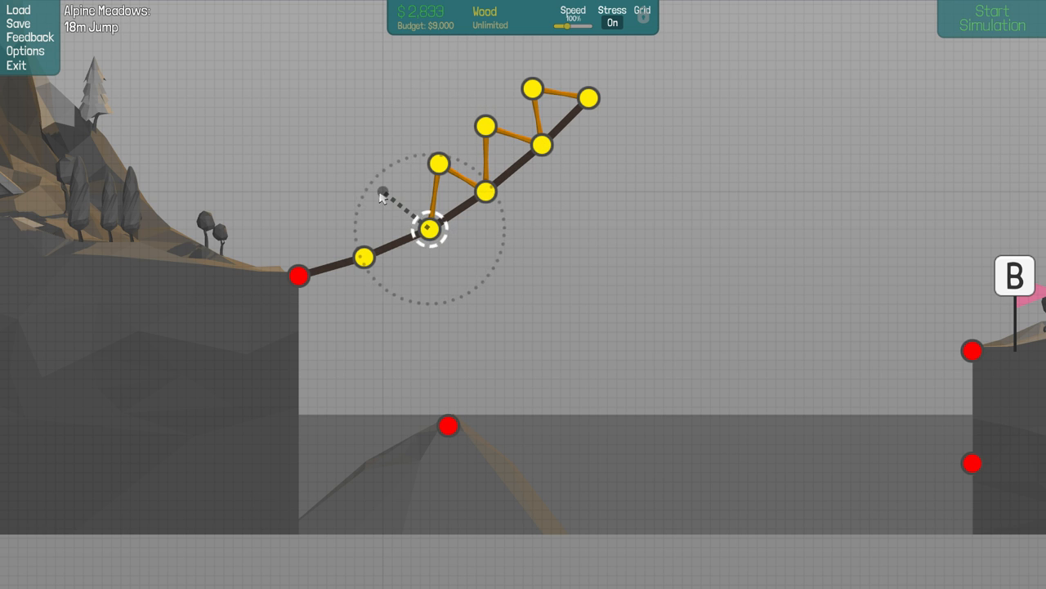
pyautogui.moveTo(428, 229); pyautogui.dragTo(363, 255)
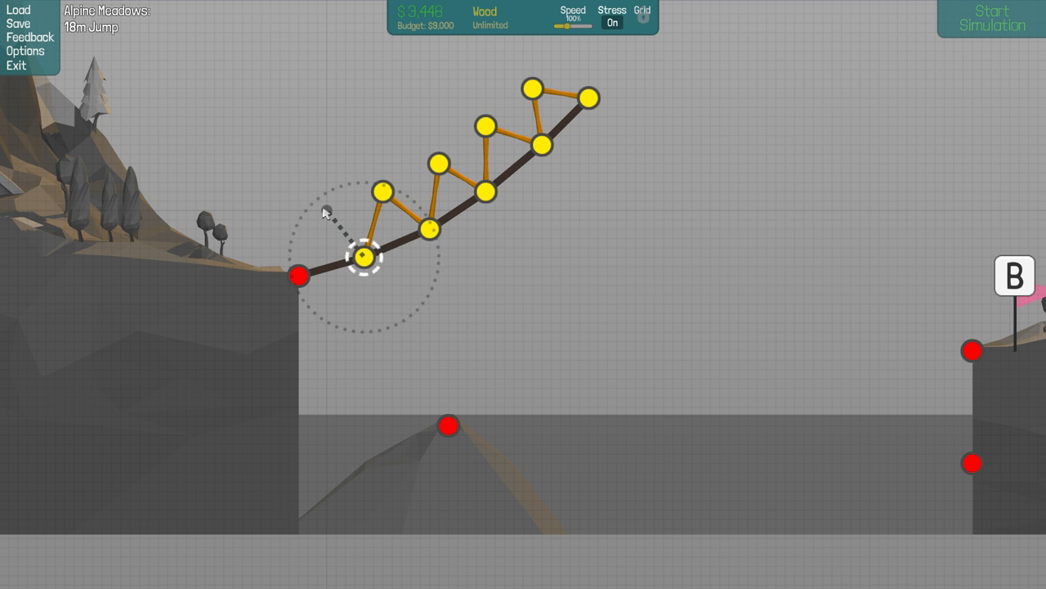
pyautogui.moveTo(363, 258); pyautogui.dragTo(327, 209)
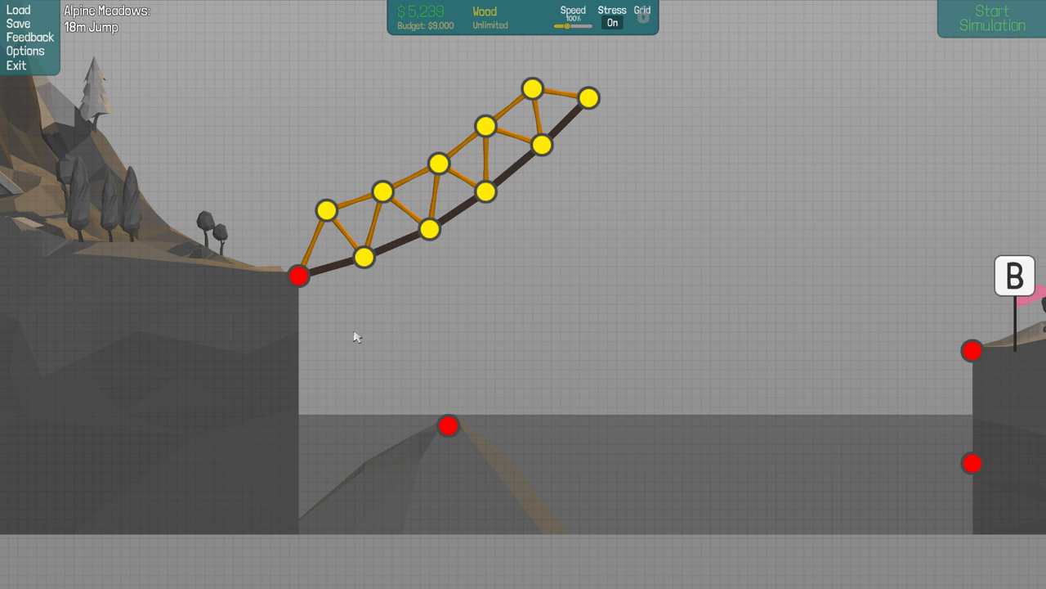
pyautogui.click(448, 425)
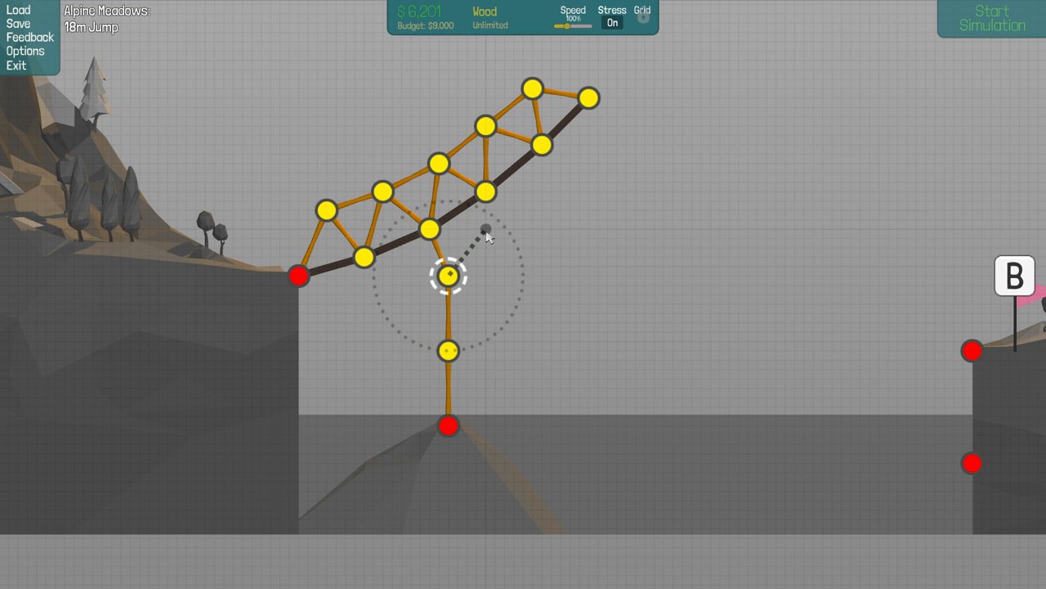
pyautogui.moveTo(448, 275); pyautogui.dragTo(491, 193)
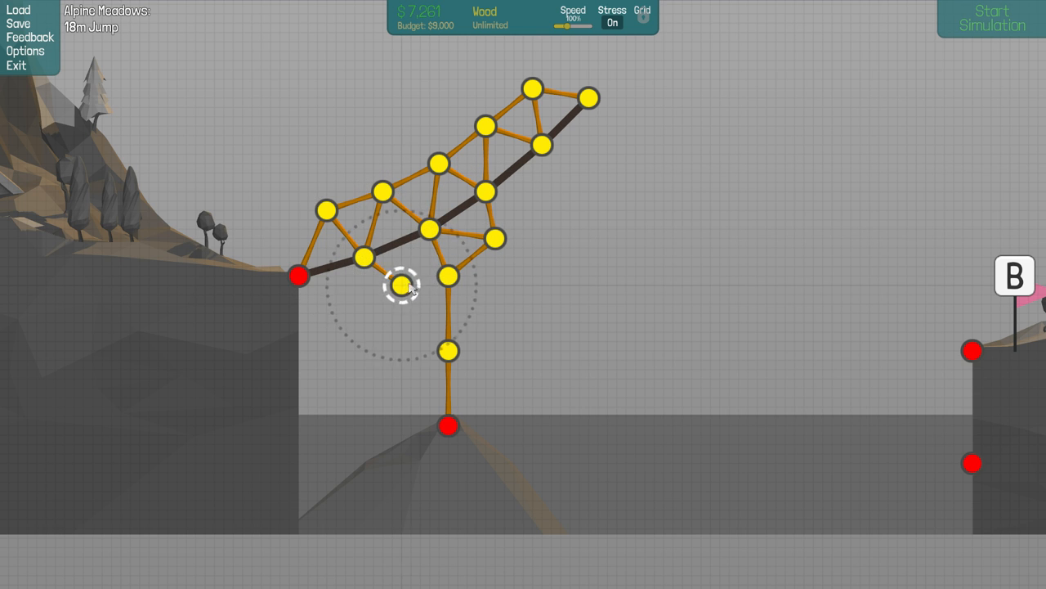
# Stiffen the column with diagonal bracing at its top and base and a second vertical member.
pyautogui.moveTo(401, 286); pyautogui.dragTo(429, 232)
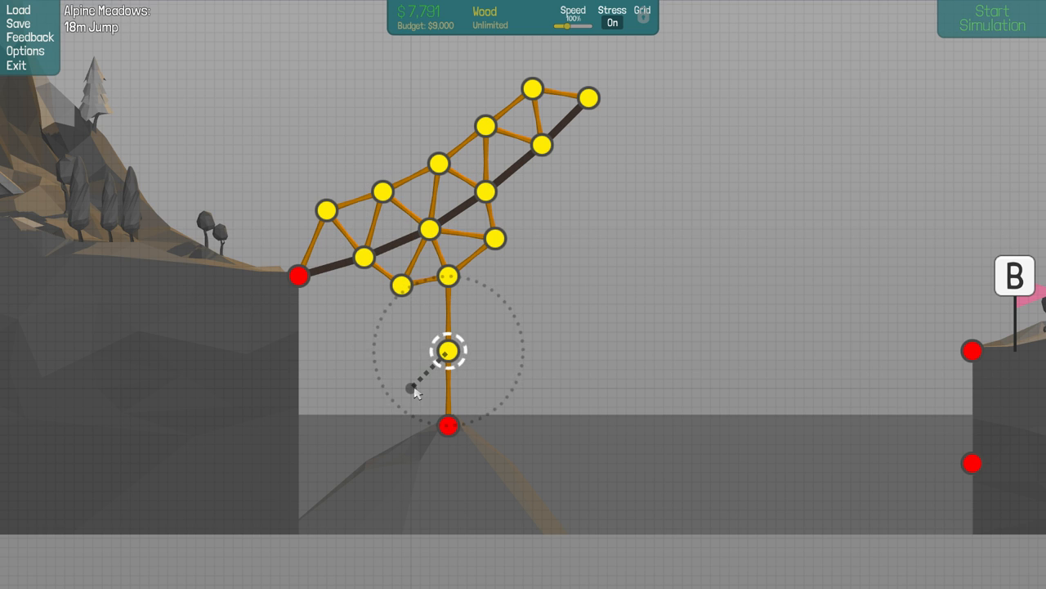
pyautogui.moveTo(448, 352); pyautogui.dragTo(448, 425)
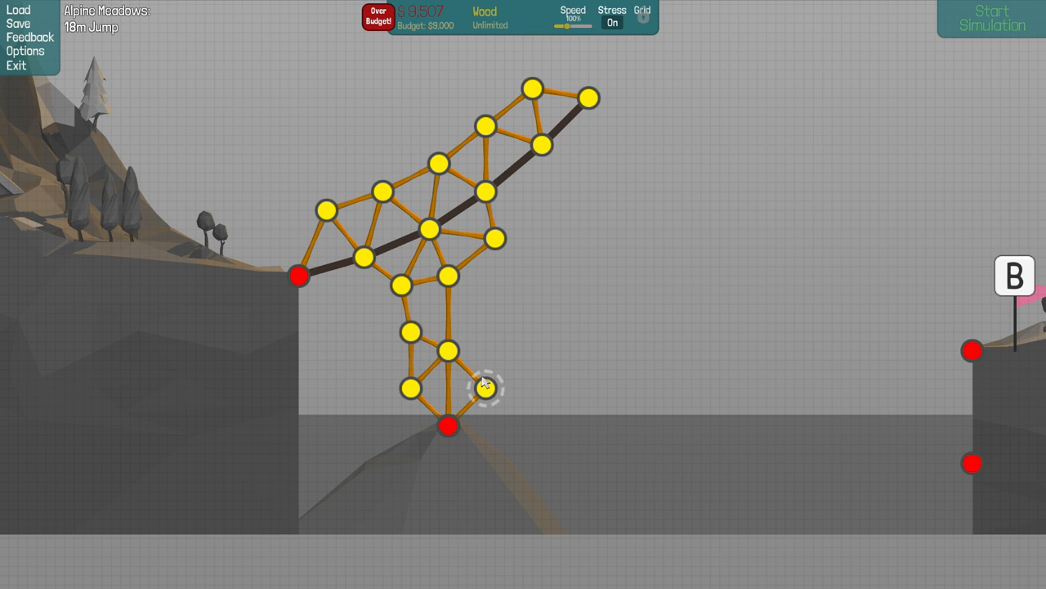
pyautogui.moveTo(487, 389); pyautogui.dragTo(488, 331)
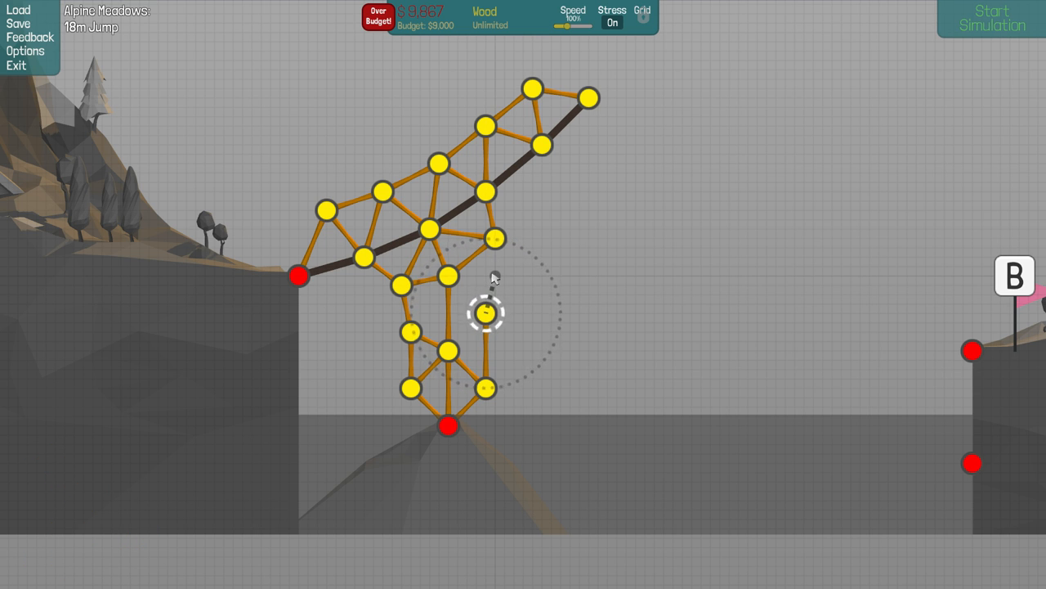
pyautogui.moveTo(487, 314); pyautogui.dragTo(487, 277)
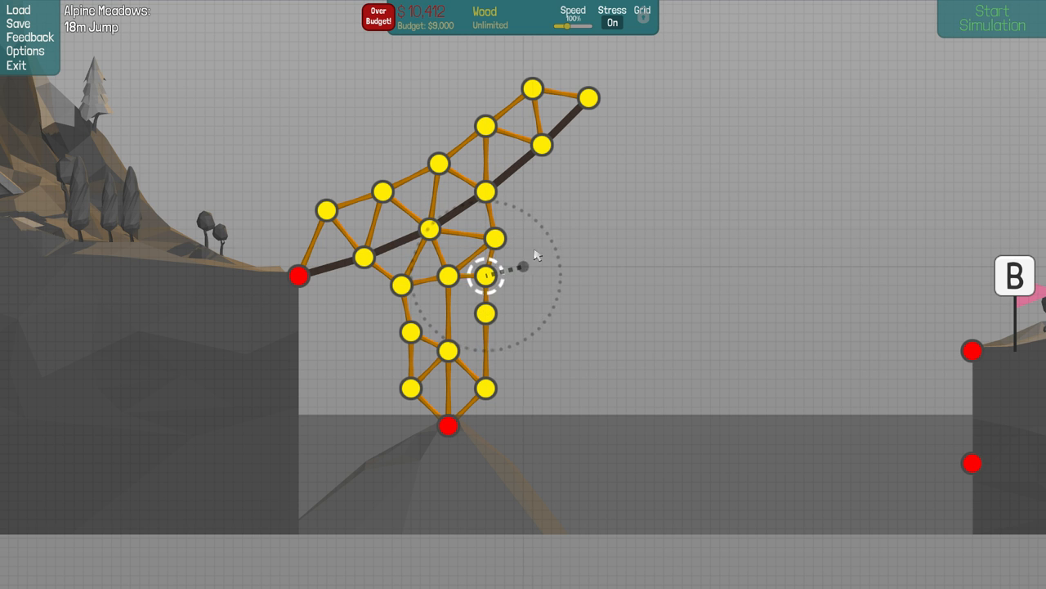
# Run the simulation to complete the 18m Jump and continue to the next level.
pyautogui.click(992, 18)
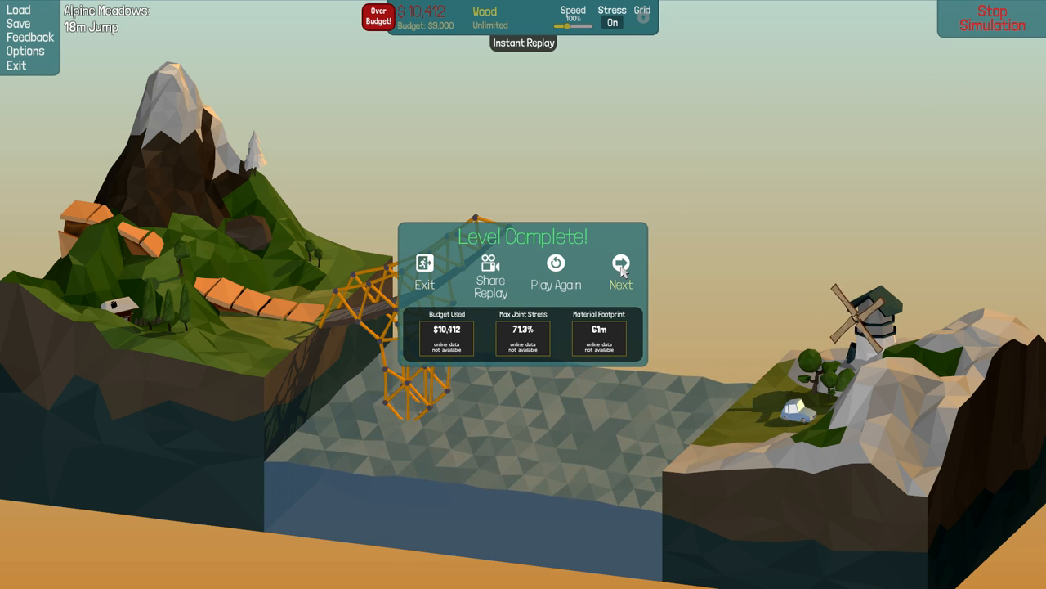
pyautogui.click(621, 275)
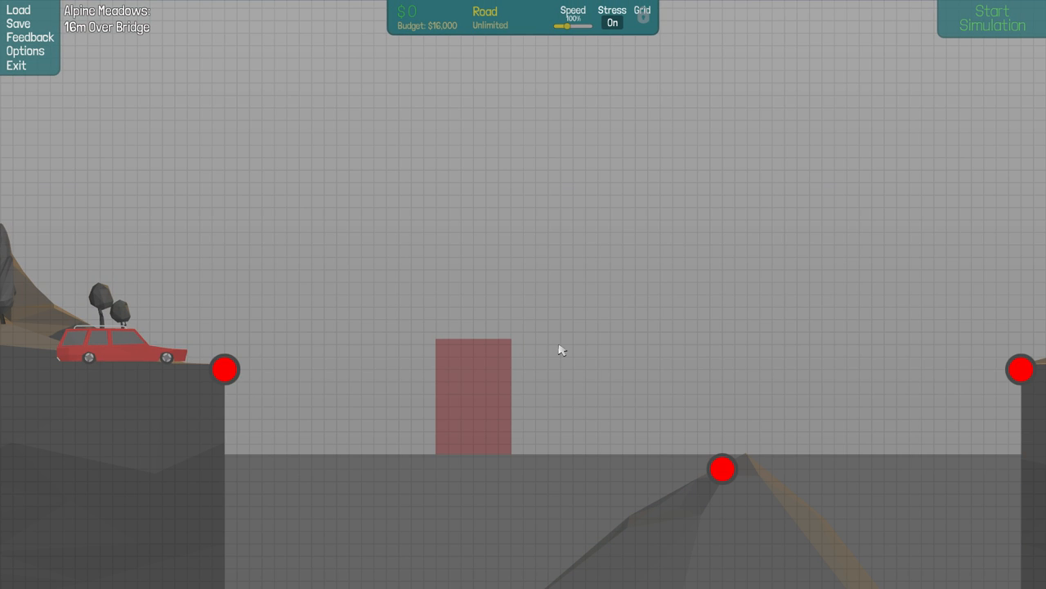
pyautogui.moveTo(556, 371)
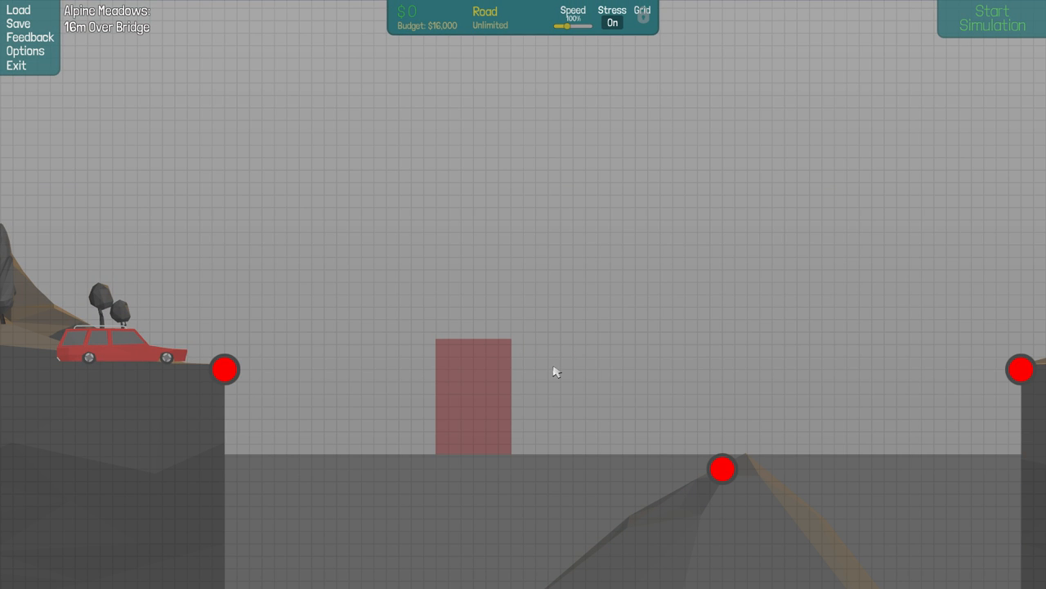
# Lay a straight road deck between the anchors and raise wooden triangles above it toward the right.
pyautogui.click(225, 369)
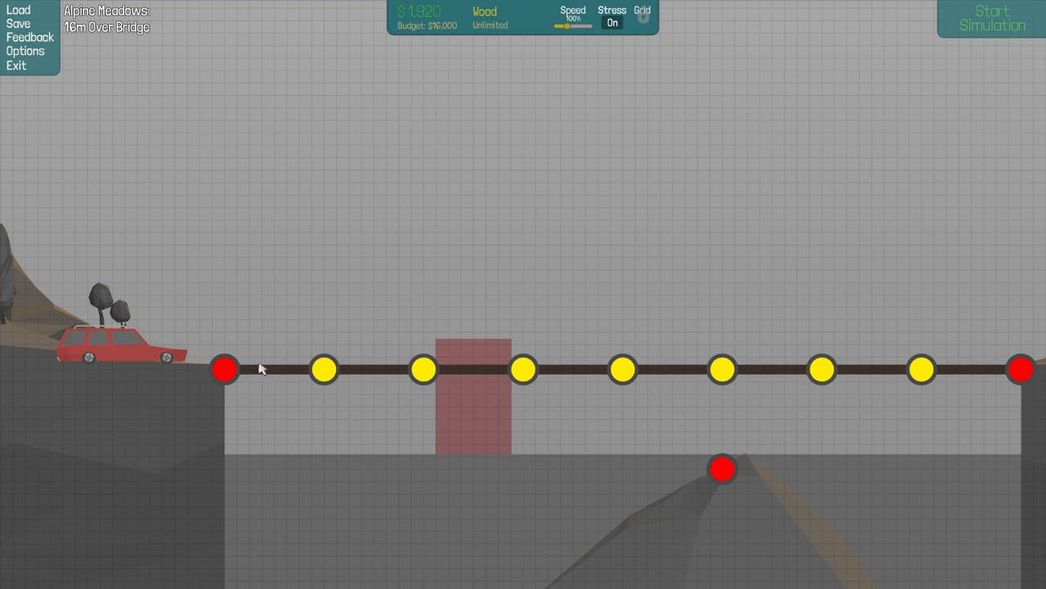
pyautogui.click(226, 370)
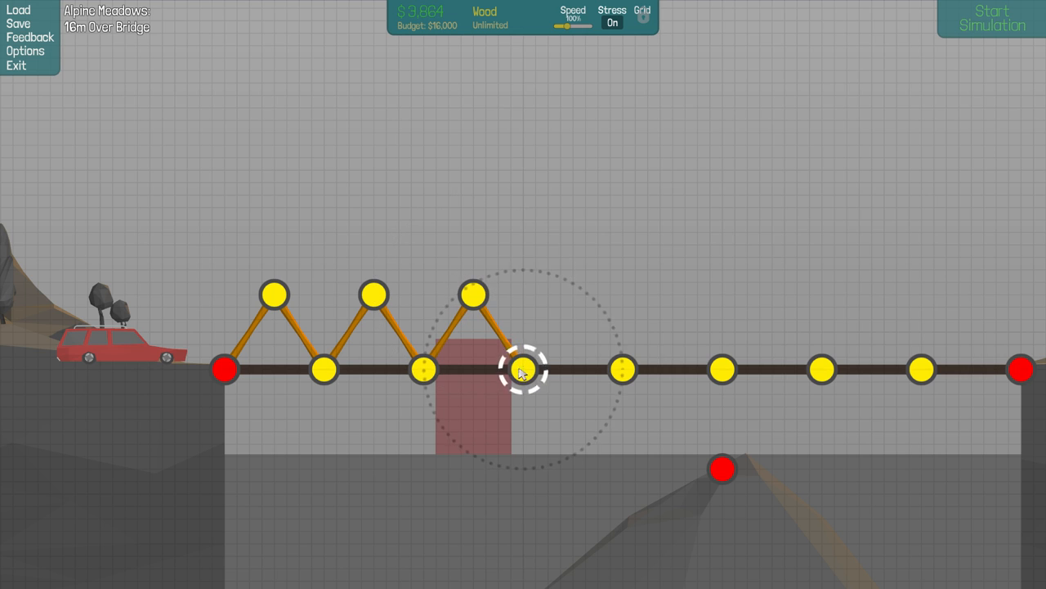
pyautogui.moveTo(523, 369); pyautogui.dragTo(572, 294)
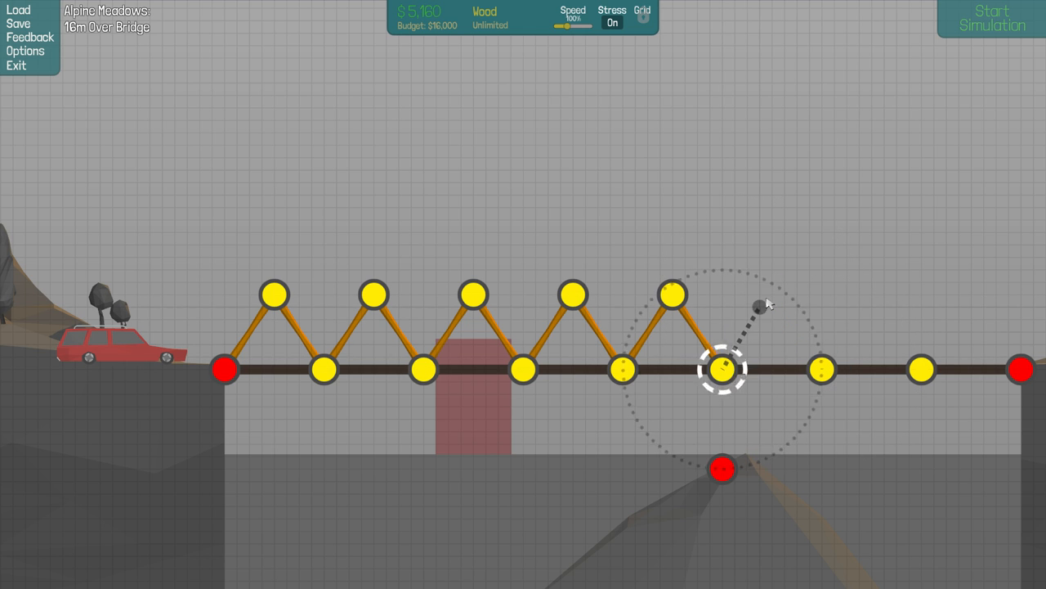
pyautogui.moveTo(722, 369); pyautogui.dragTo(771, 294)
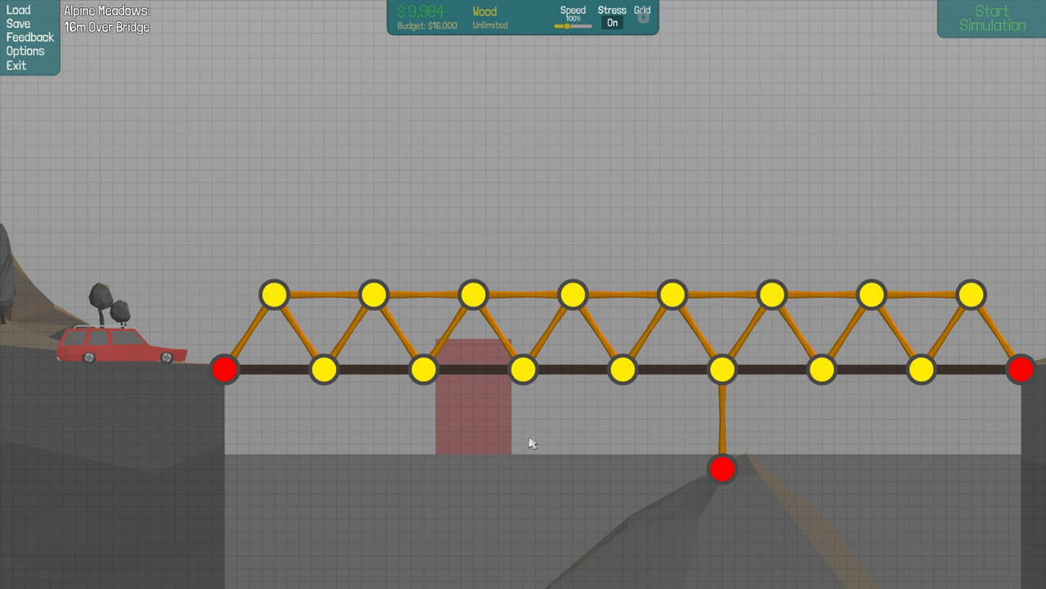
pyautogui.moveTo(440, 378)
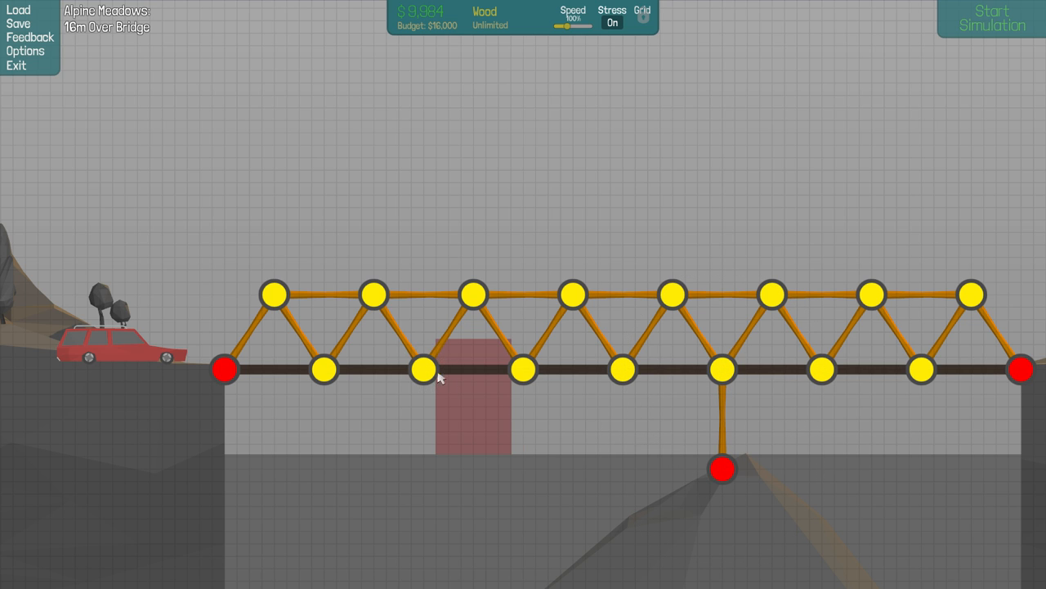
# Delete the middle truss and deck pieces, then lay a road rising and running level above the red block.
pyautogui.rightClick(423, 370)
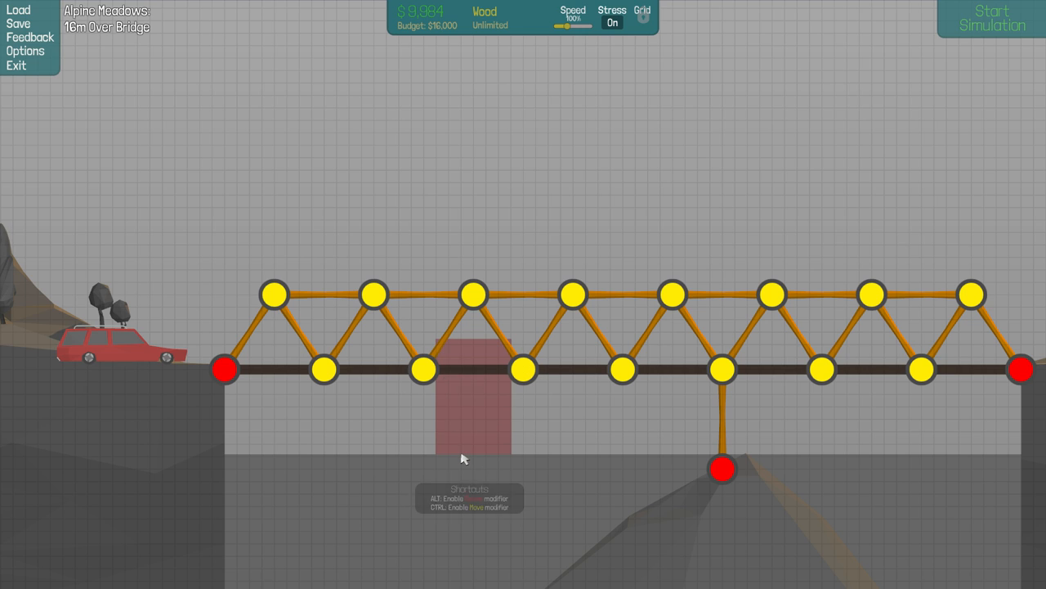
pyautogui.moveTo(448, 350)
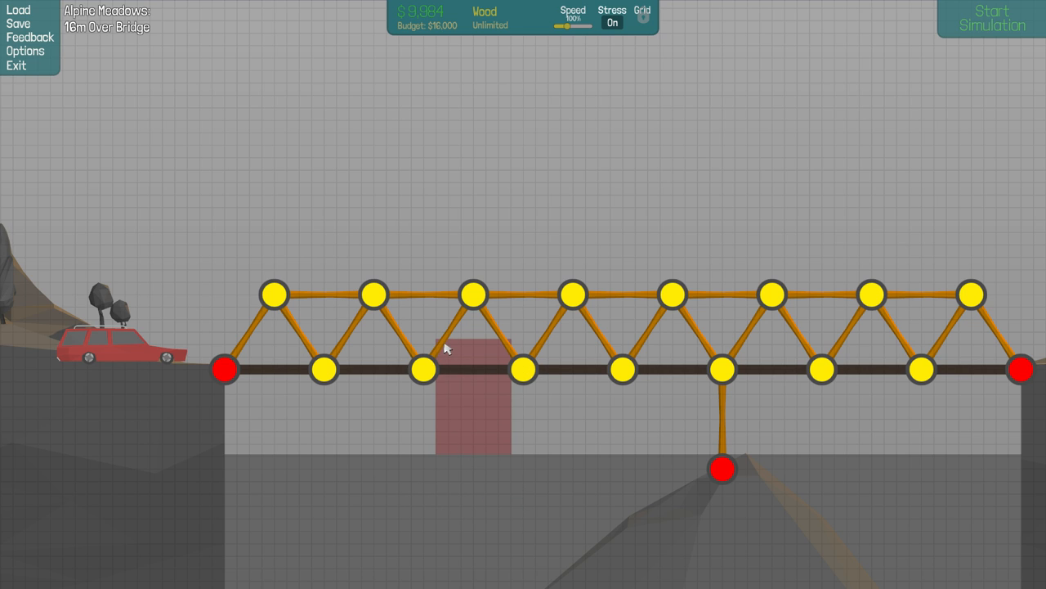
pyautogui.click(474, 294)
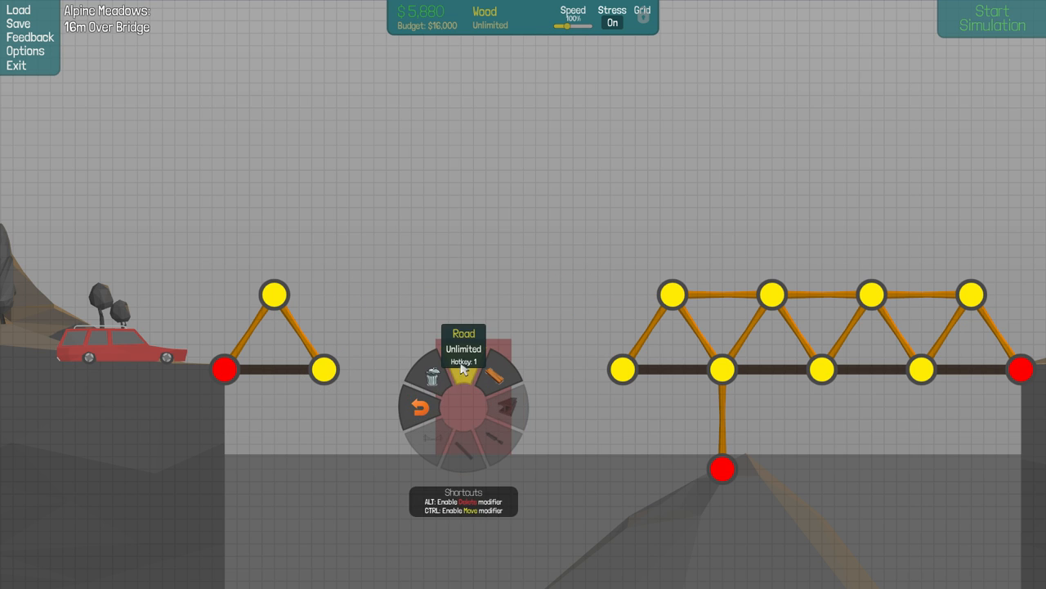
pyautogui.click(465, 373)
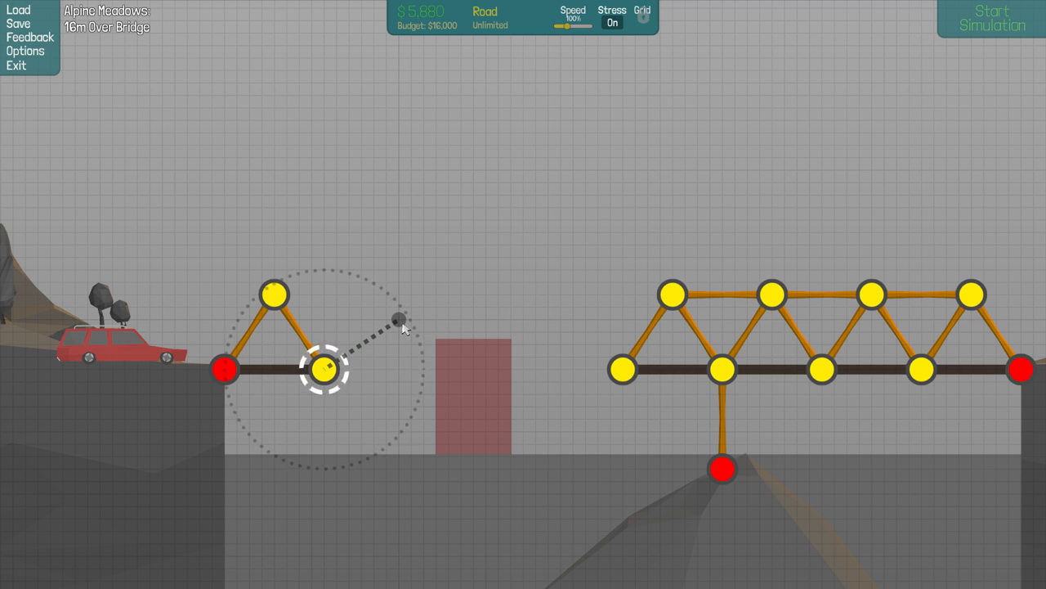
pyautogui.moveTo(327, 369); pyautogui.dragTo(400, 319)
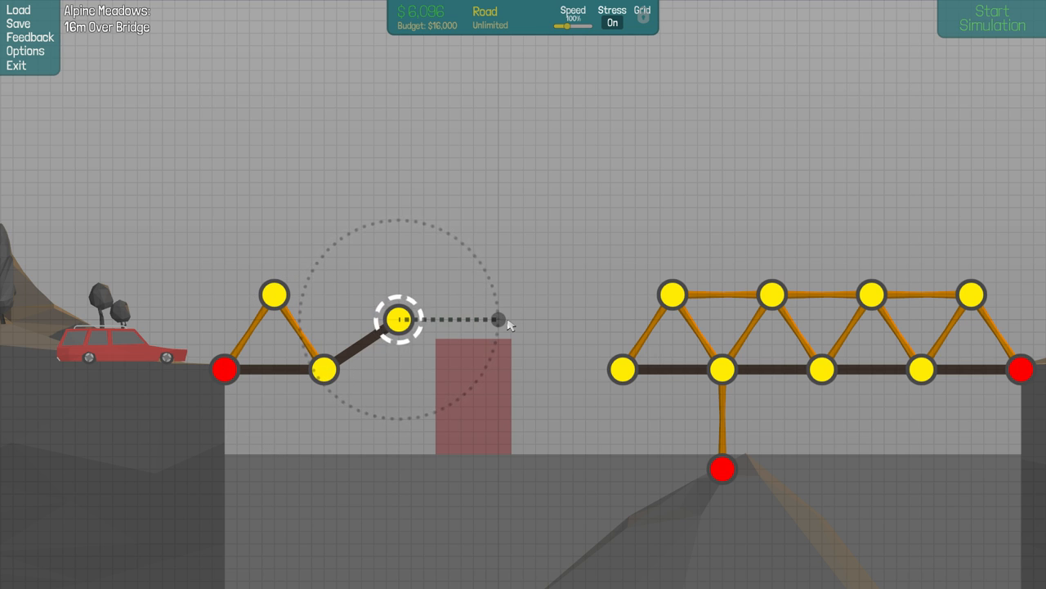
pyautogui.moveTo(401, 319); pyautogui.dragTo(499, 318)
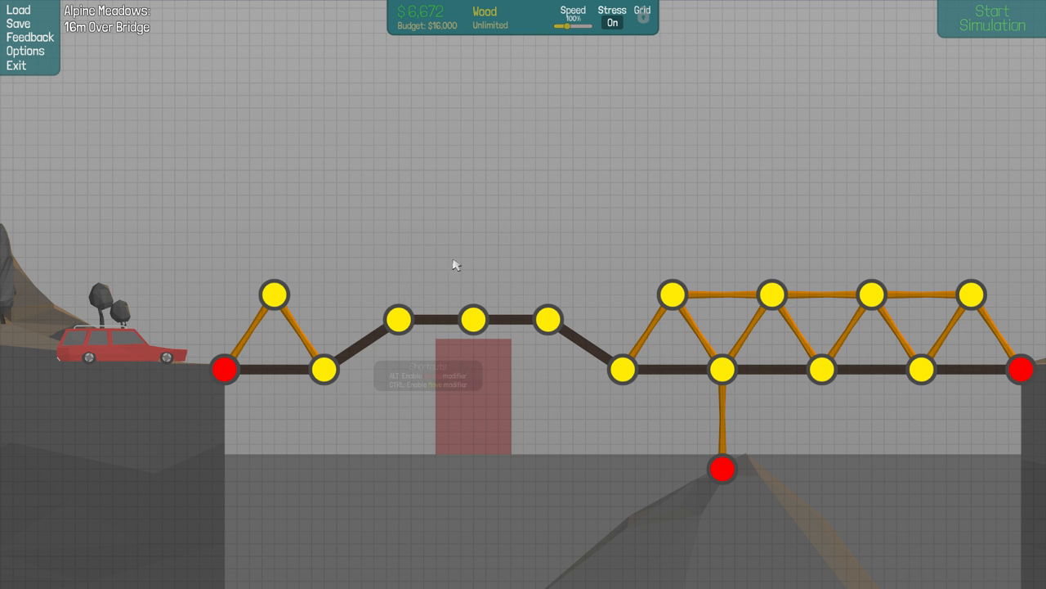
# Build wooden triangles over the left deck with a top chord rising over the pillar.
pyautogui.click(335, 270)
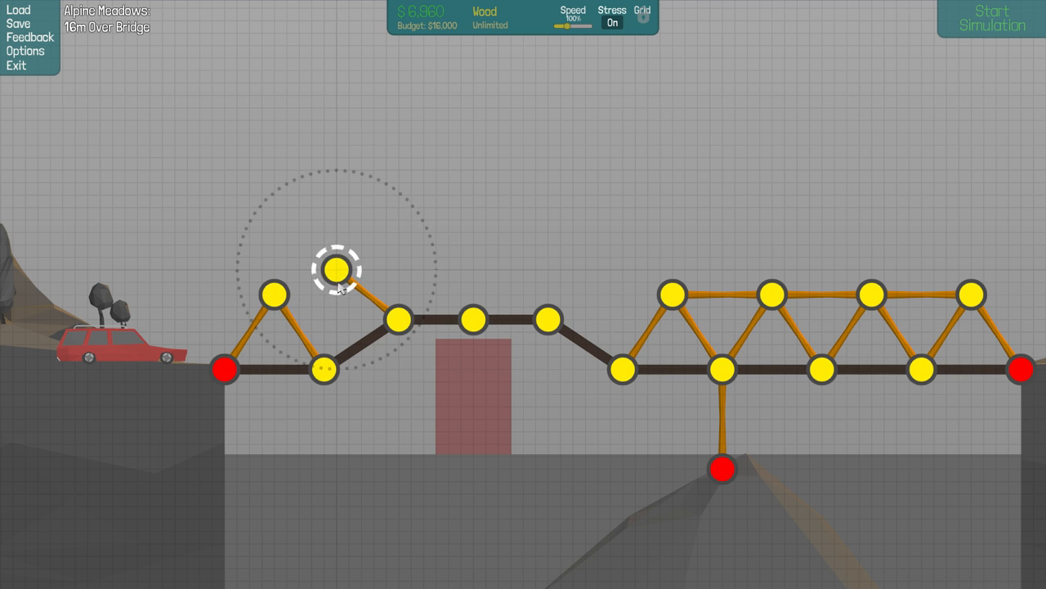
pyautogui.click(396, 320)
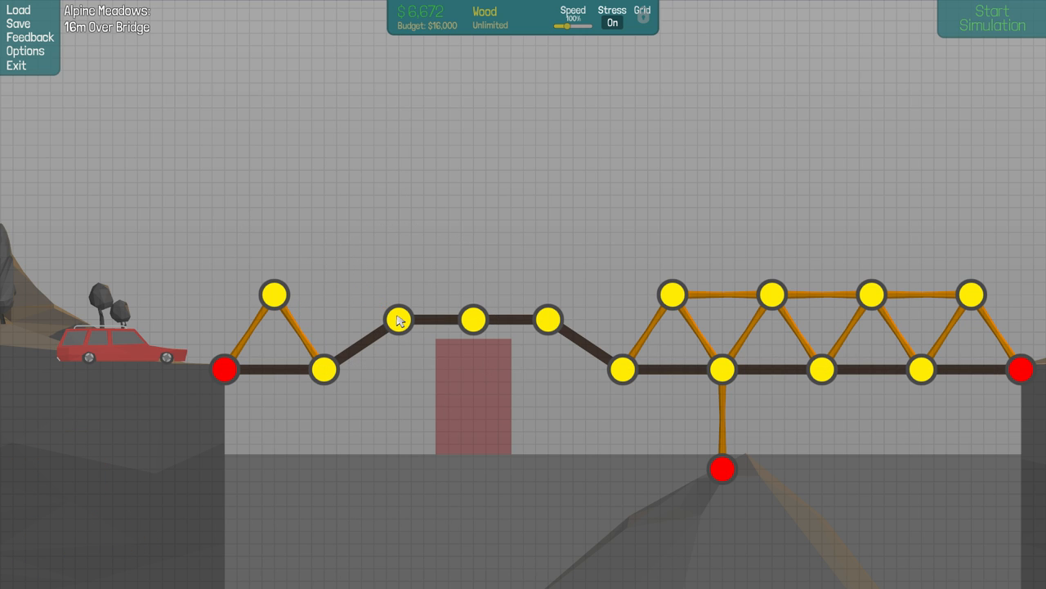
pyautogui.moveTo(401, 319); pyautogui.dragTo(435, 258)
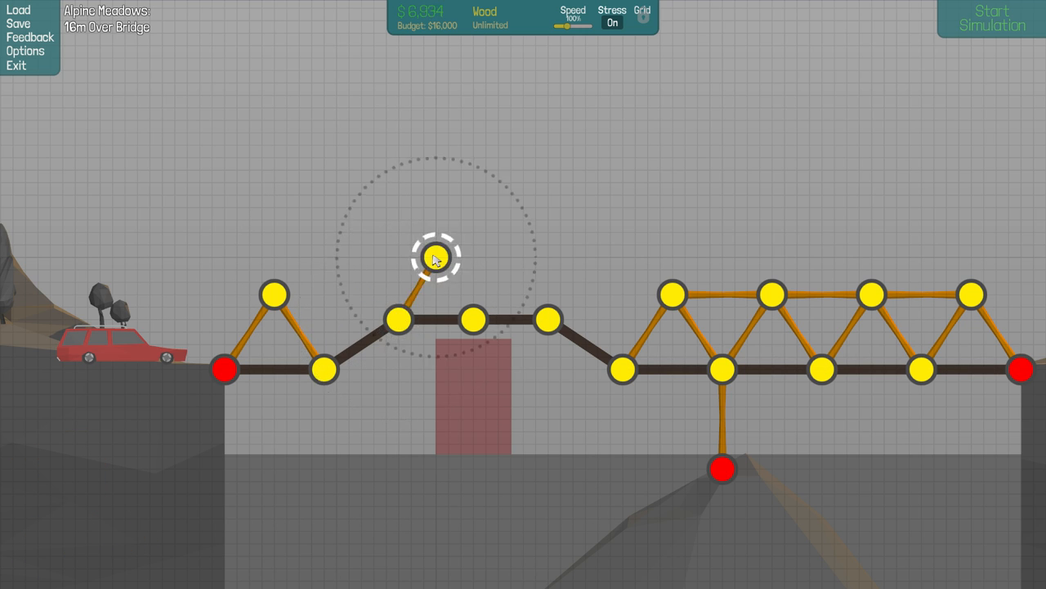
pyautogui.moveTo(438, 258); pyautogui.dragTo(520, 259)
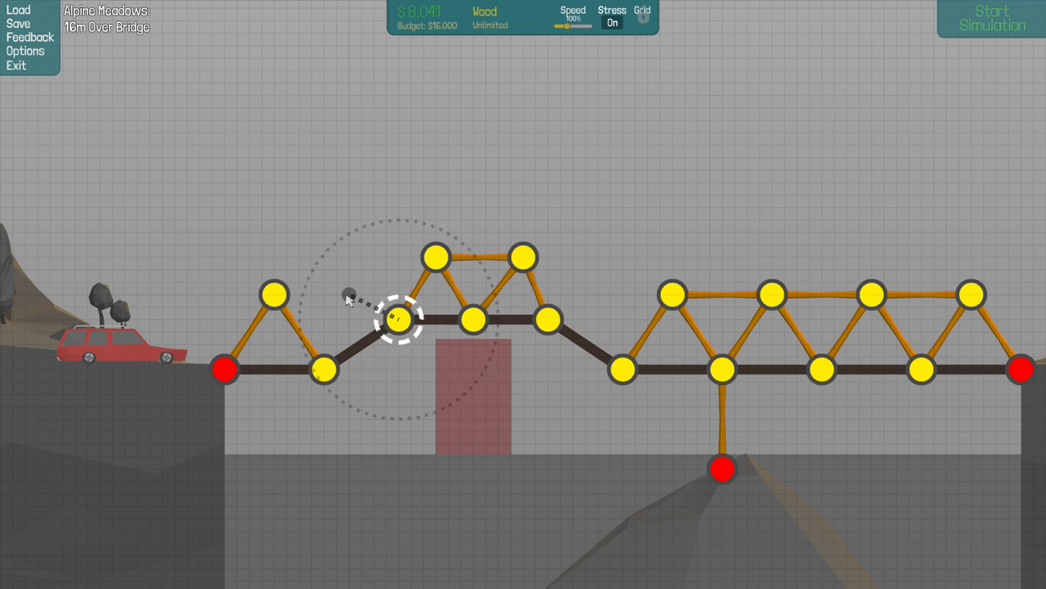
pyautogui.moveTo(400, 319); pyautogui.dragTo(325, 368)
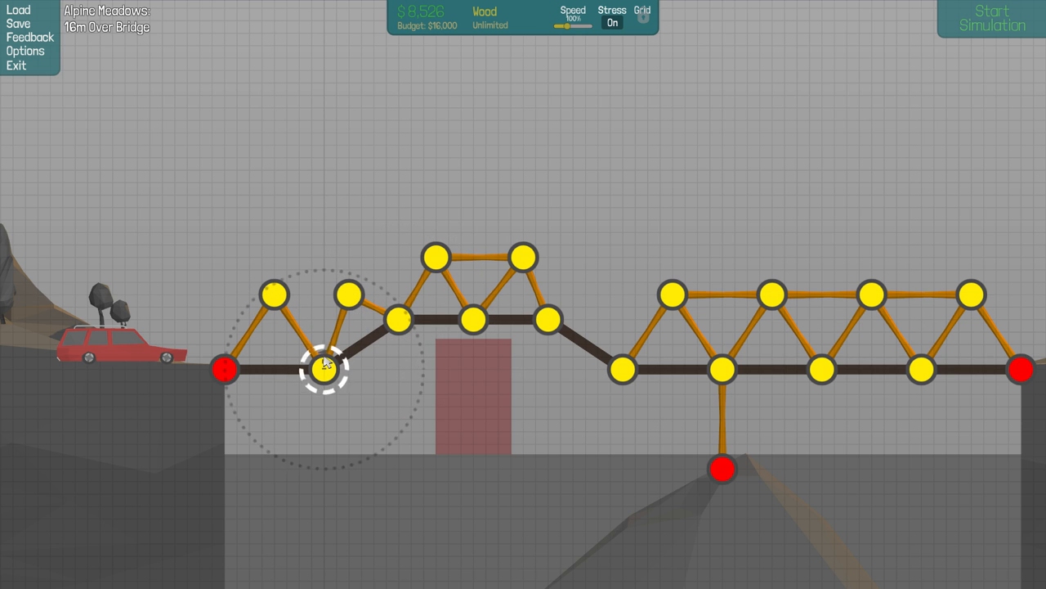
pyautogui.moveTo(327, 368); pyautogui.dragTo(352, 294)
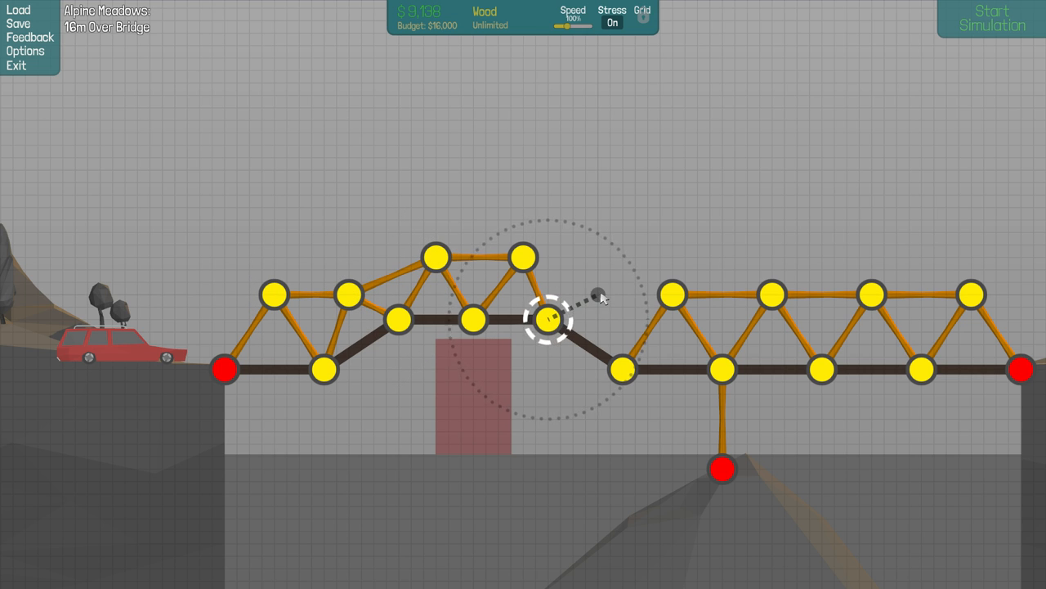
# Tie the new wooden members into the right-hand truss and start the simulation.
pyautogui.moveTo(549, 319); pyautogui.dragTo(609, 281)
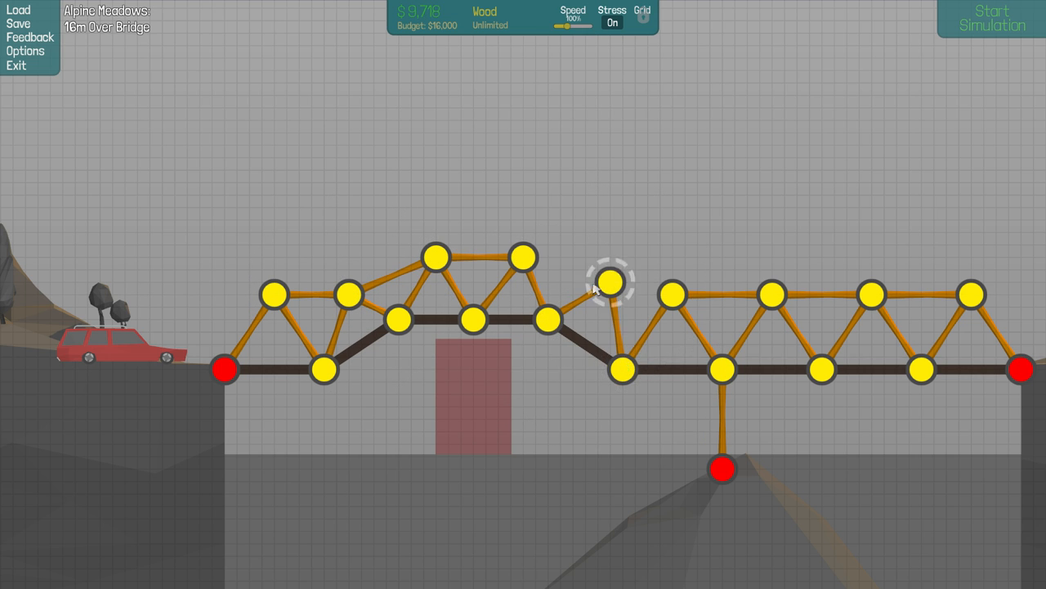
pyautogui.moveTo(609, 293); pyautogui.dragTo(673, 293)
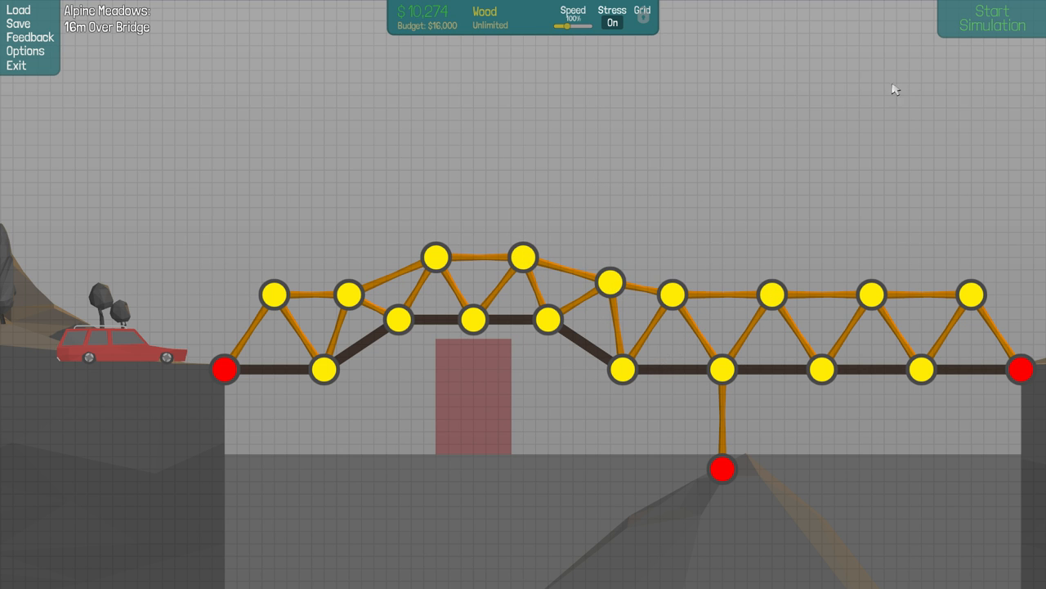
pyautogui.click(990, 19)
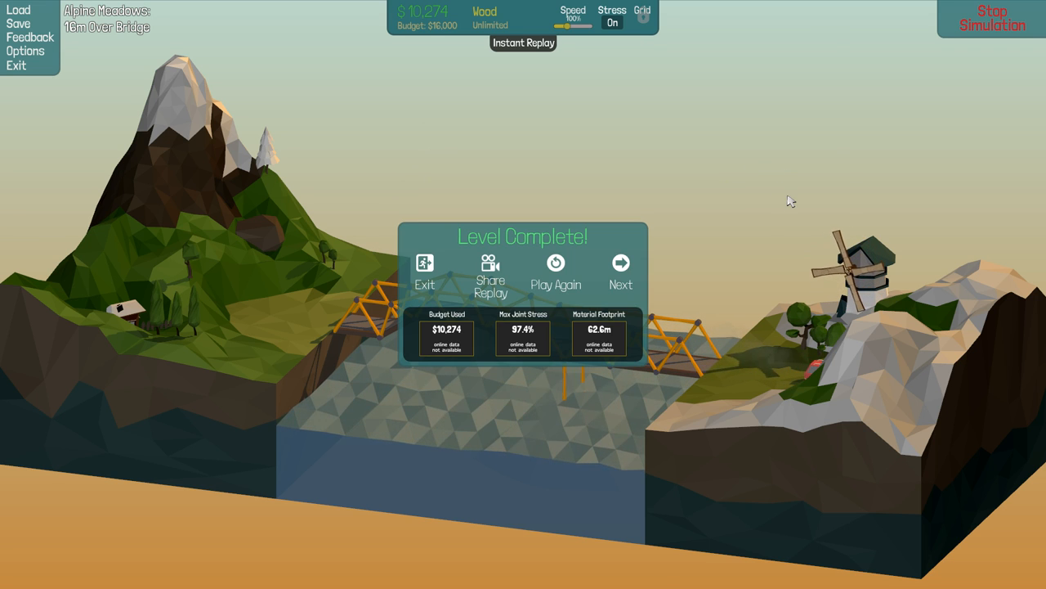
# Go on to the 12m Drawbridge level briefing after Level Complete.
pyautogui.click(621, 270)
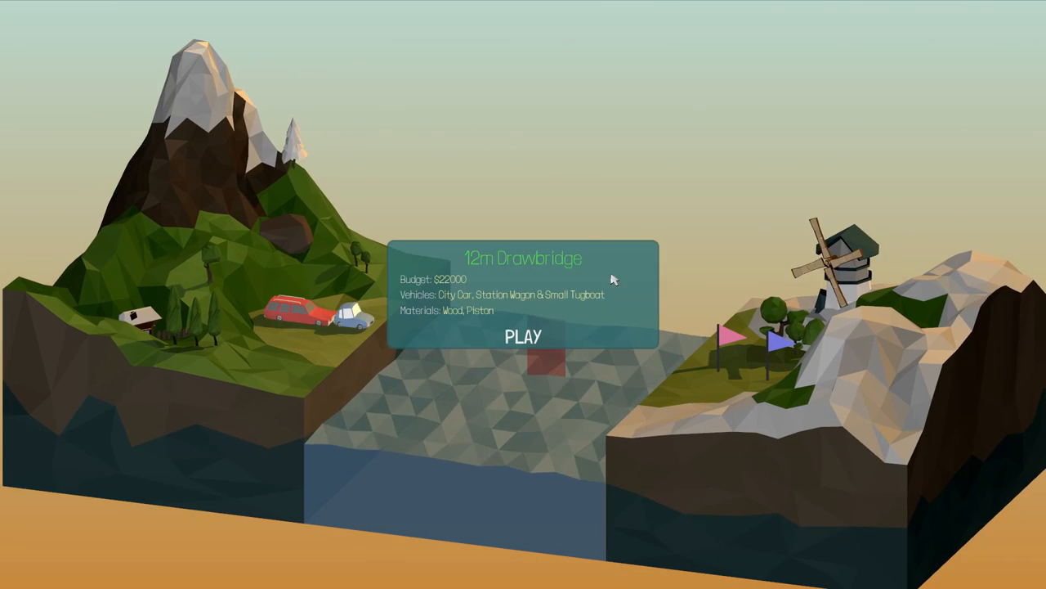
# Start the 12m Drawbridge, lay the road deck from the left bank and begin wooden bracing at the left anchor.
pyautogui.click(523, 337)
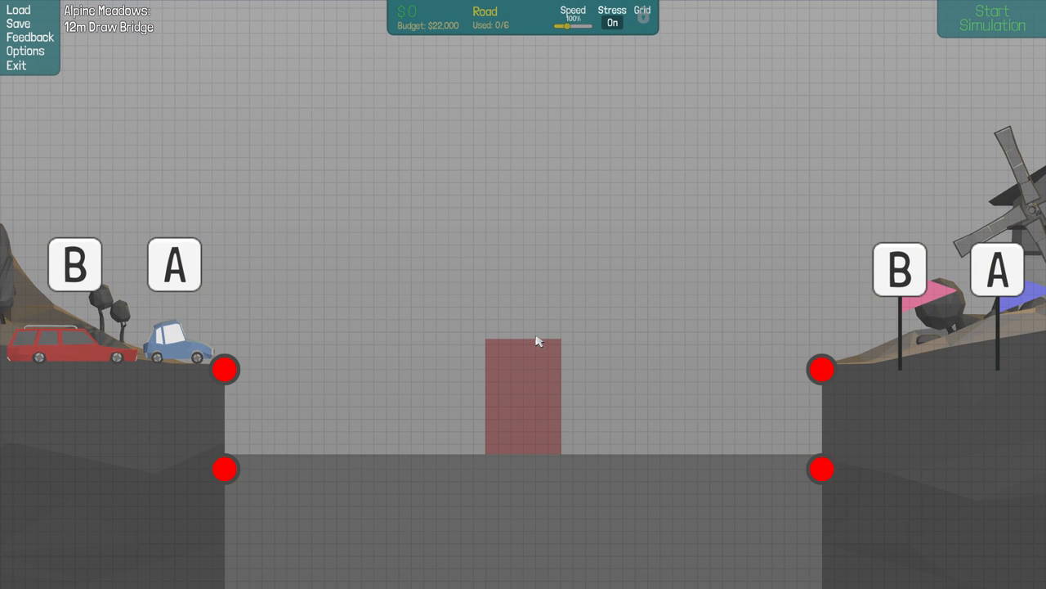
pyautogui.click(225, 370)
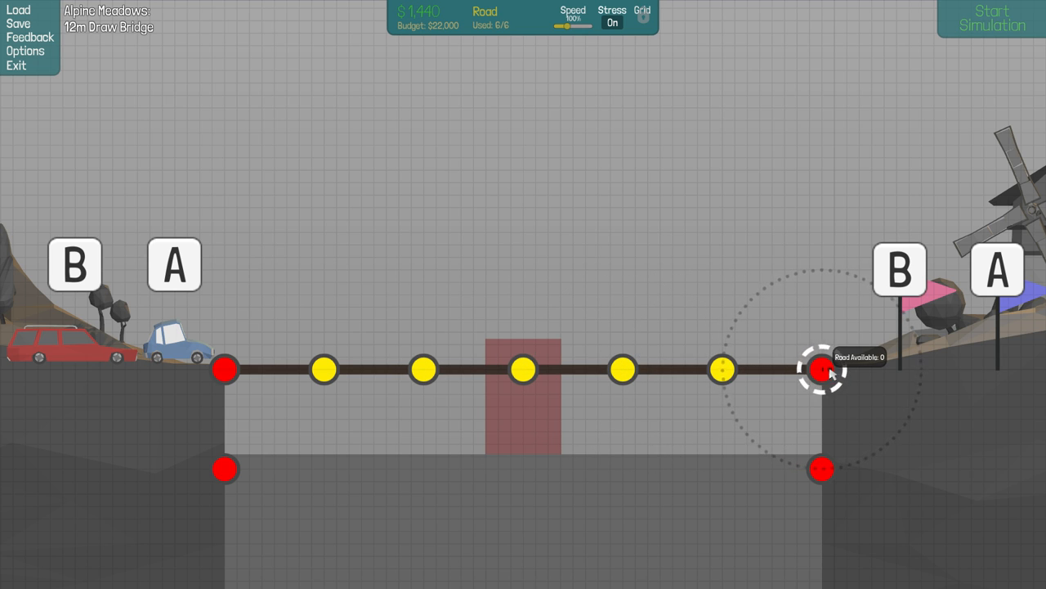
pyautogui.moveTo(523, 368)
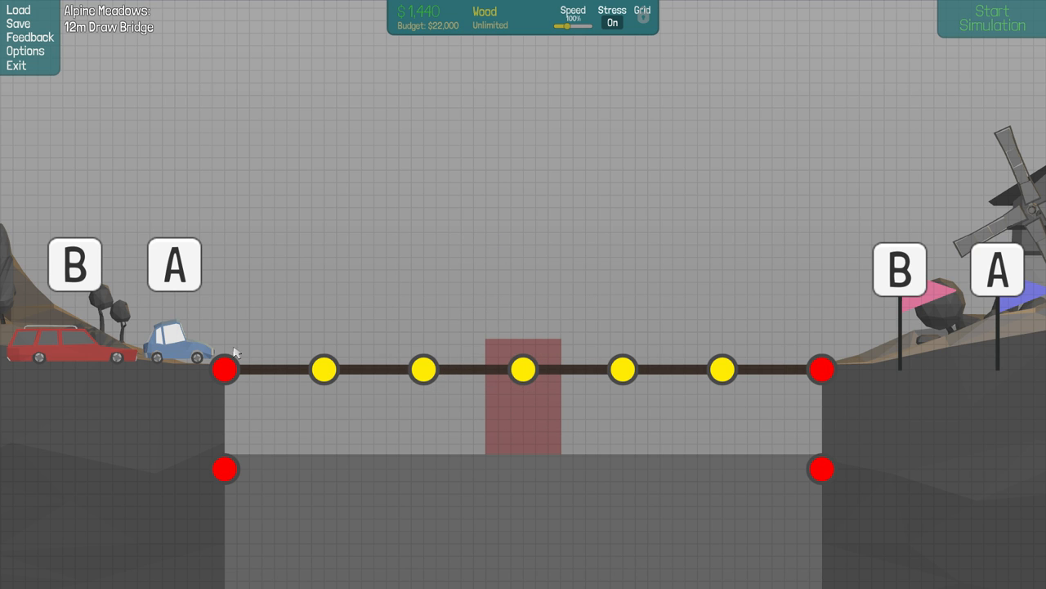
pyautogui.click(225, 370)
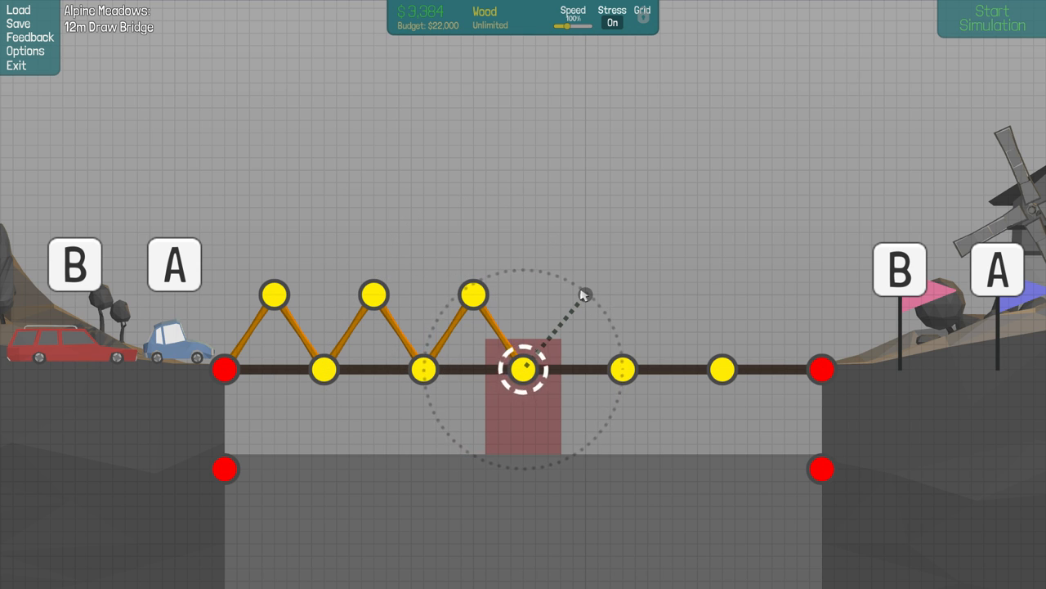
# Carry the wooden zigzag truss across the middle to the right end, cancelling the last beam.
pyautogui.moveTo(523, 368); pyautogui.dragTo(572, 294)
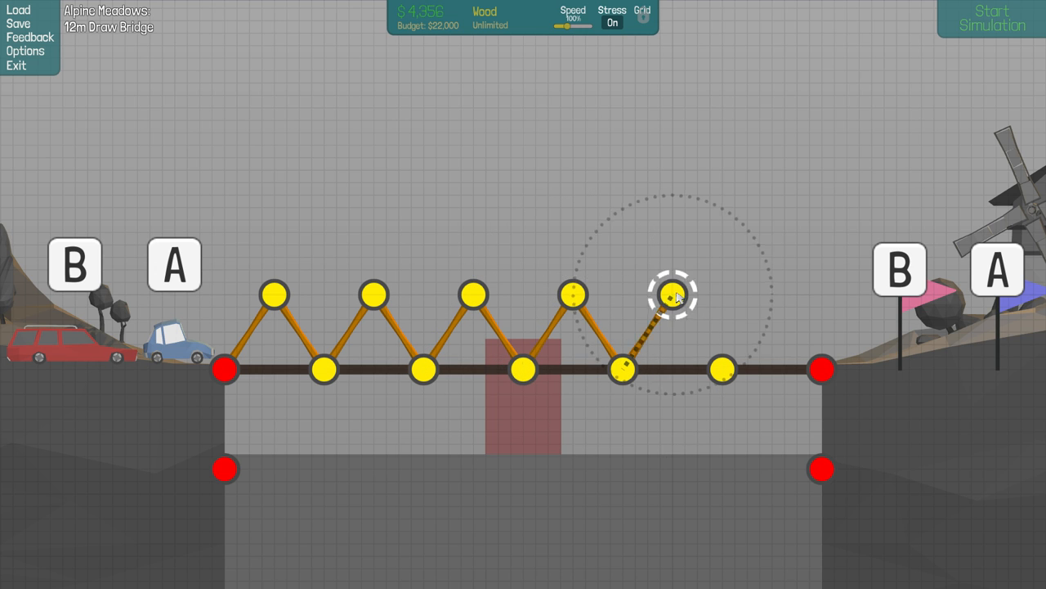
pyautogui.moveTo(672, 295); pyautogui.dragTo(721, 370)
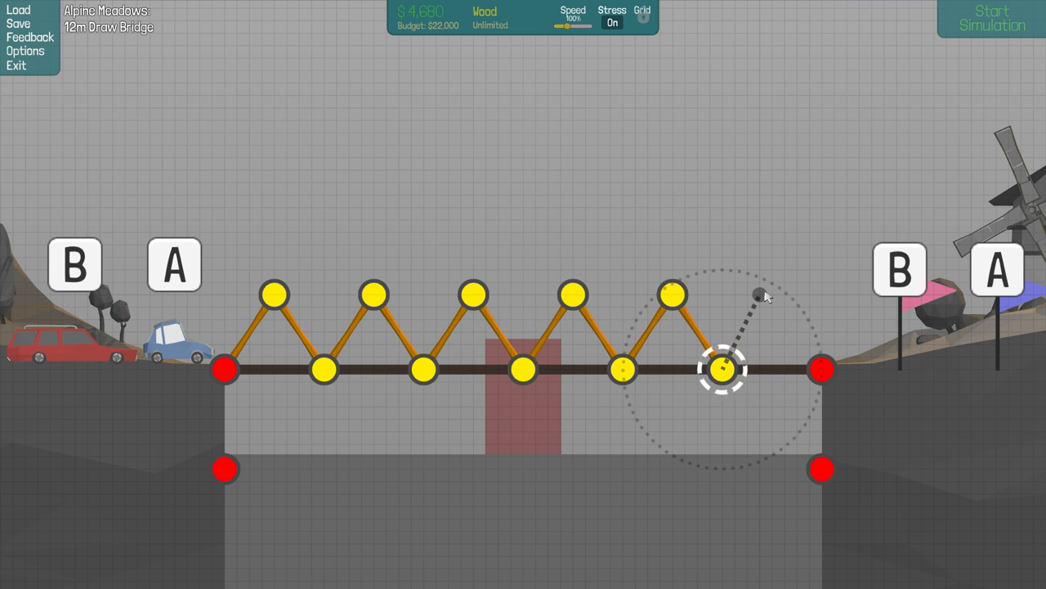
pyautogui.moveTo(719, 368); pyautogui.dragTo(772, 294)
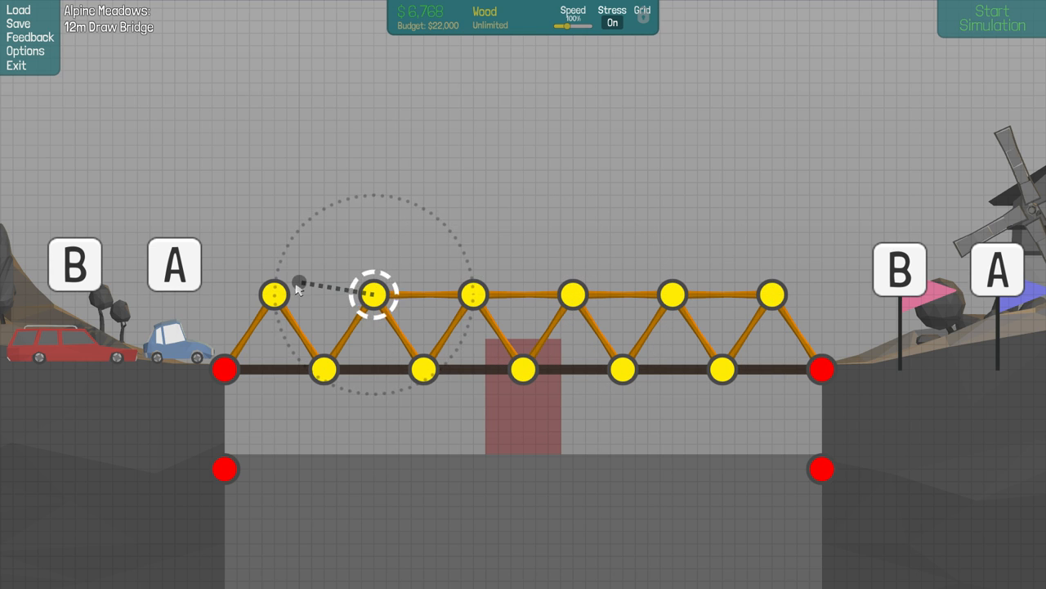
pyautogui.rightClick(275, 294)
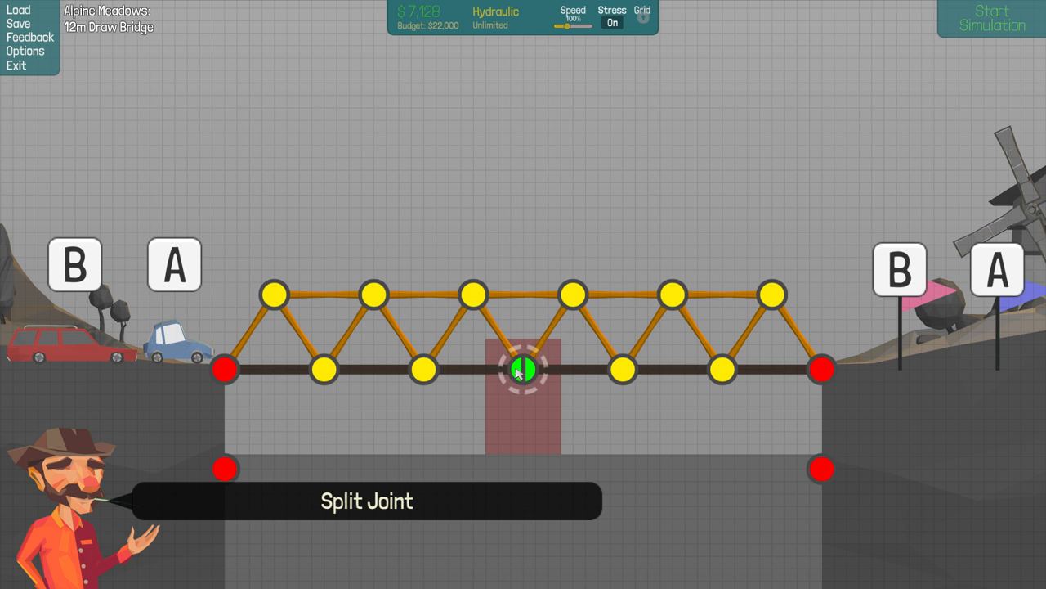
# Split the middle deck joint and hang it from the top chord with two hydraulic pistons.
pyautogui.click(520, 370)
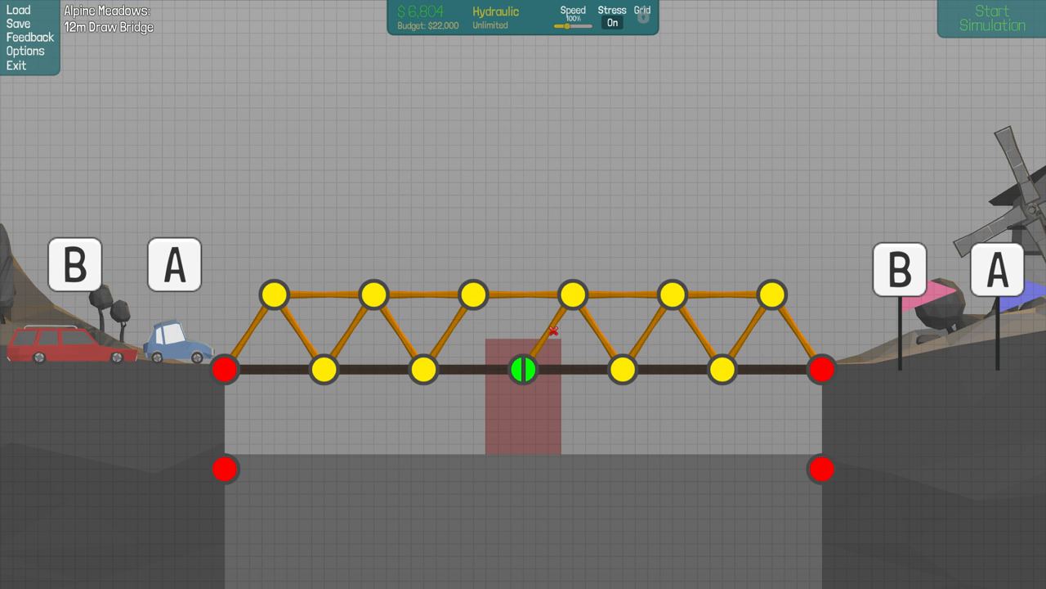
pyautogui.click(474, 294)
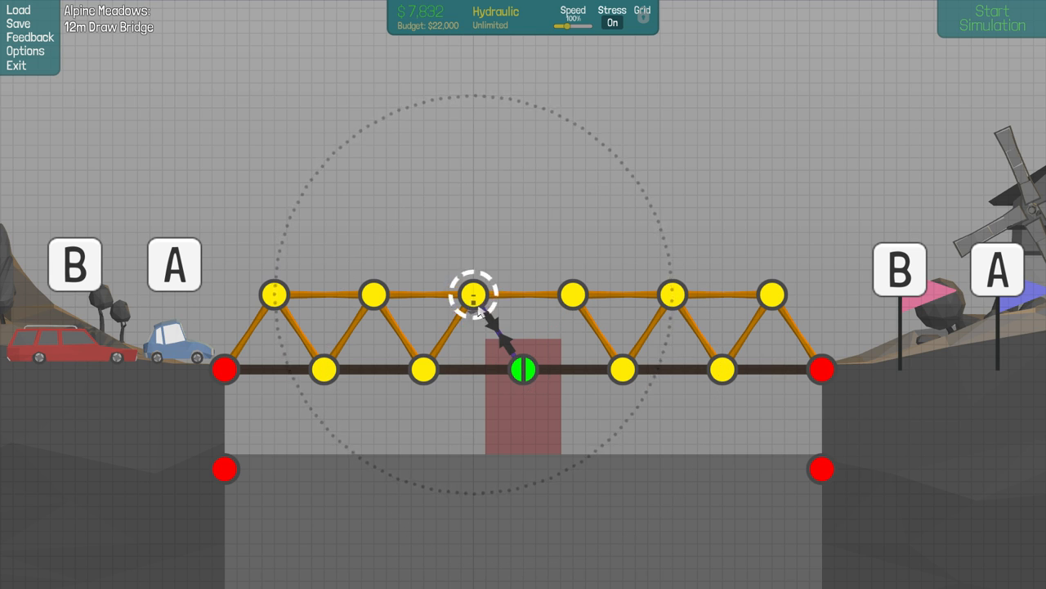
pyautogui.moveTo(474, 294); pyautogui.dragTo(573, 294)
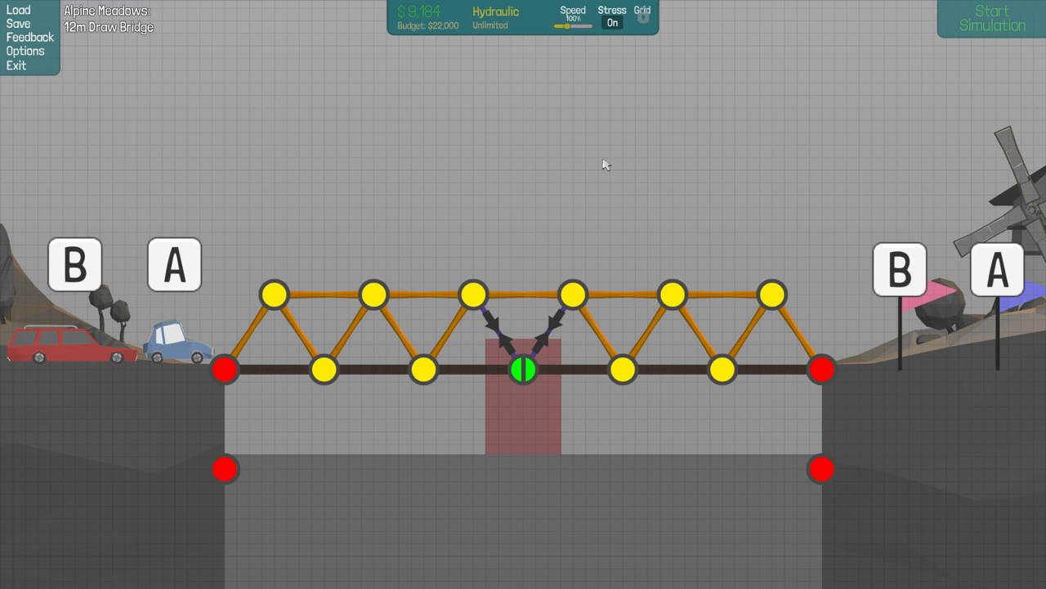
pyautogui.moveTo(578, 177)
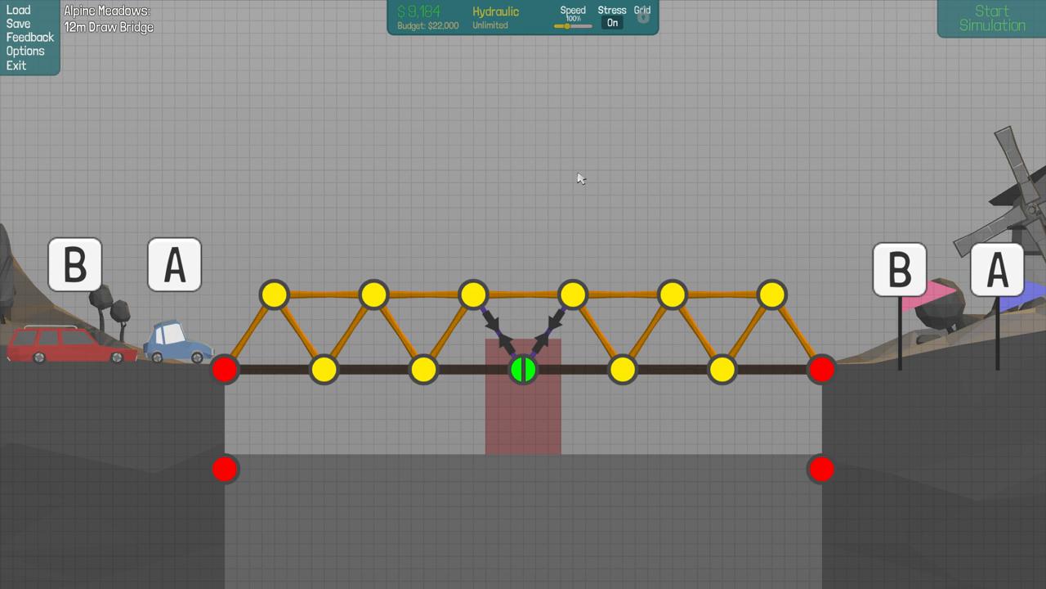
pyautogui.moveTo(445, 190)
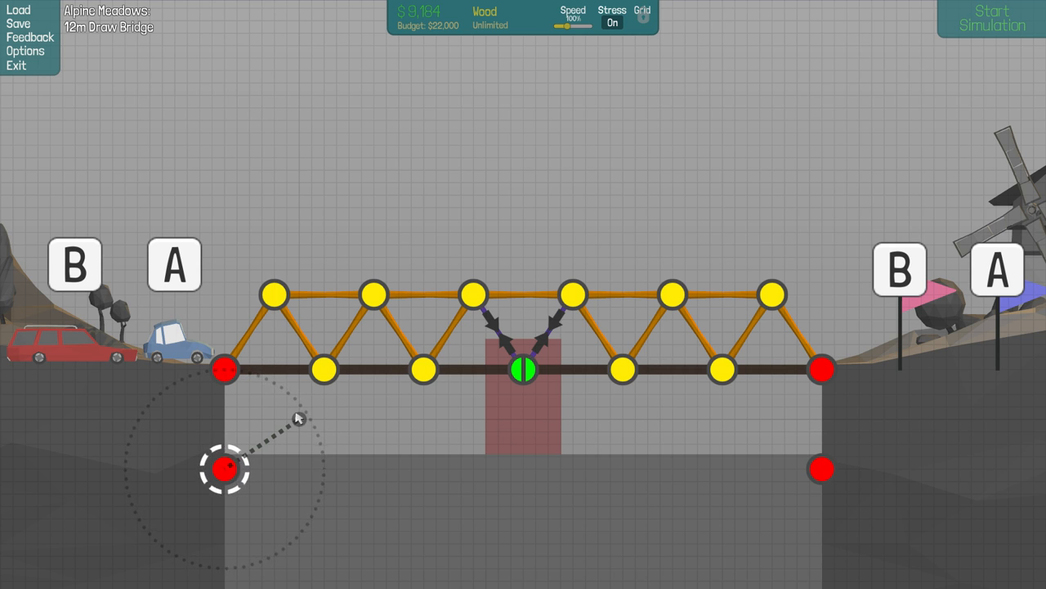
pyautogui.moveTo(284, 428)
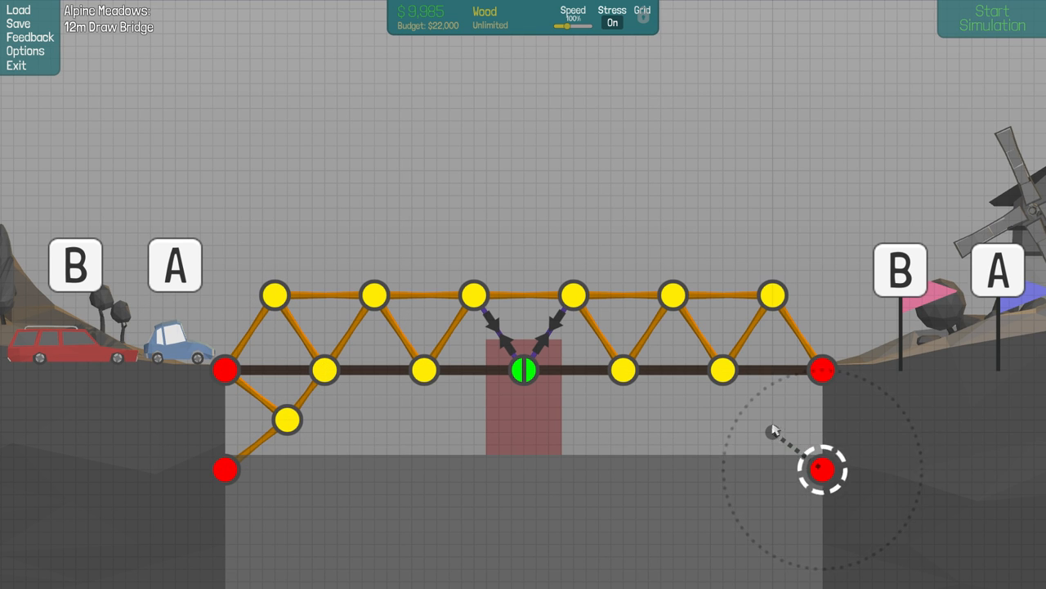
pyautogui.moveTo(762, 425)
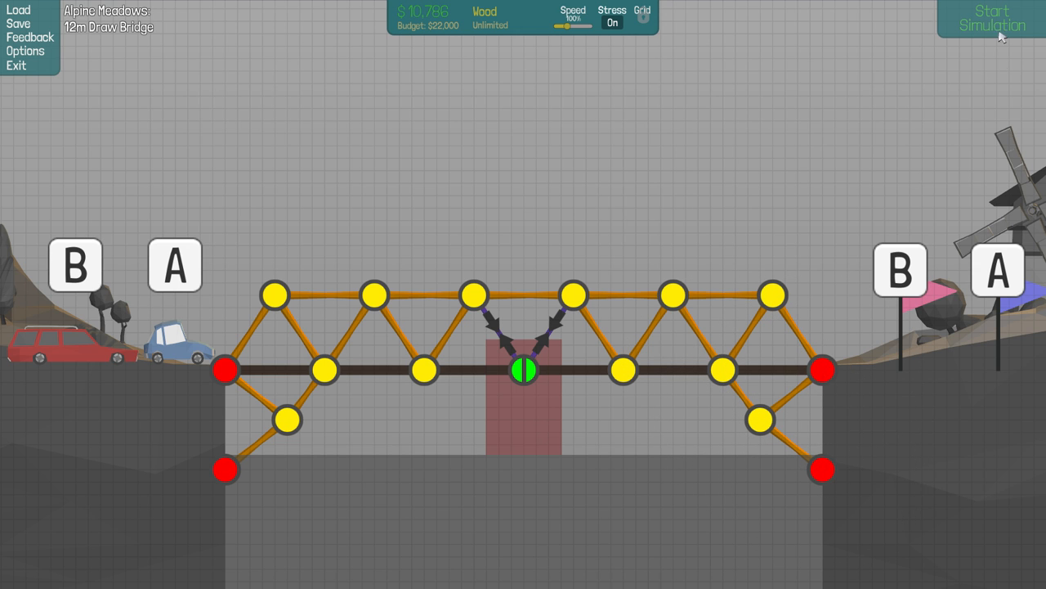
# Start the simulation to test the braced drawbridge design.
pyautogui.click(990, 20)
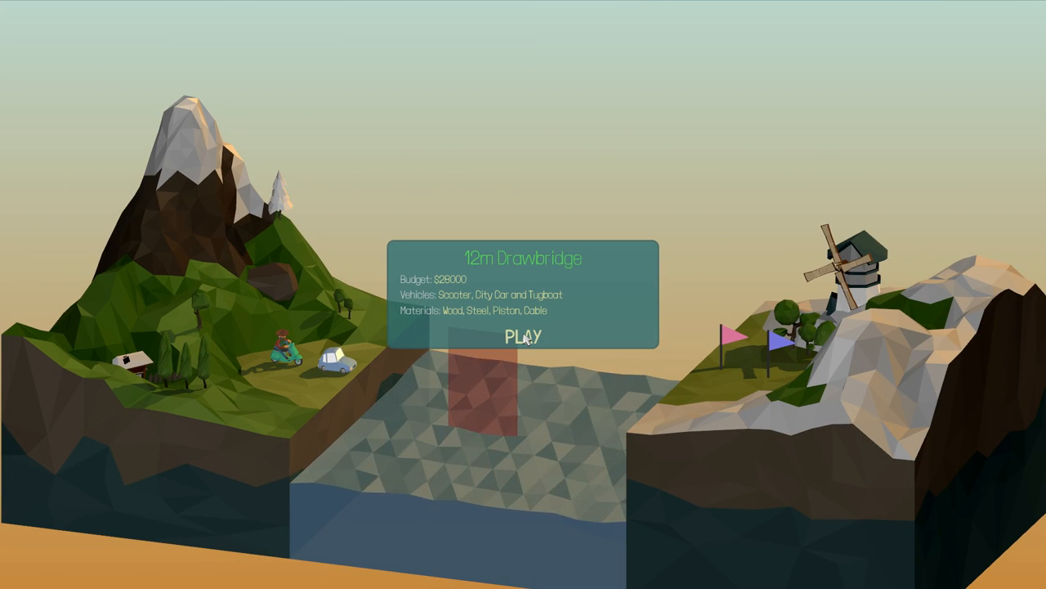
# Start playing the 14m Slanted Draw Bridge level from its briefing.
pyautogui.click(523, 337)
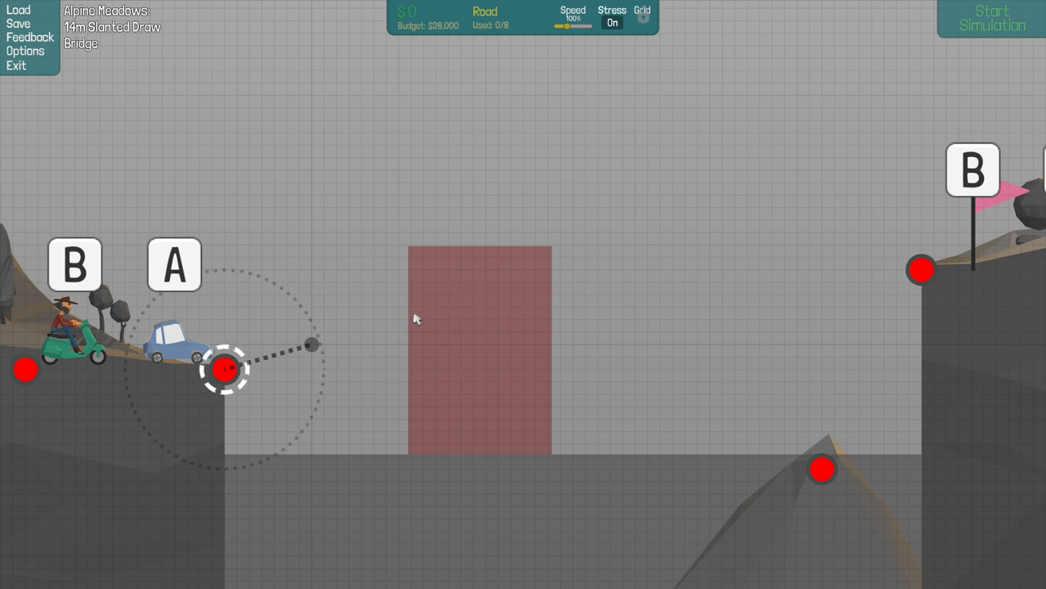
# Draw a road rising from the left bank, then remove its lower sloped pieces below the red block.
pyautogui.moveTo(225, 368); pyautogui.dragTo(399, 318)
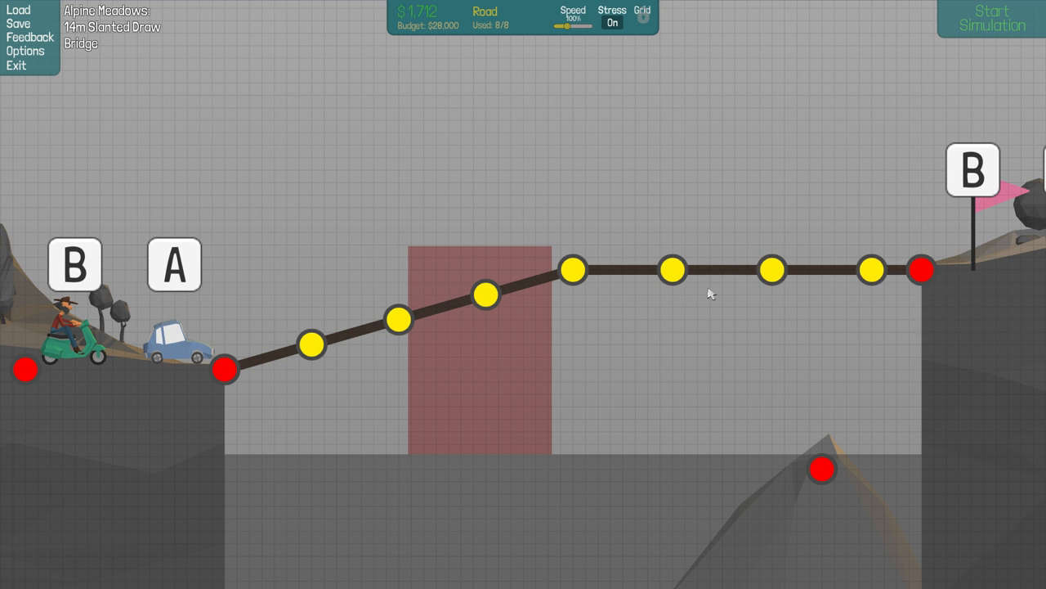
pyautogui.moveTo(735, 308)
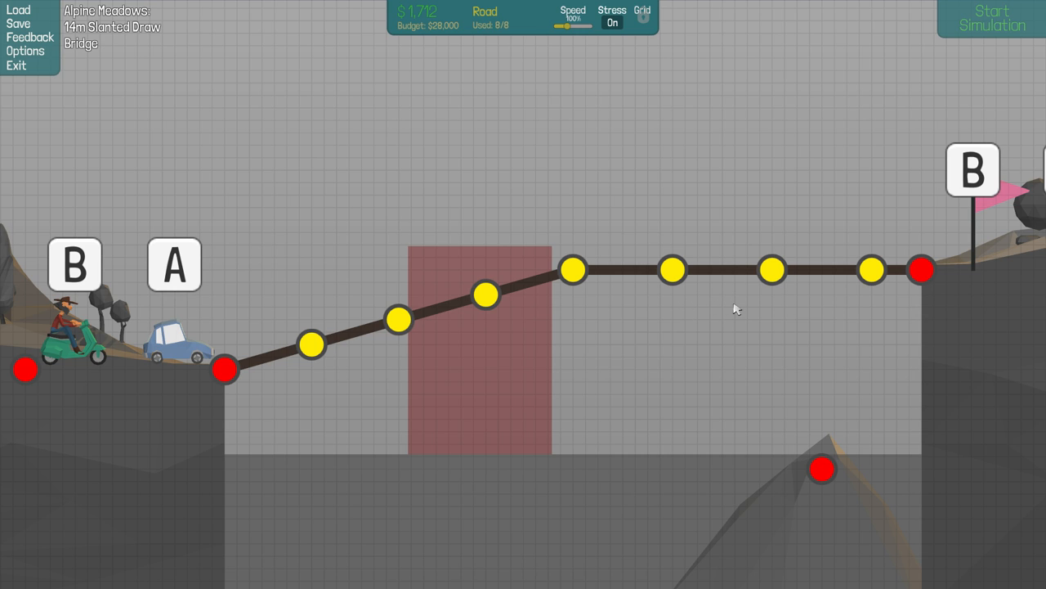
pyautogui.moveTo(604, 327)
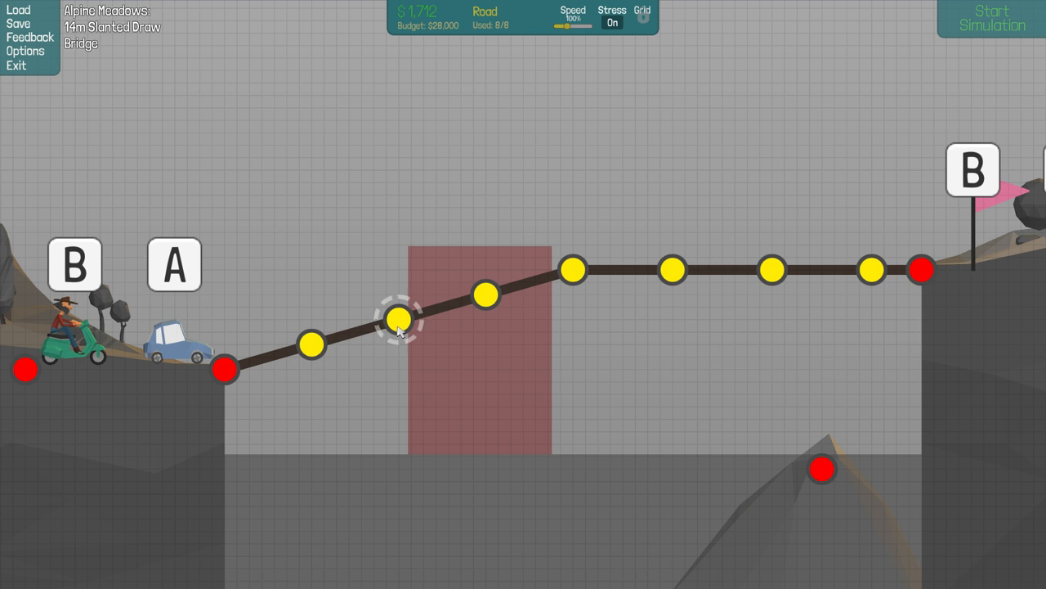
pyautogui.moveTo(399, 317); pyautogui.dragTo(310, 344)
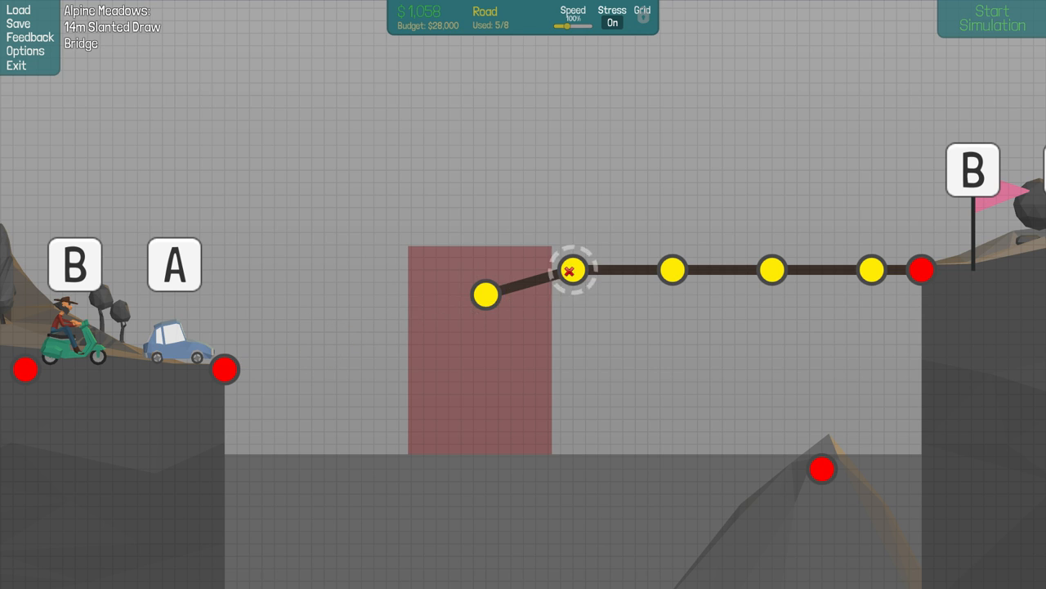
# Clear the leftover sloped road and re-anchor the ramp at the left bank, readying a material switch.
pyautogui.click(573, 270)
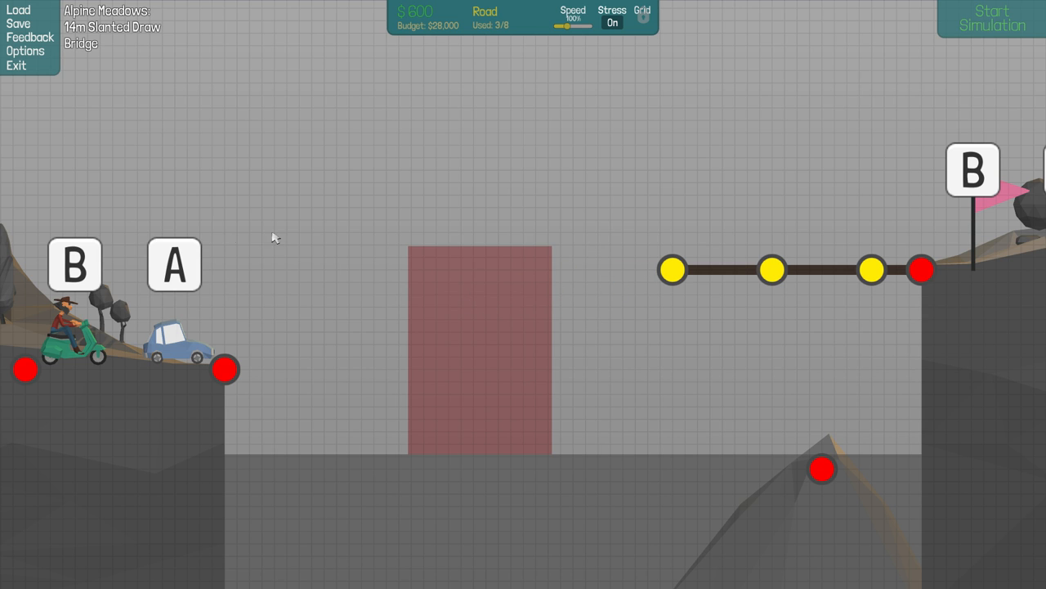
pyautogui.click(225, 368)
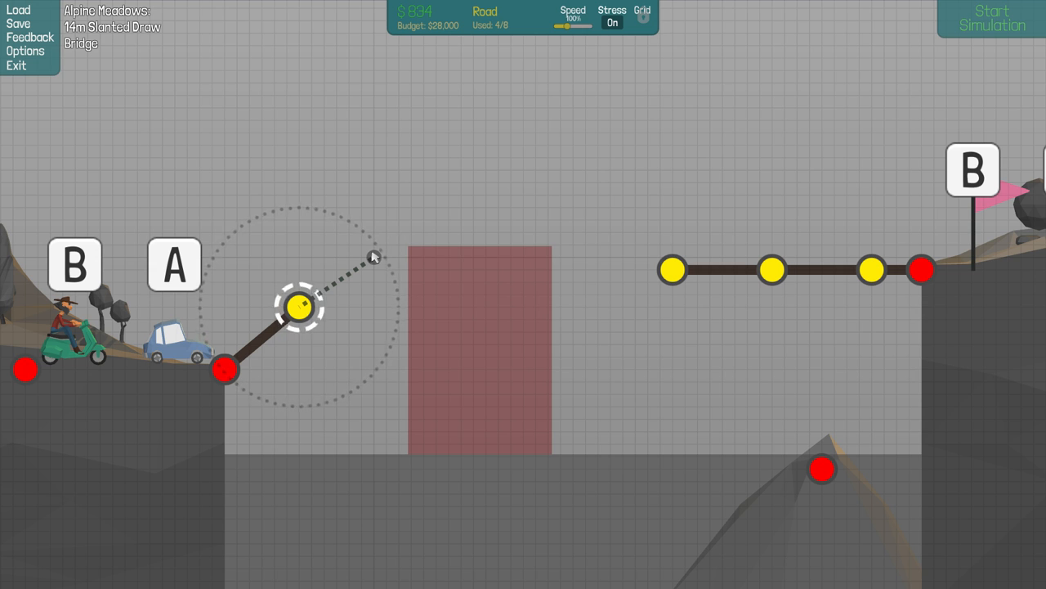
pyautogui.moveTo(385, 271)
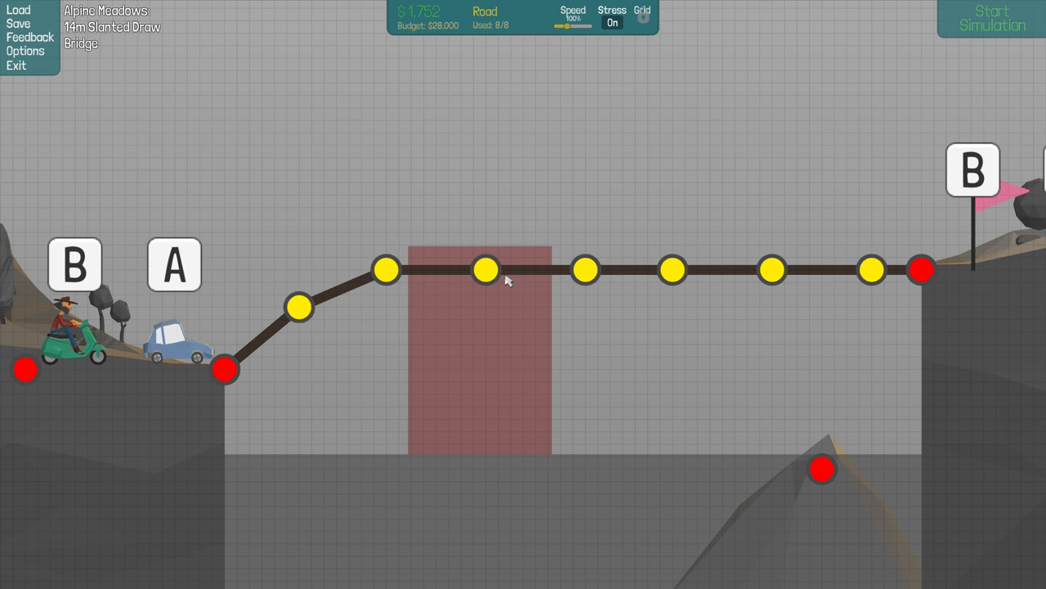
pyautogui.rightClick(488, 270)
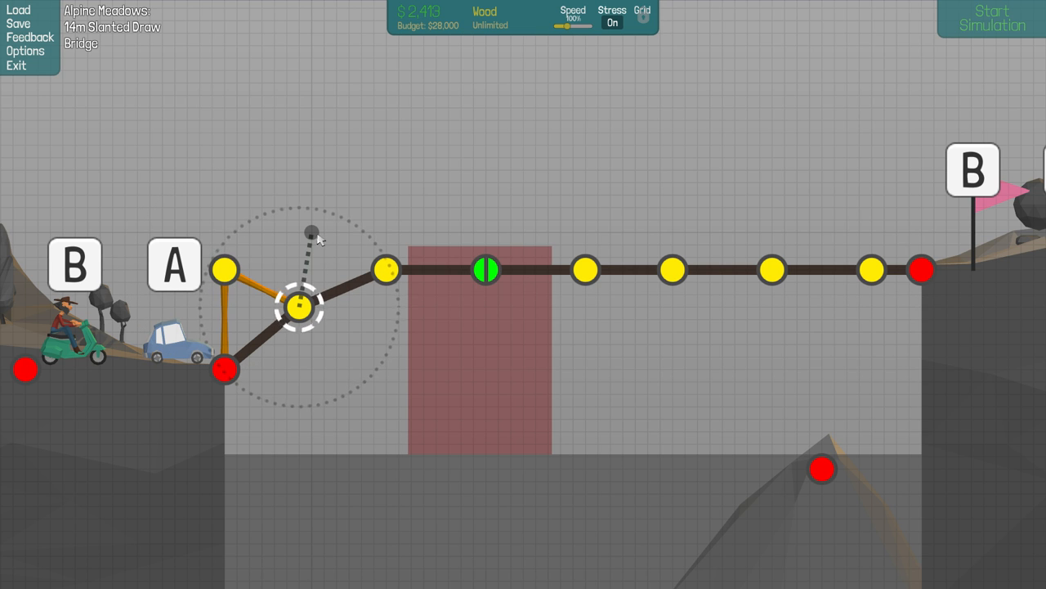
# Draw a wooden triangle brace above the ramp joint linking to the next deck joint.
pyautogui.moveTo(307, 307); pyautogui.dragTo(389, 270)
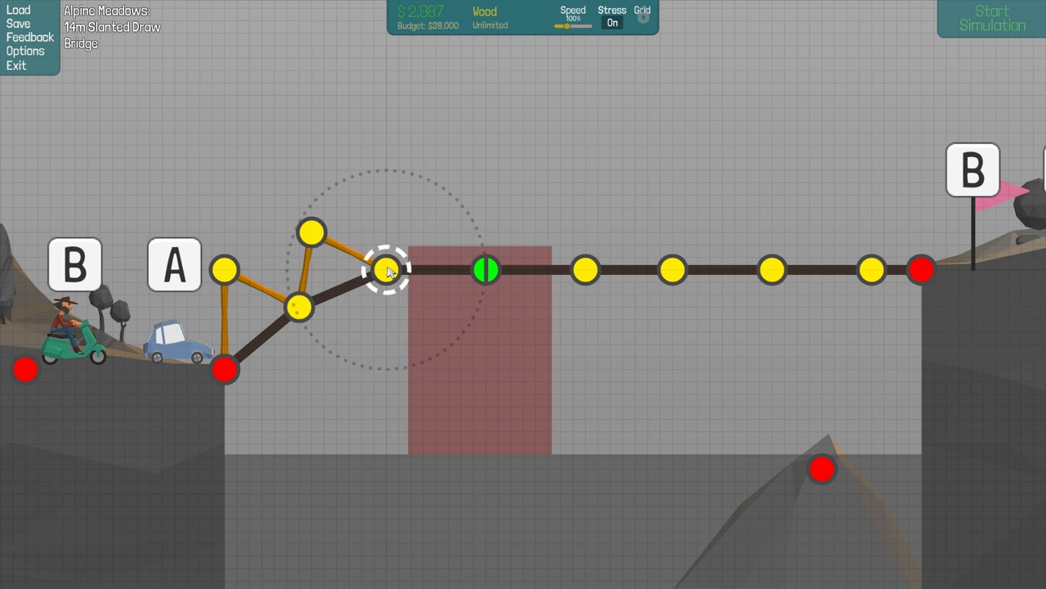
pyautogui.moveTo(389, 270); pyautogui.dragTo(312, 230)
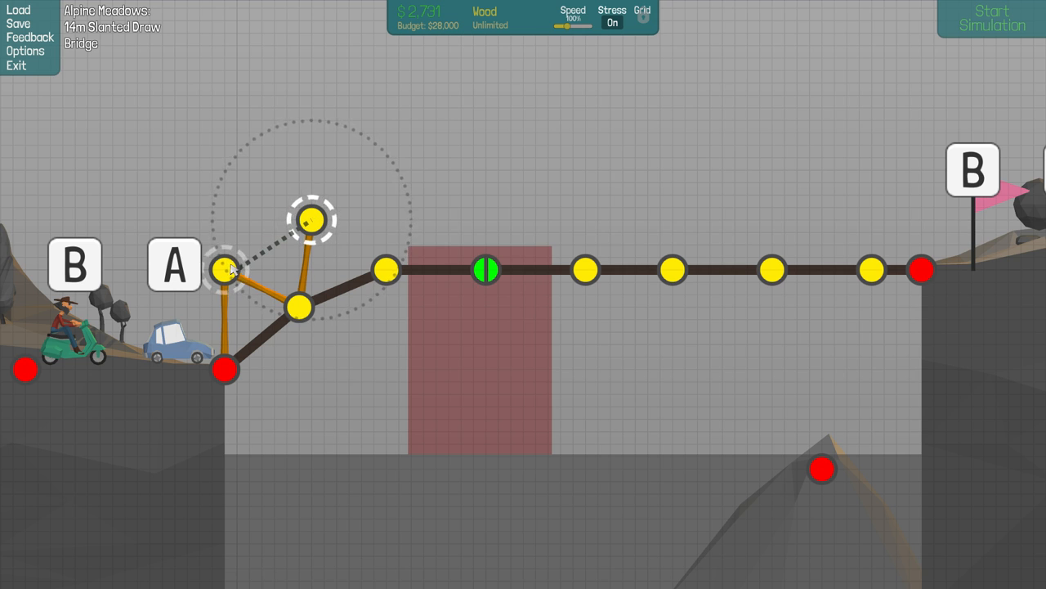
pyautogui.rightClick(226, 270)
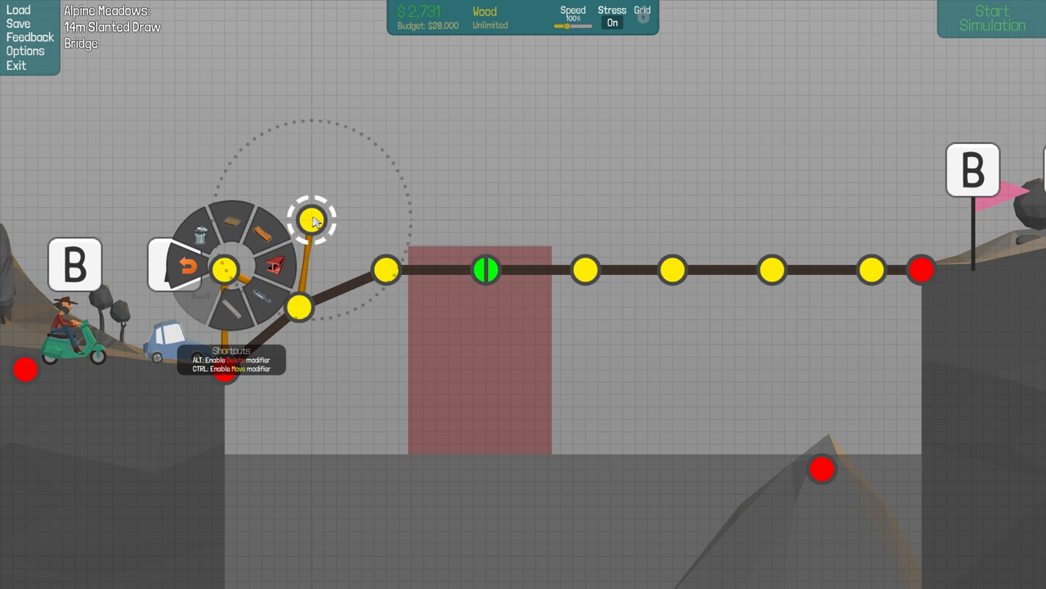
# Extend the wooden zigzag truss members along the deck joints to the right bank.
pyautogui.moveTo(314, 219); pyautogui.dragTo(386, 270)
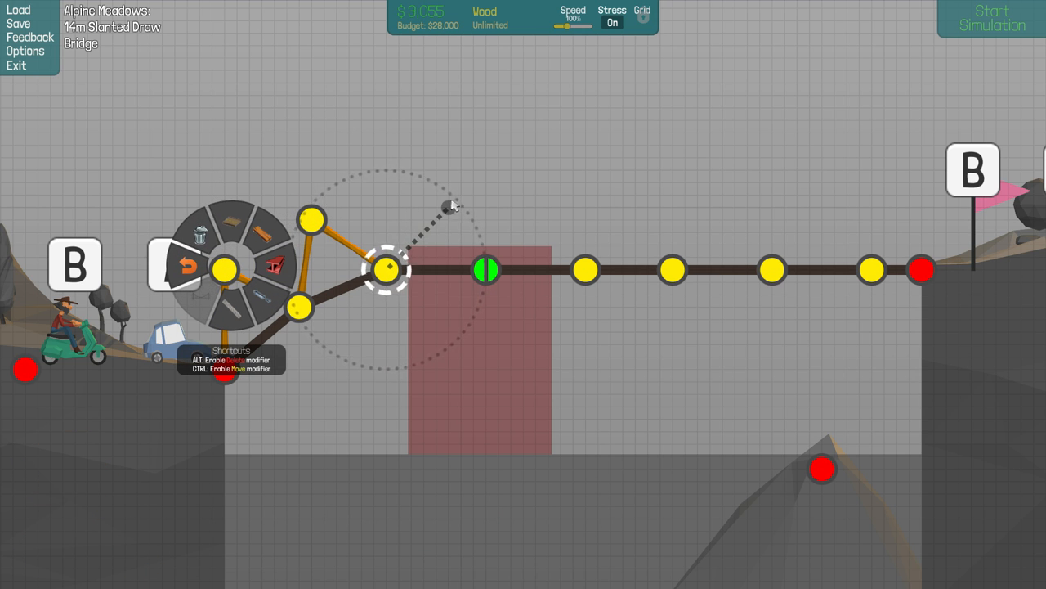
pyautogui.moveTo(390, 268); pyautogui.dragTo(439, 194)
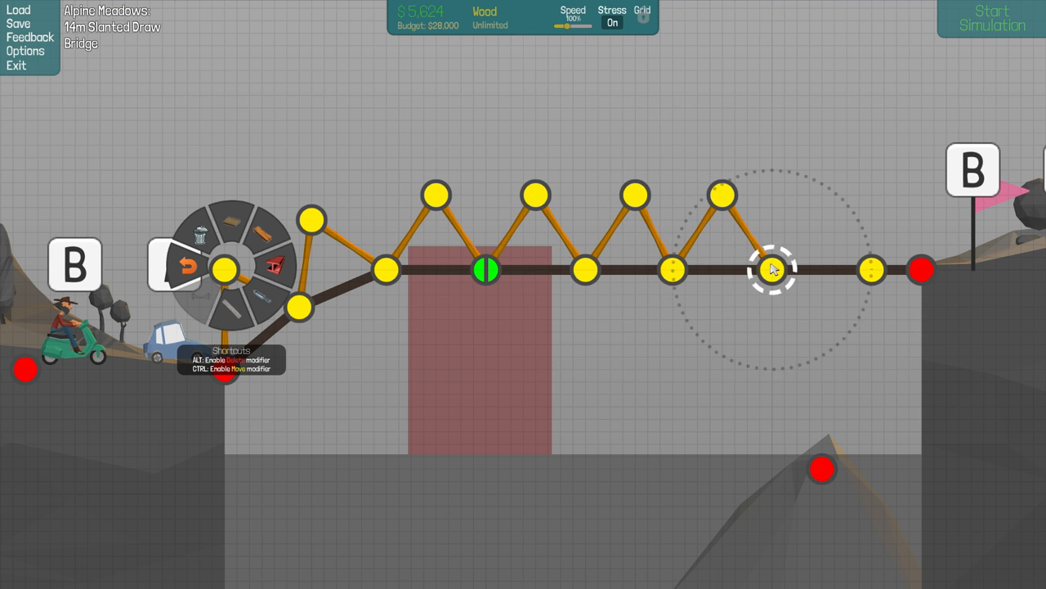
pyautogui.moveTo(771, 270); pyautogui.dragTo(820, 196)
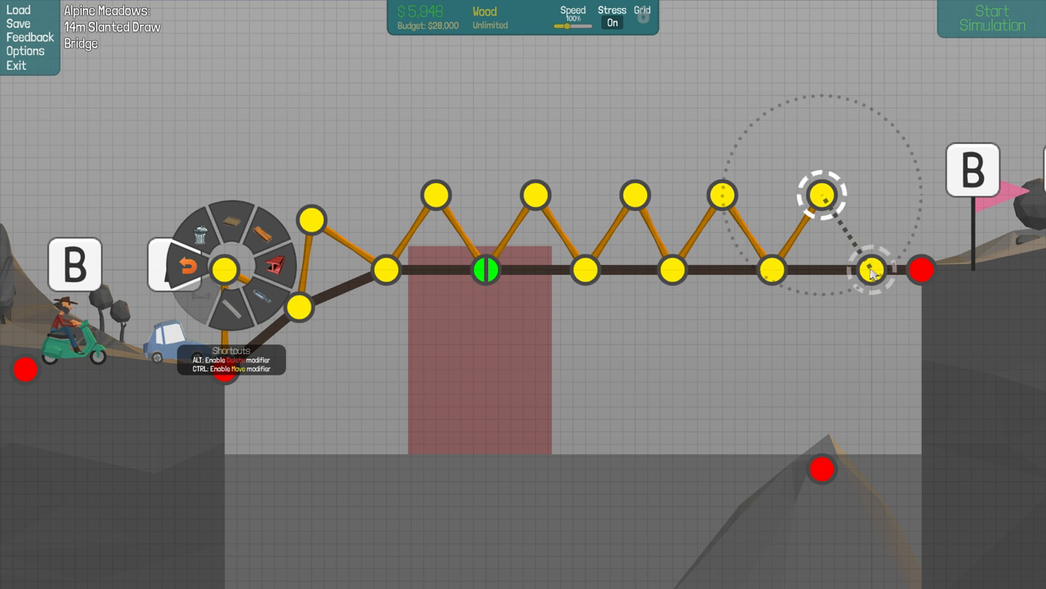
pyautogui.click(870, 270)
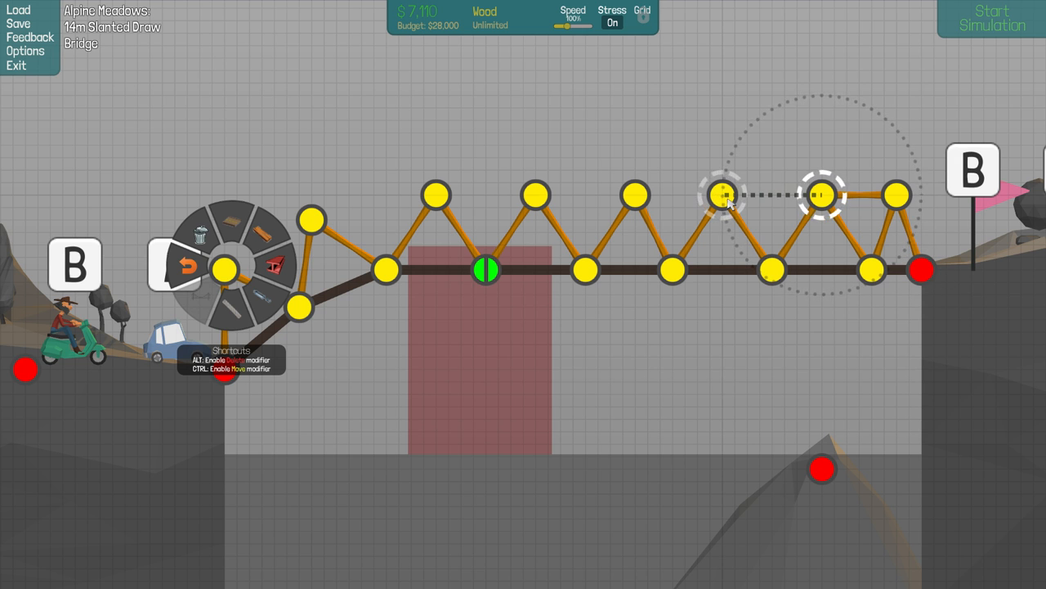
# Join the truss peaks with a horizontal wooden top chord running back toward the left.
pyautogui.moveTo(728, 196); pyautogui.dragTo(537, 197)
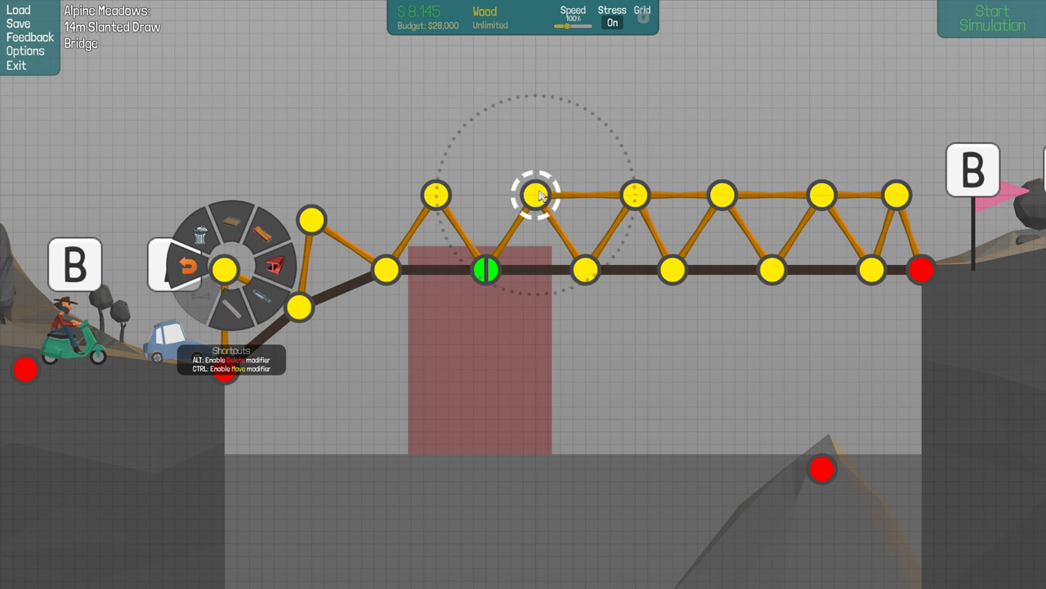
pyautogui.moveTo(536, 194); pyautogui.dragTo(438, 195)
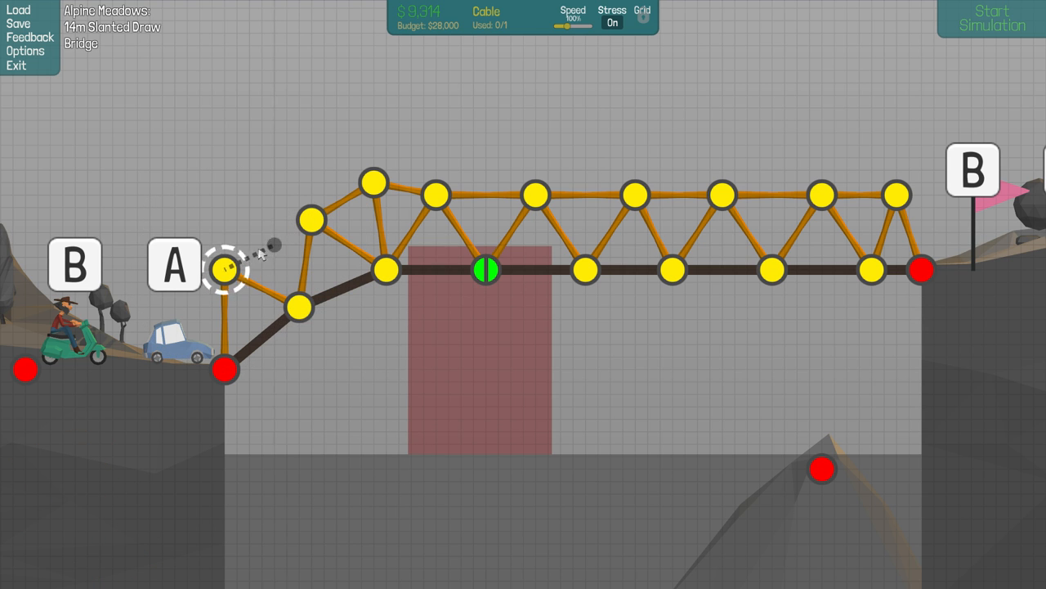
# Run a cable from the left joint to the truss, add hydraulic pistons at the hinge, and start the test.
pyautogui.moveTo(225, 270); pyautogui.dragTo(314, 219)
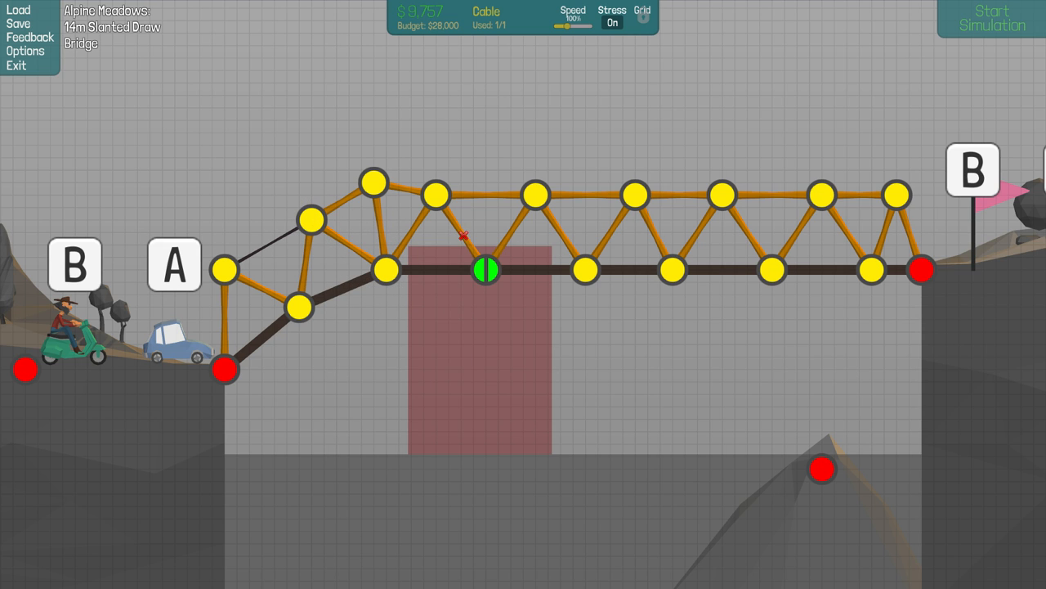
pyautogui.rightClick(486, 270)
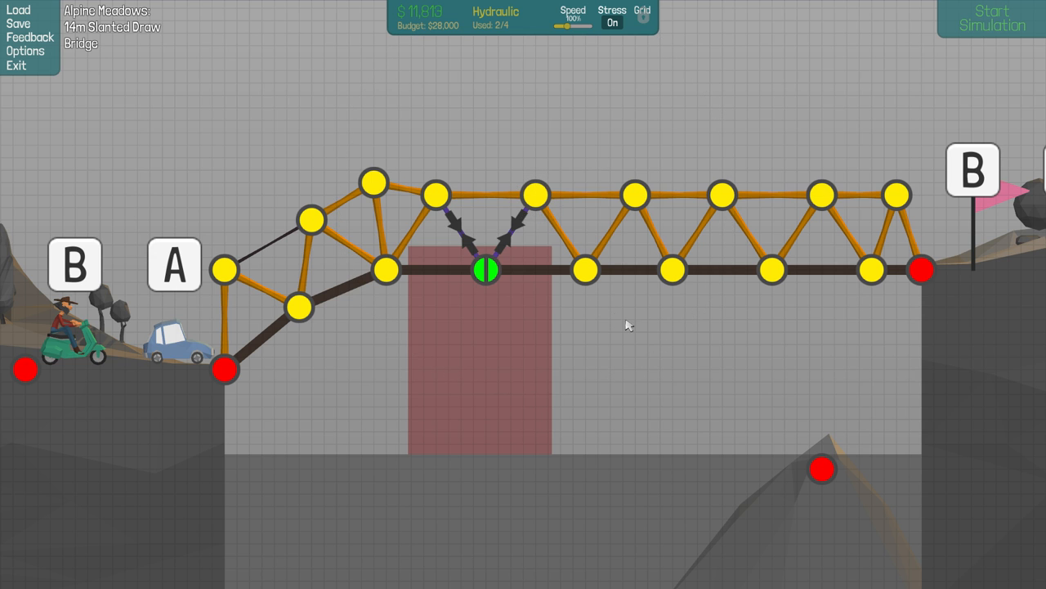
pyautogui.click(991, 18)
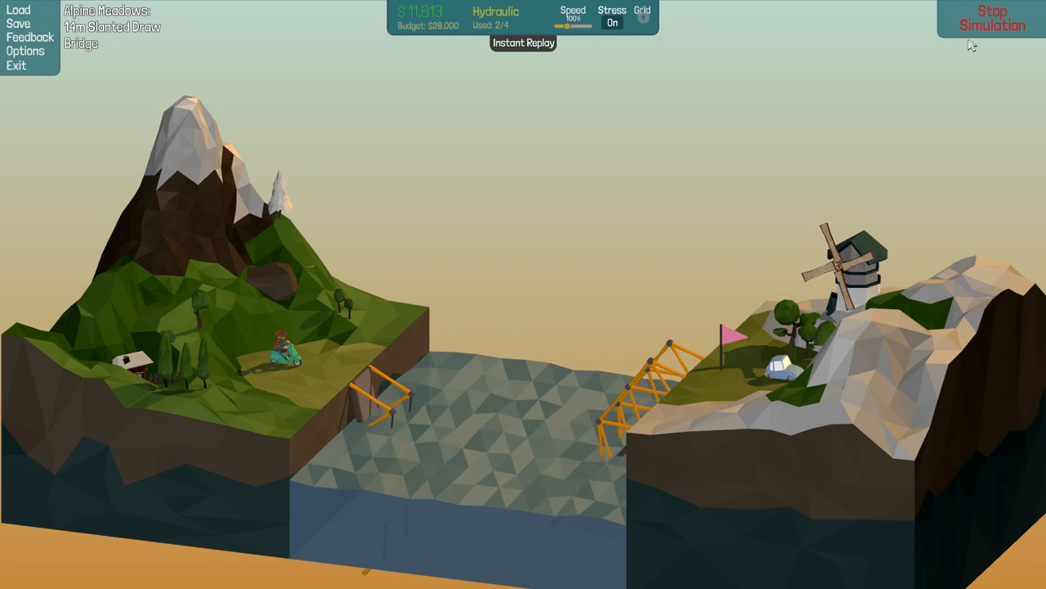
pyautogui.click(991, 18)
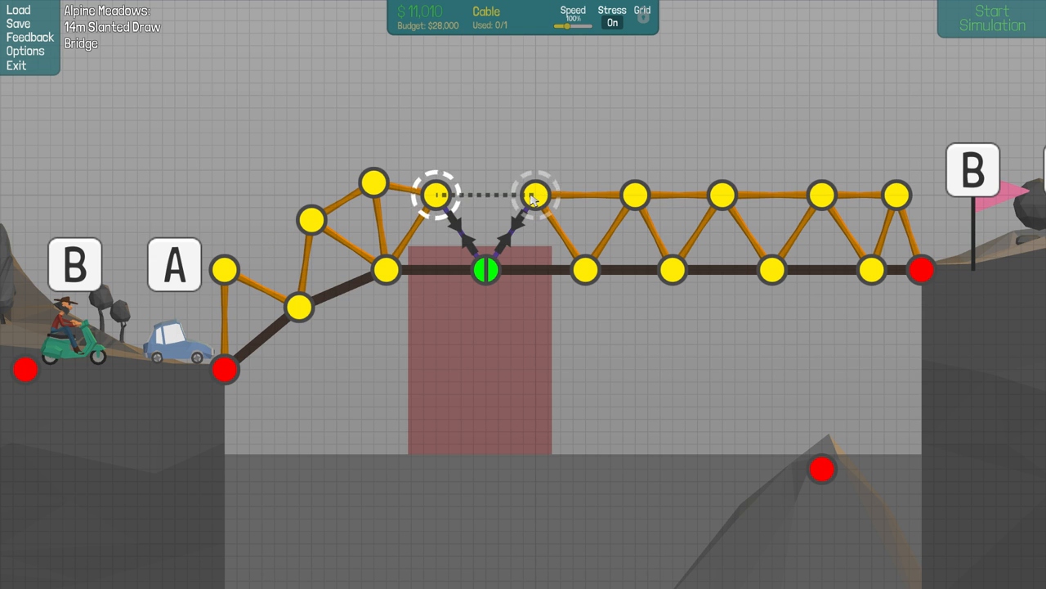
# Finish the top cable, rebuild the upper-left members in steel, return to wood, and test again.
pyautogui.click(536, 194)
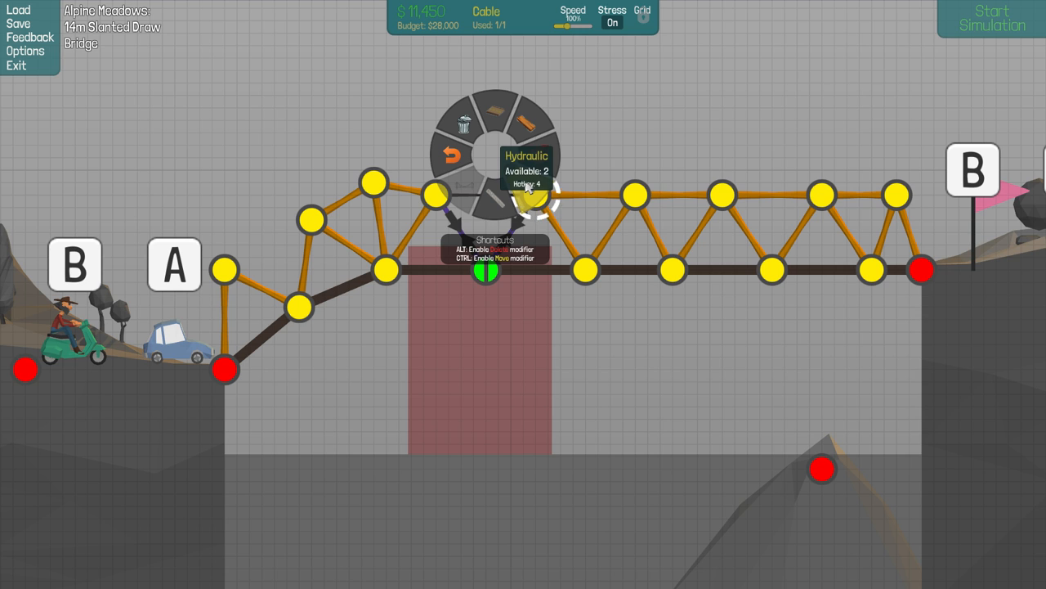
pyautogui.moveTo(531, 171)
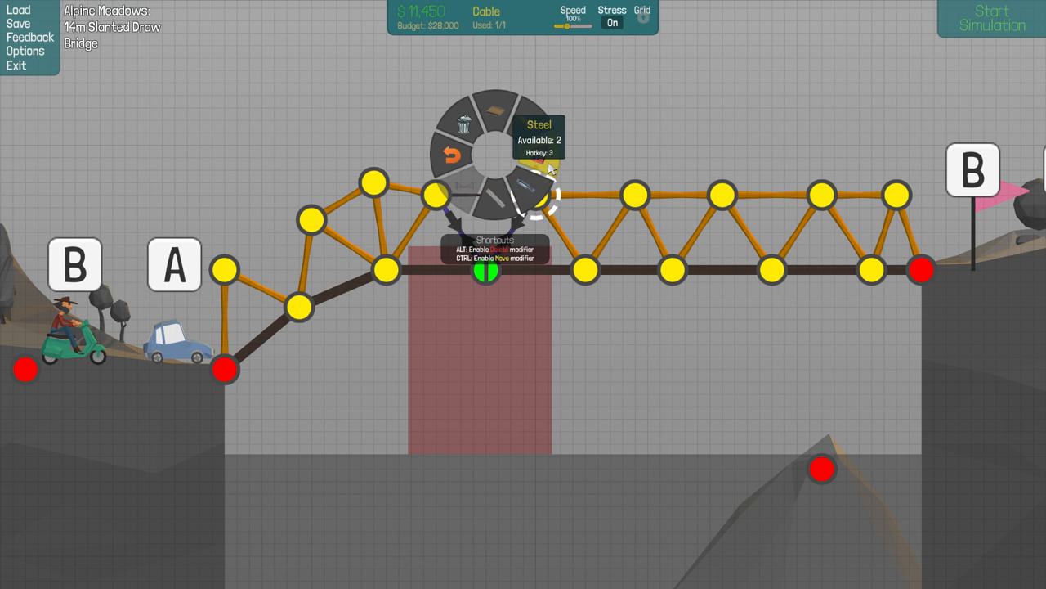
pyautogui.click(531, 188)
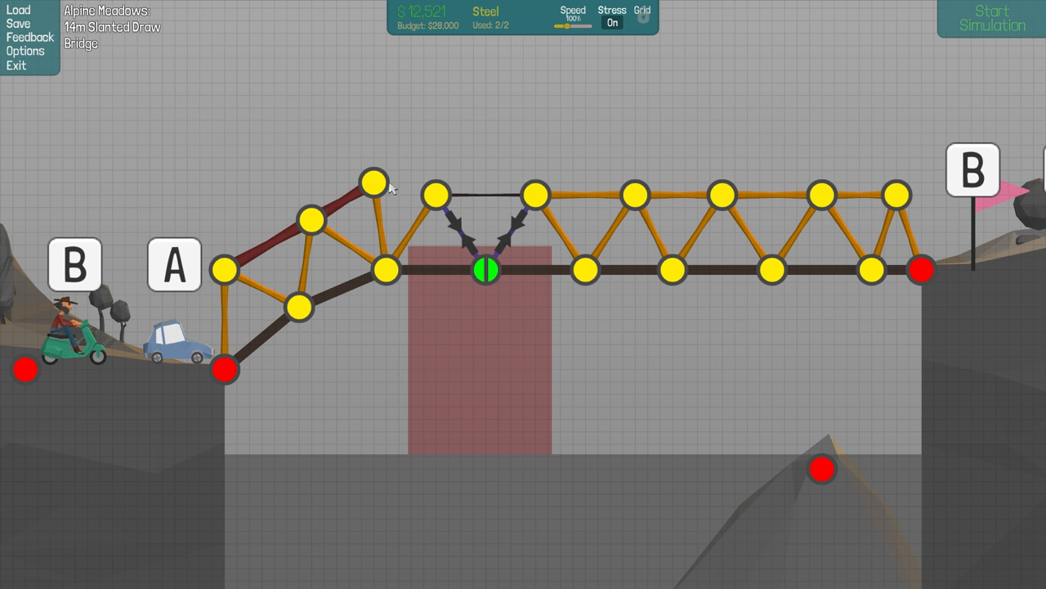
pyautogui.rightClick(409, 172)
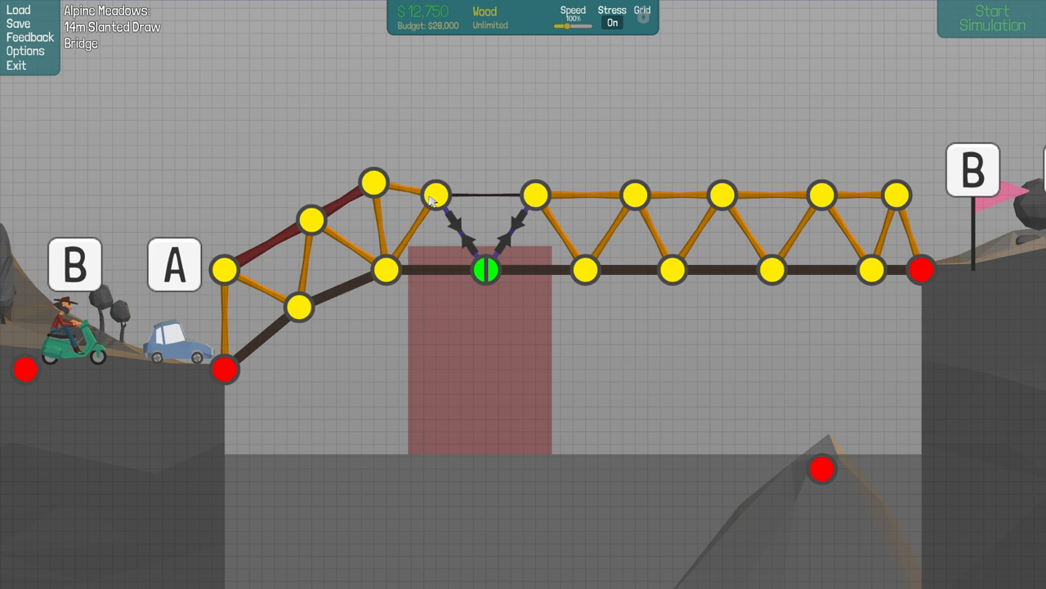
pyautogui.click(991, 18)
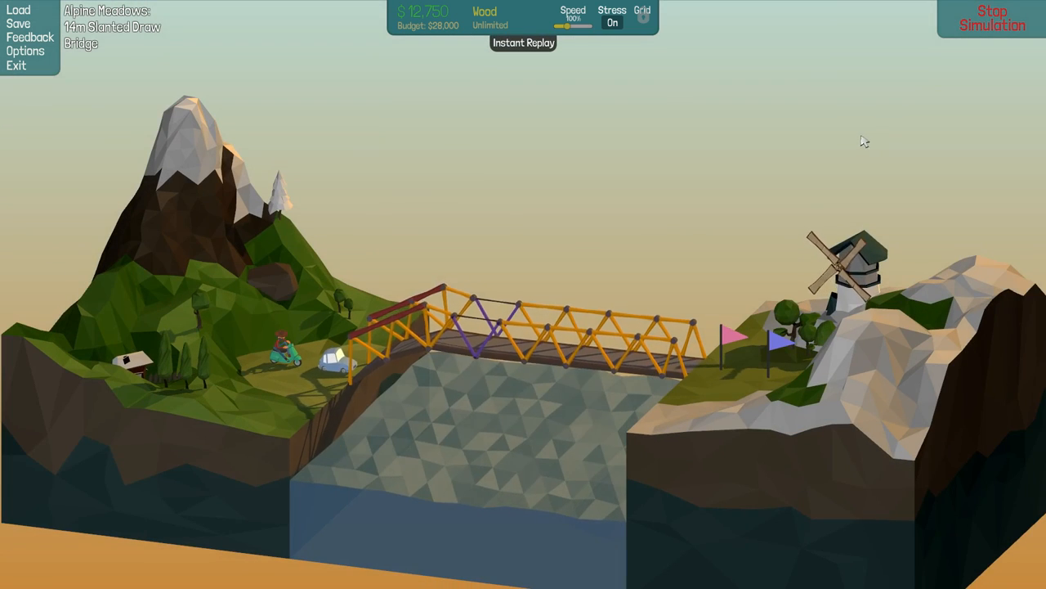
# Stop the test and cancel an over-long beam while redrawing the left members.
pyautogui.click(991, 18)
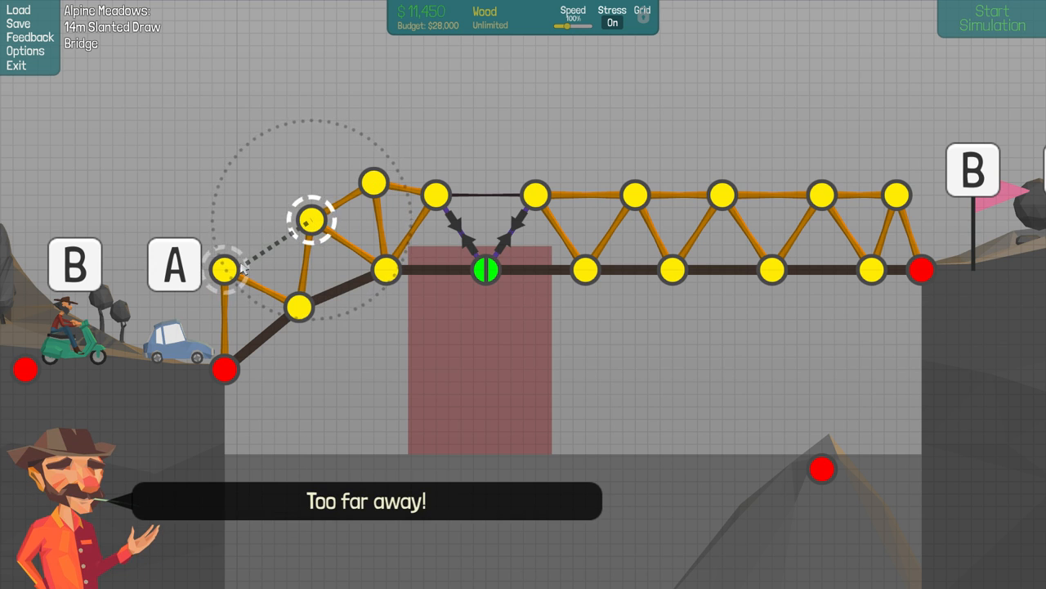
pyautogui.rightClick(246, 268)
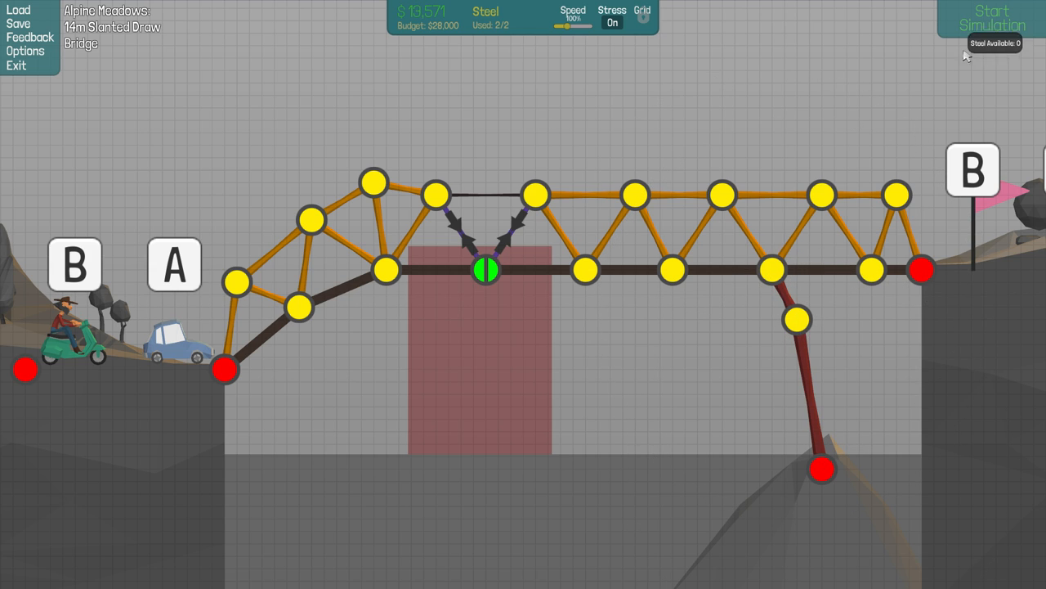
# Swap the rock strut for a steel link between the top joints and run the simulation.
pyautogui.click(991, 19)
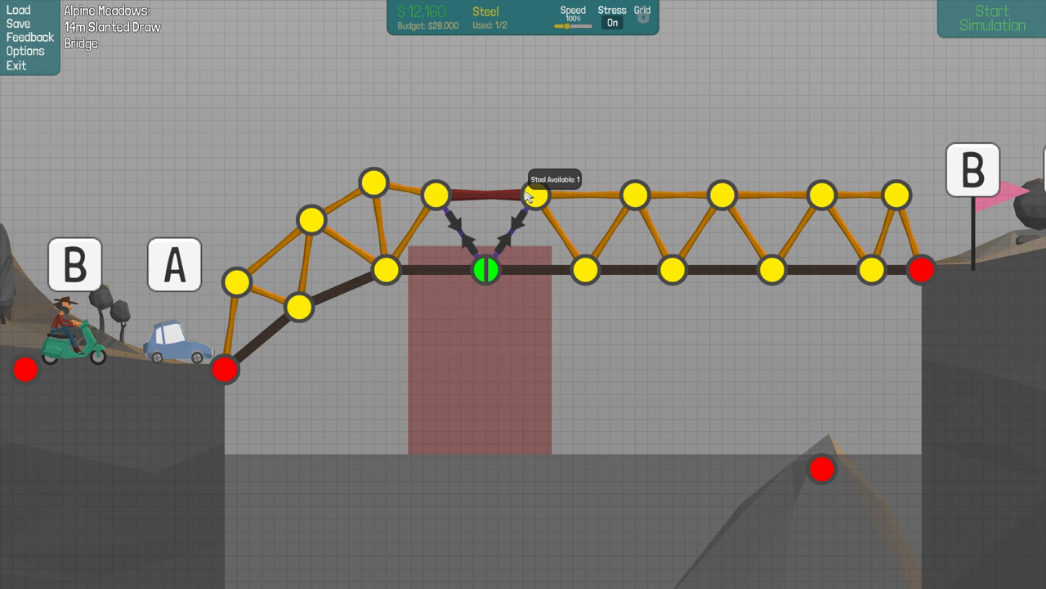
pyautogui.click(991, 18)
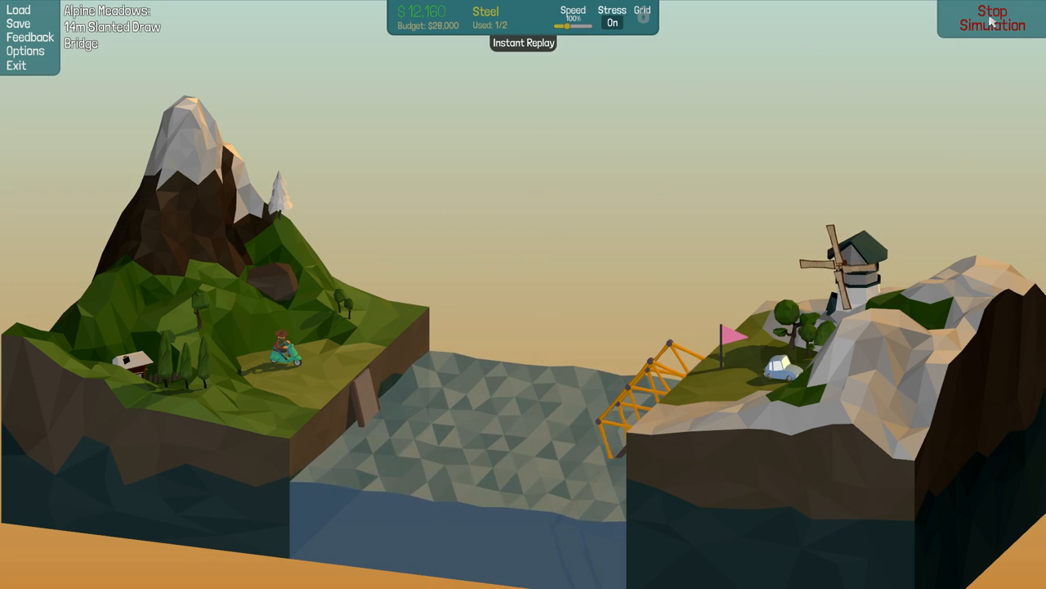
# Stop the test and brace under the ramp with wooden beams from the left anchor.
pyautogui.click(992, 20)
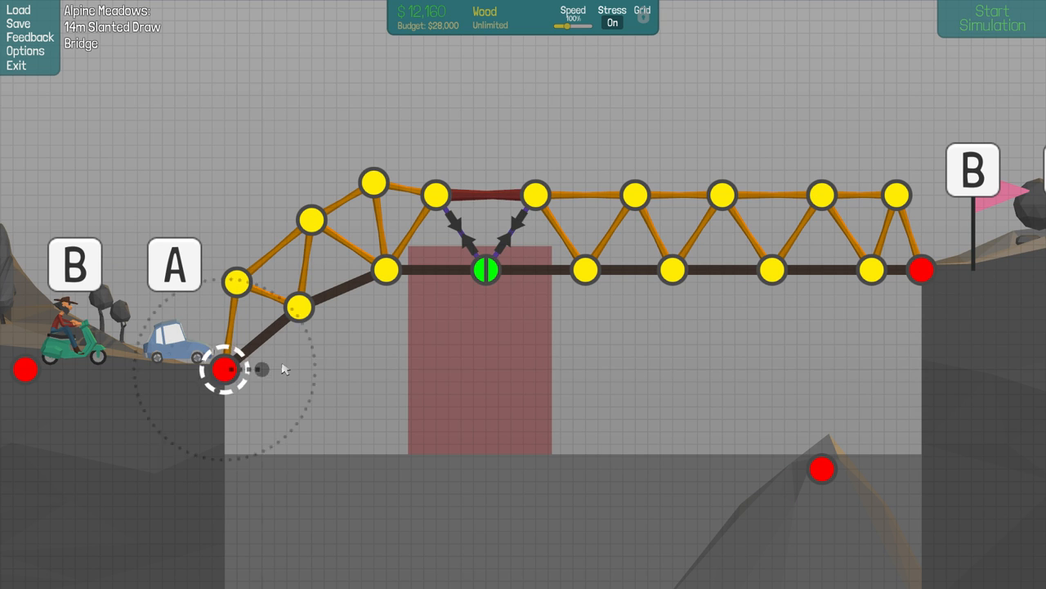
pyautogui.moveTo(226, 369); pyautogui.dragTo(320, 370)
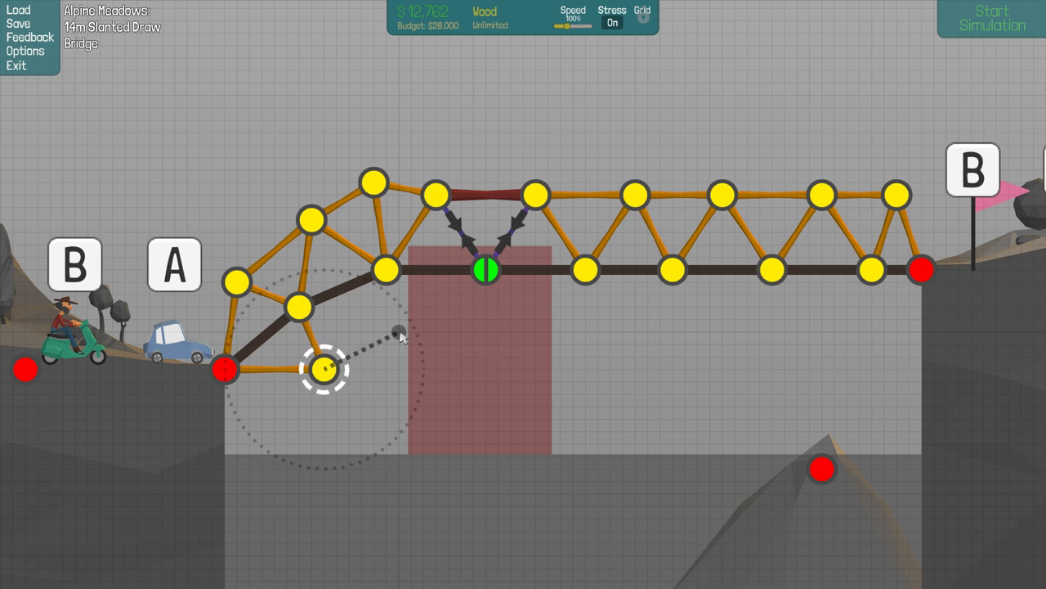
pyautogui.moveTo(331, 363)
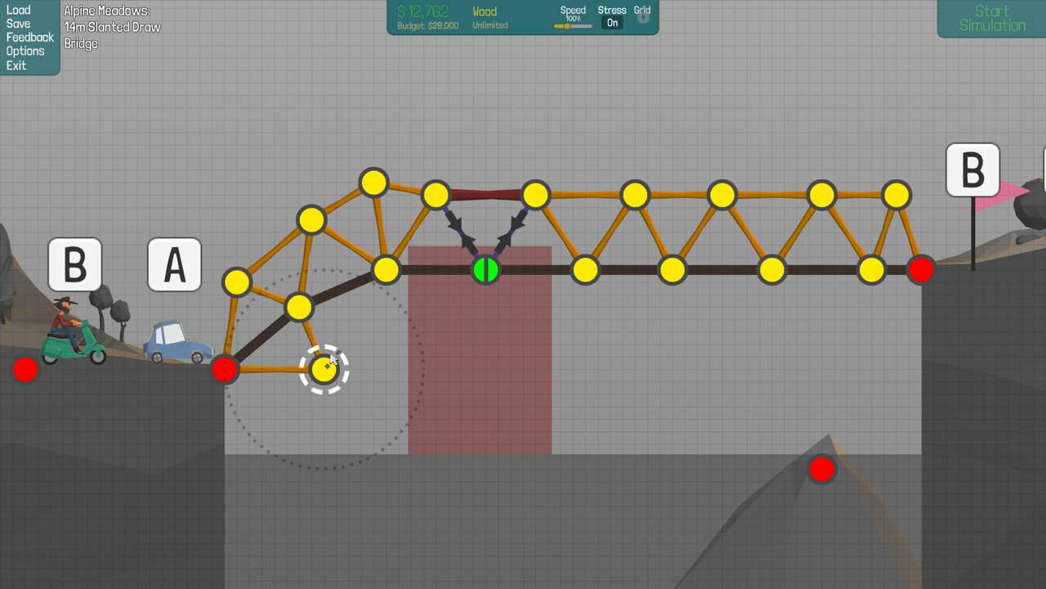
pyautogui.click(326, 368)
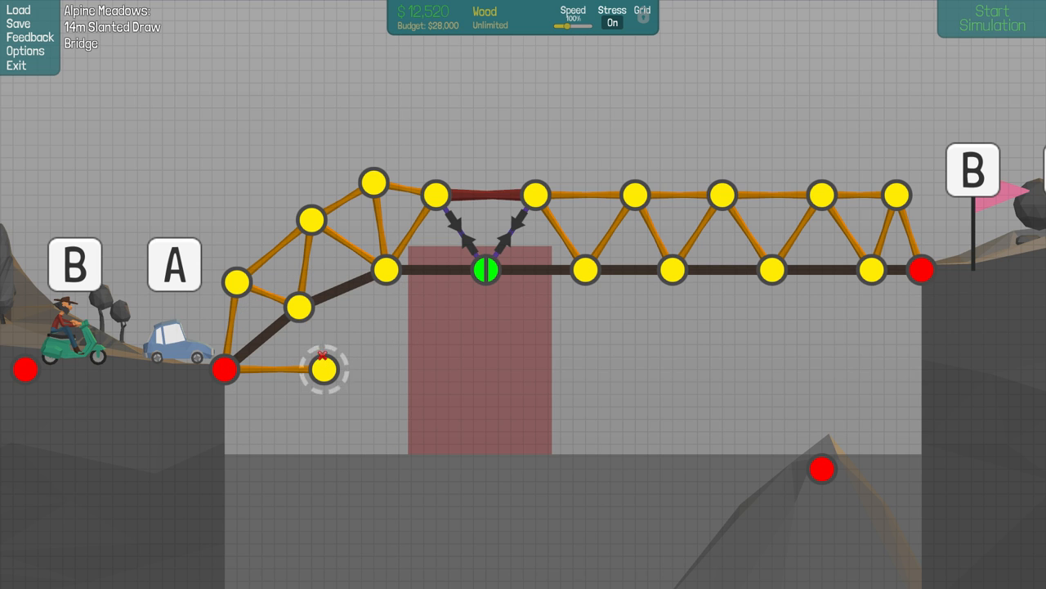
pyautogui.click(323, 370)
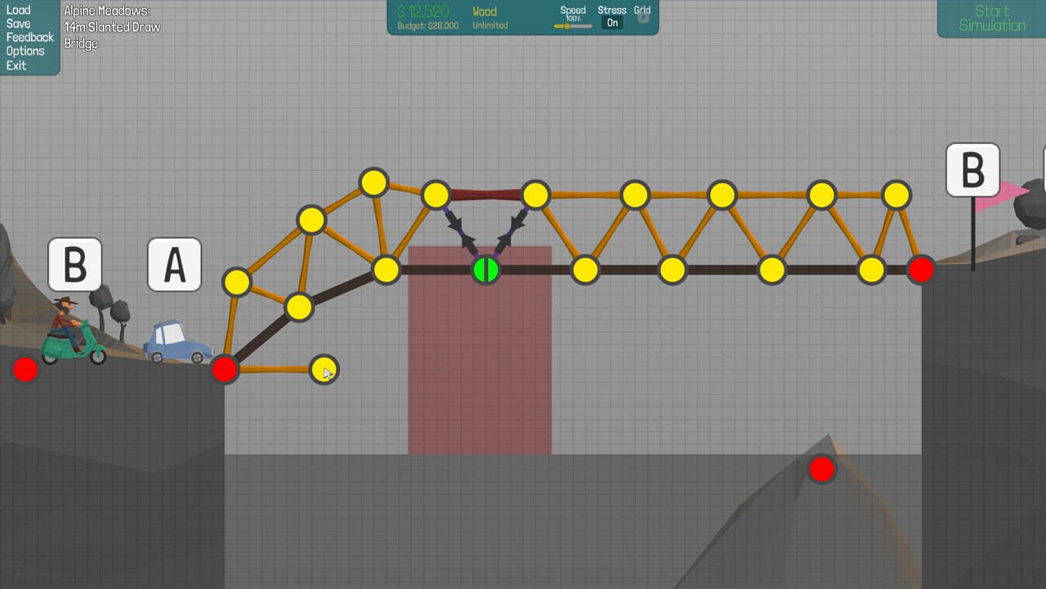
pyautogui.click(324, 368)
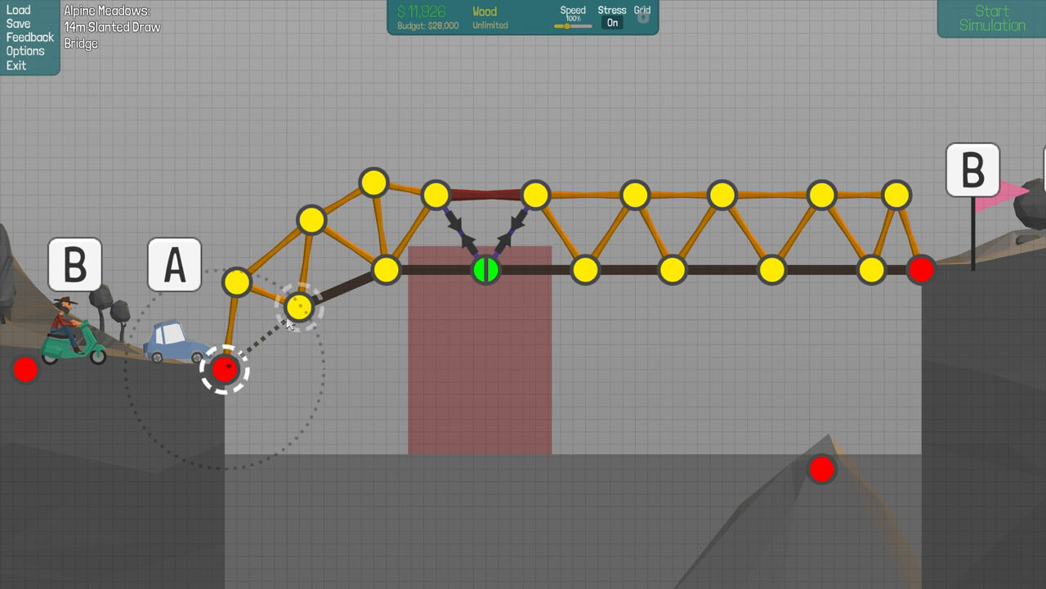
pyautogui.click(225, 368)
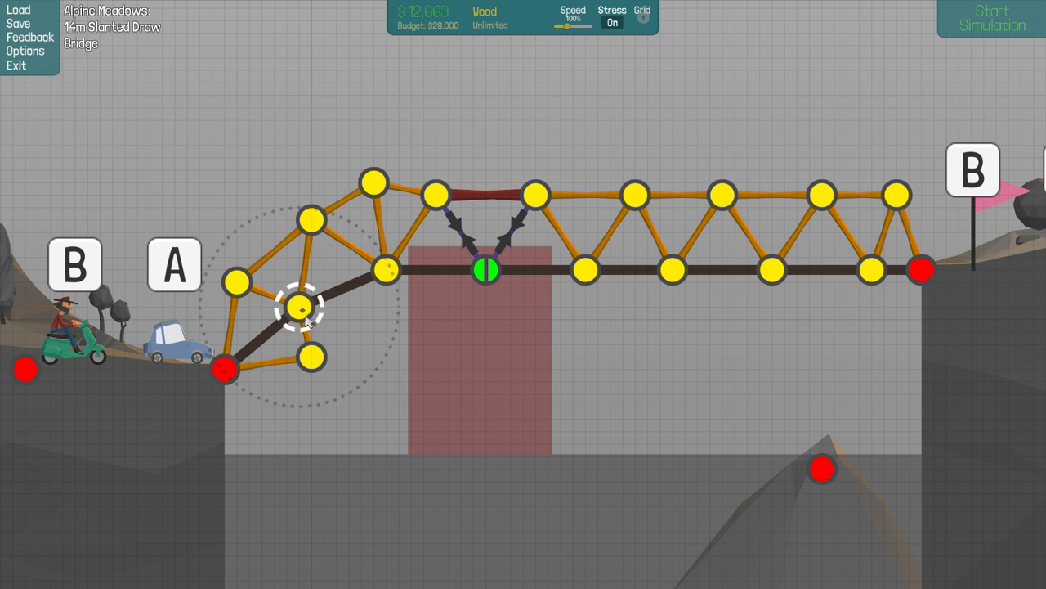
# Close a wooden bracing triangle beneath the ramp joint and start a test run.
pyautogui.moveTo(300, 309); pyautogui.dragTo(389, 319)
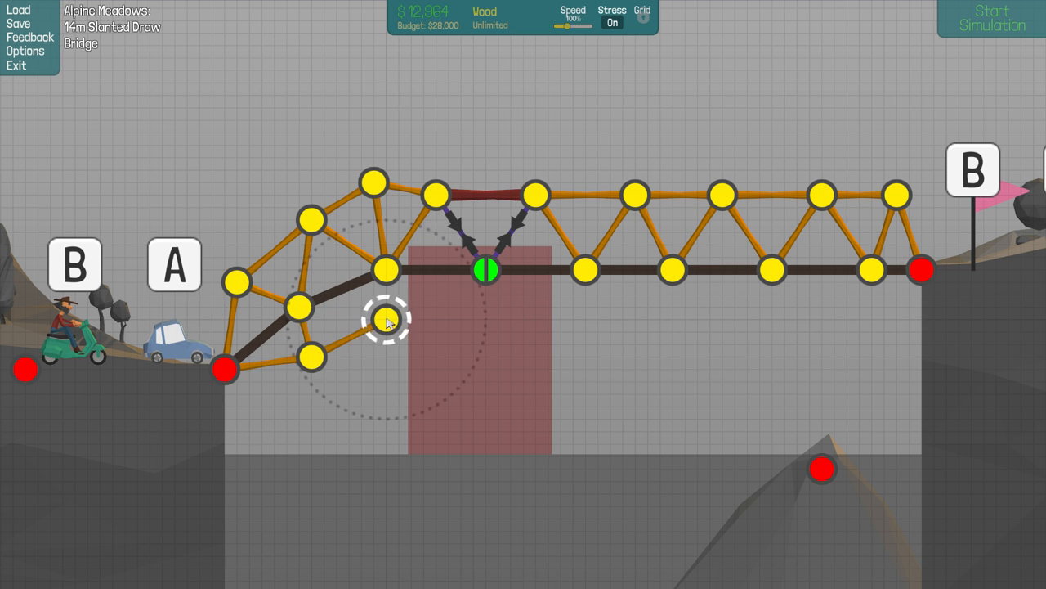
pyautogui.moveTo(389, 319); pyautogui.dragTo(390, 270)
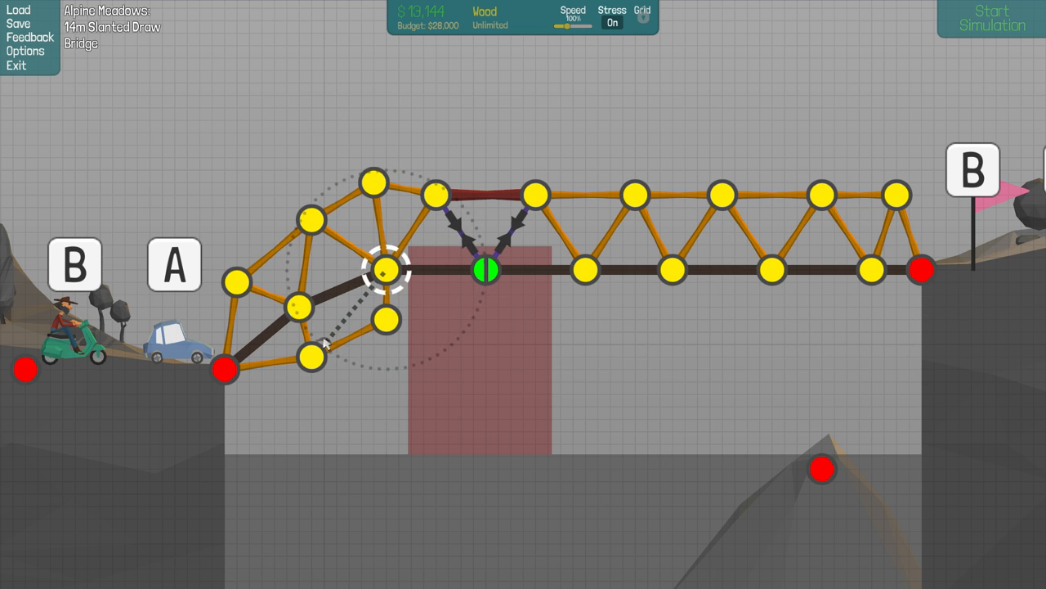
pyautogui.moveTo(386, 269); pyautogui.dragTo(300, 307)
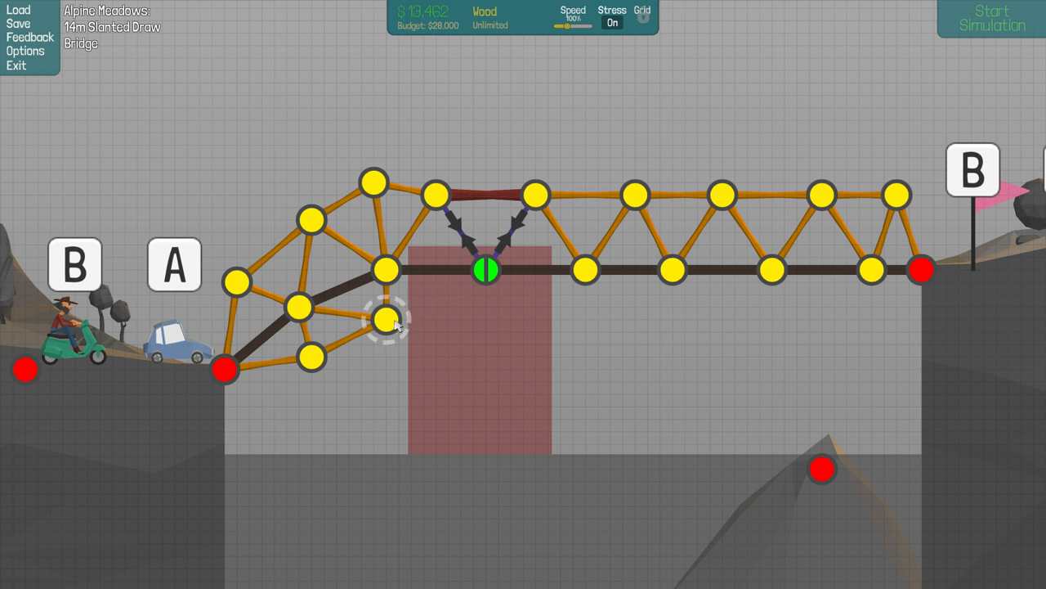
pyautogui.click(991, 19)
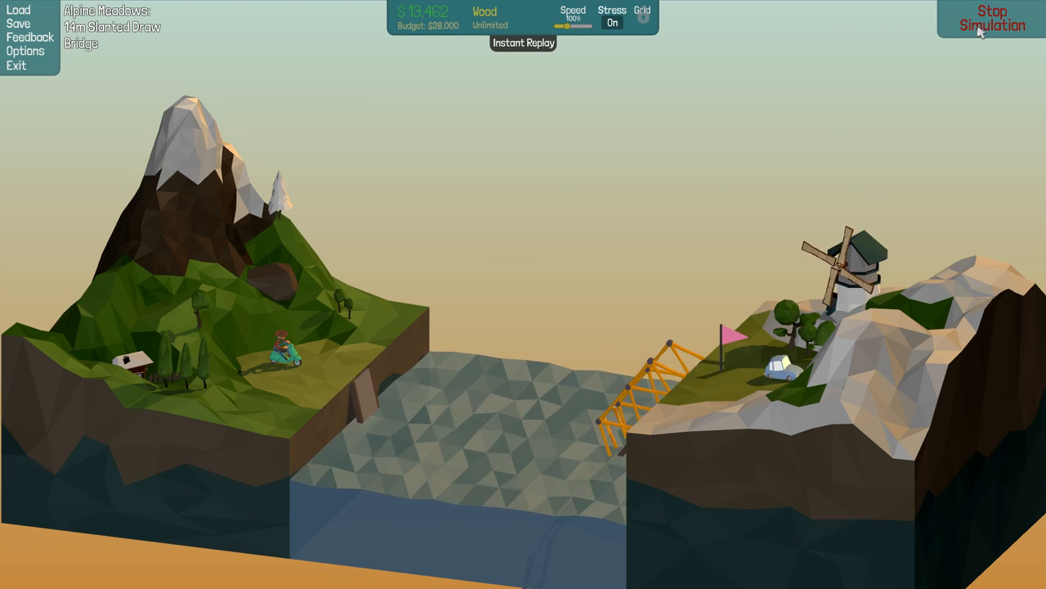
# Build a left-bank steel tower, cable it to the upper truss joint, and start testing.
pyautogui.click(992, 20)
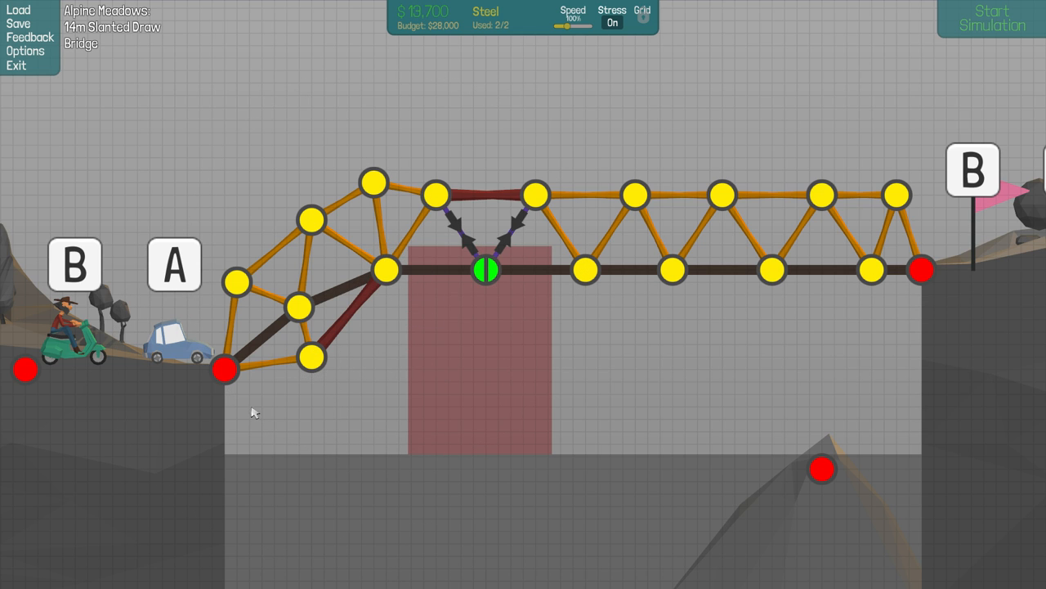
pyautogui.moveTo(226, 471)
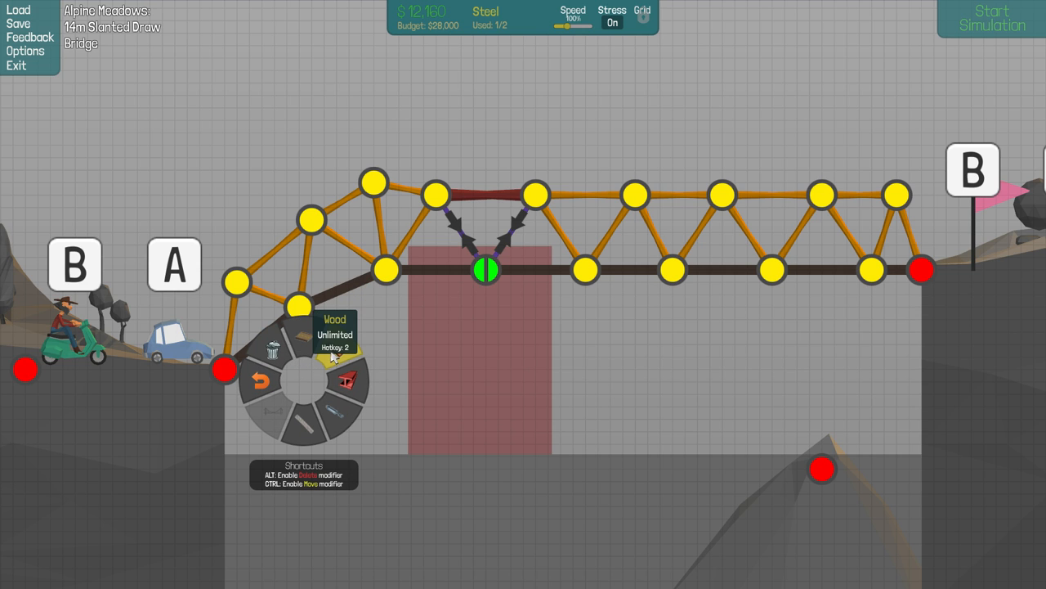
pyautogui.moveTo(442, 270)
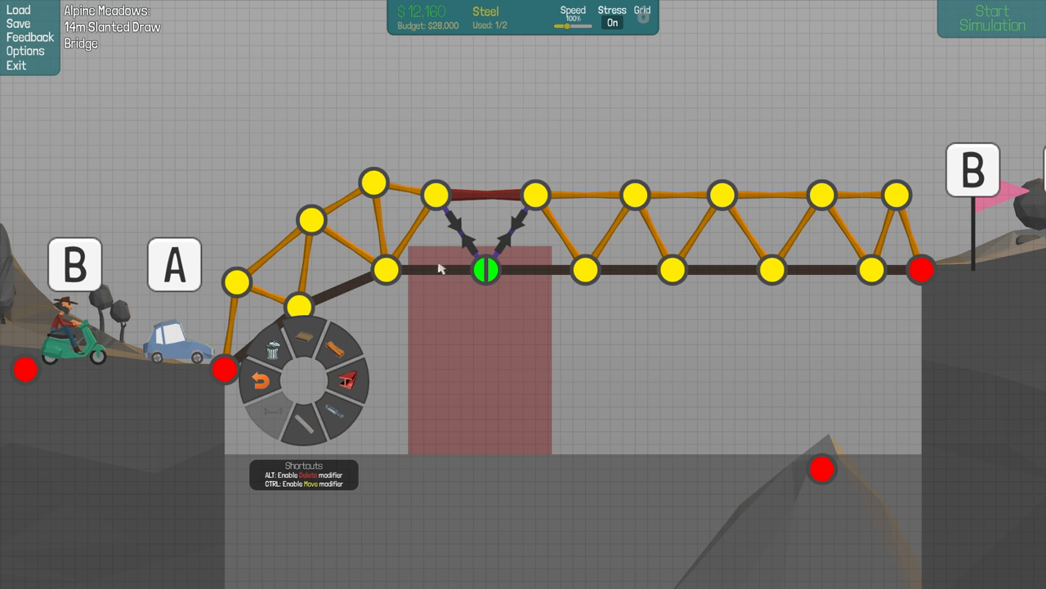
pyautogui.moveTo(334, 360)
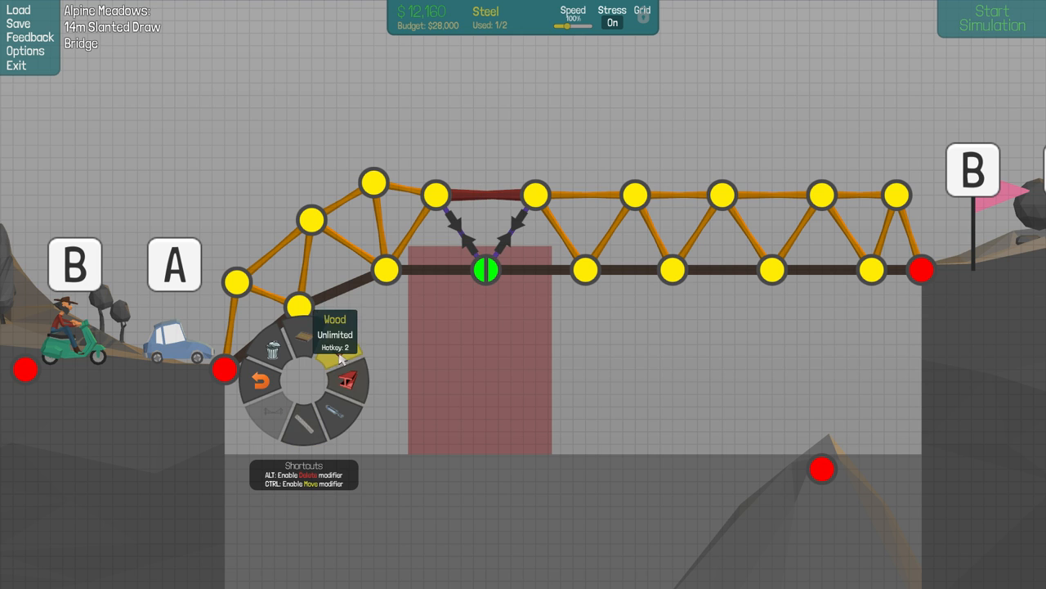
pyautogui.click(333, 330)
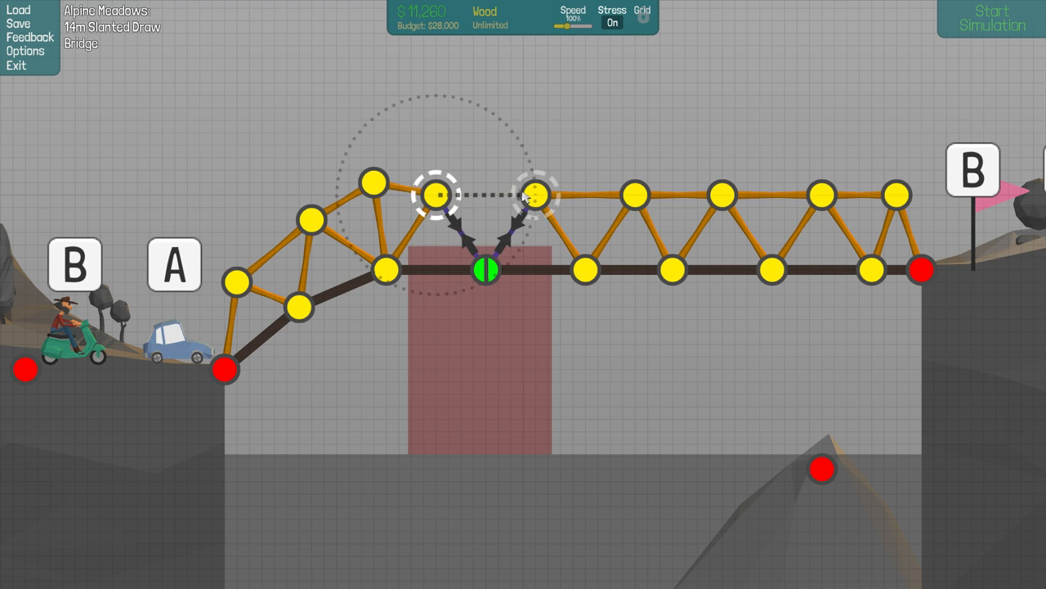
pyautogui.rightClick(439, 194)
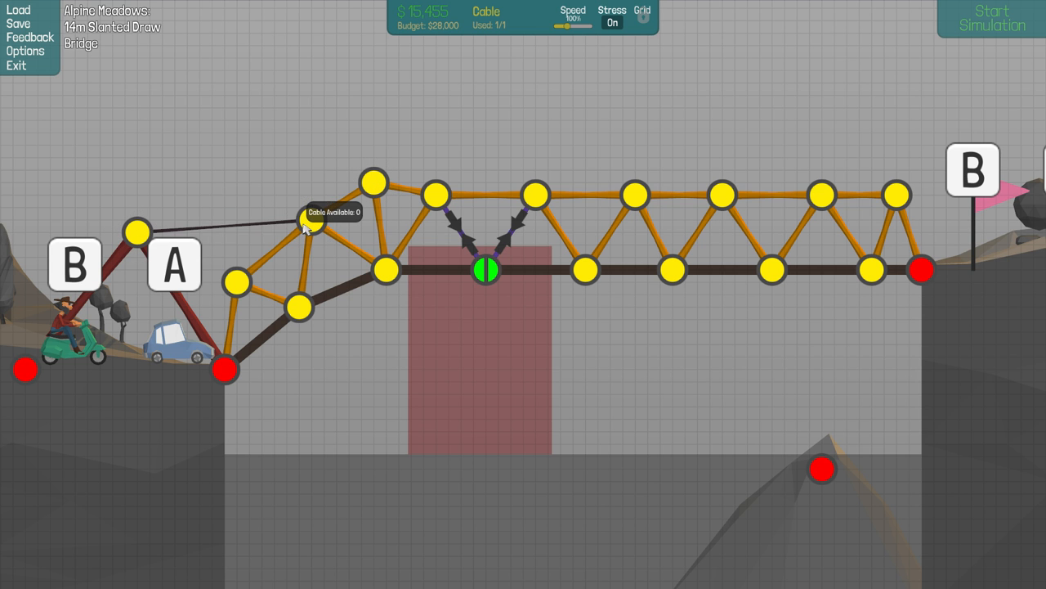
pyautogui.click(991, 18)
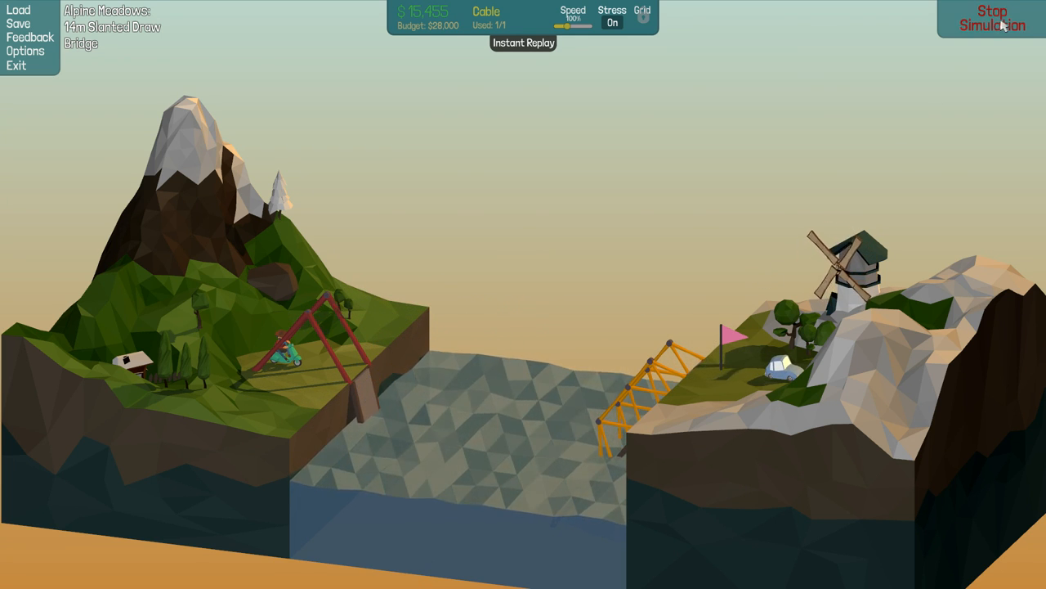
# Raise a wooden column from the canyon-floor anchor under the right deck and test again.
pyautogui.click(993, 18)
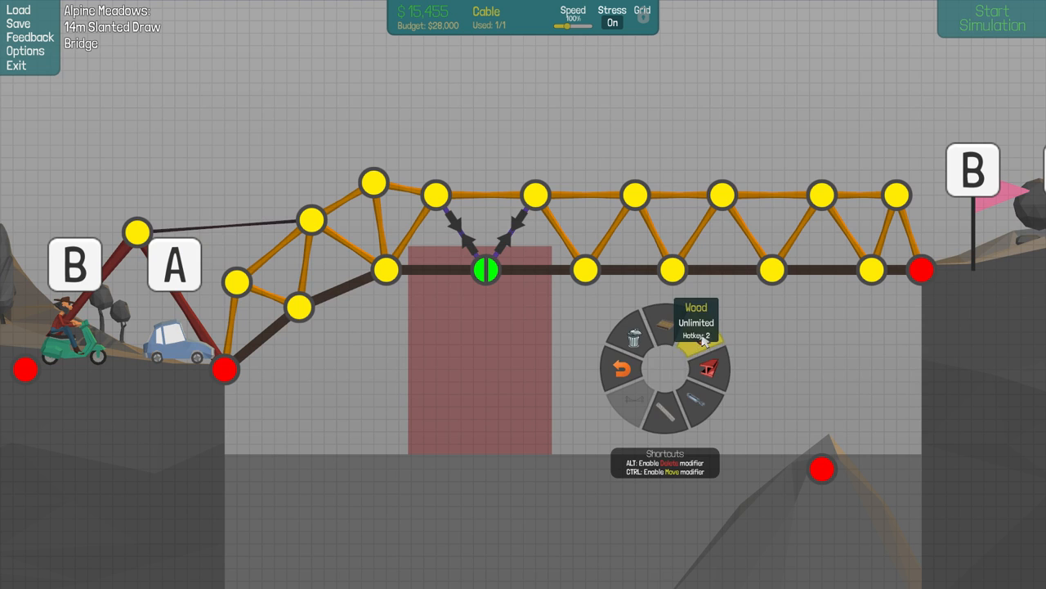
pyautogui.click(697, 327)
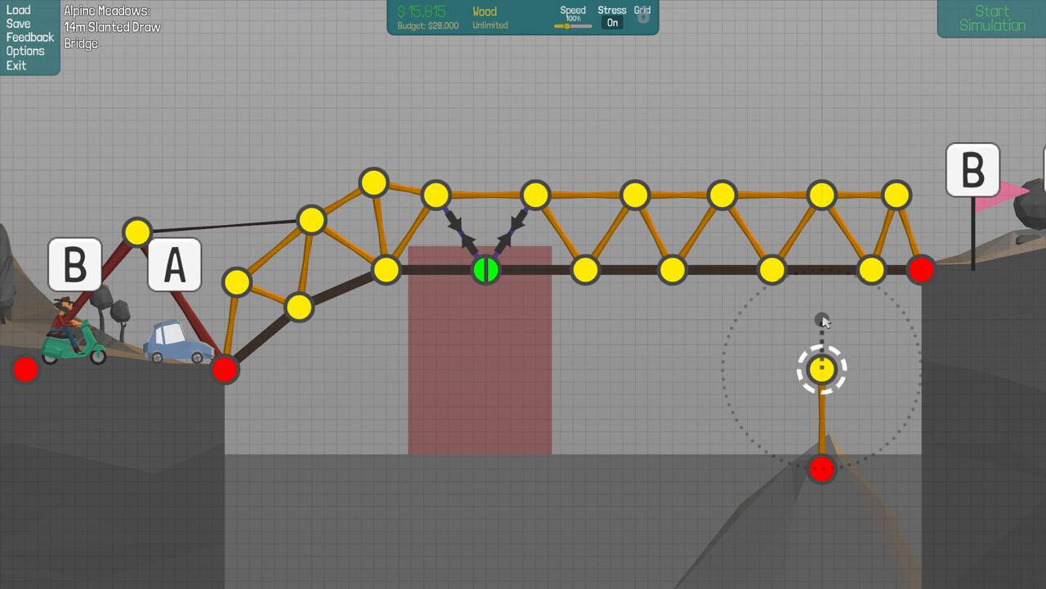
pyautogui.moveTo(822, 317)
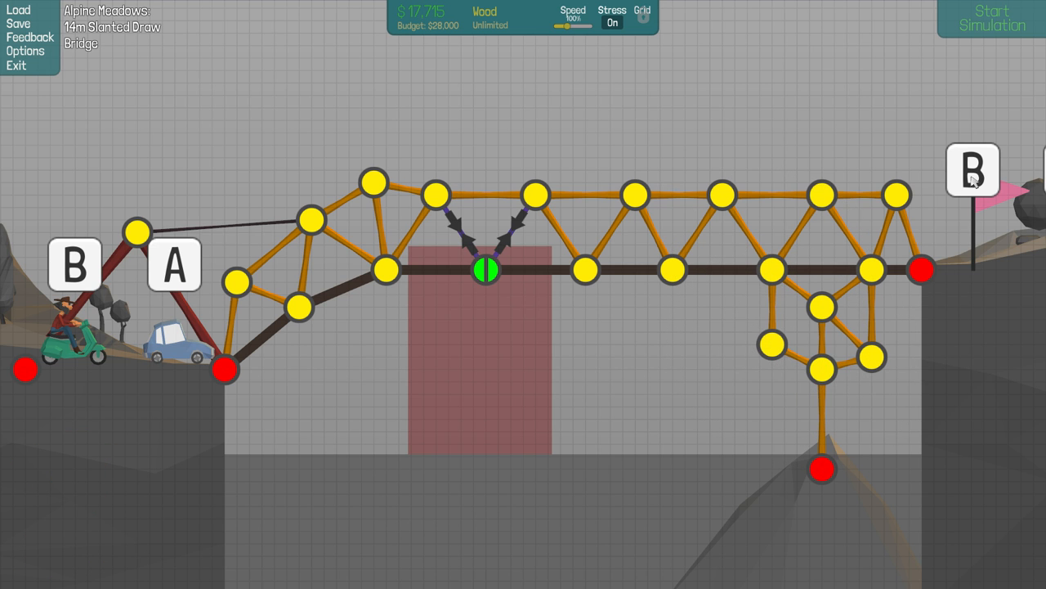
pyautogui.click(991, 18)
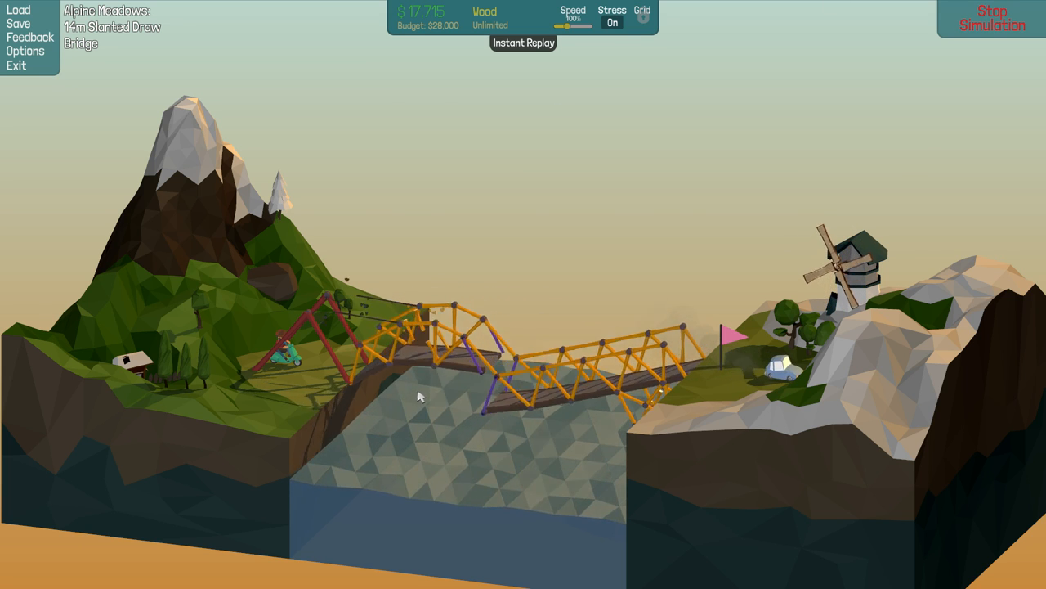
# Turn the stress display off, brace the right support truss with wood, and retest until it collapses.
pyautogui.click(990, 18)
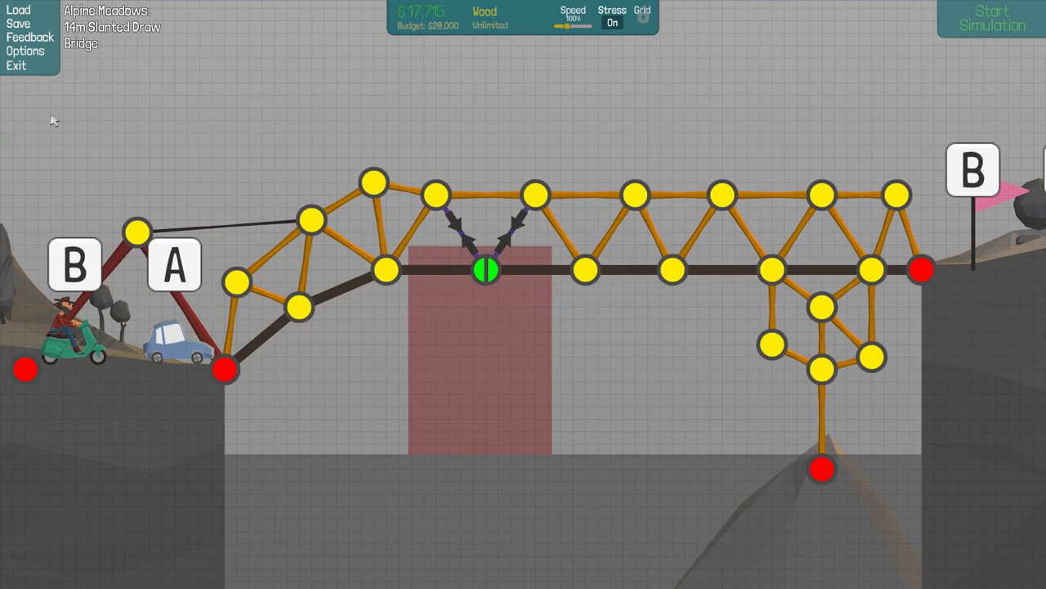
pyautogui.click(611, 23)
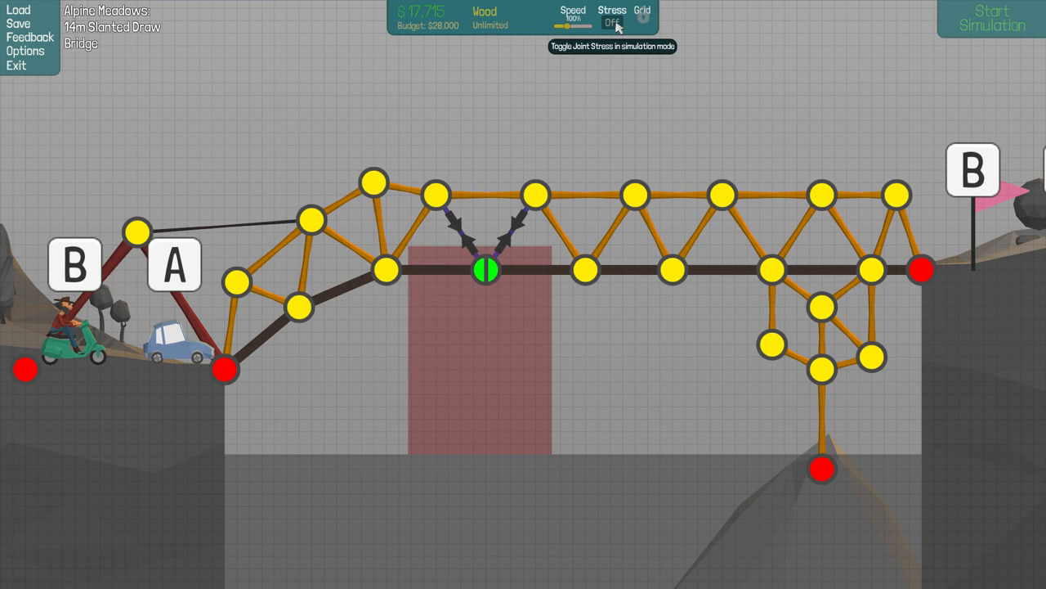
pyautogui.moveTo(332, 399)
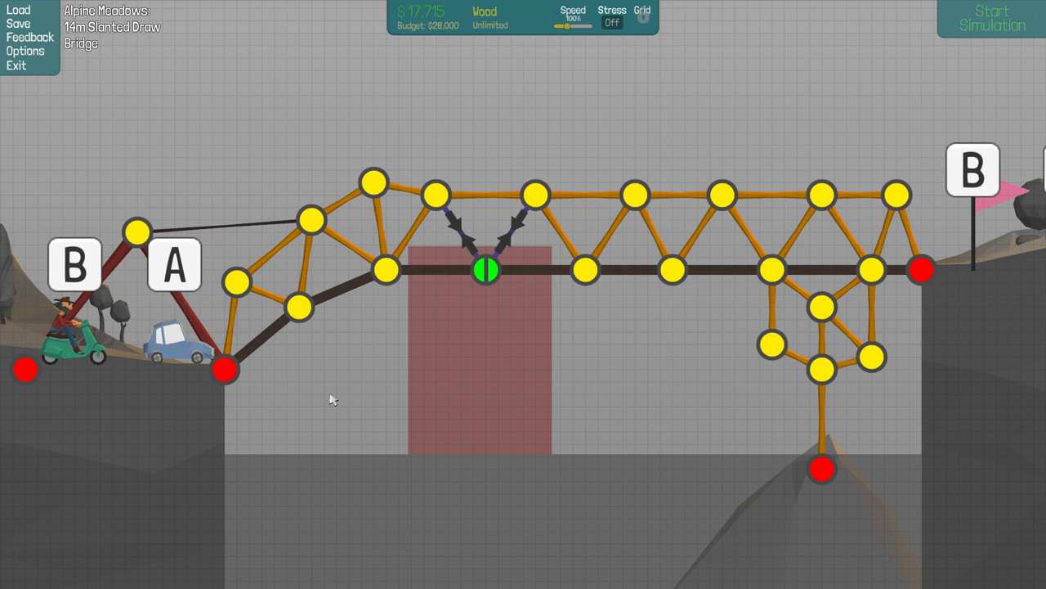
pyautogui.moveTo(309, 375)
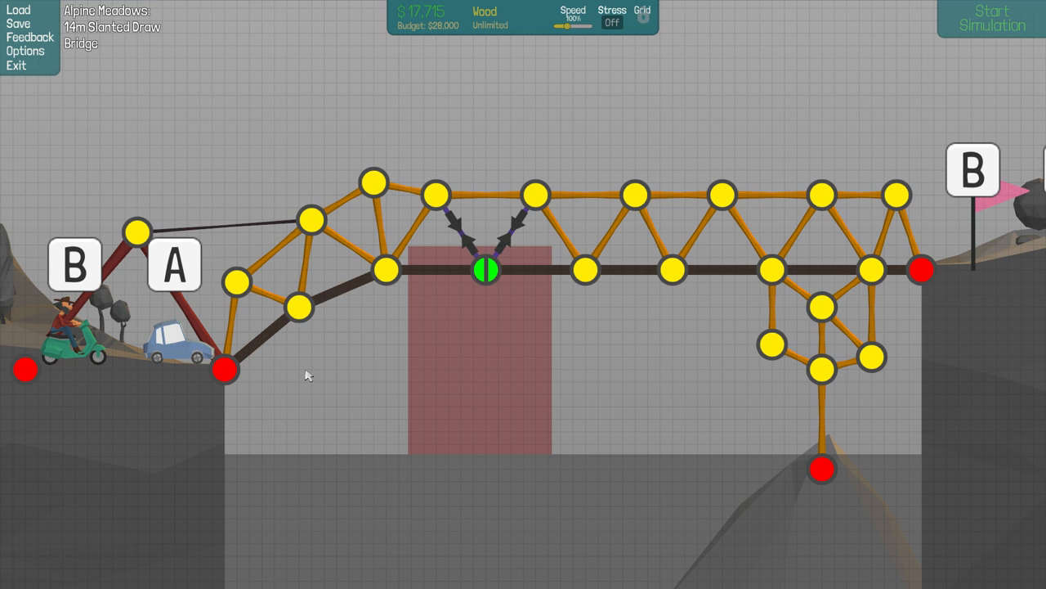
pyautogui.moveTo(301, 333)
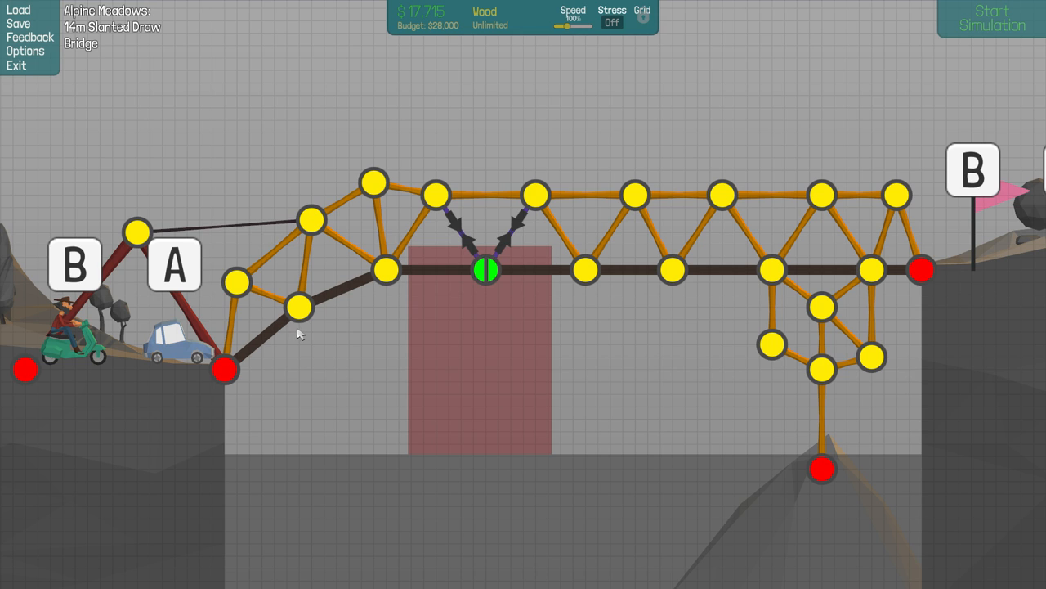
pyautogui.moveTo(327, 345)
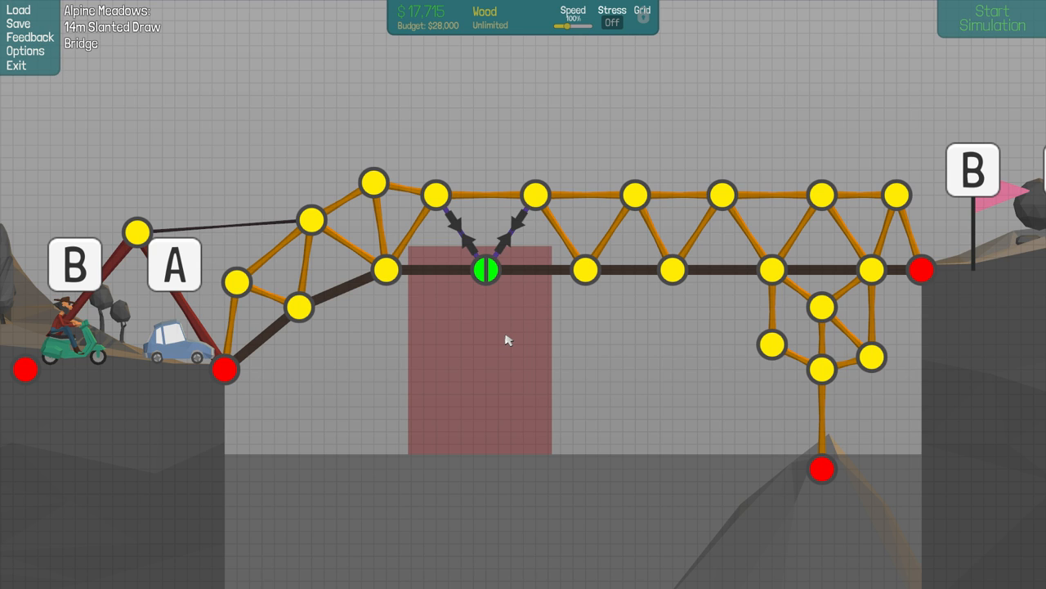
pyautogui.moveTo(499, 342)
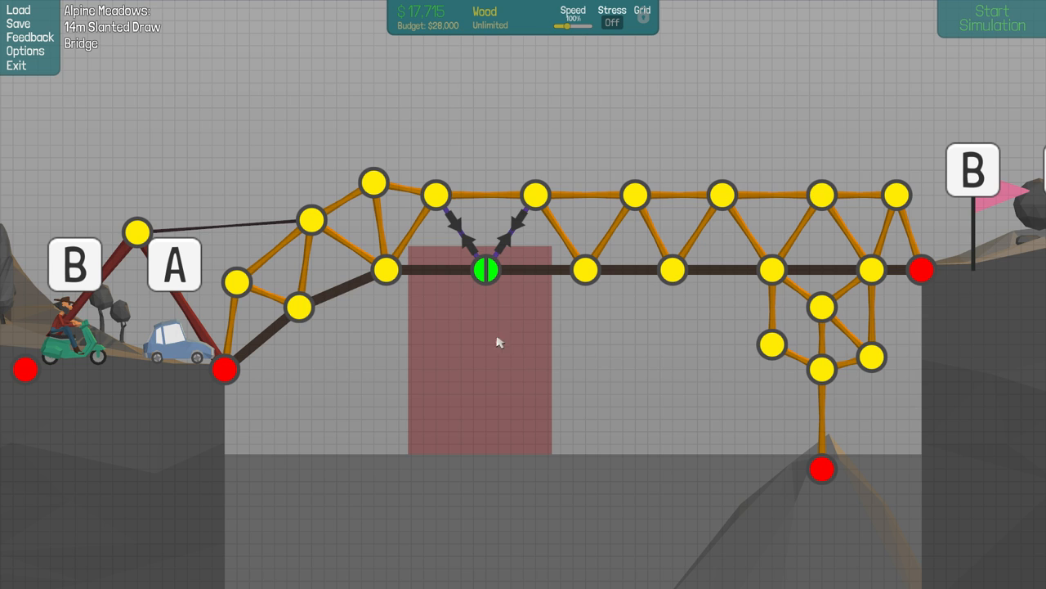
pyautogui.moveTo(517, 367)
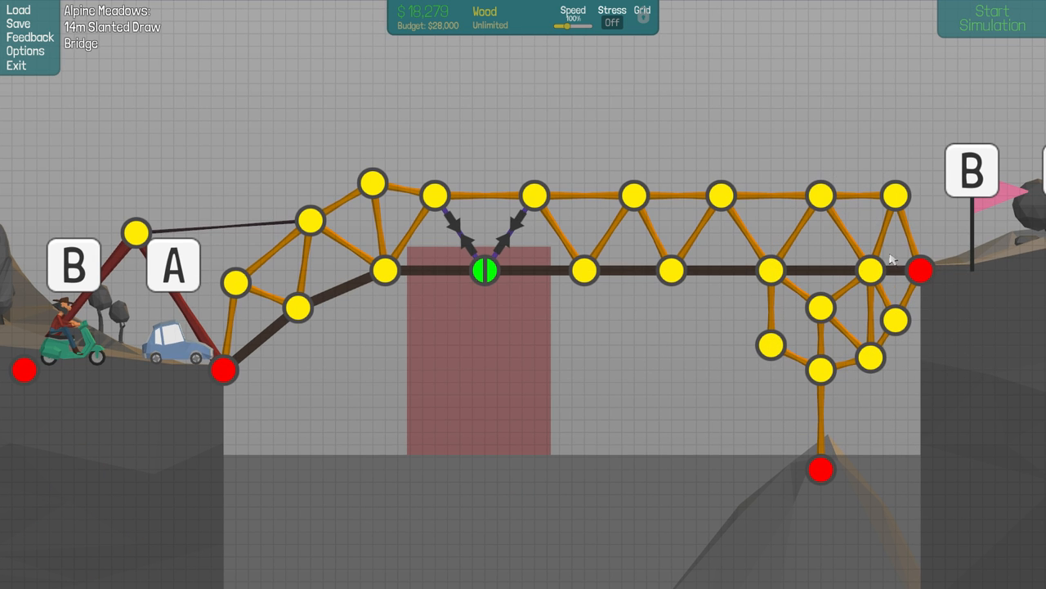
pyautogui.click(990, 19)
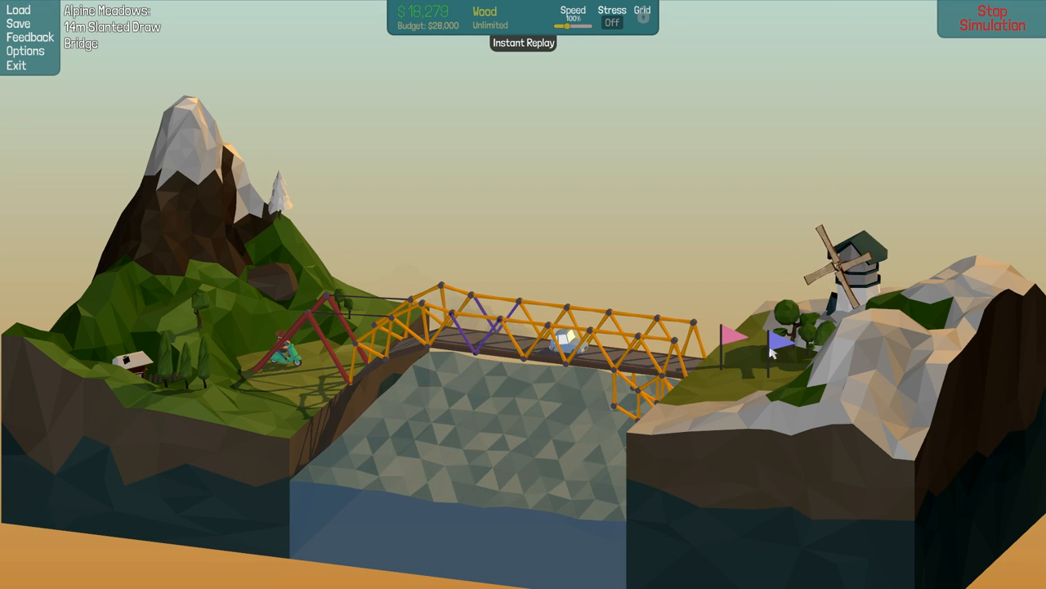
pyautogui.moveTo(494, 407)
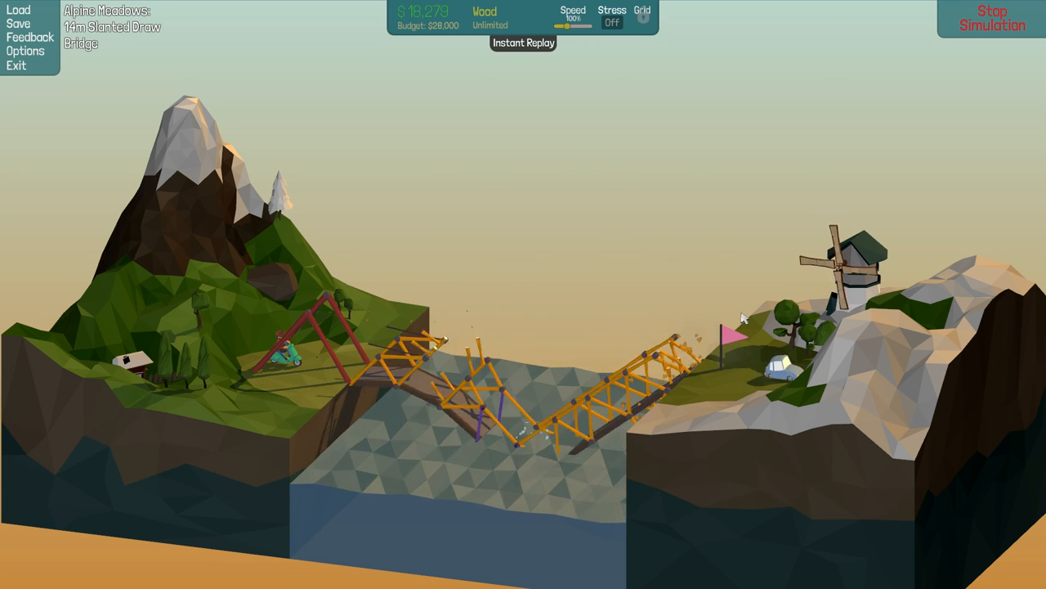
pyautogui.click(991, 18)
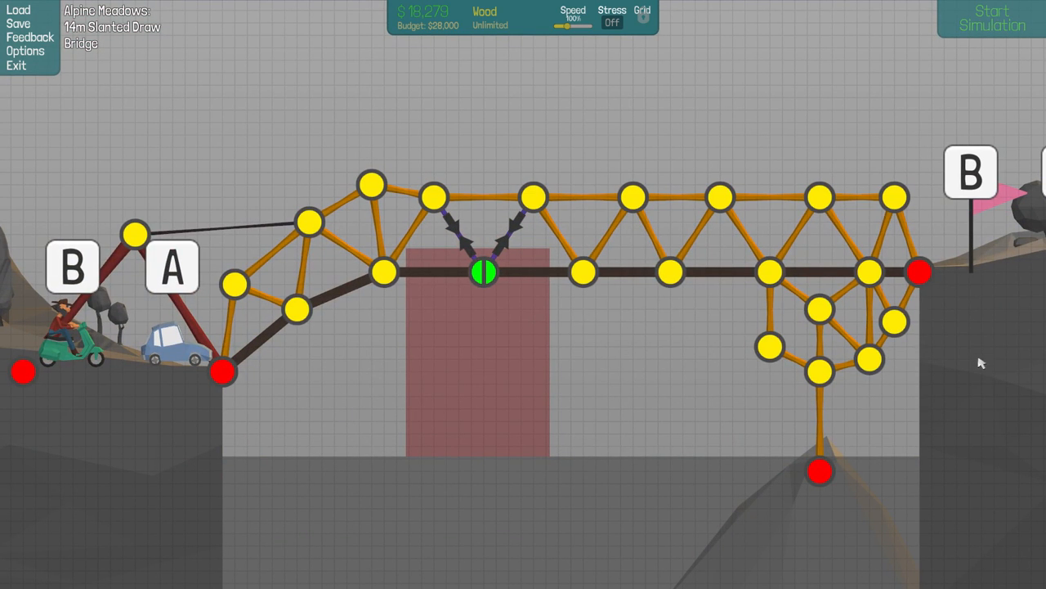